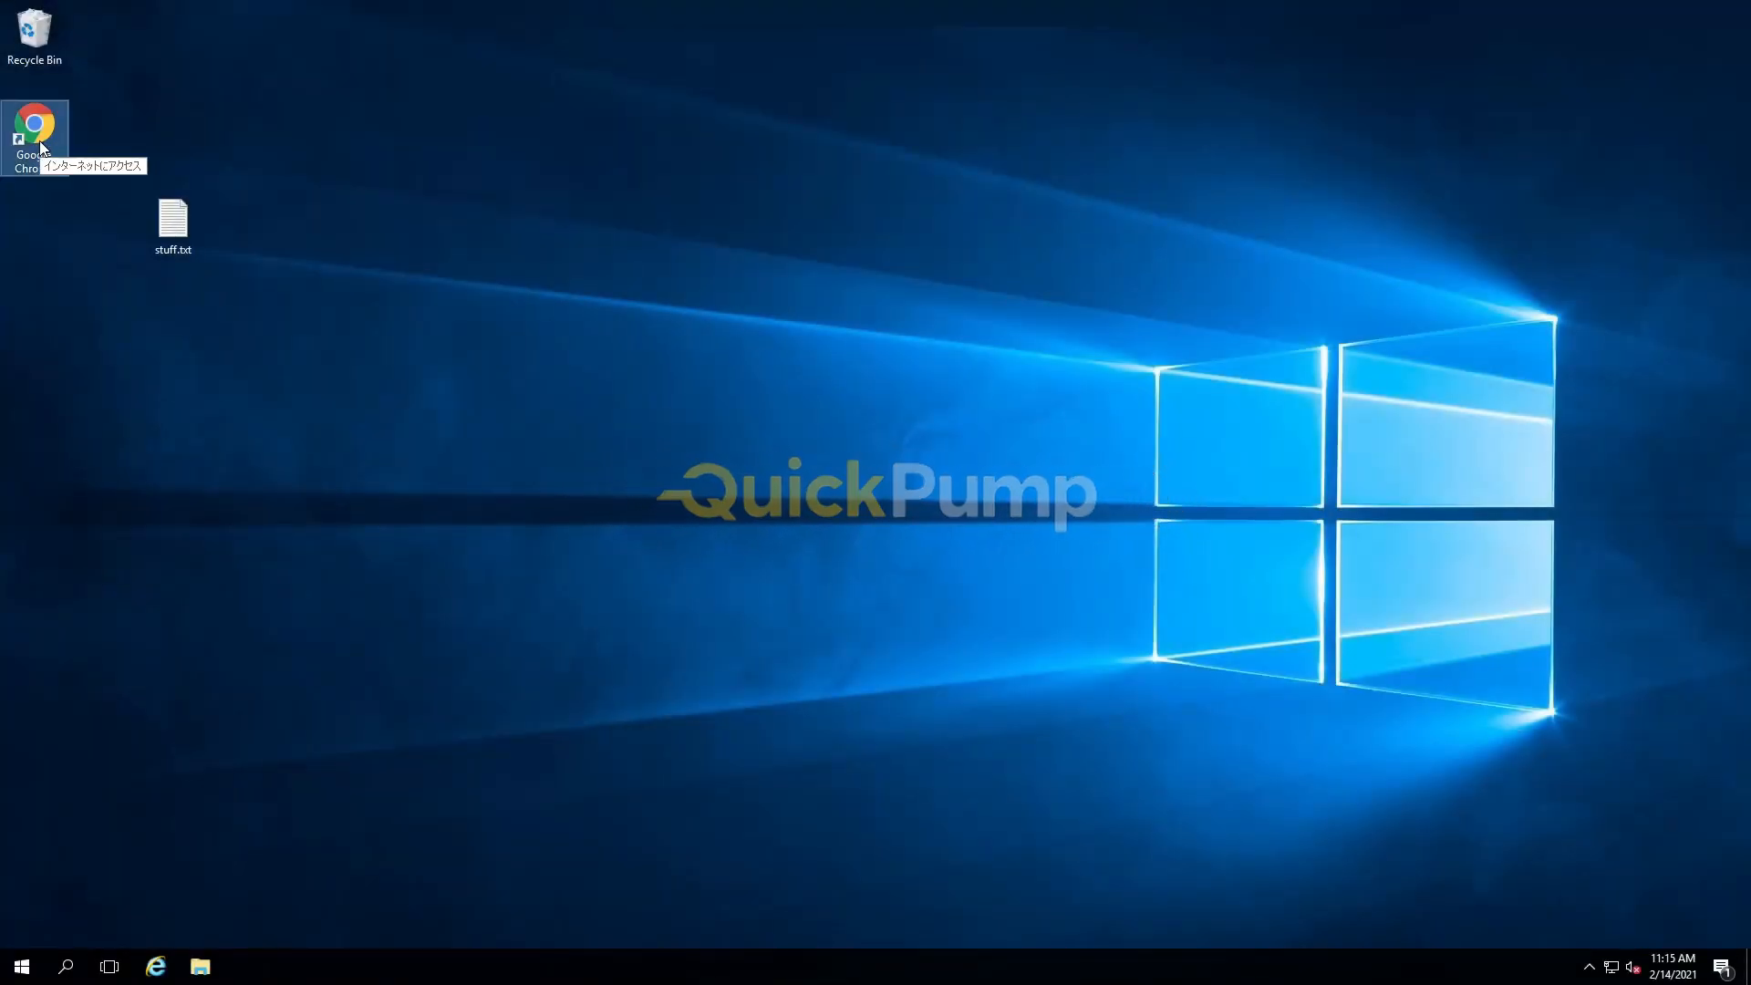
Download setup (1).zip in Chrome from quickpump.net/download/setup.zip and reveal it in Downloads.
double_click(35, 126)
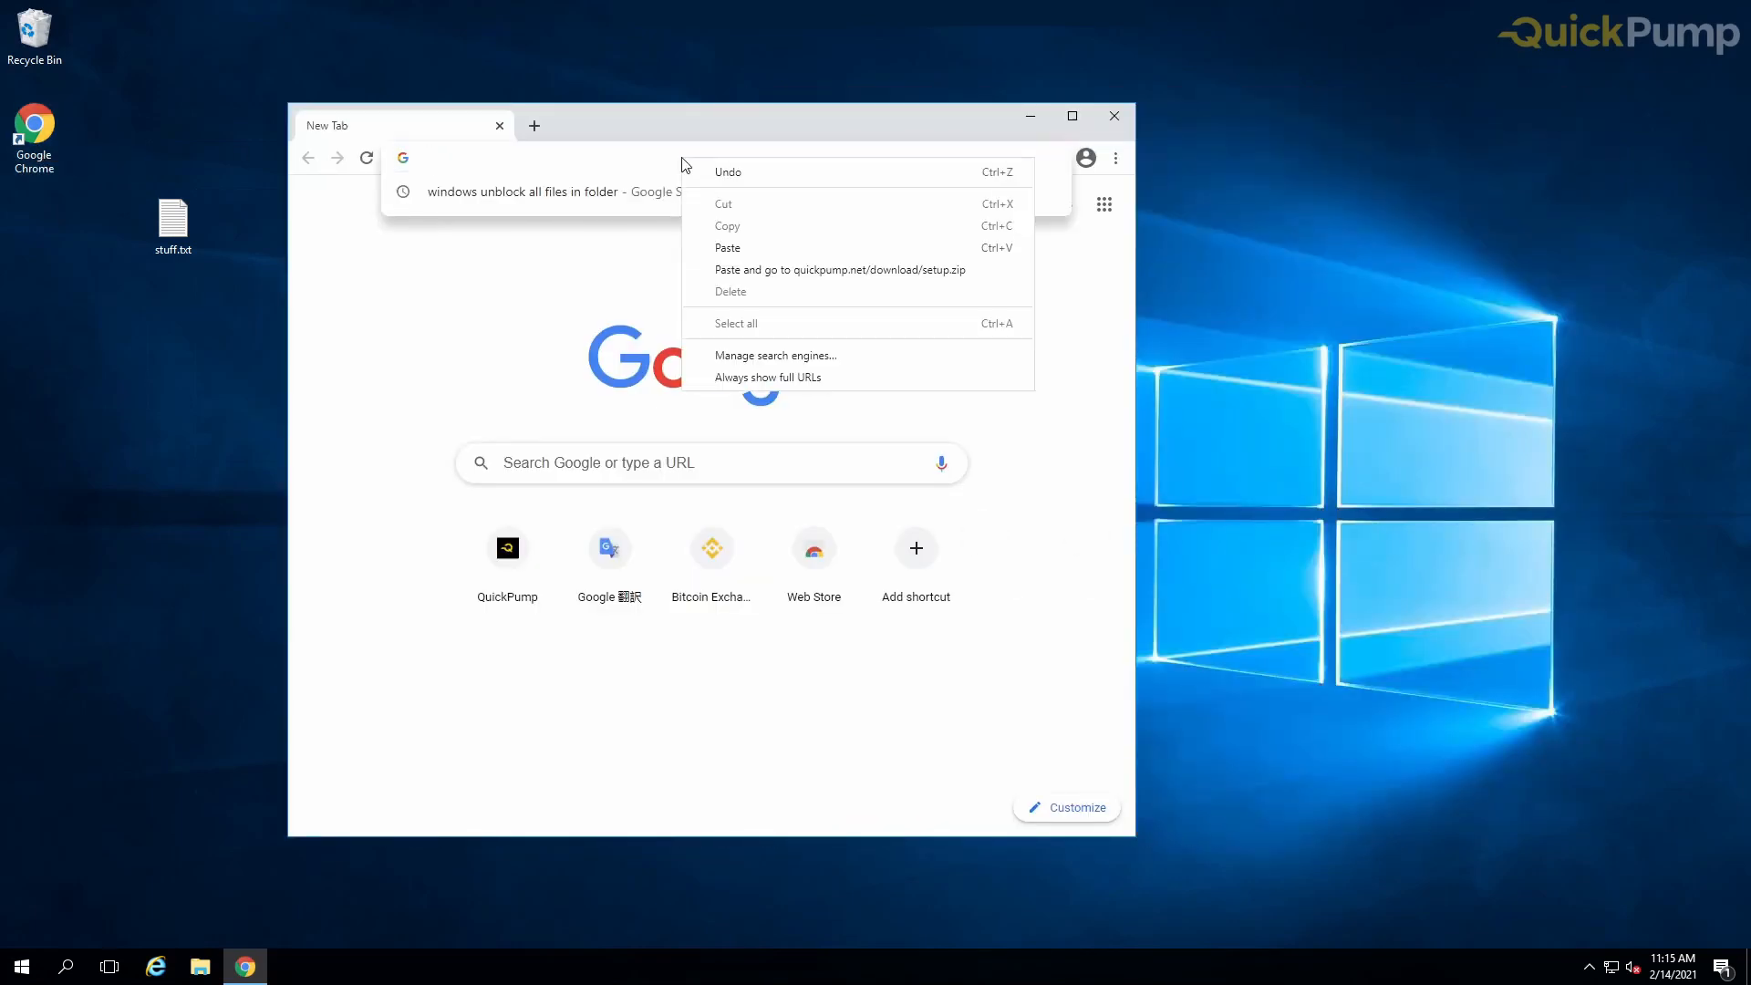
mouse_move(744, 248)
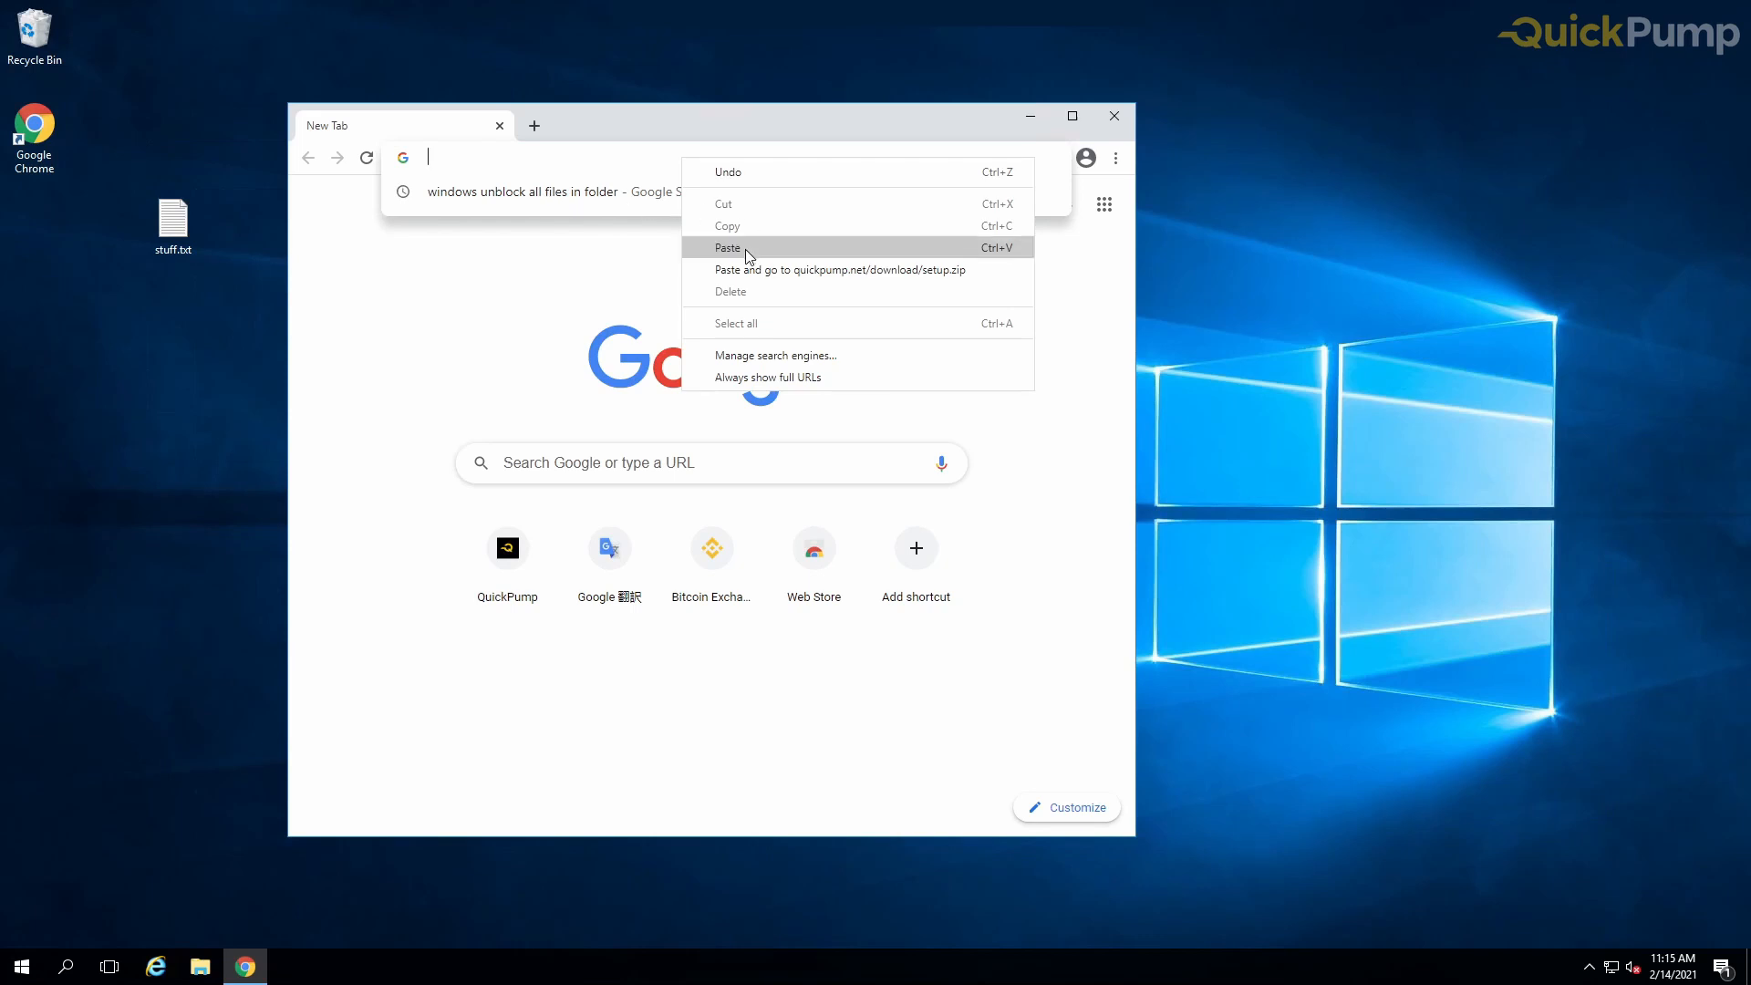
left_click(728, 247)
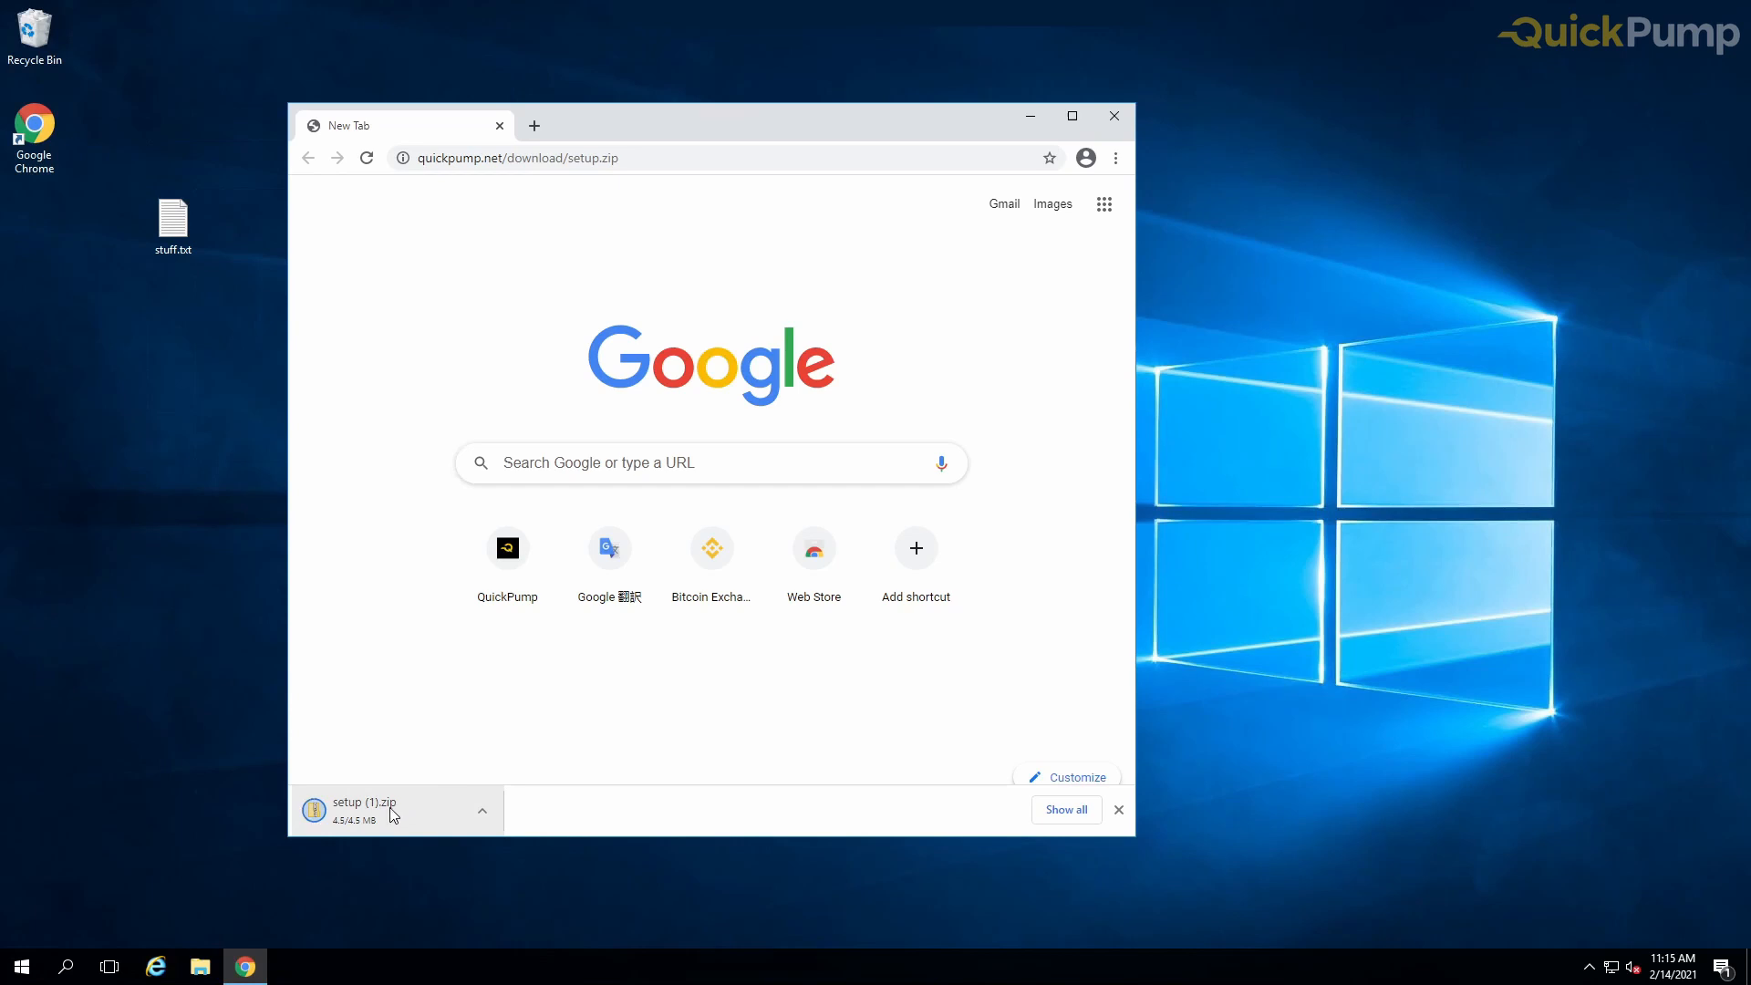
left_click(482, 812)
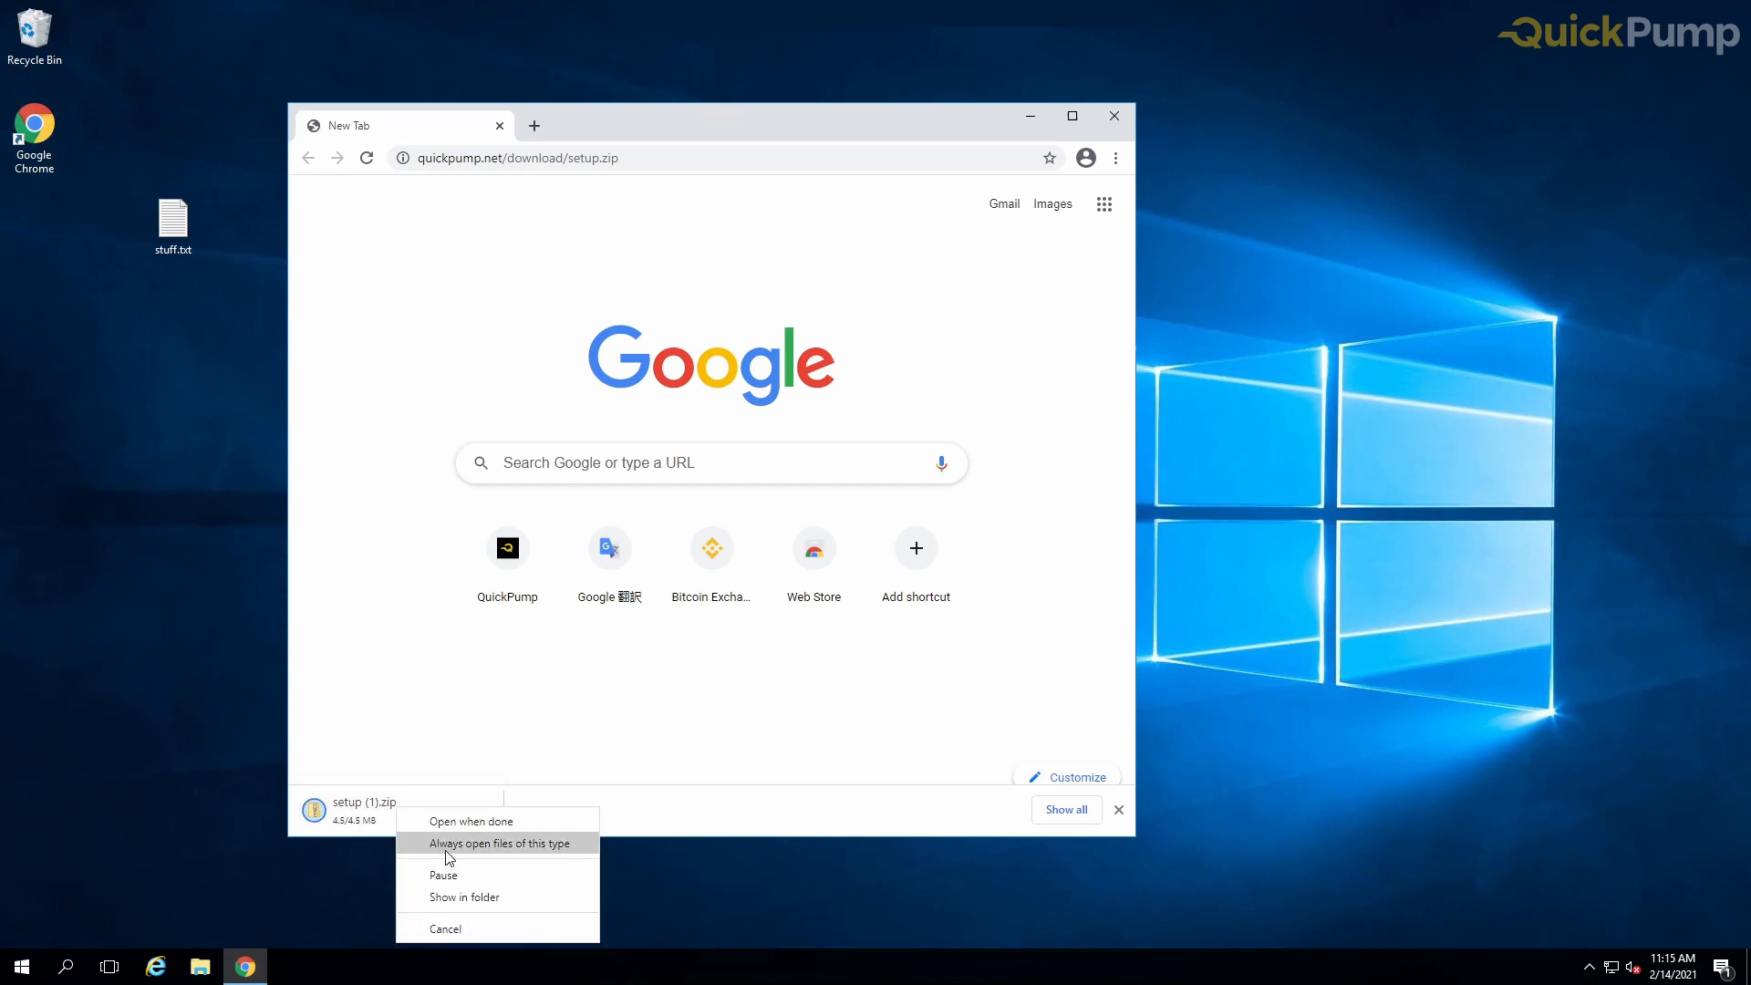
mouse_move(468, 821)
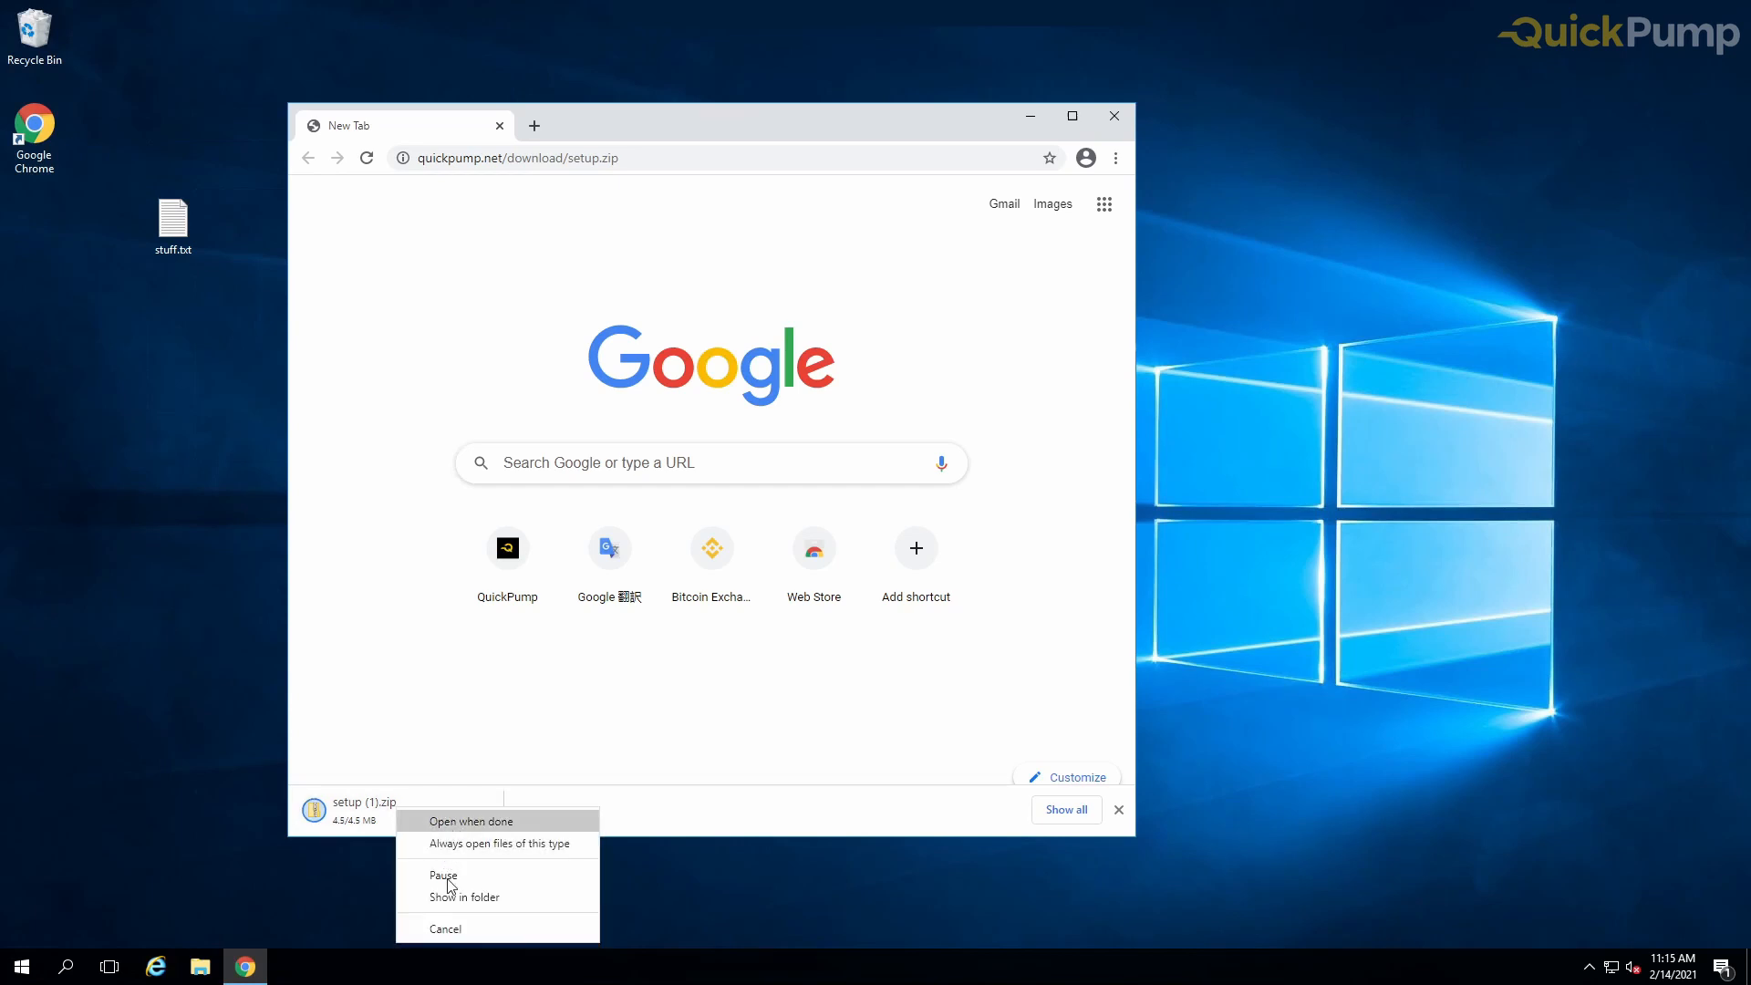
mouse_move(525, 909)
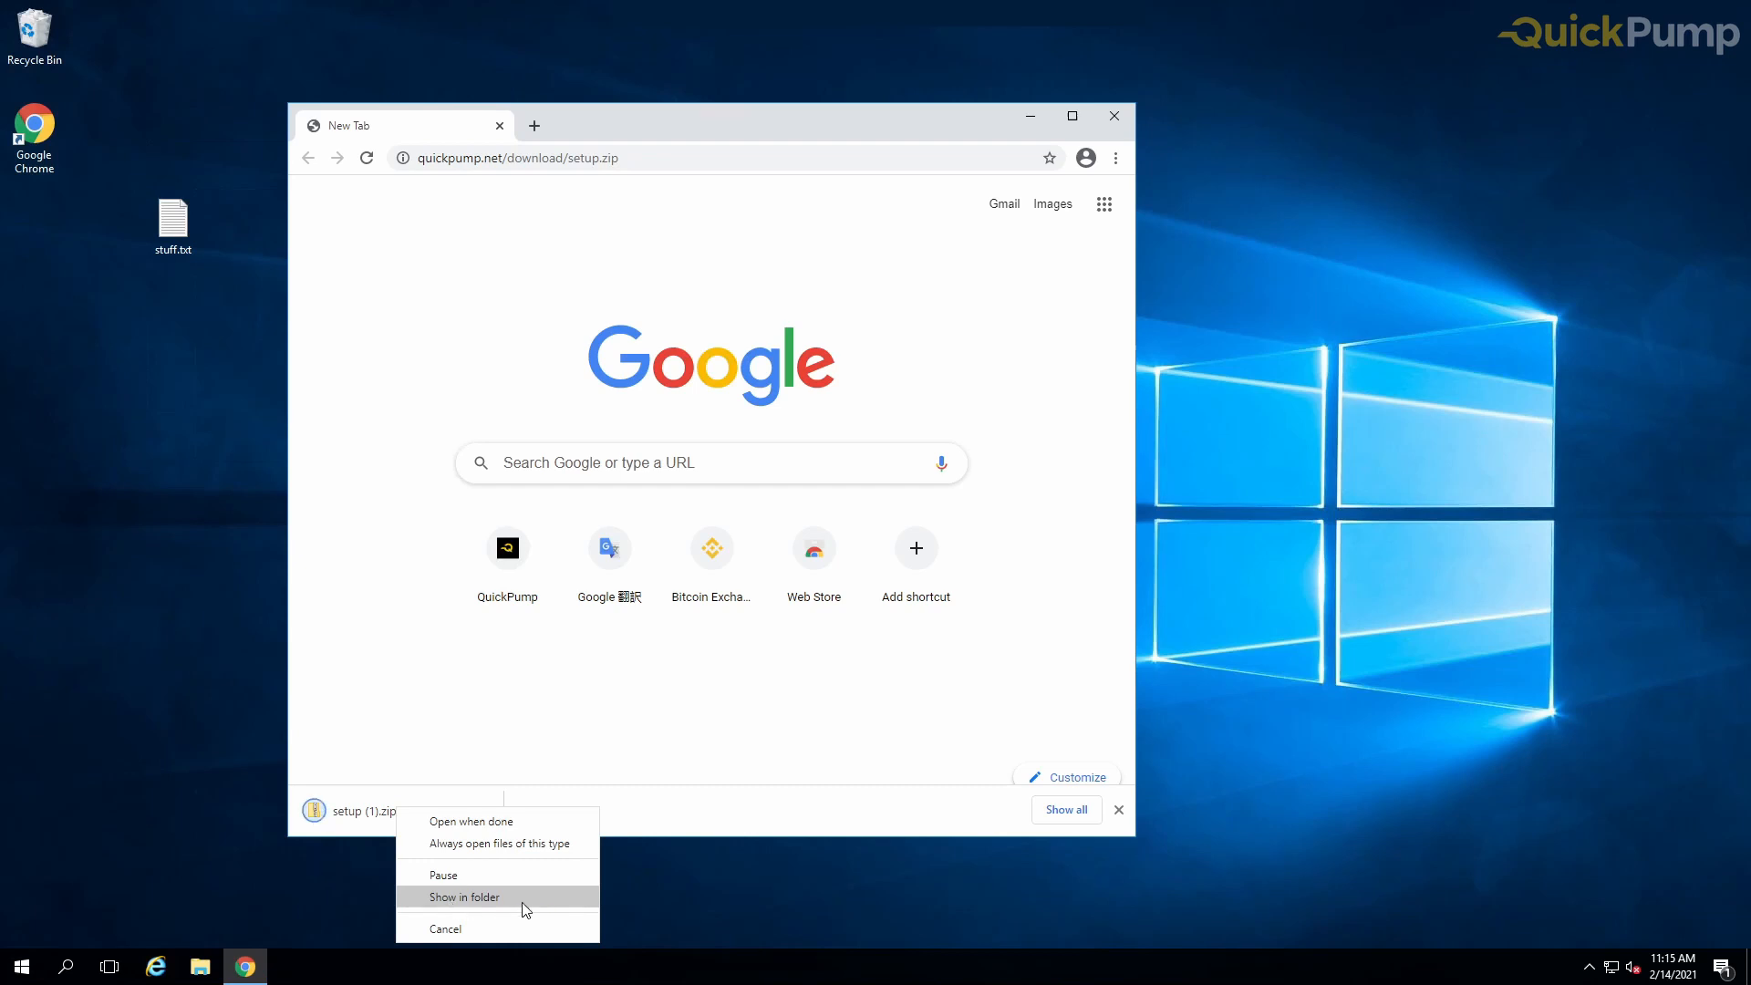
left_click(463, 898)
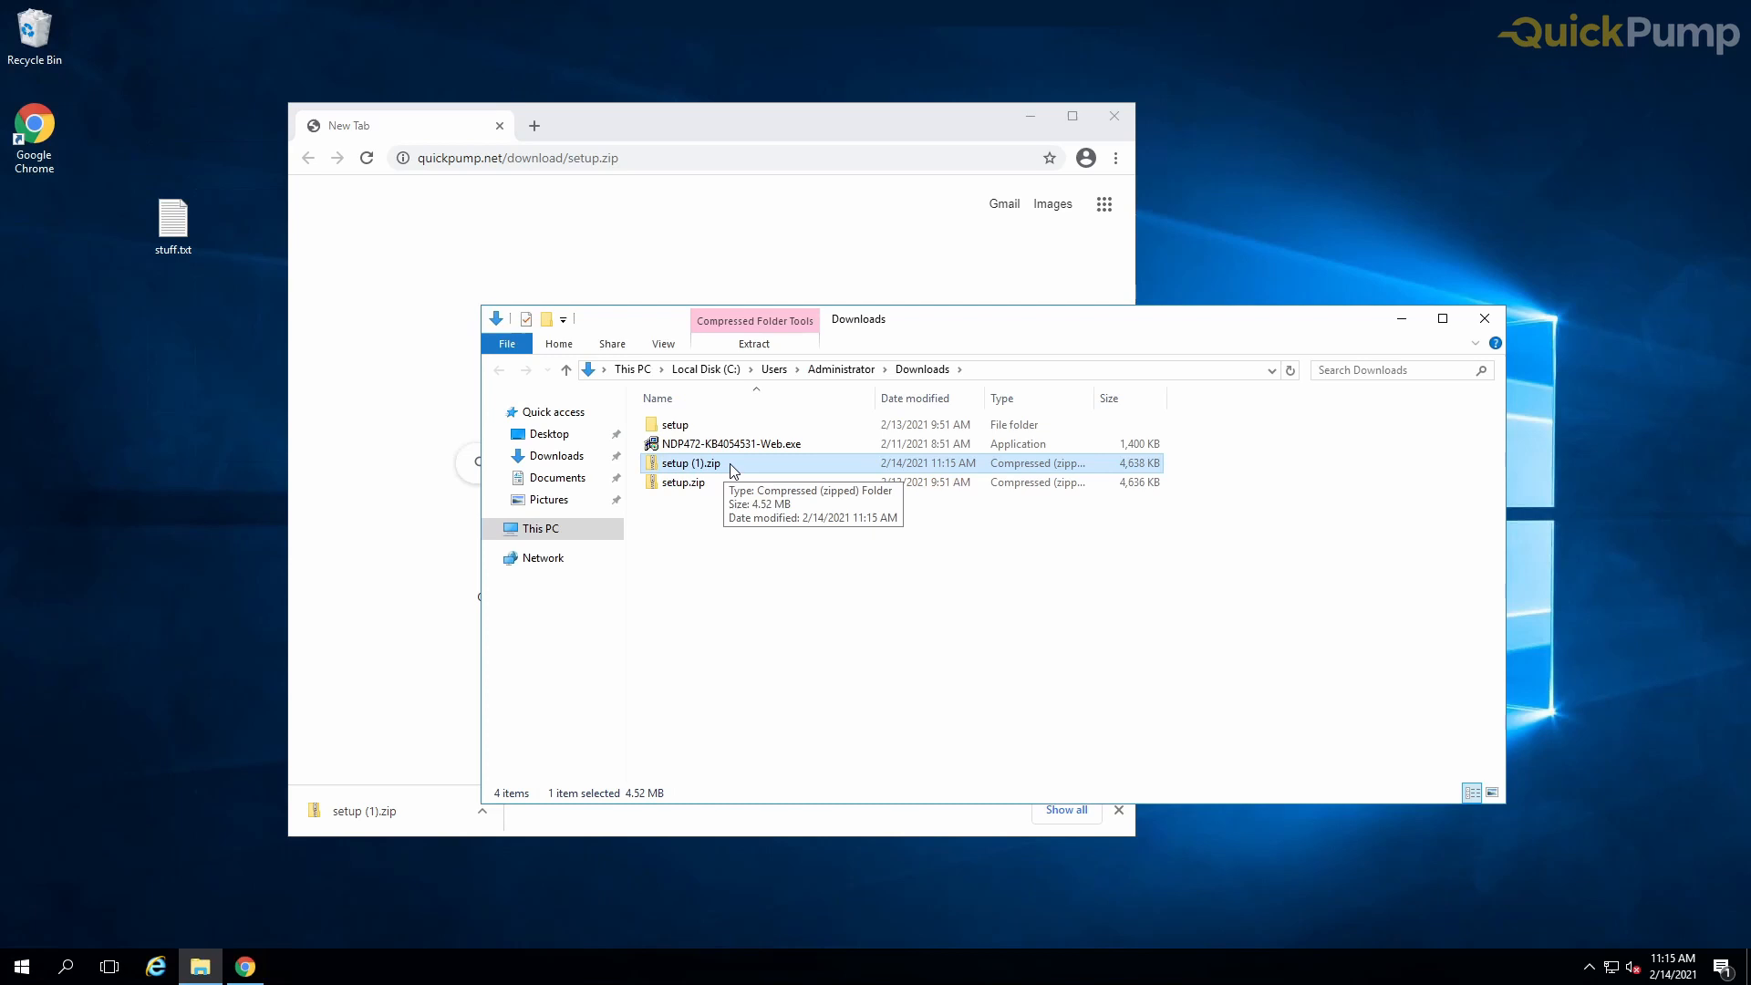
Unblock setup (1).zip via its Properties so it is no longer flagged as from another computer.
right_click(689, 461)
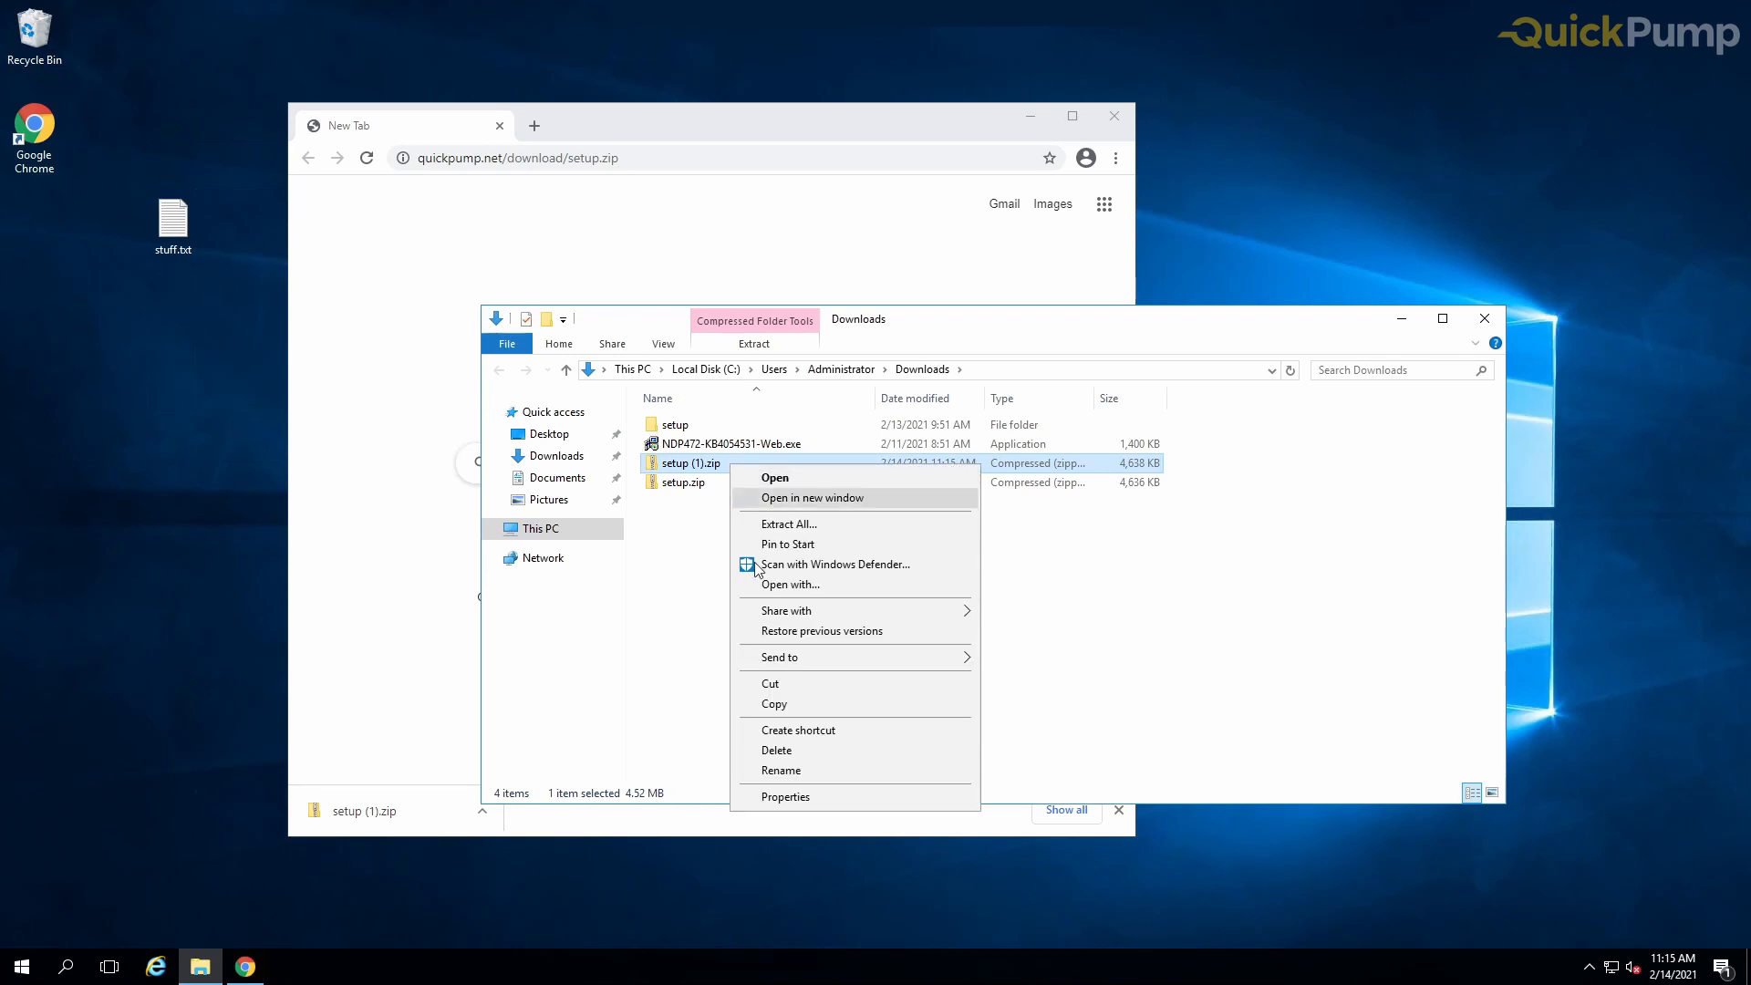
mouse_move(789, 797)
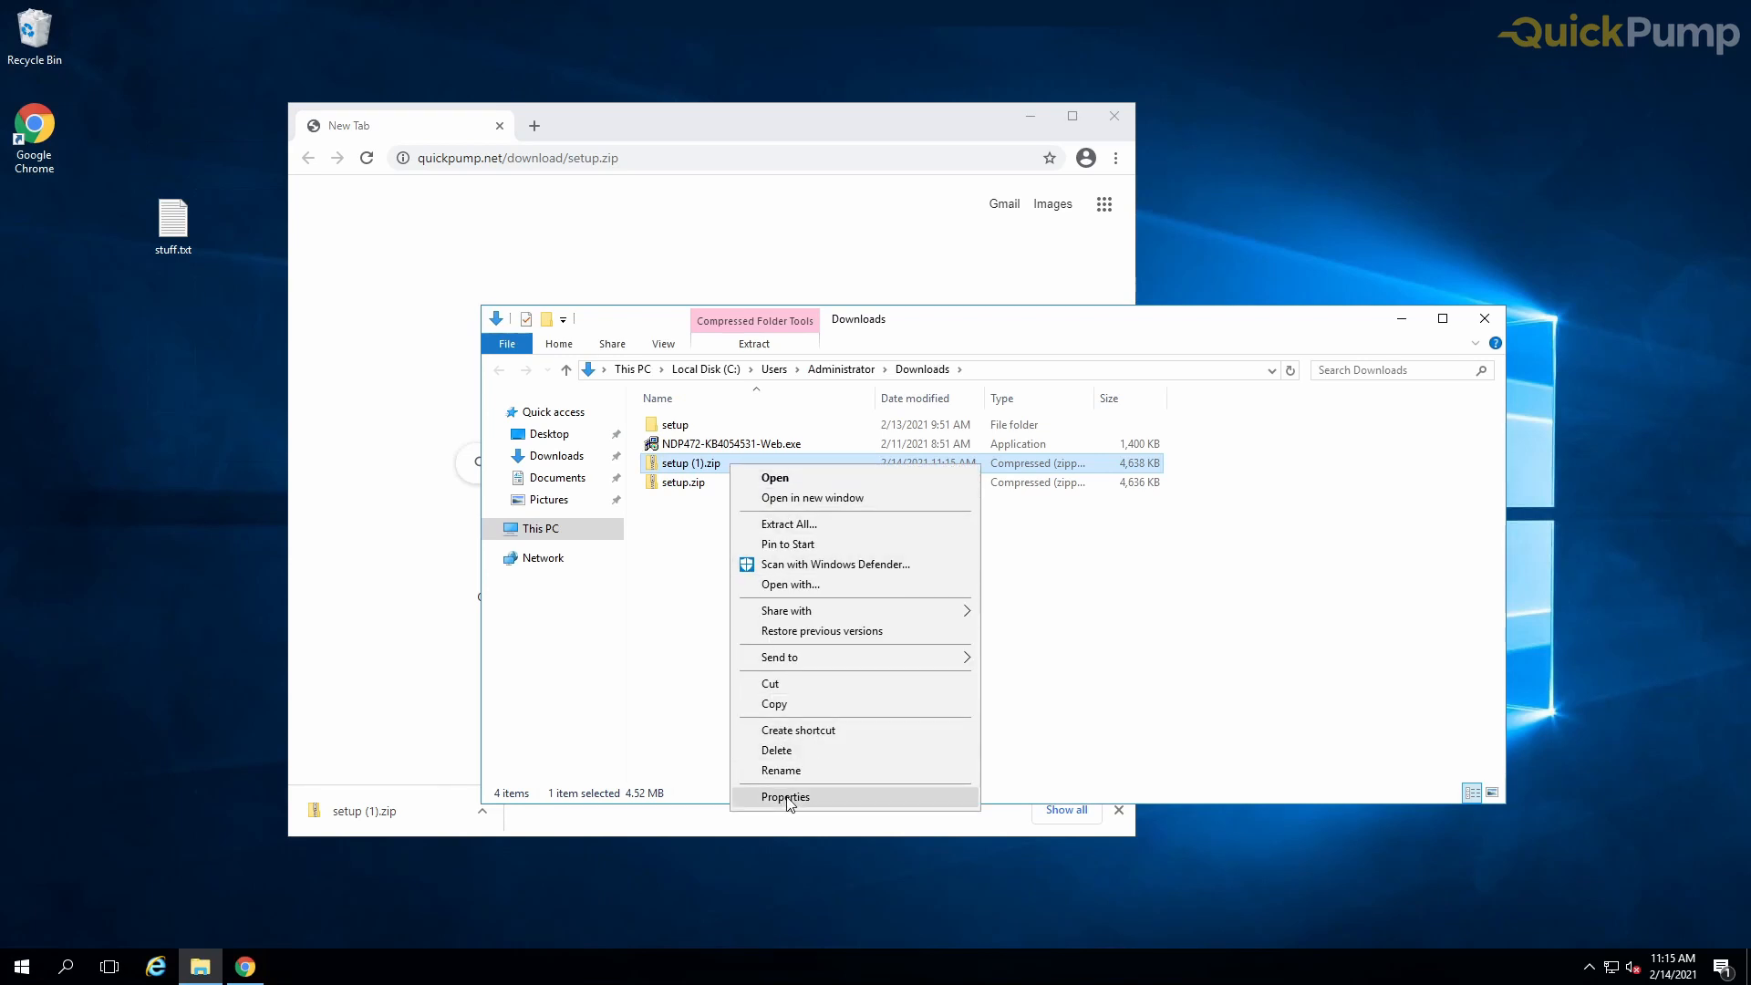
left_click(787, 797)
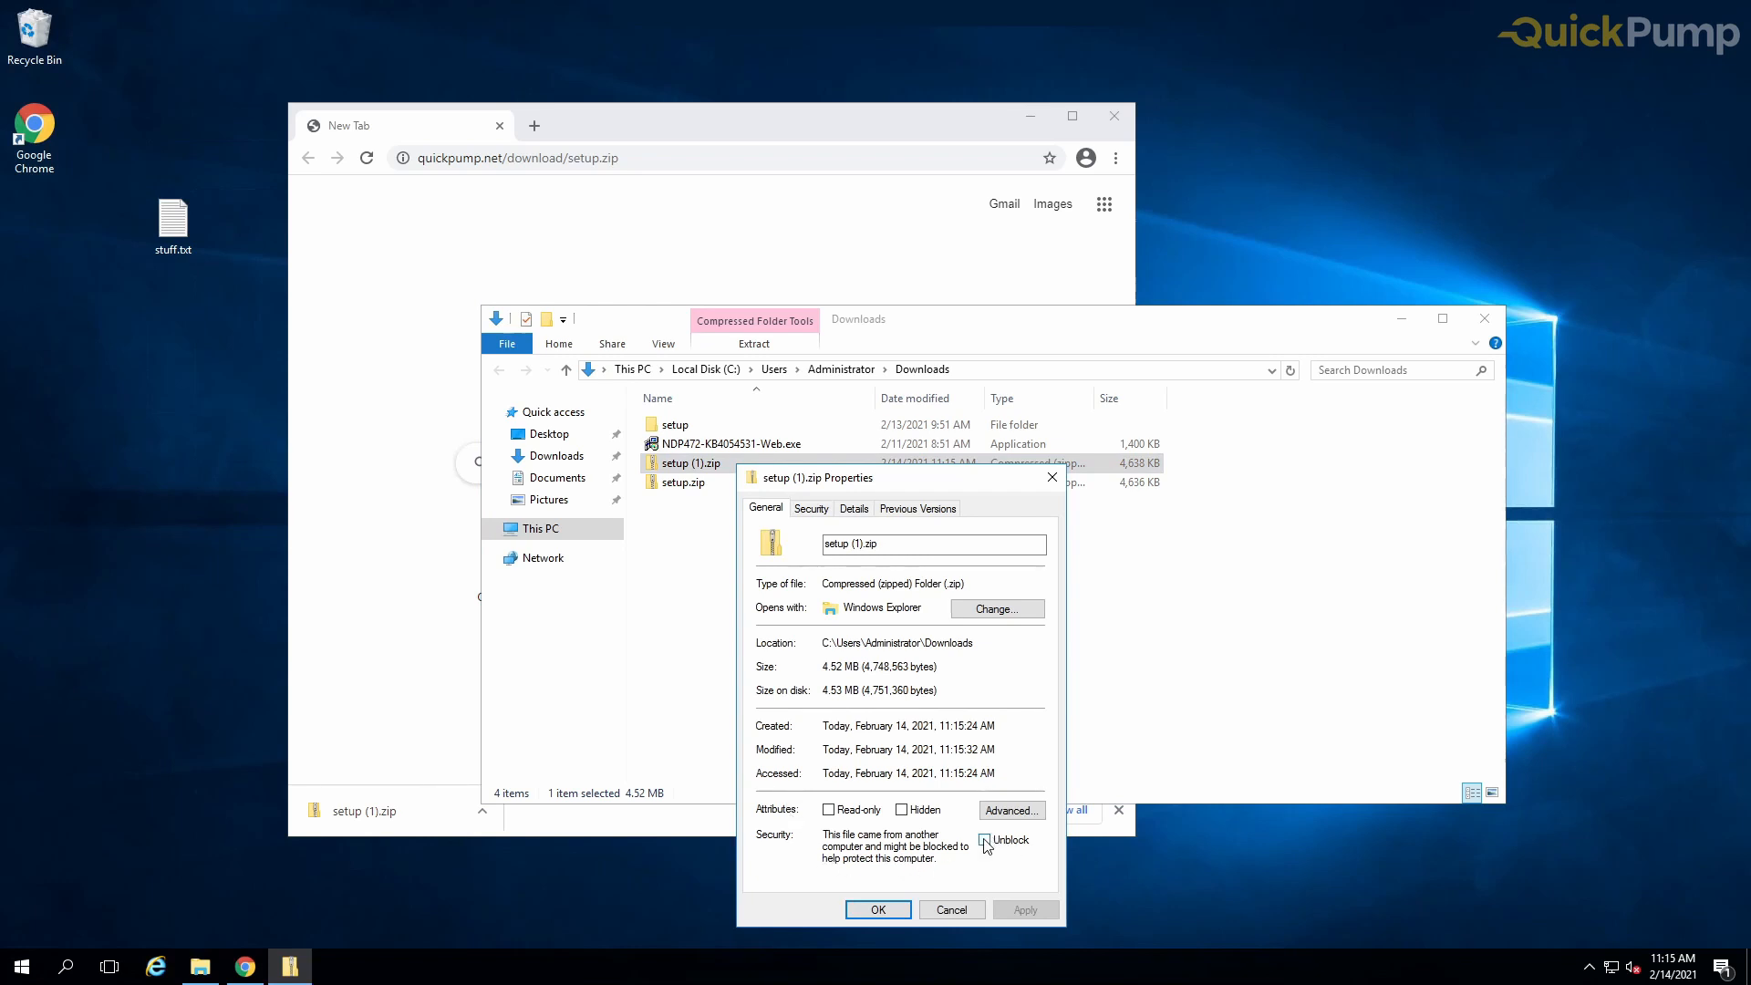
left_click(985, 839)
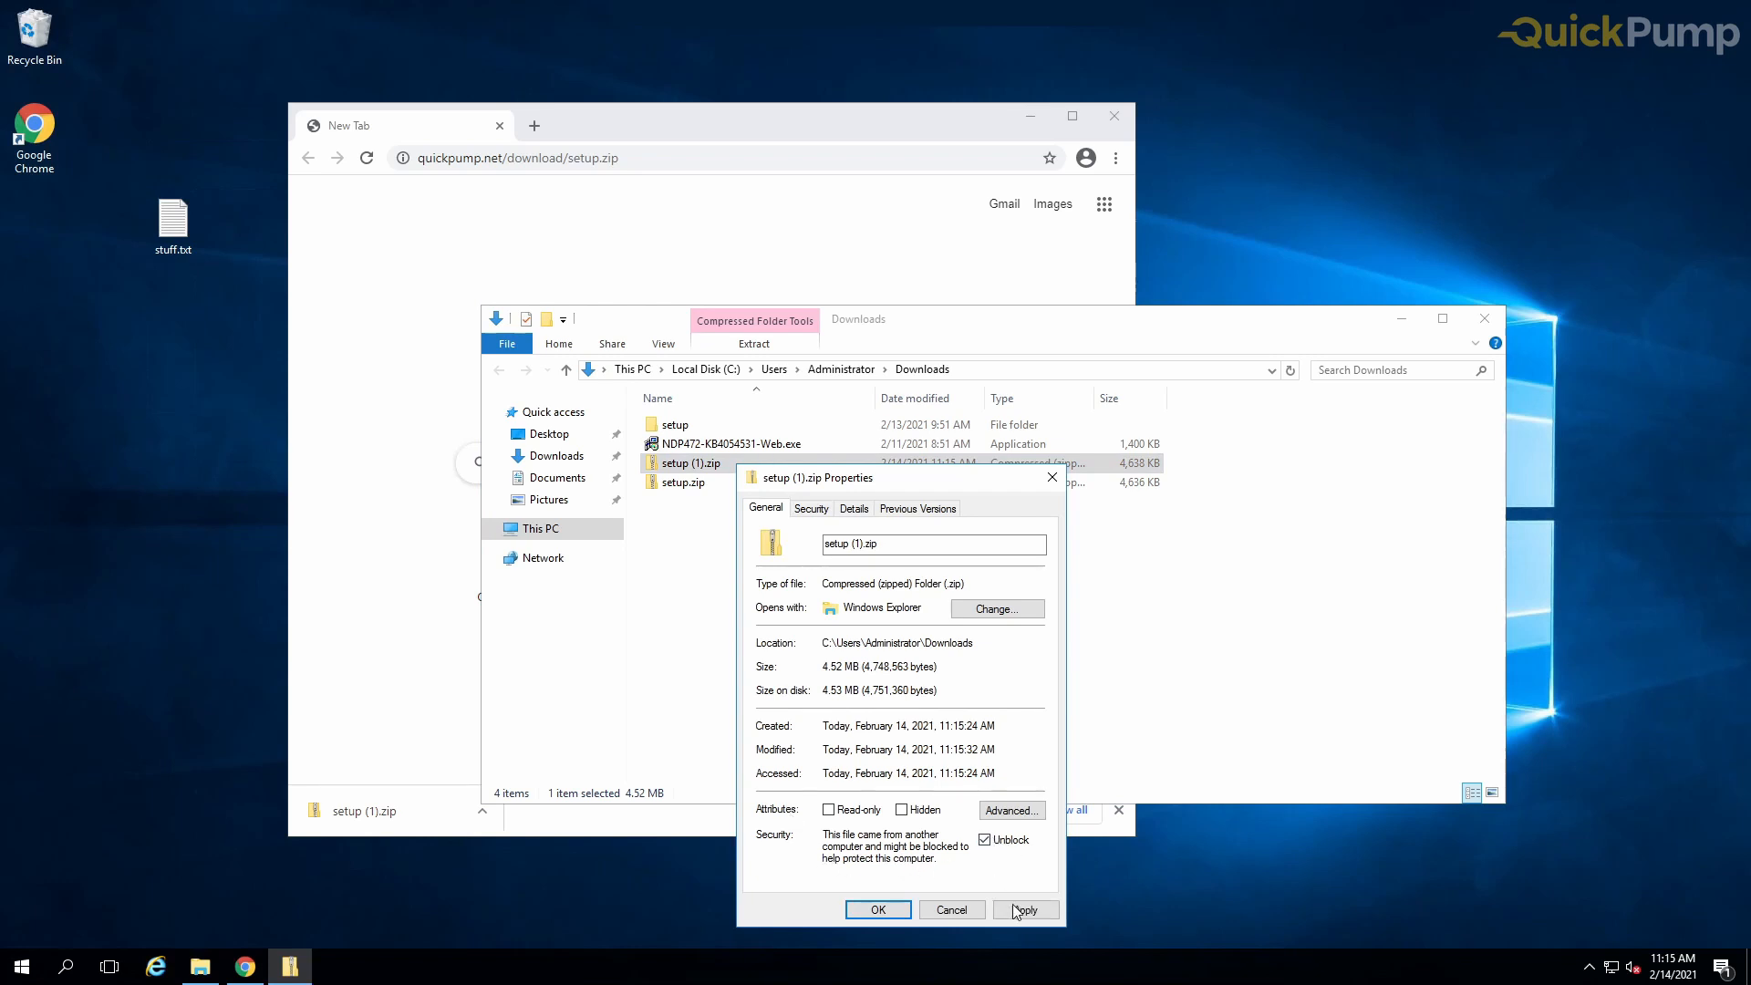
left_click(1023, 908)
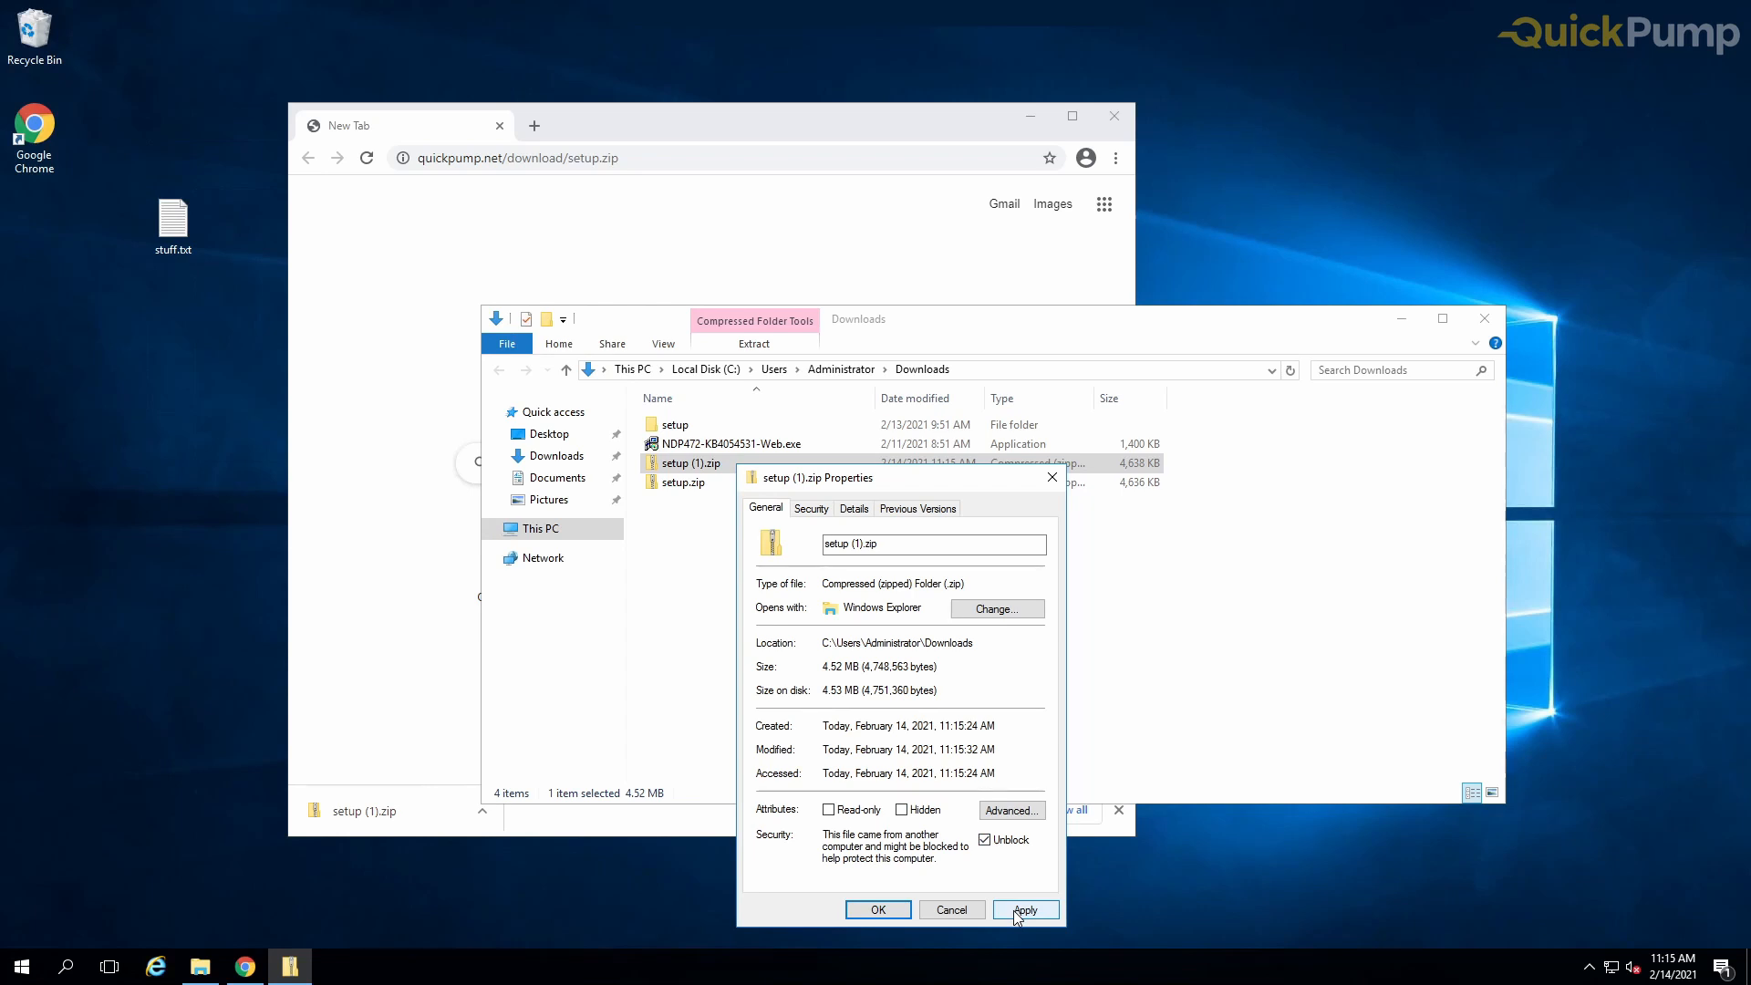
left_click(1024, 908)
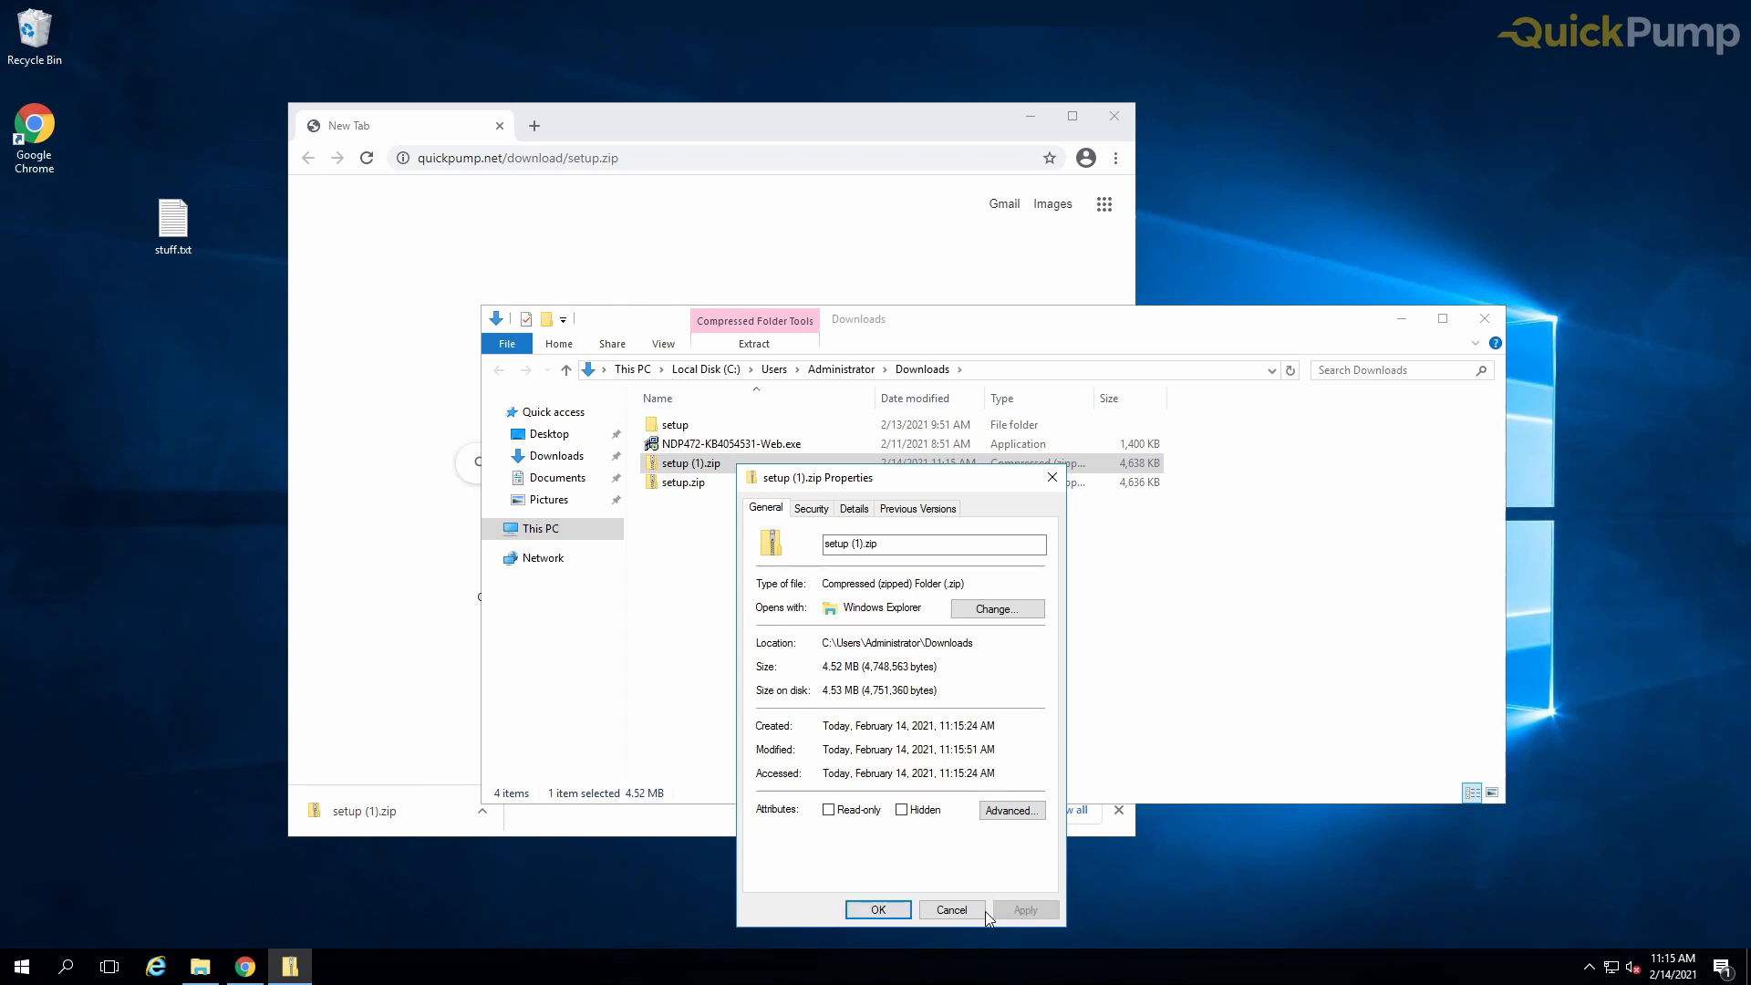
mouse_move(877, 909)
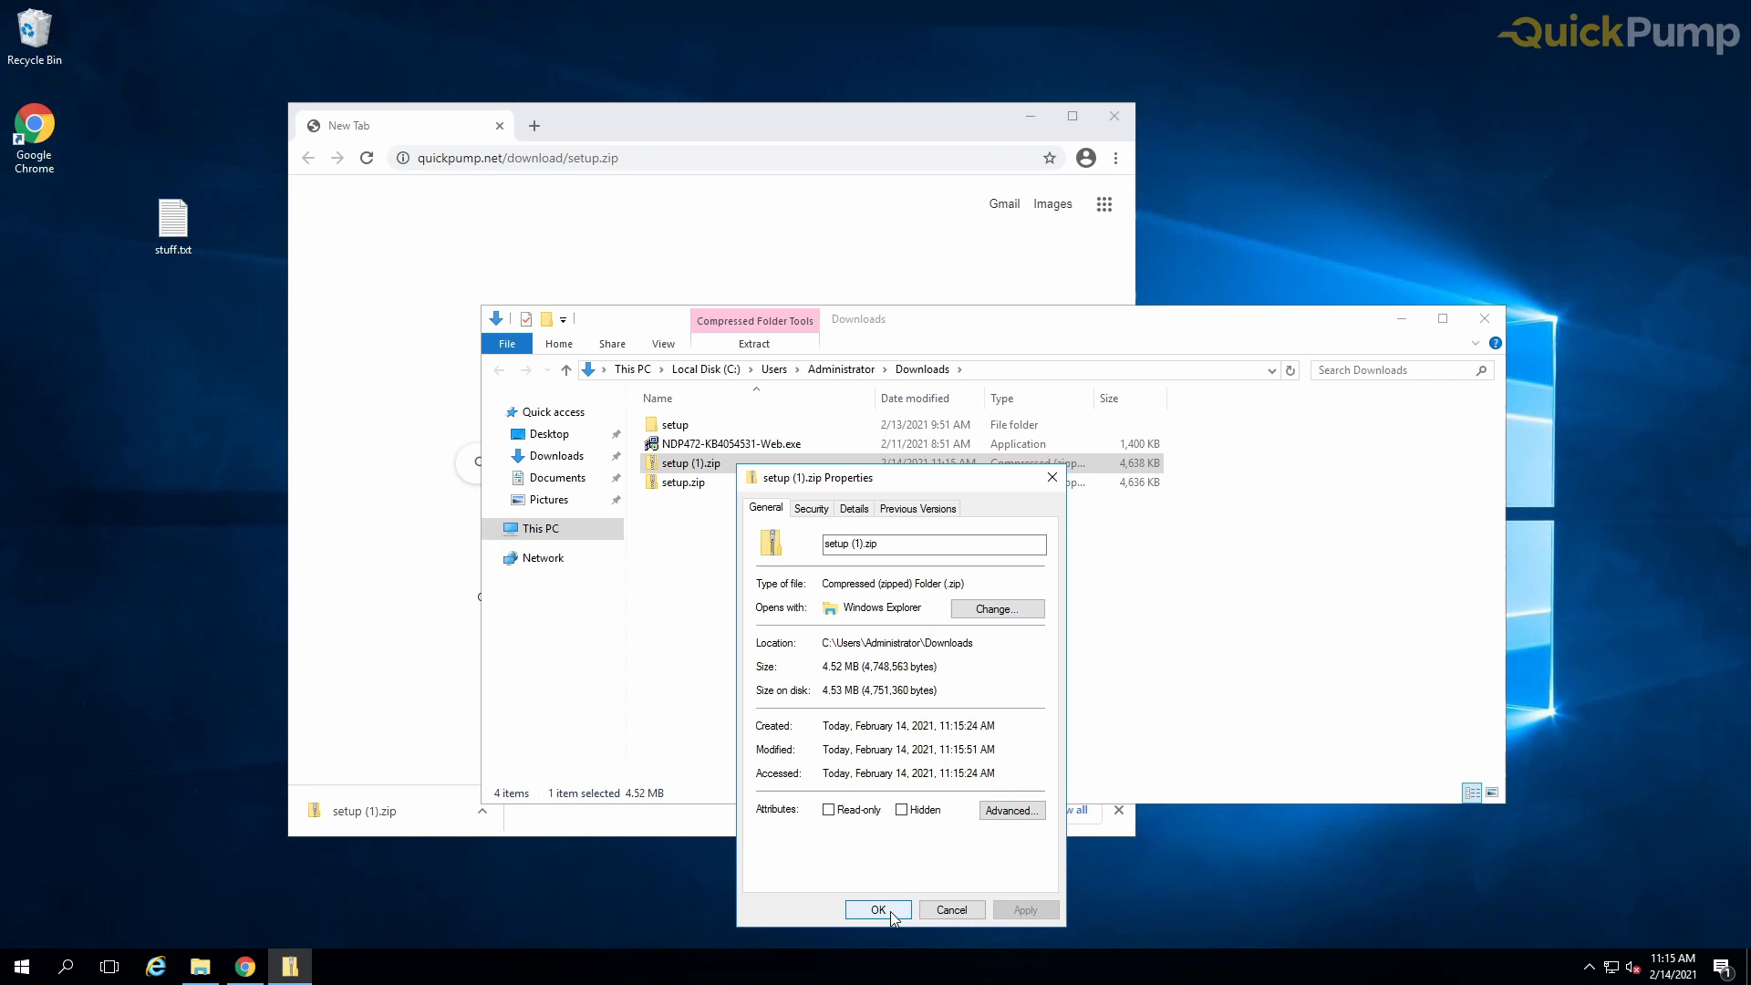
left_click(877, 908)
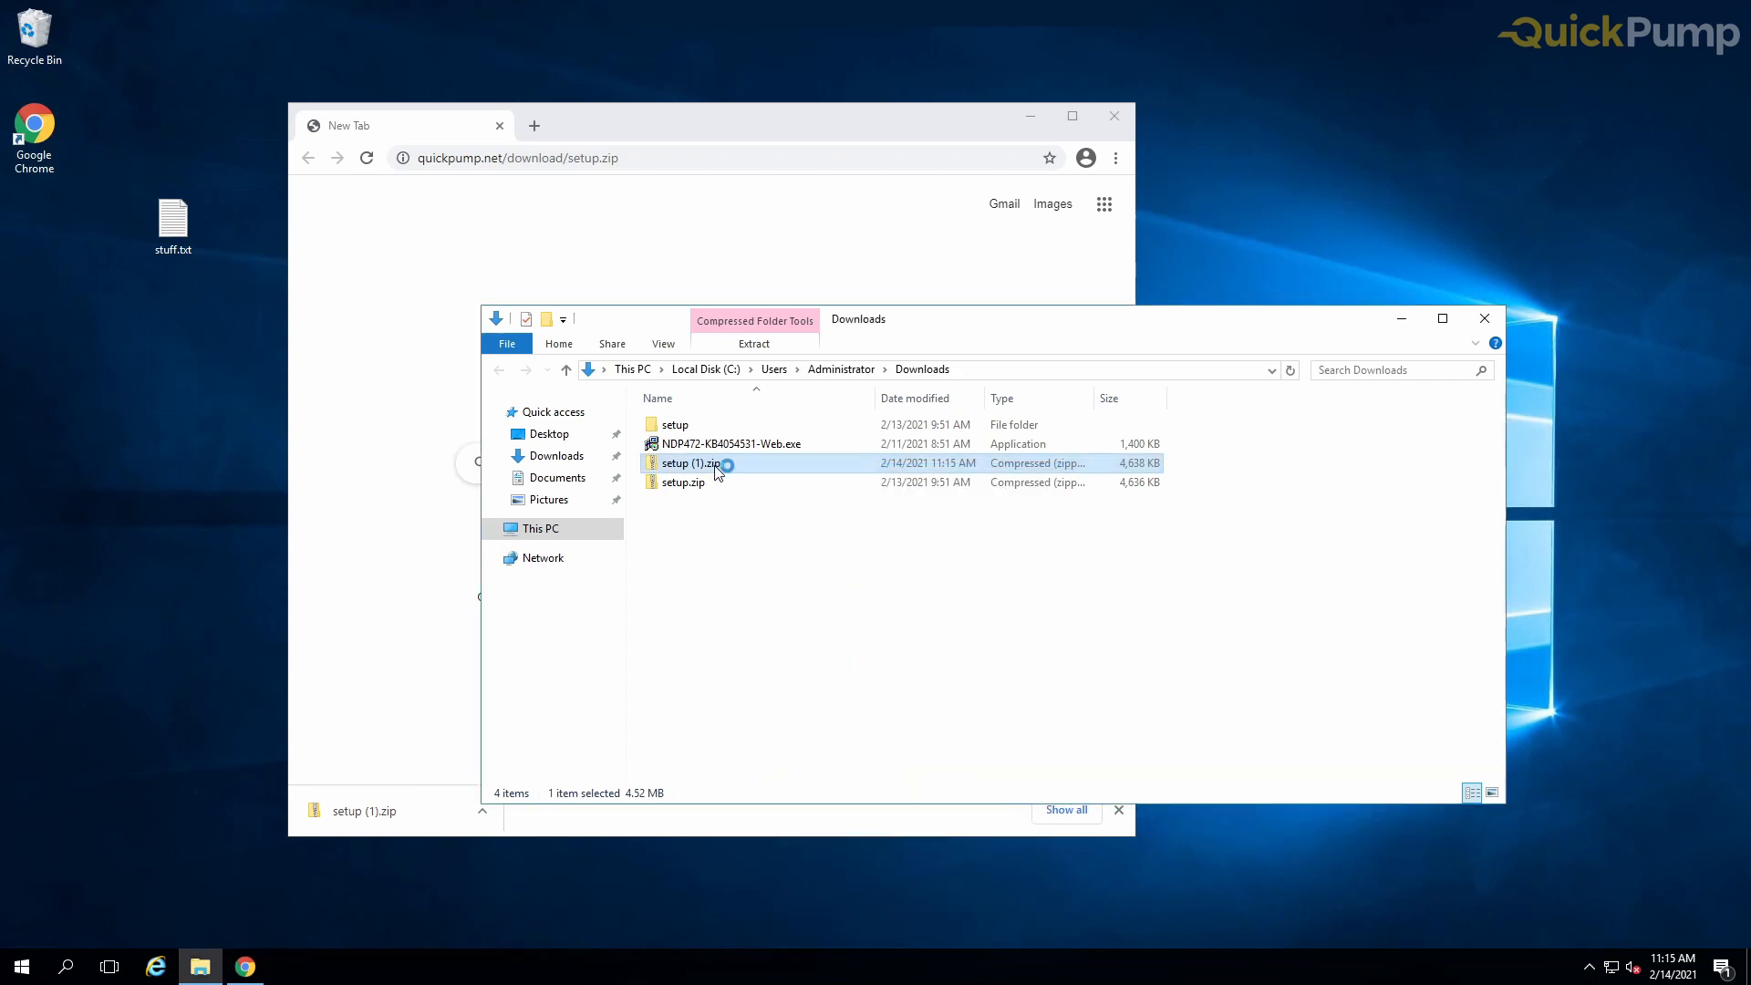
Extract setup (1).zip into the default setup (1) folder in Downloads.
right_click(690, 462)
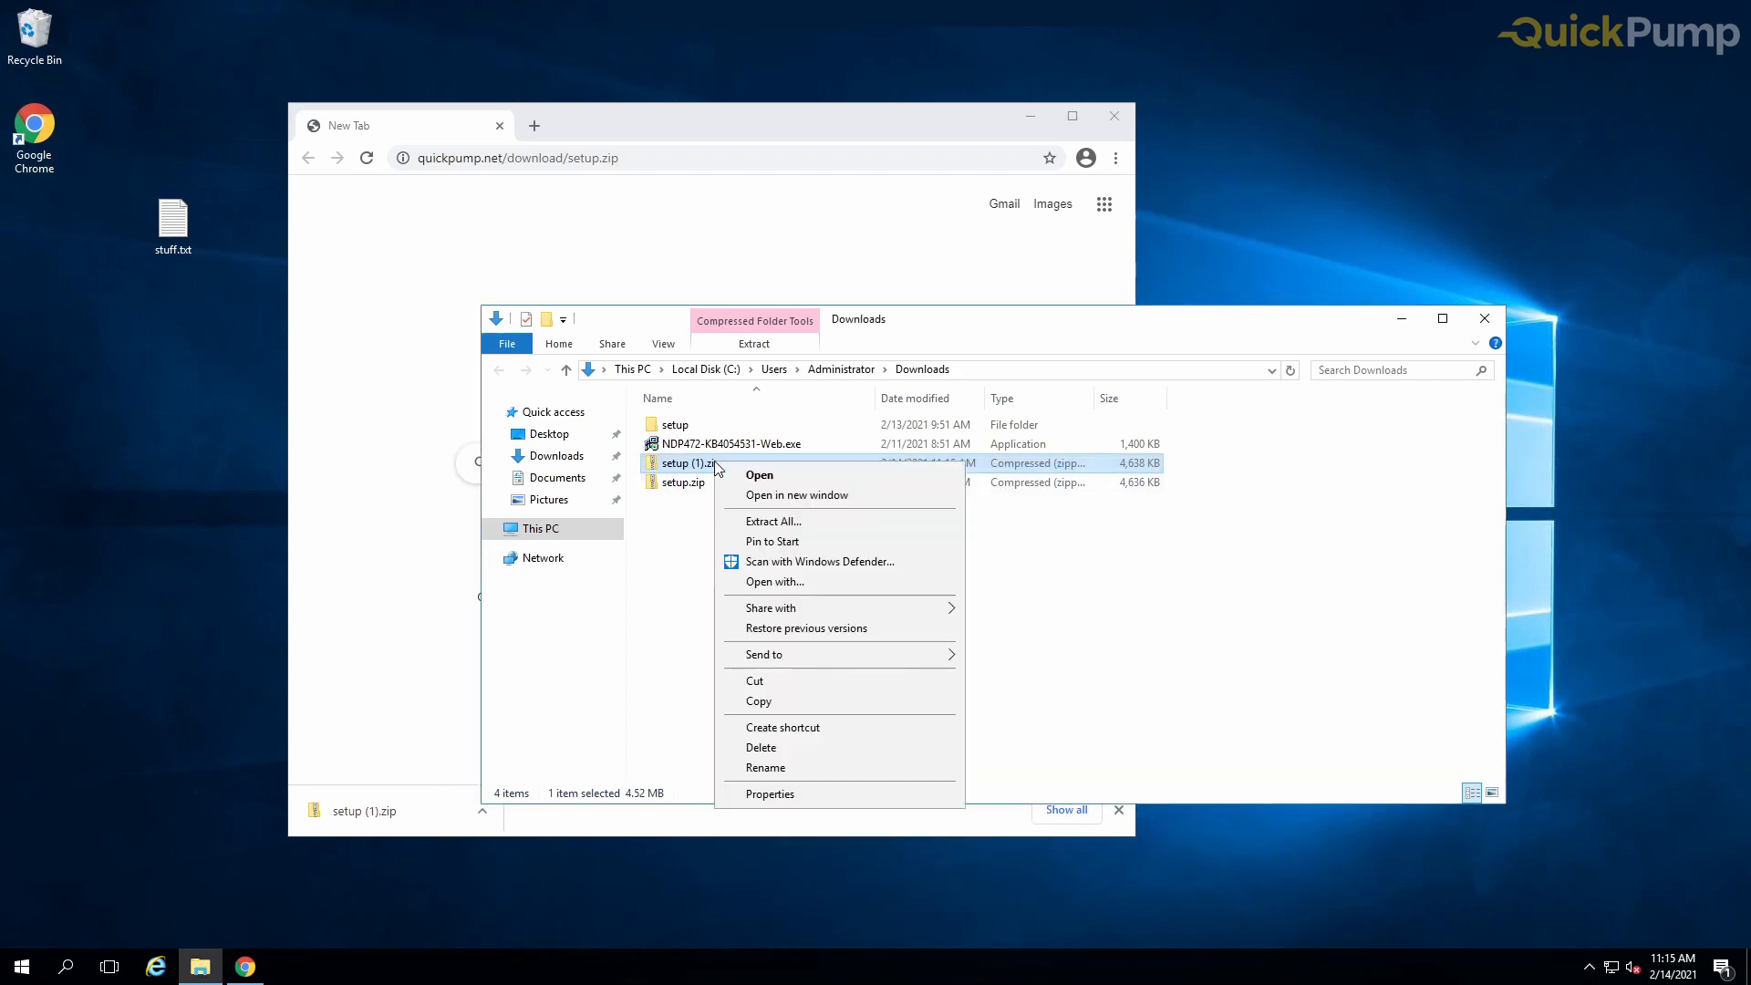
left_click(774, 522)
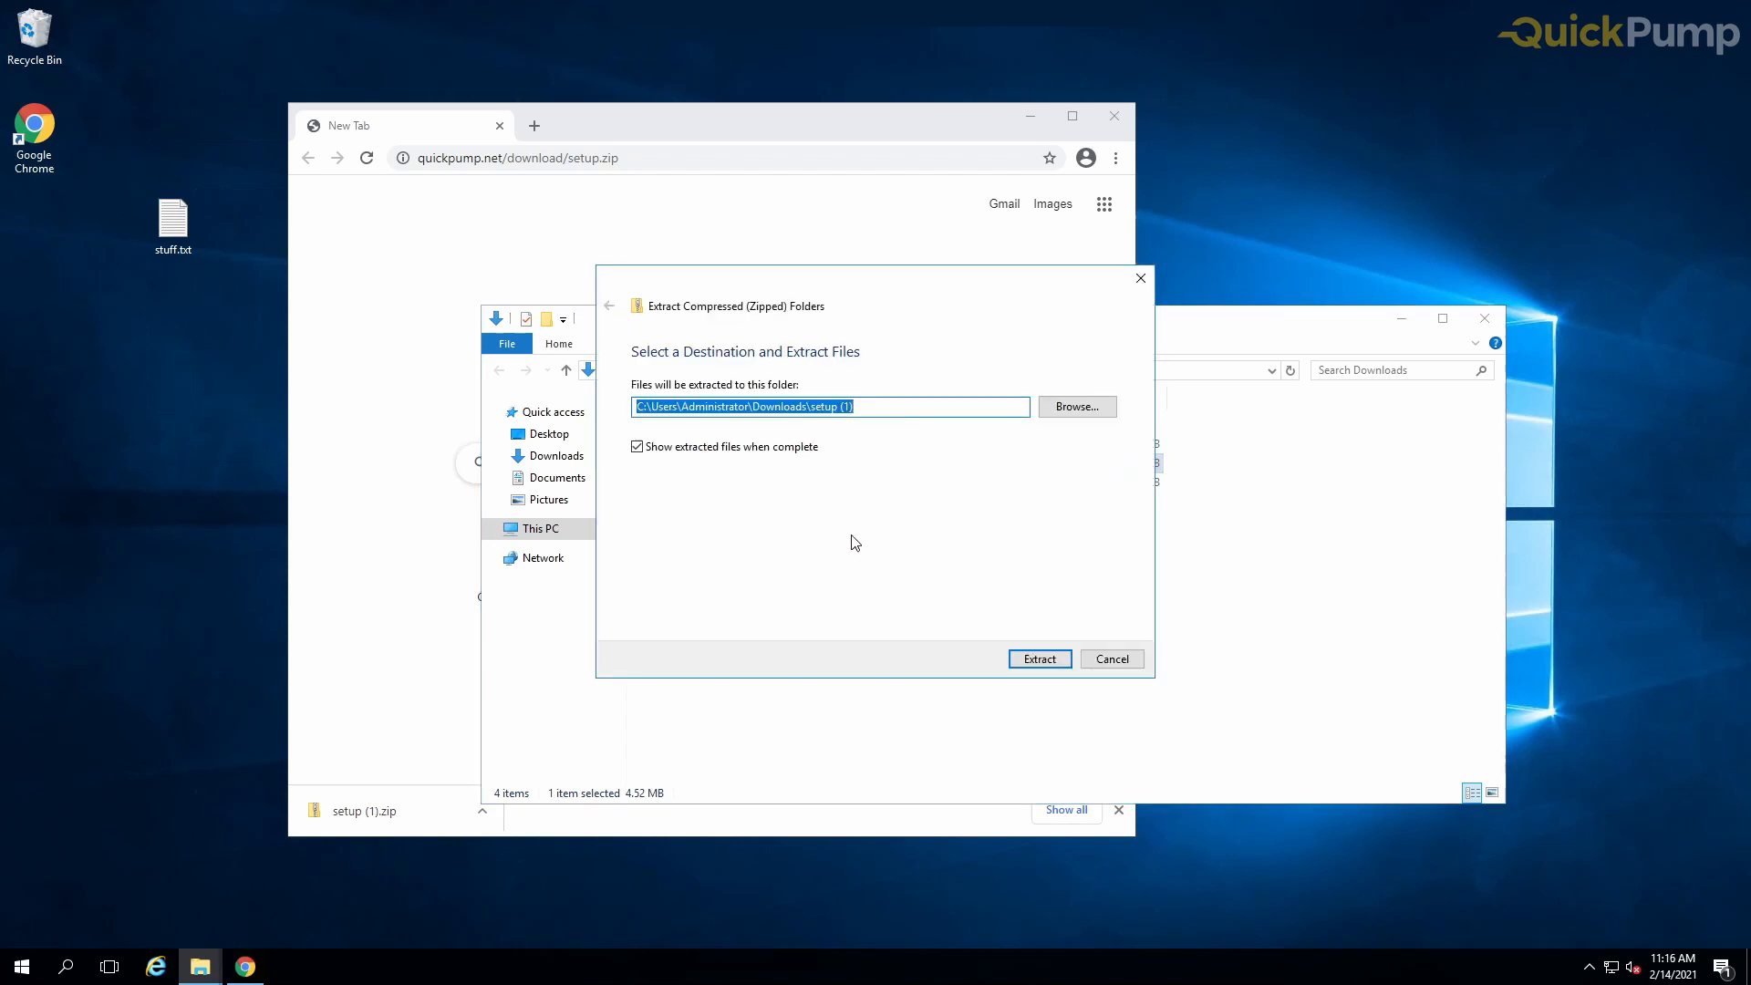
left_click(1037, 659)
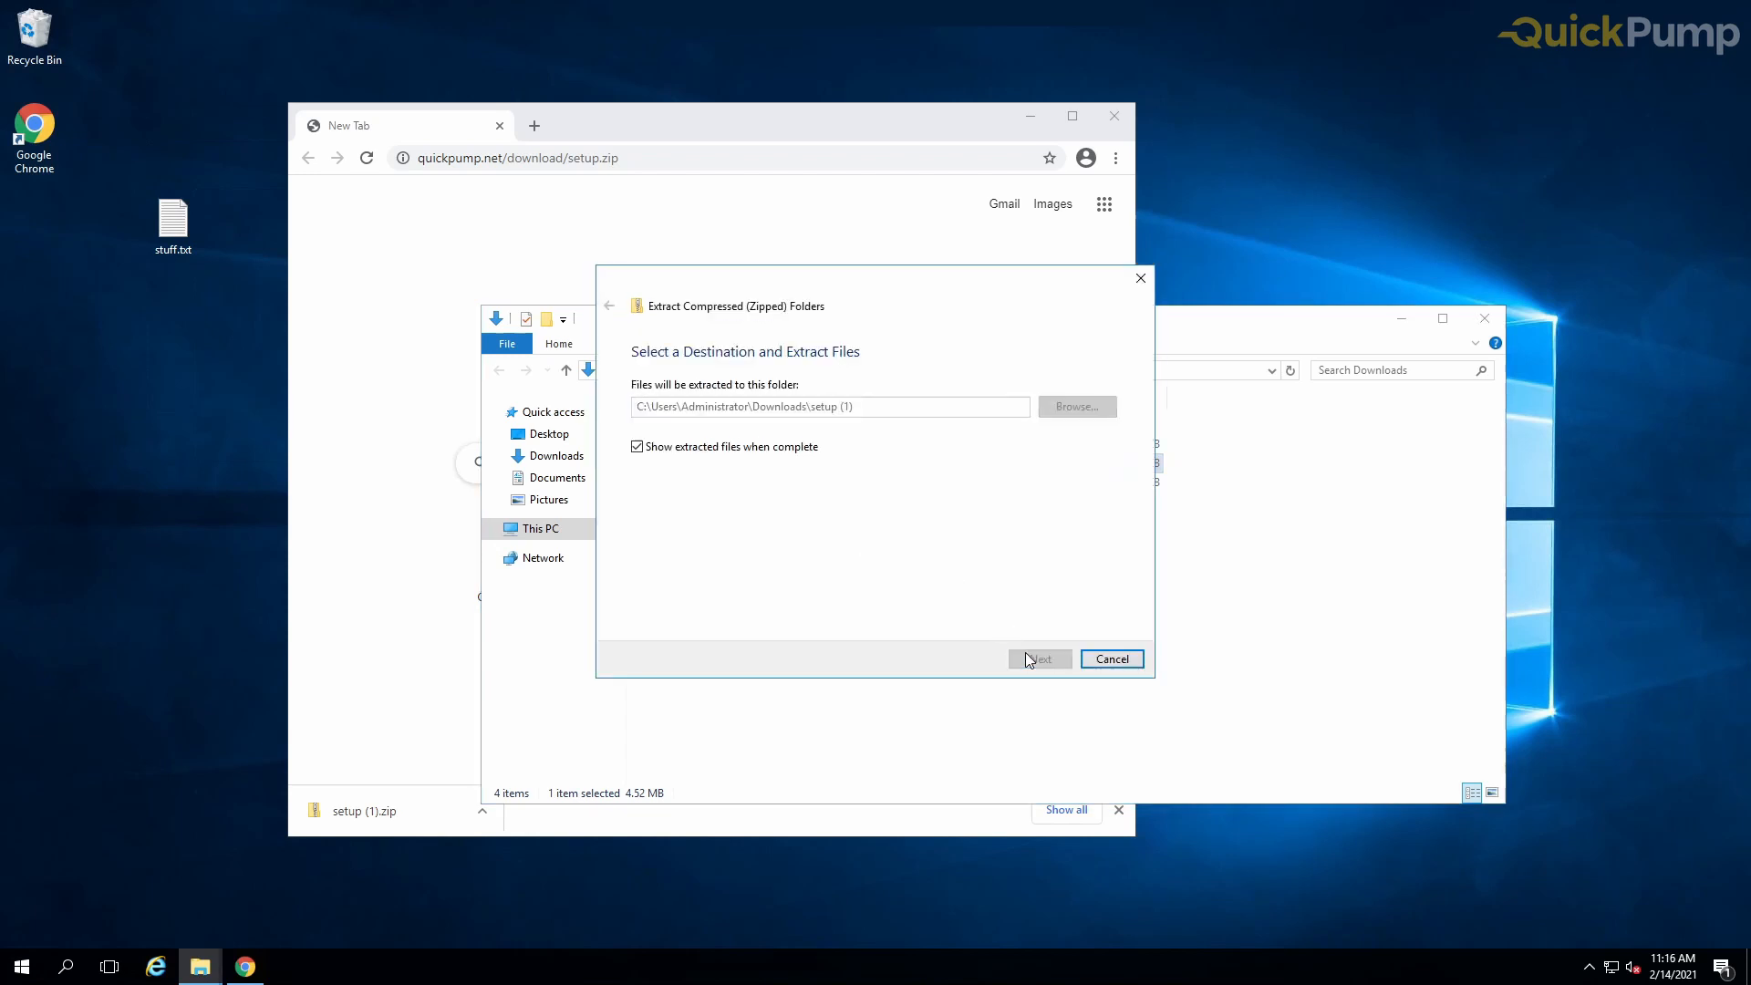
left_click(1036, 659)
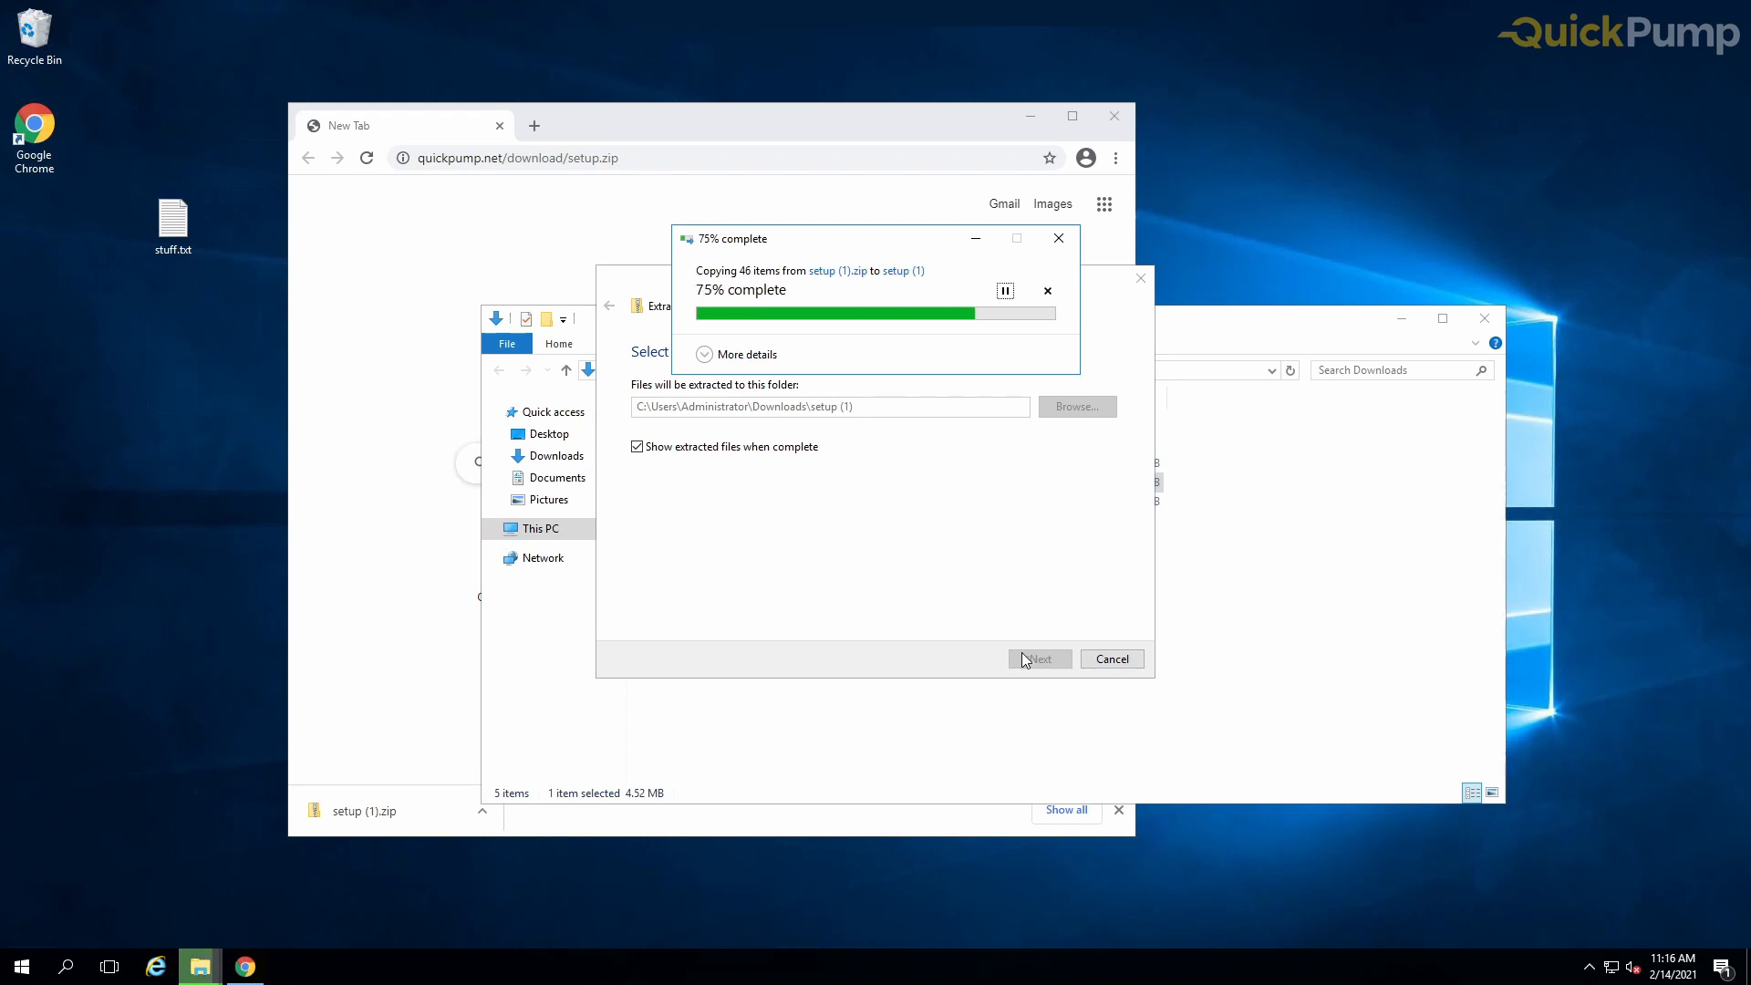
left_click(1038, 658)
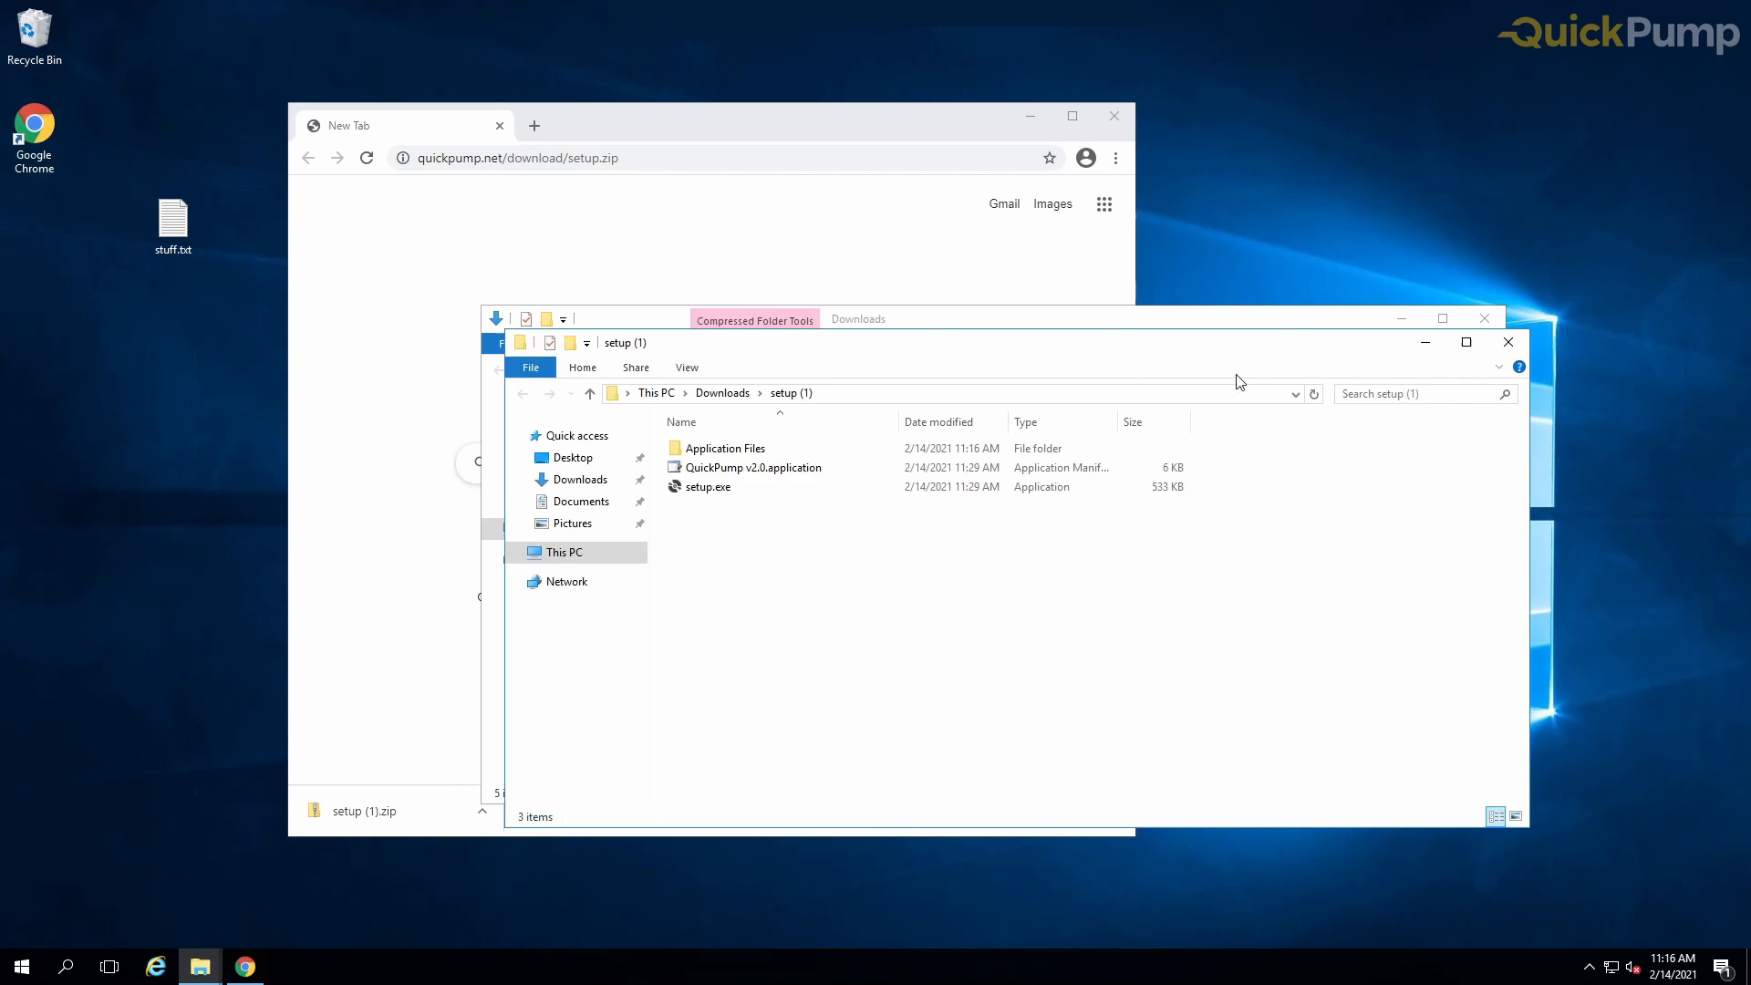
Run setup.exe and accept the security warning to install QuickPump.
left_click(706, 487)
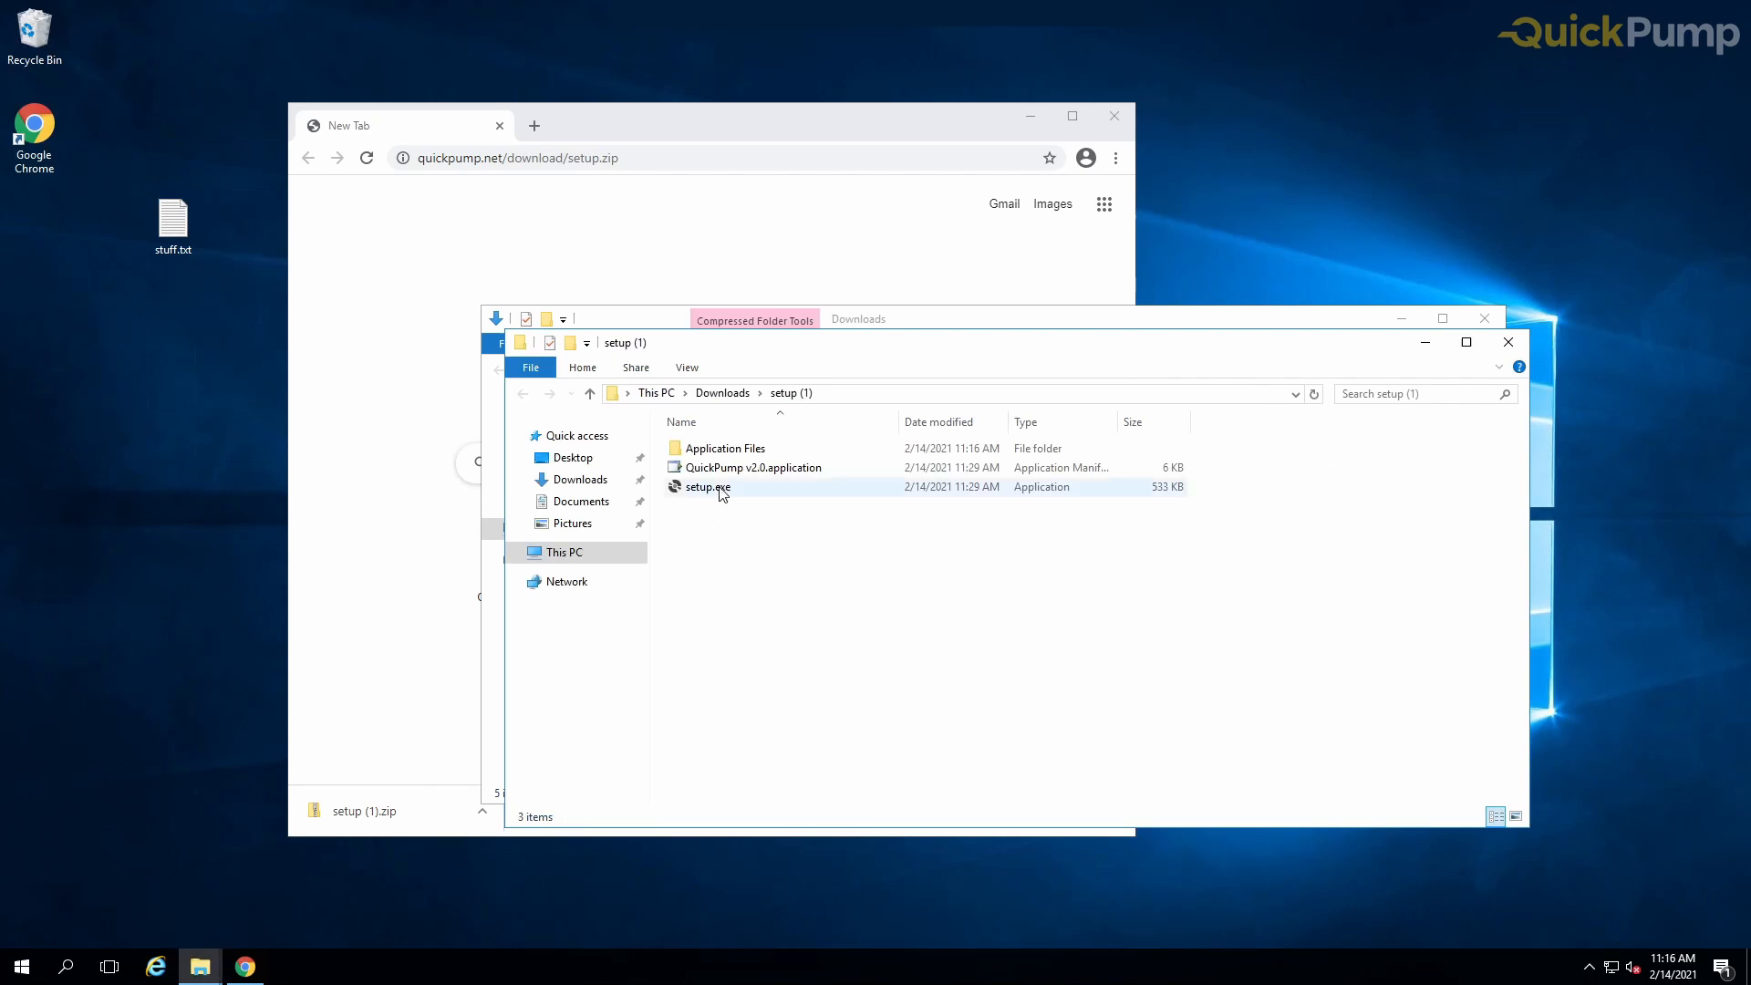
left_click(704, 487)
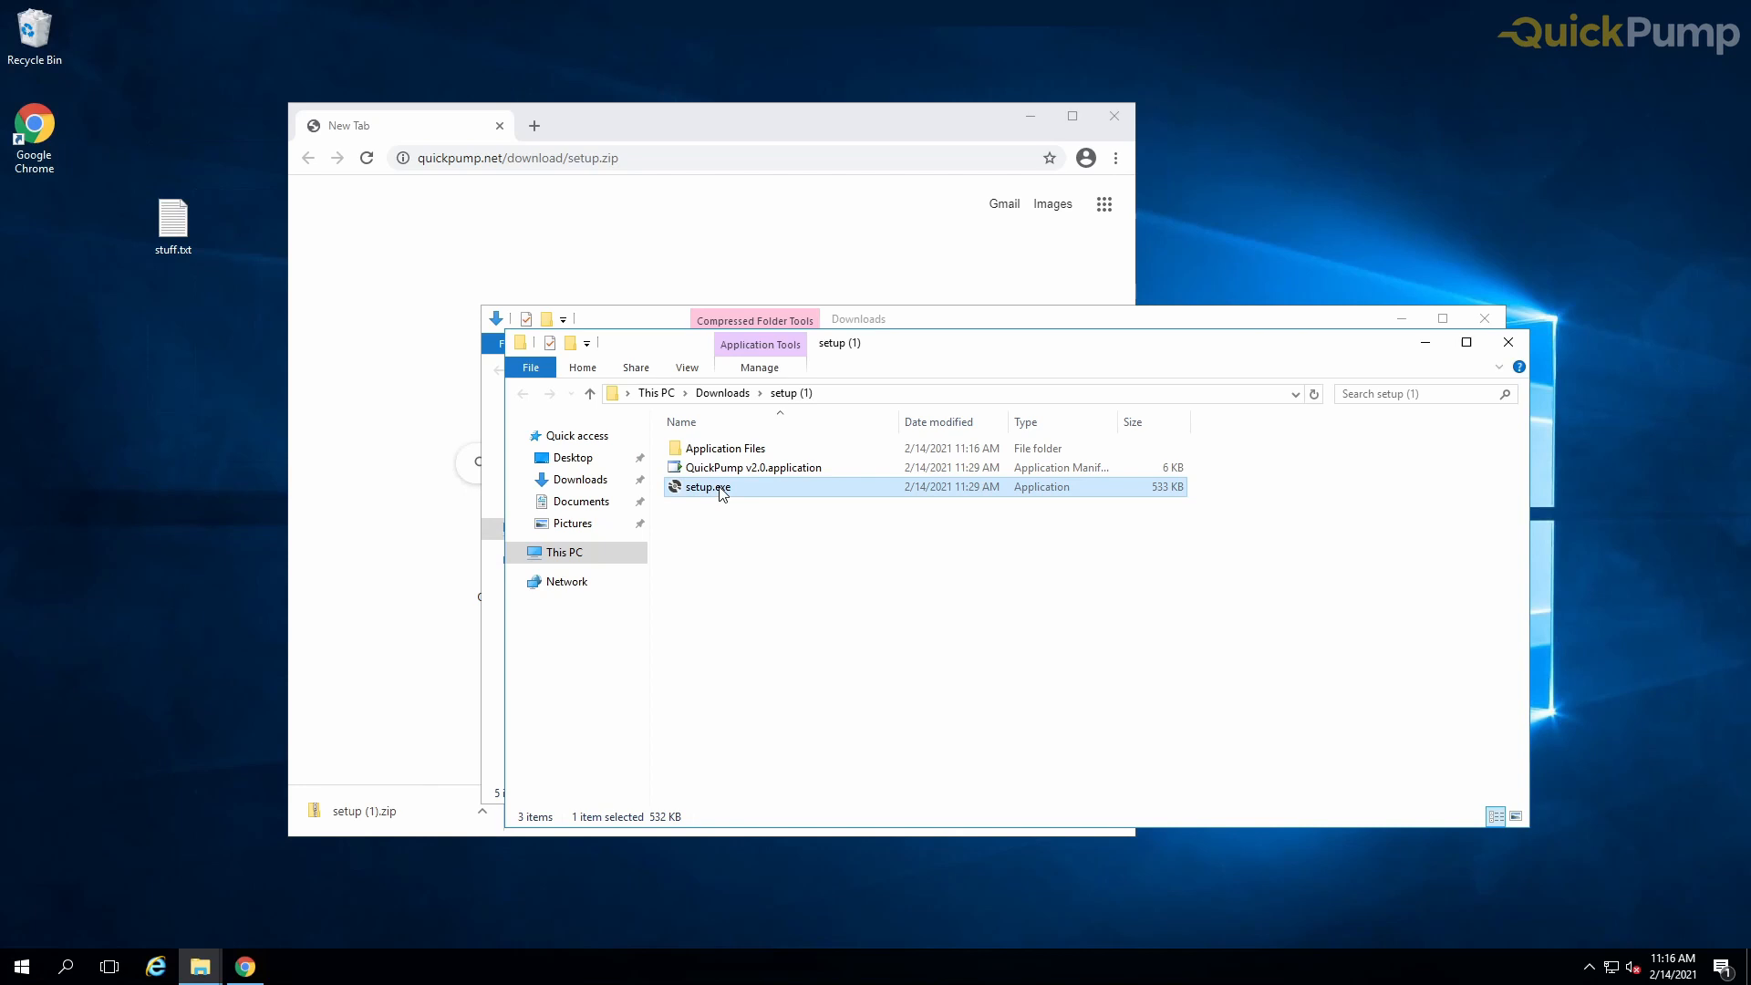
double_click(706, 487)
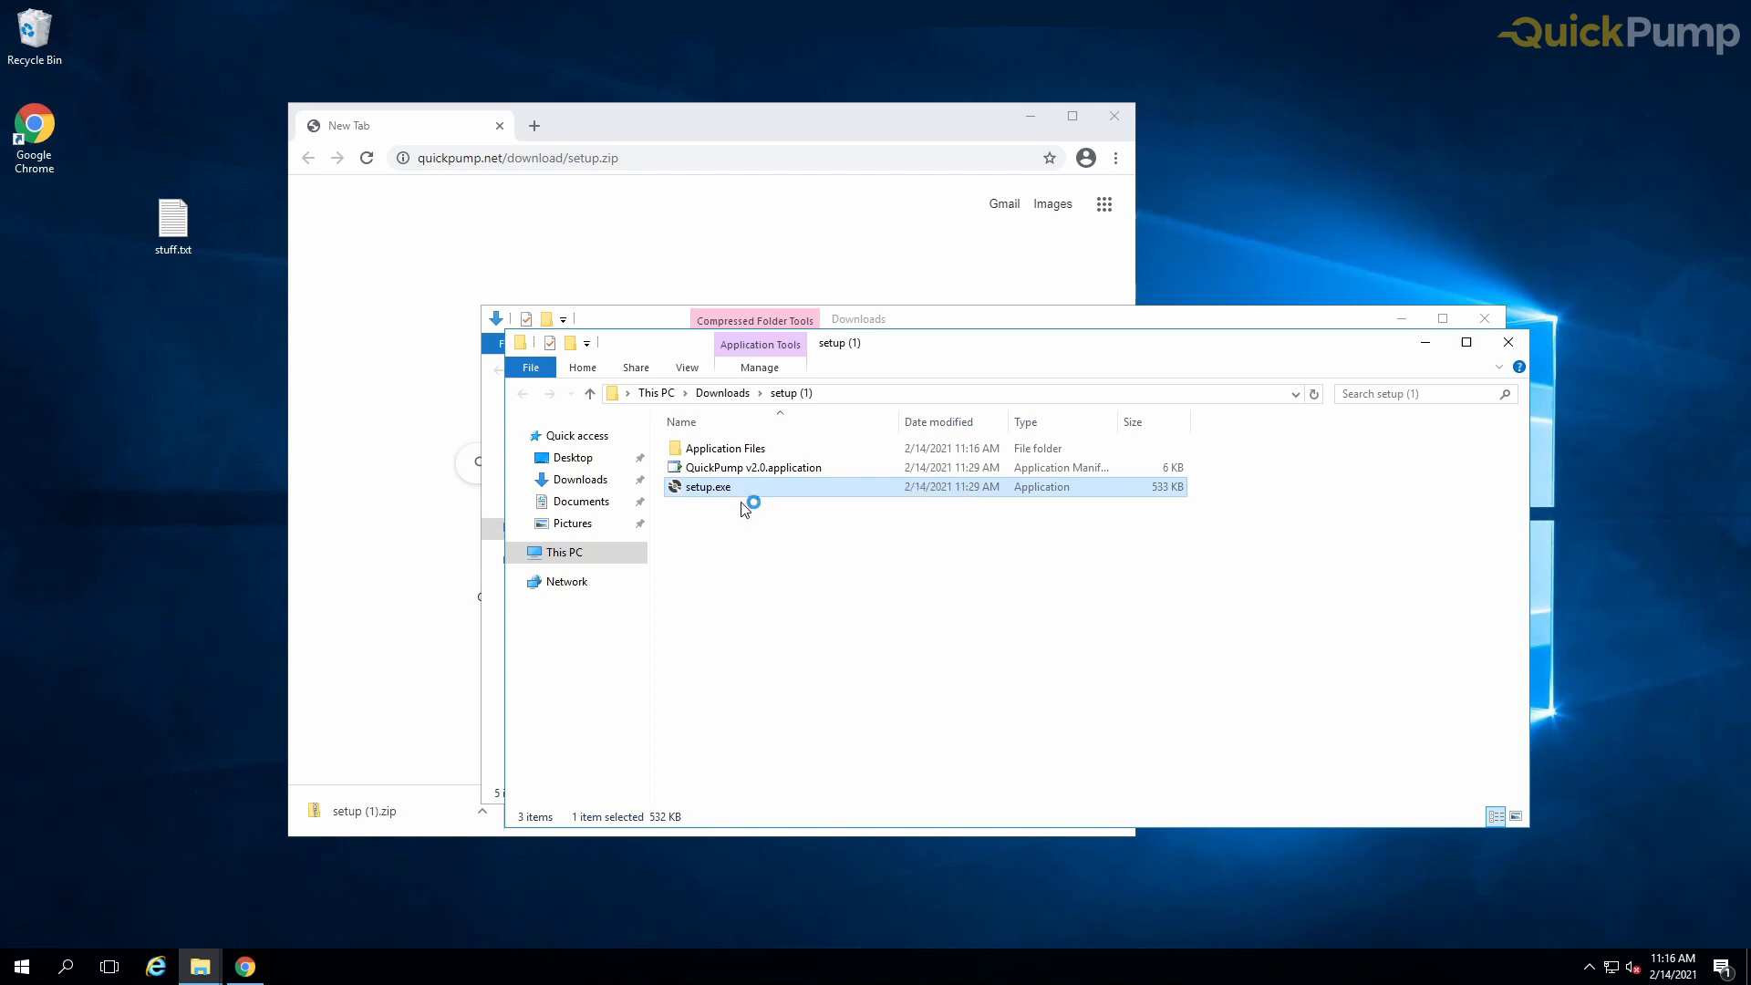
double_click(706, 487)
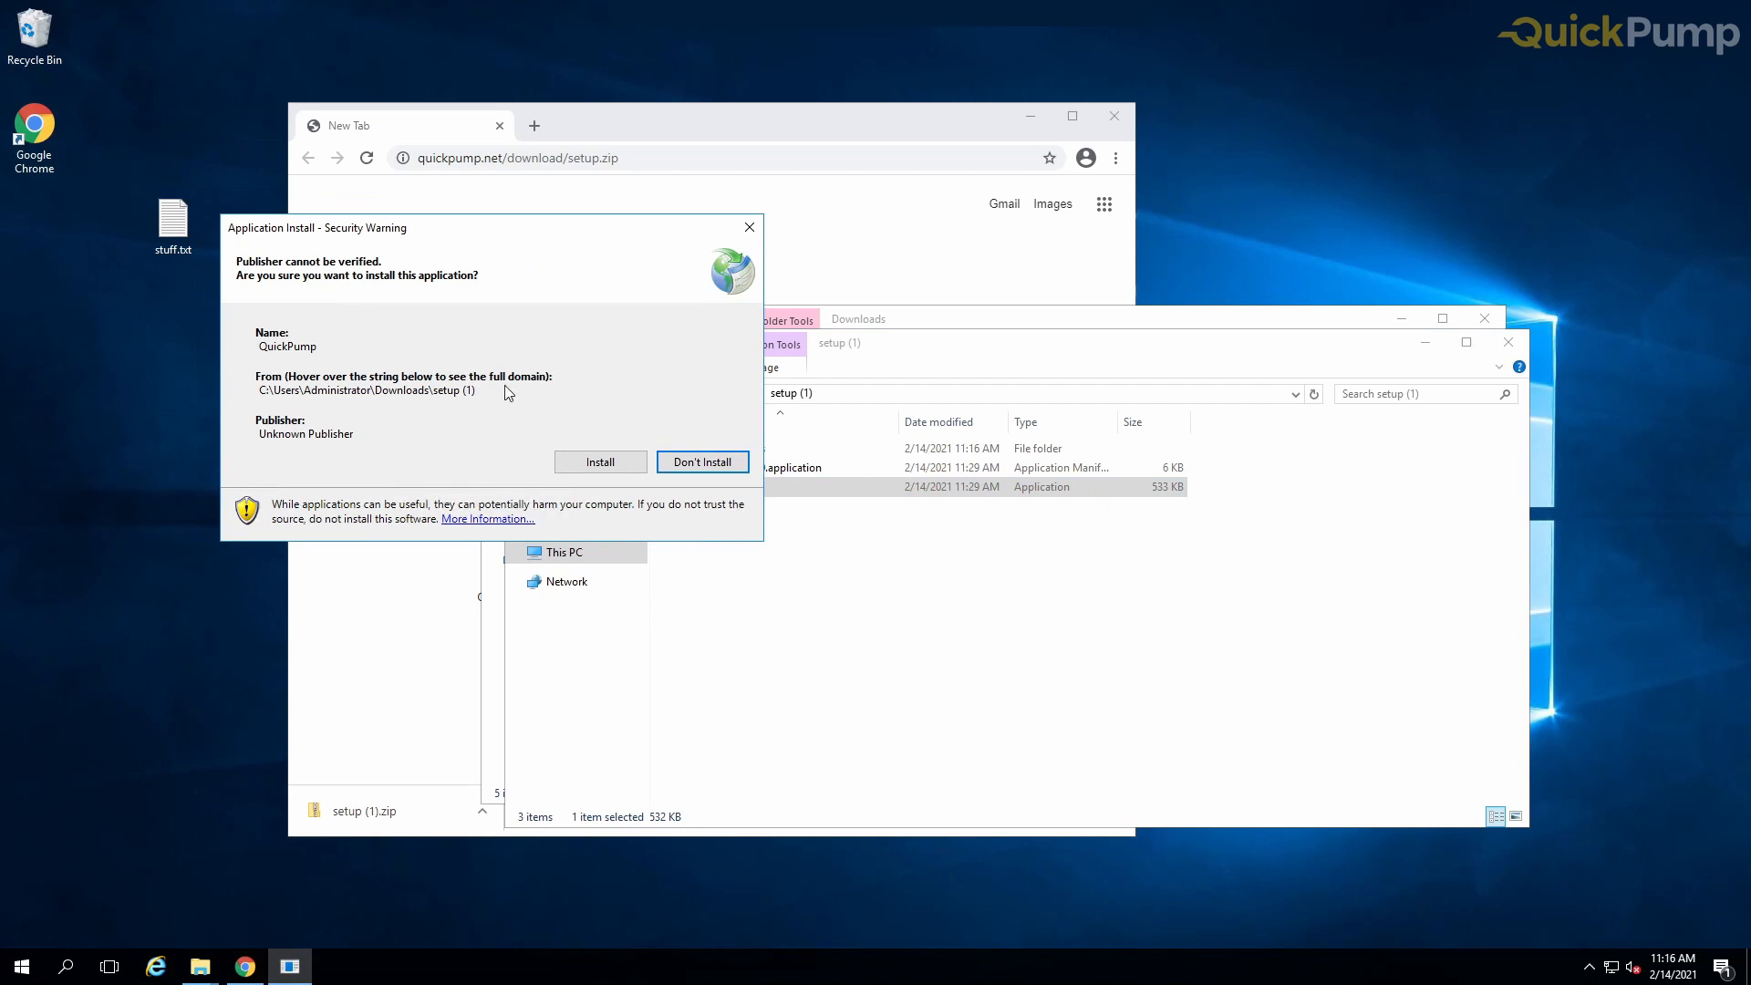
mouse_move(600, 461)
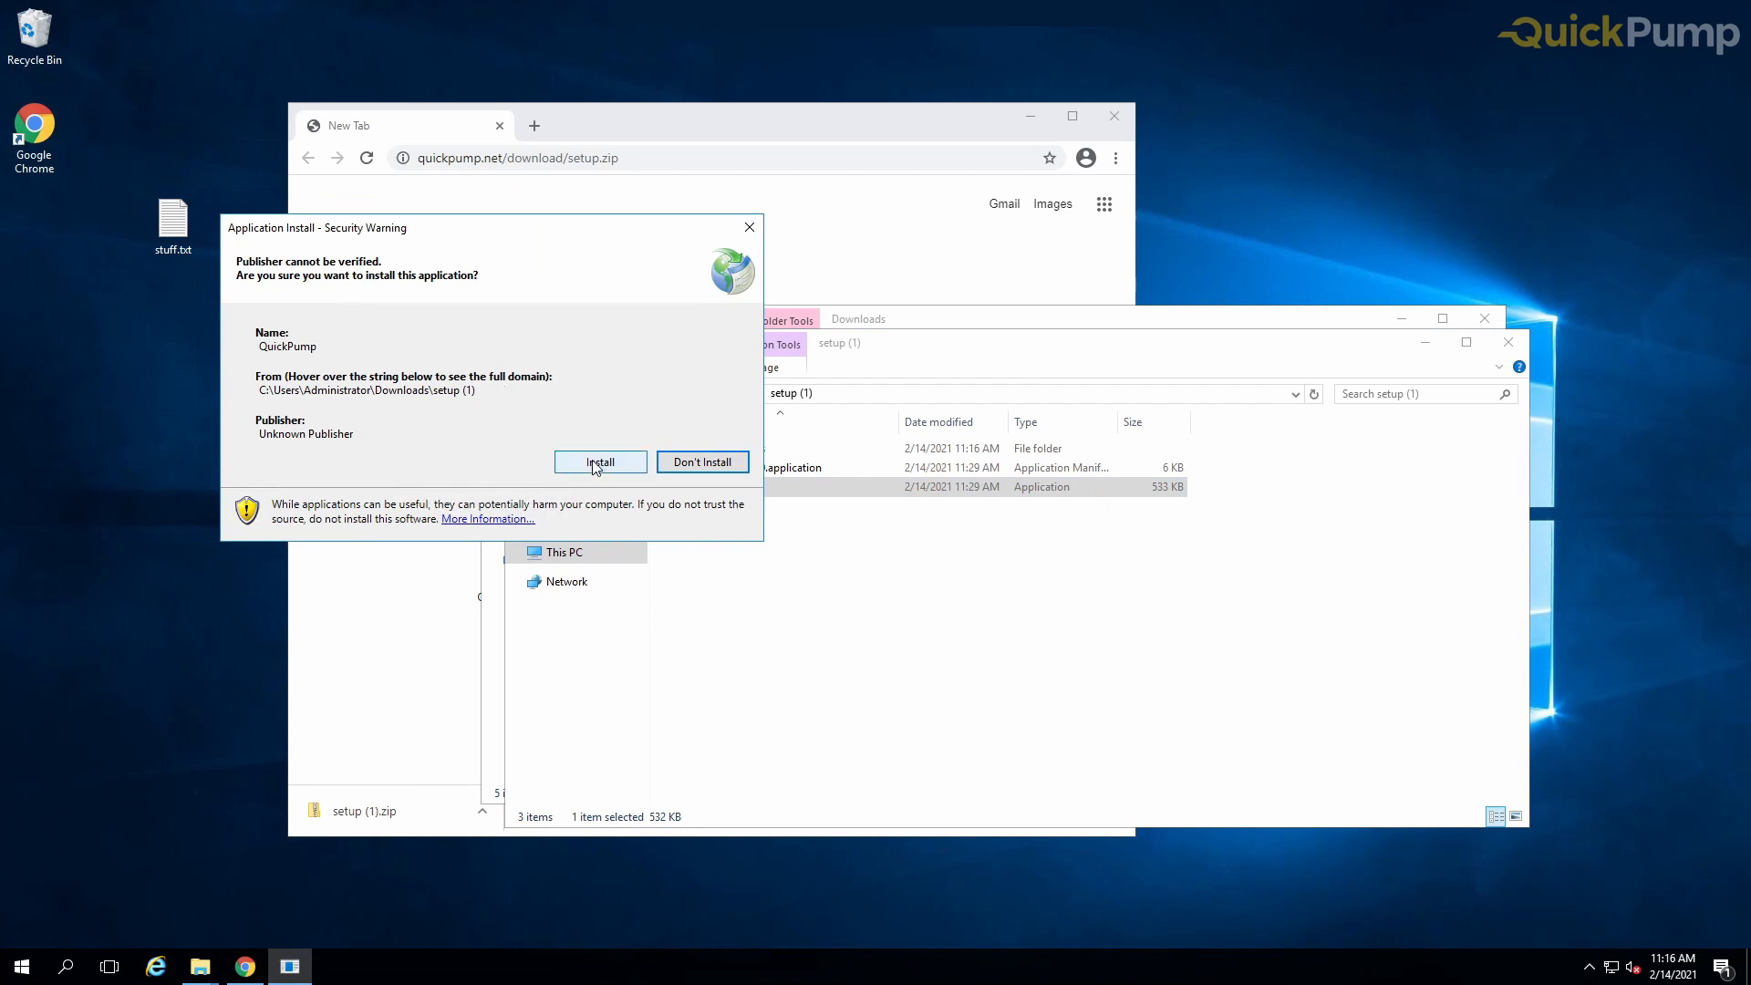
left_click(600, 462)
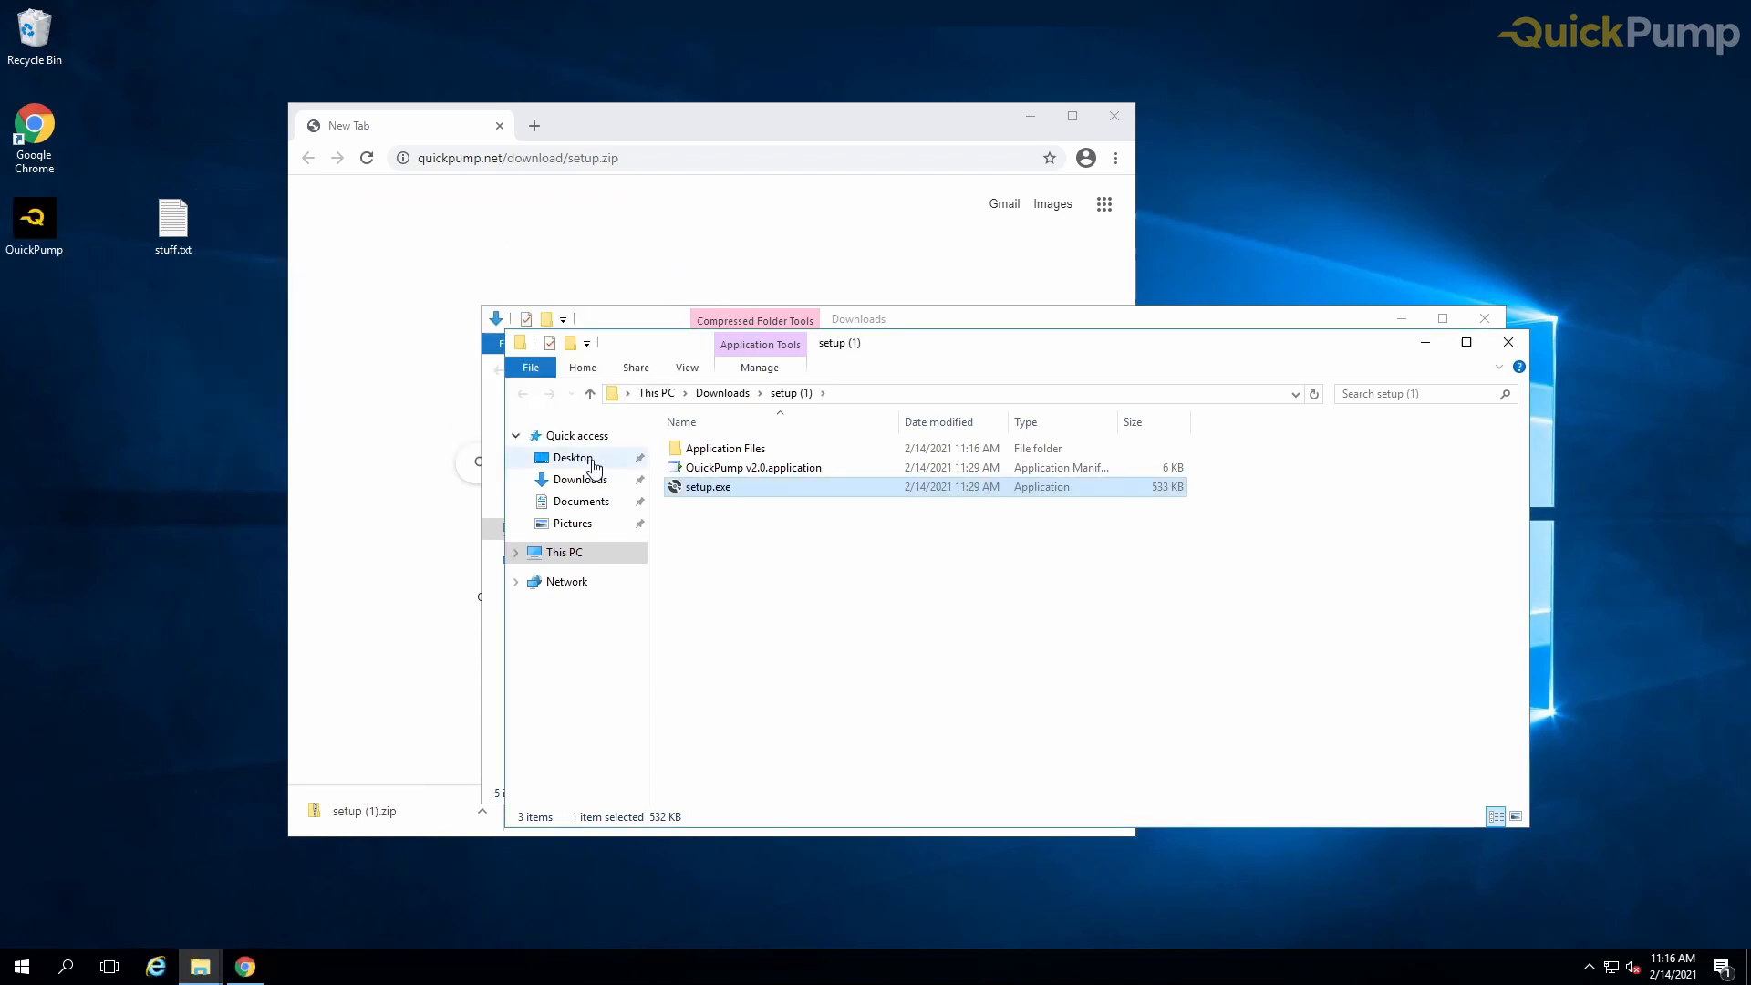
Paste the license key from stuff.txt into QuickPump's license field and activate it.
double_click(708, 487)
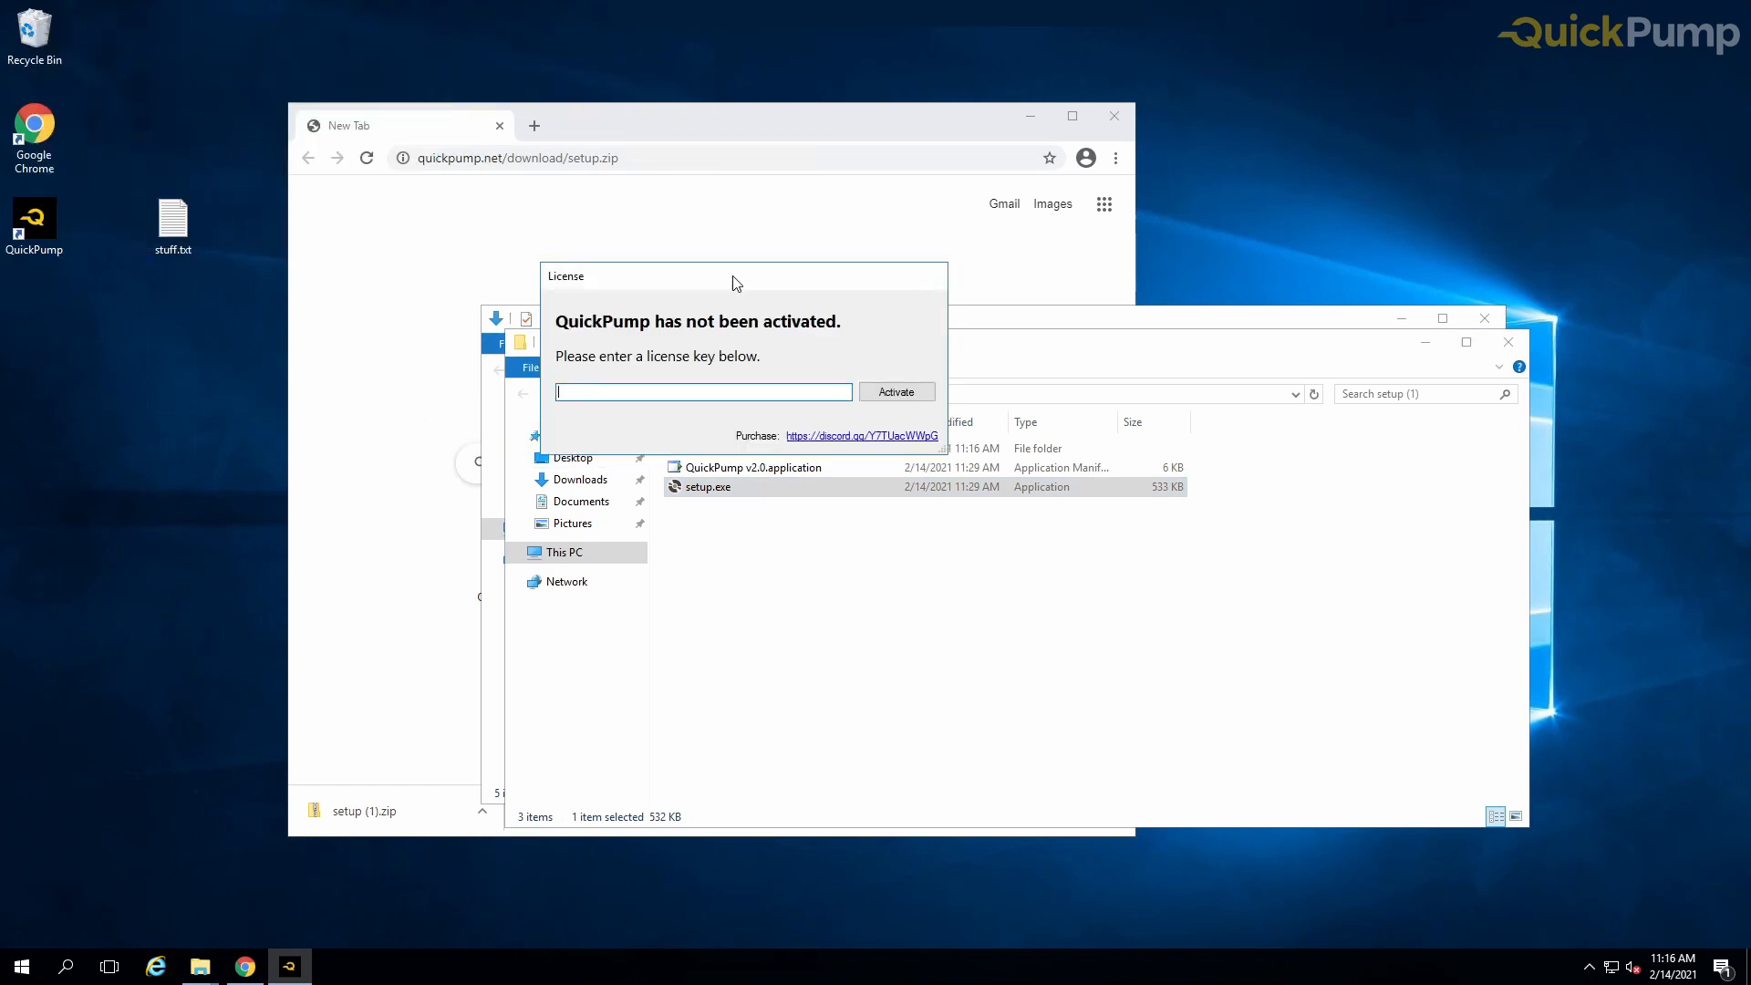
double_click(173, 222)
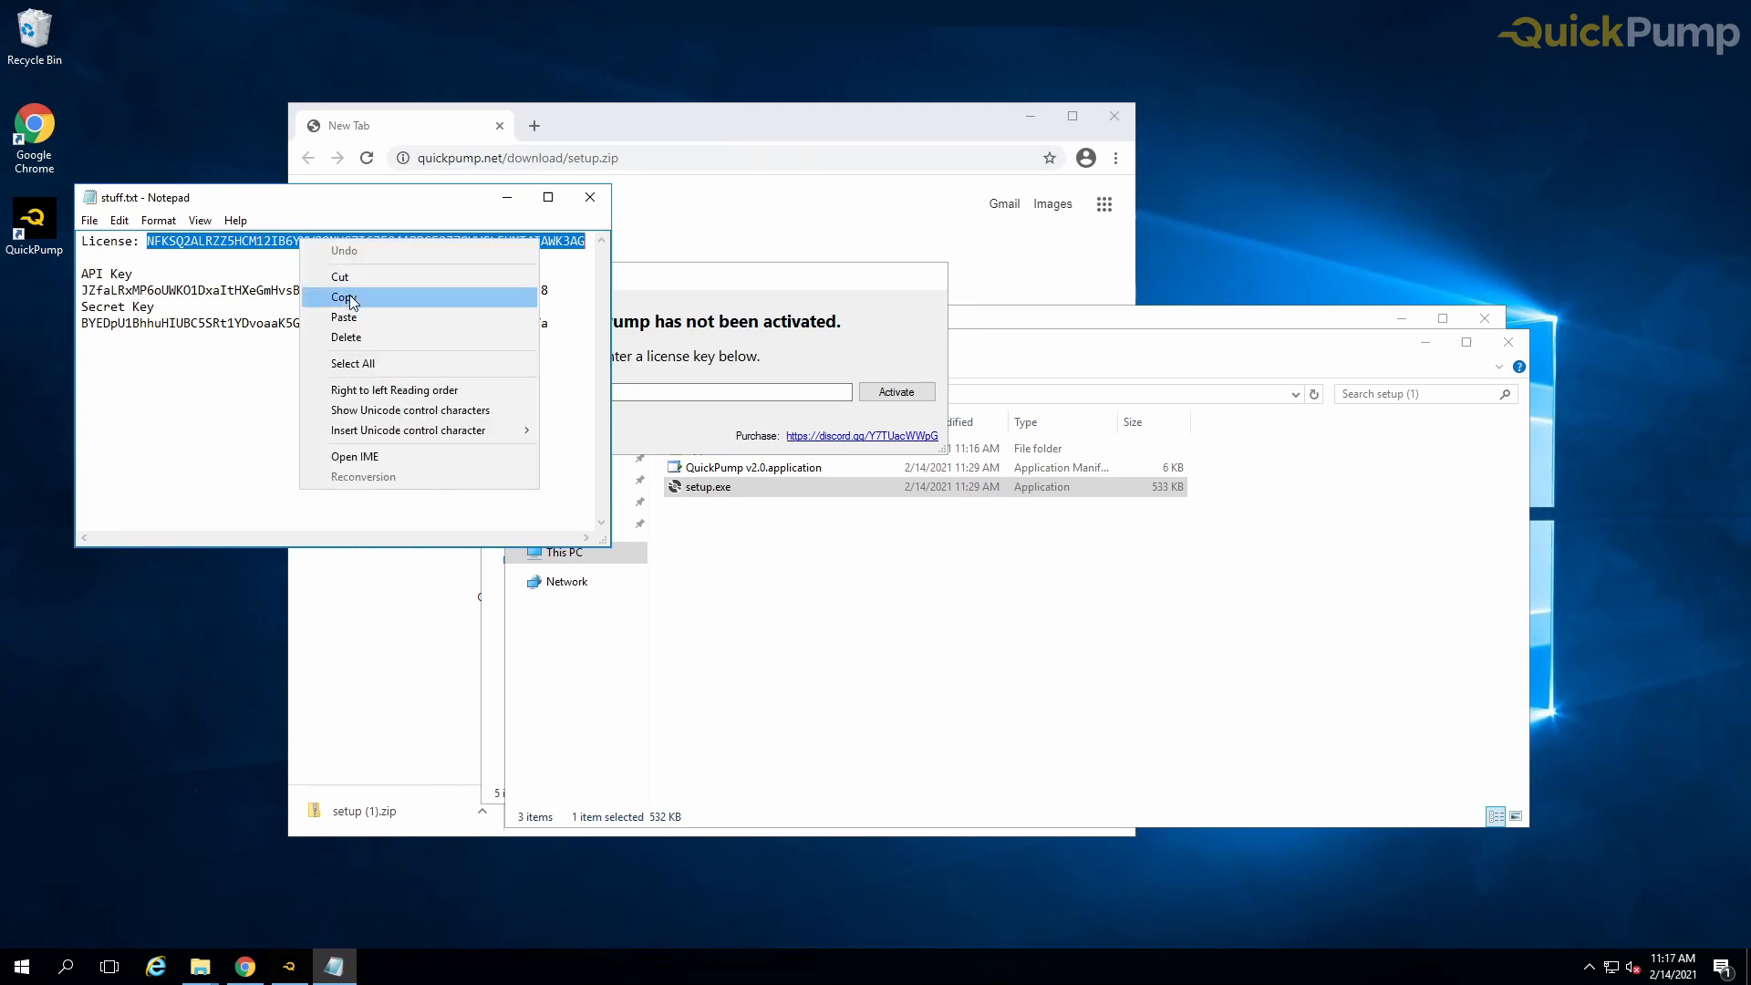
left_click(342, 297)
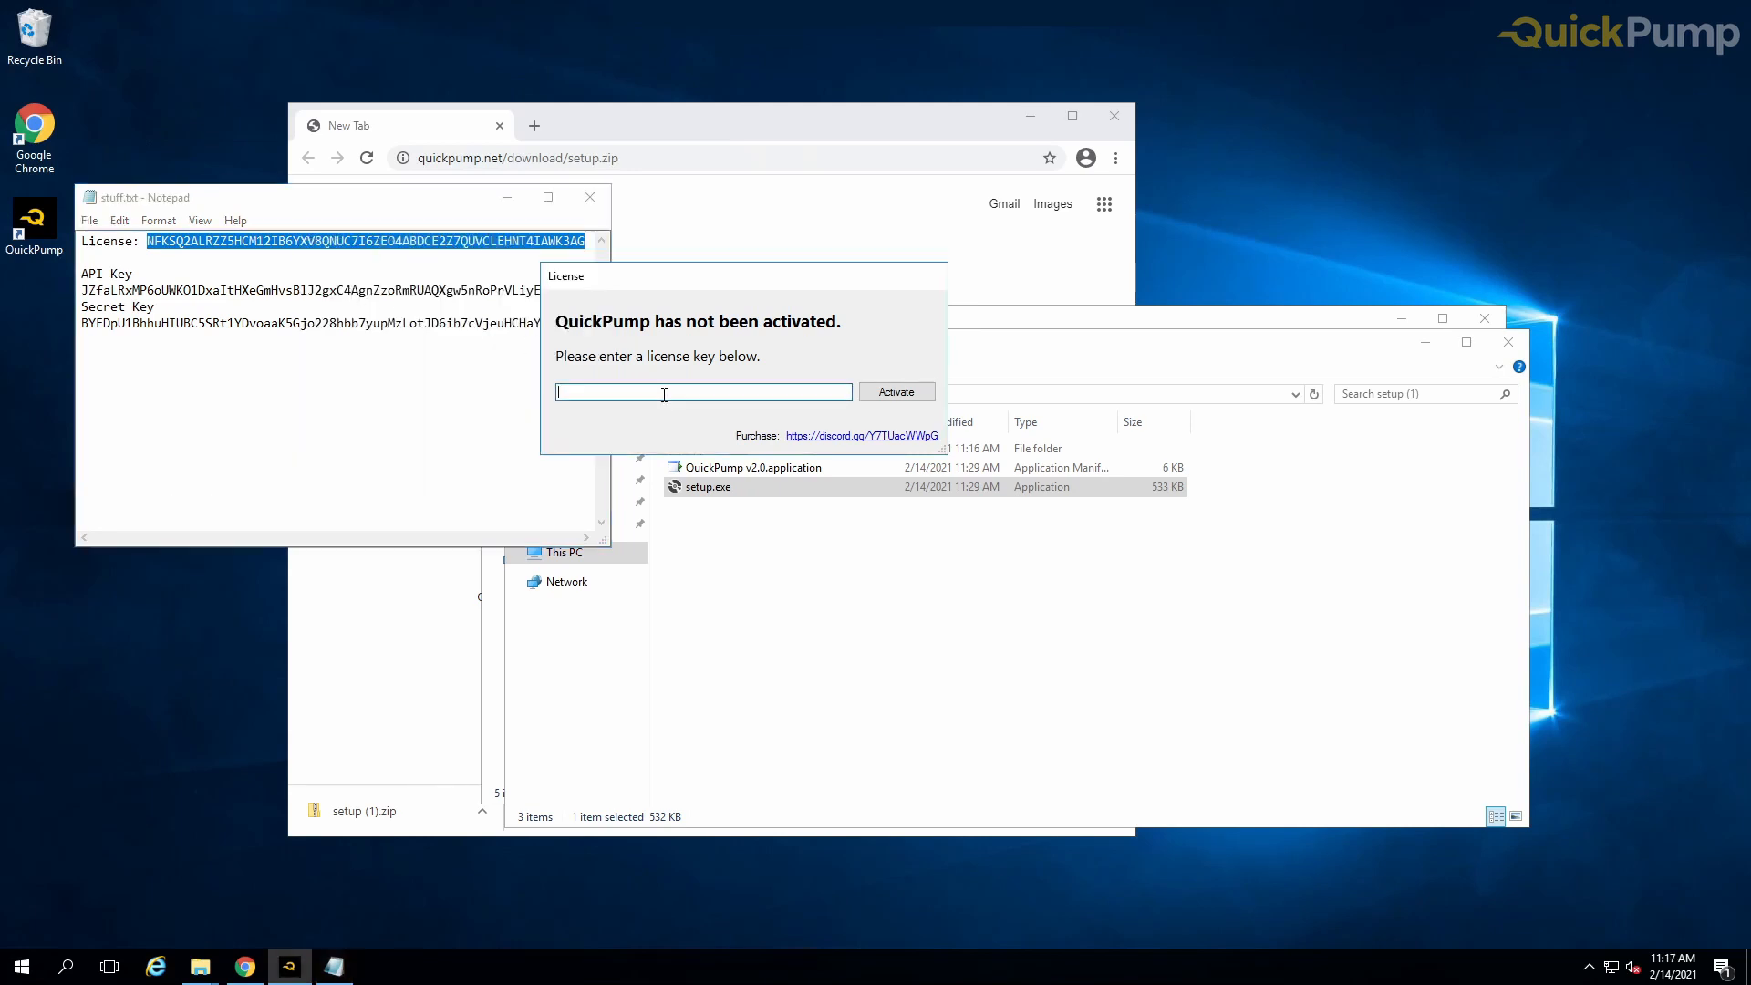
right_click(702, 392)
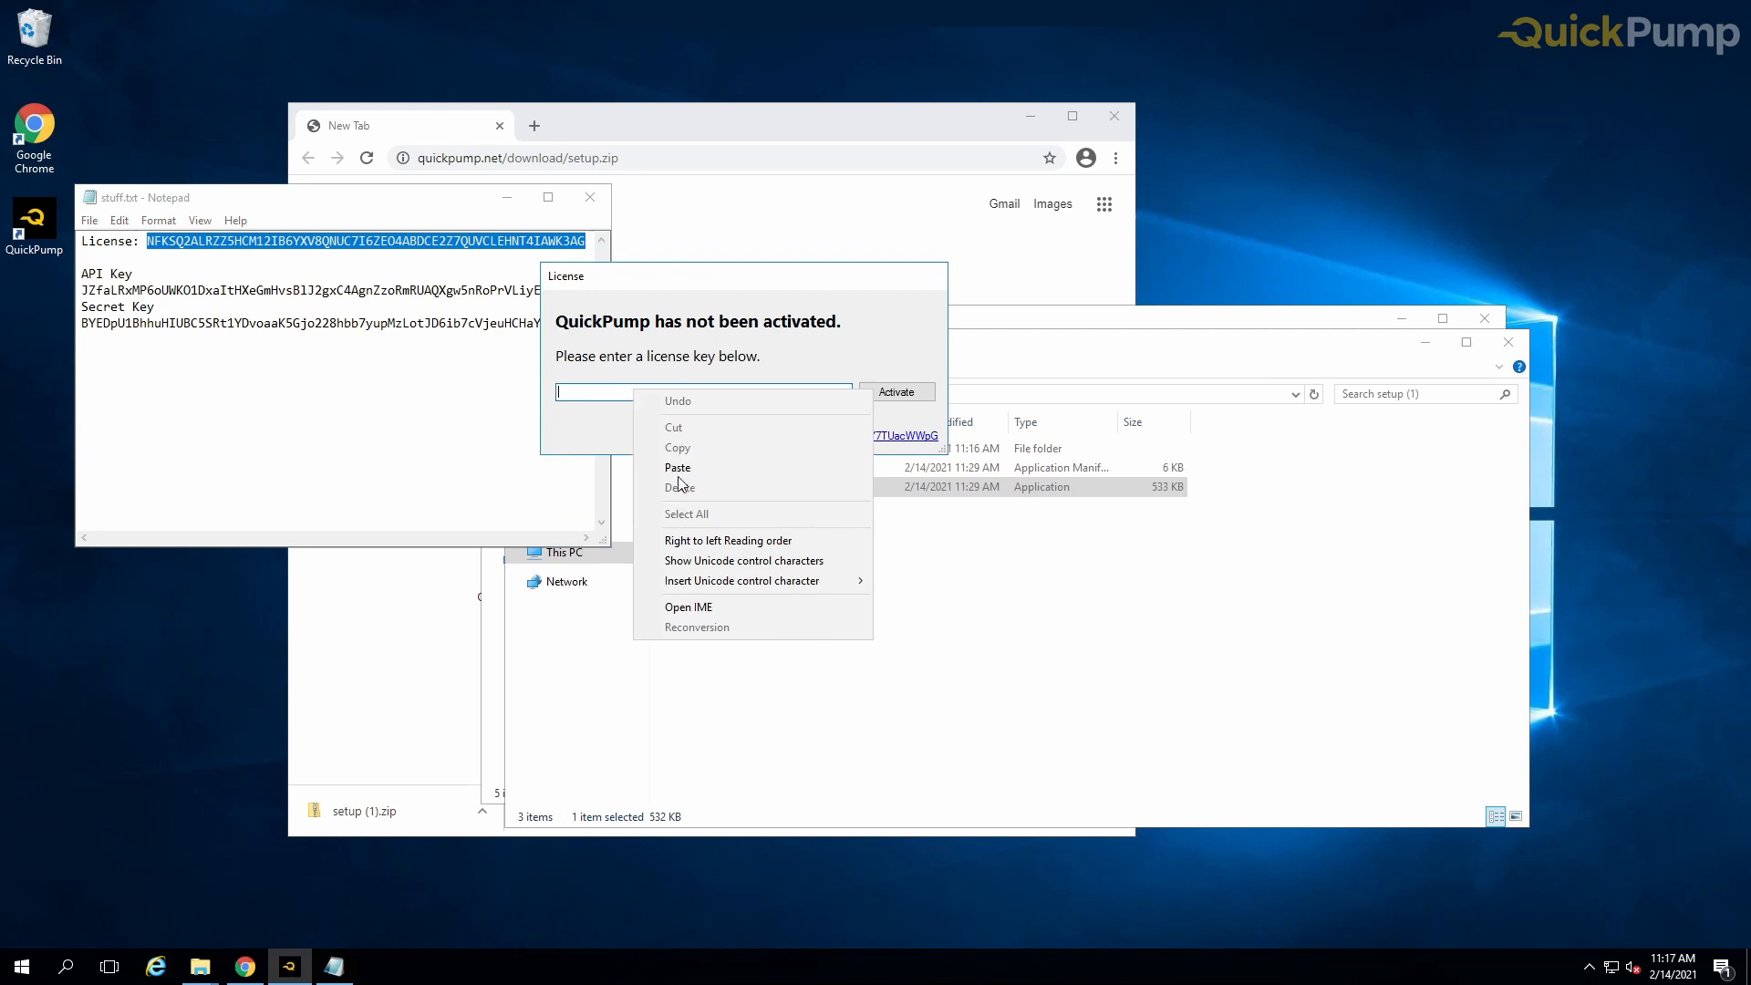
left_click(677, 467)
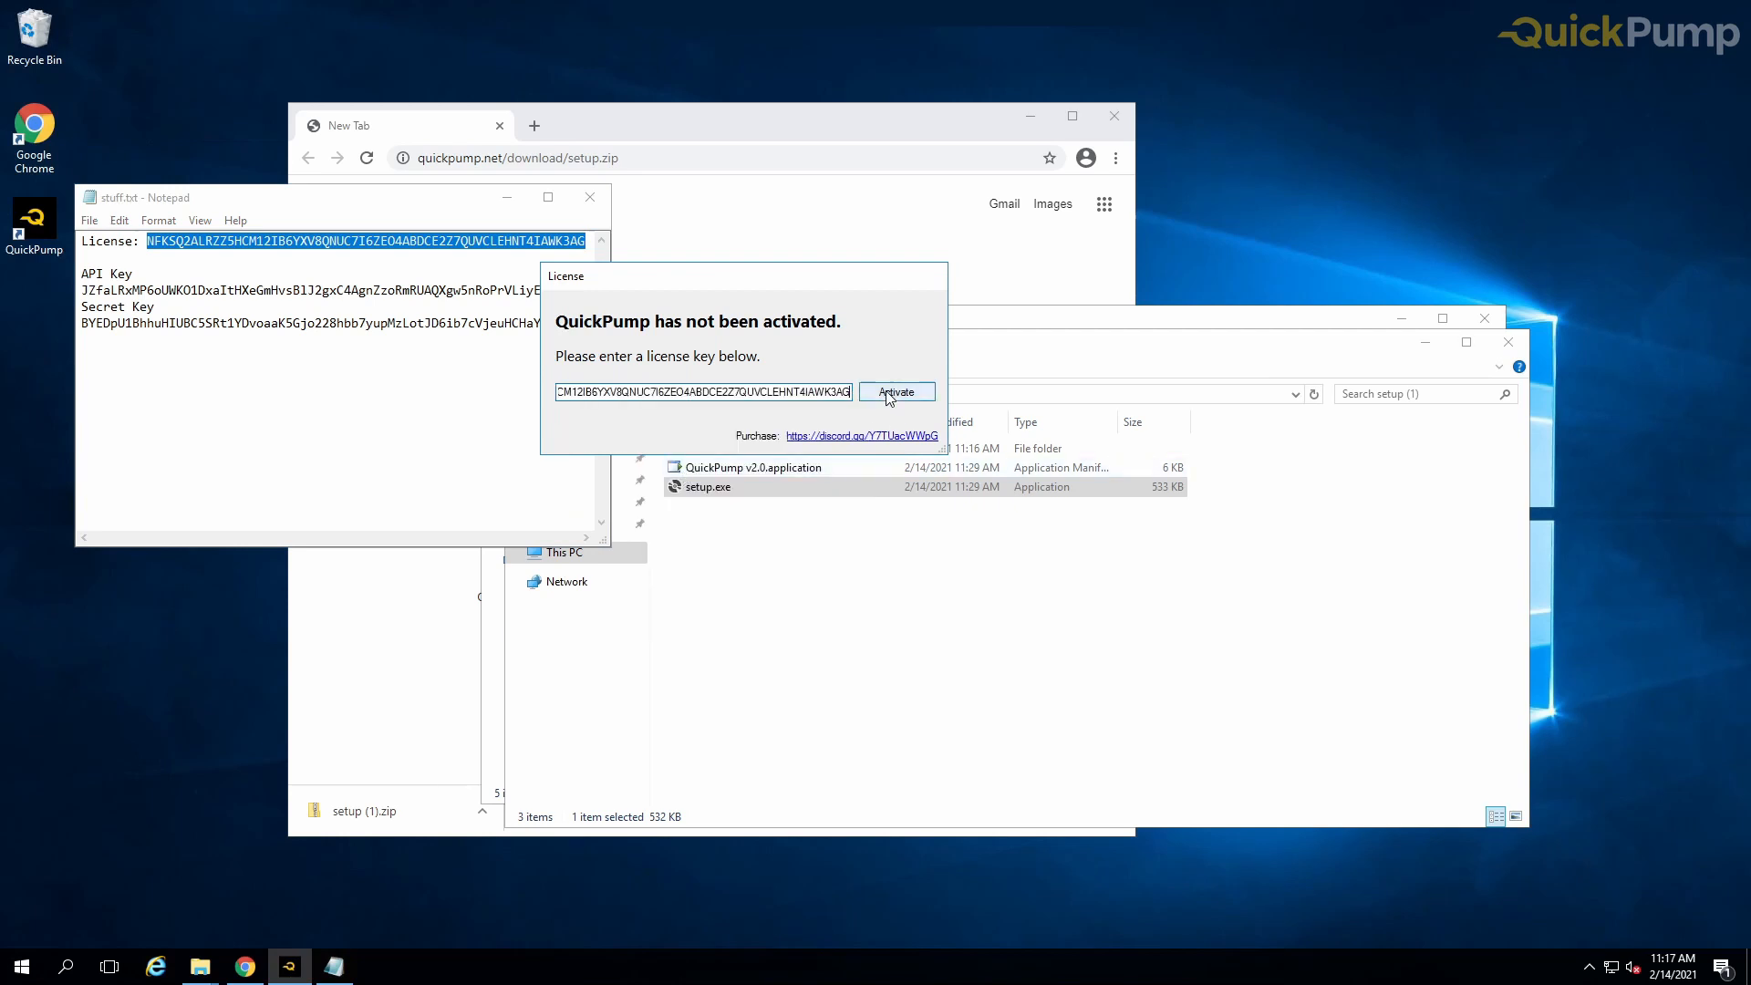
left_click(894, 391)
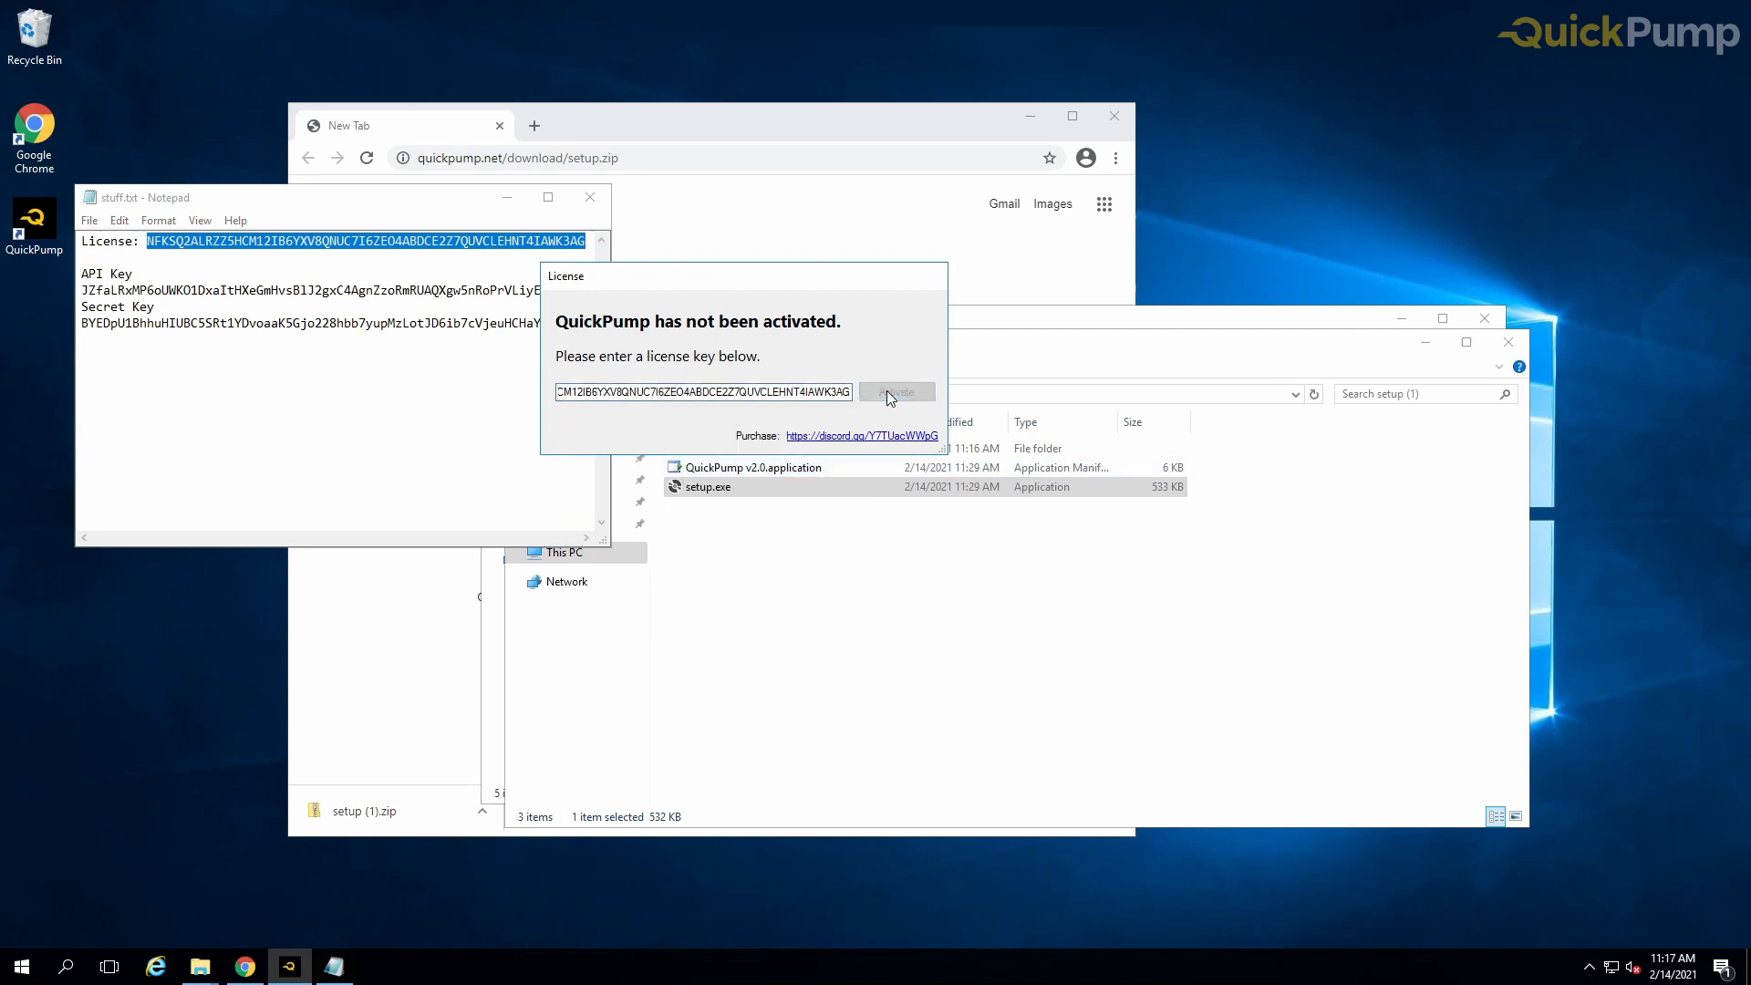
left_click(896, 390)
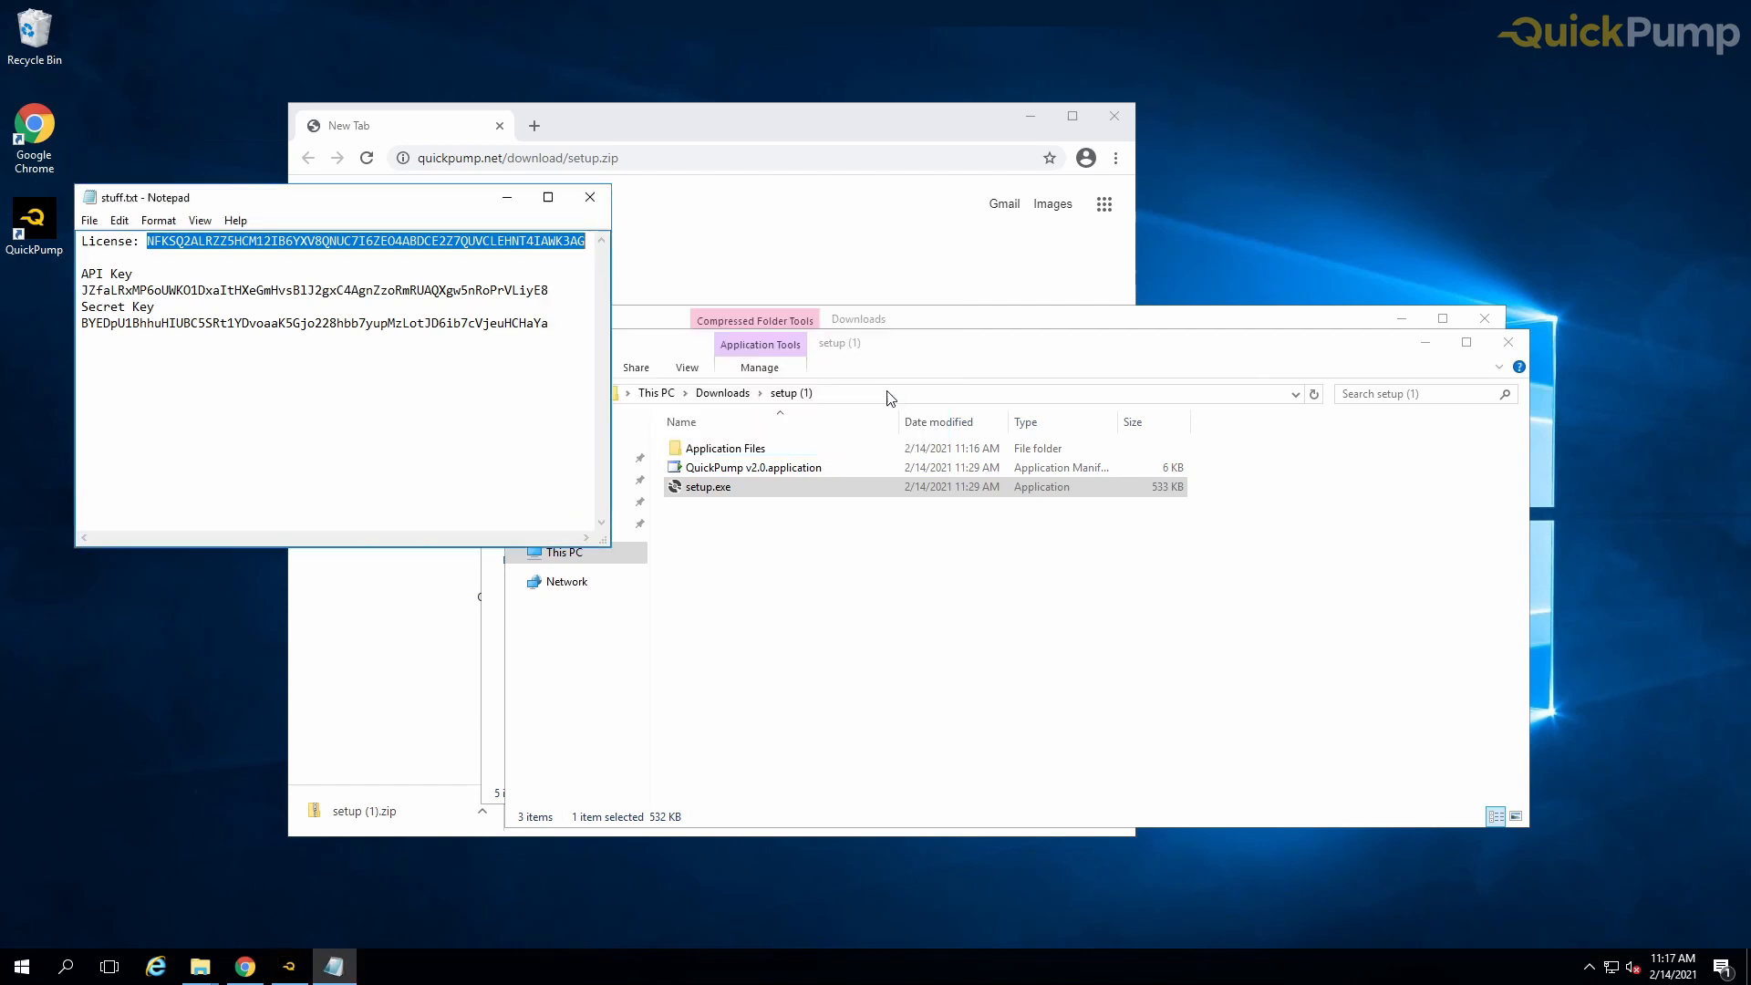
Launch QuickPump, edit its settings and follow the Get API Keys link to Binance's guide.
double_click(707, 487)
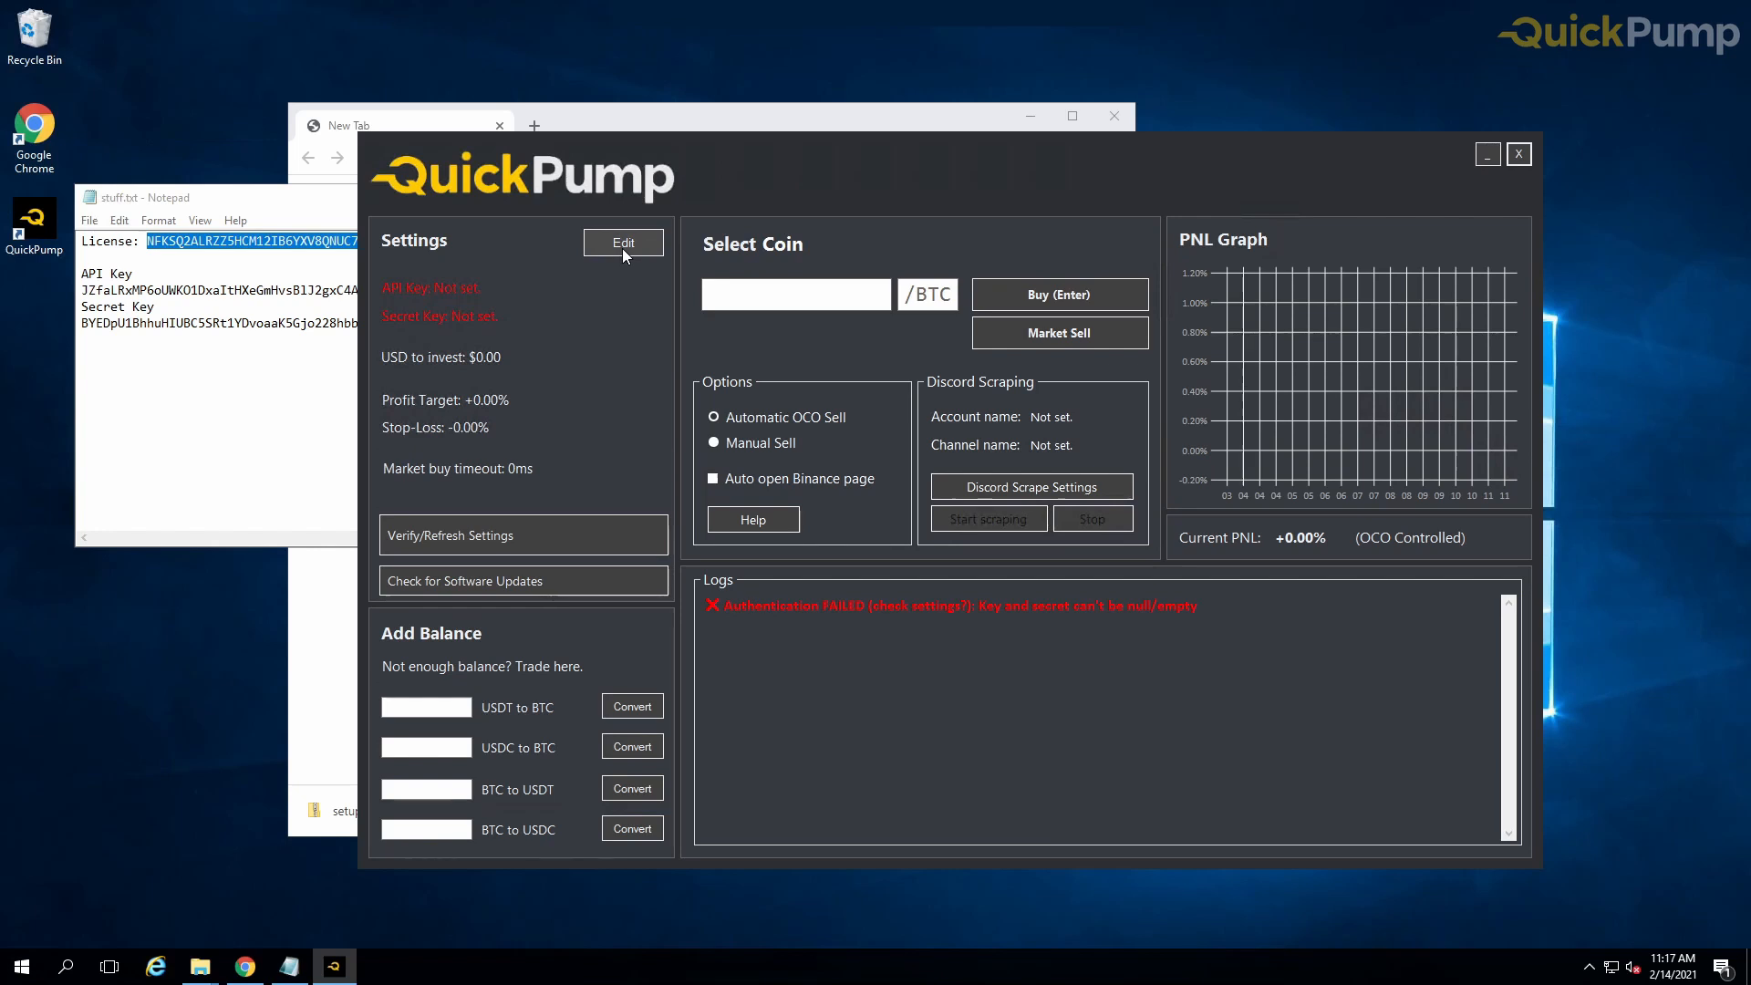
left_click(622, 242)
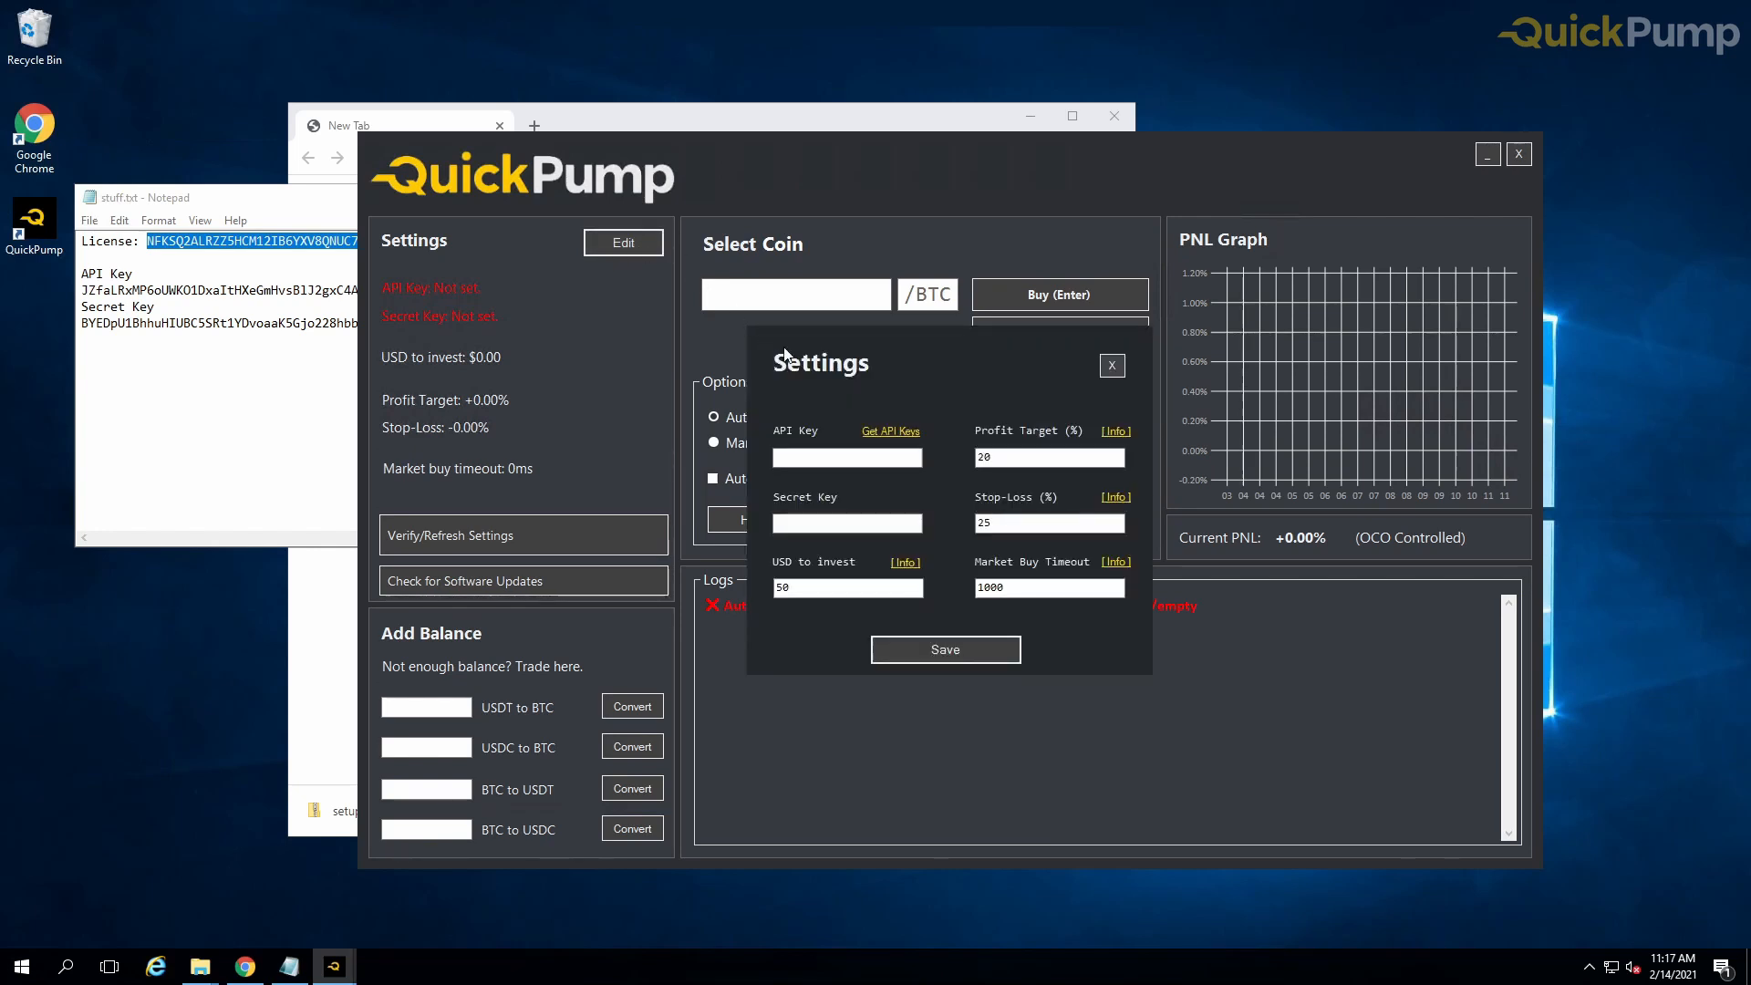
left_click(846, 458)
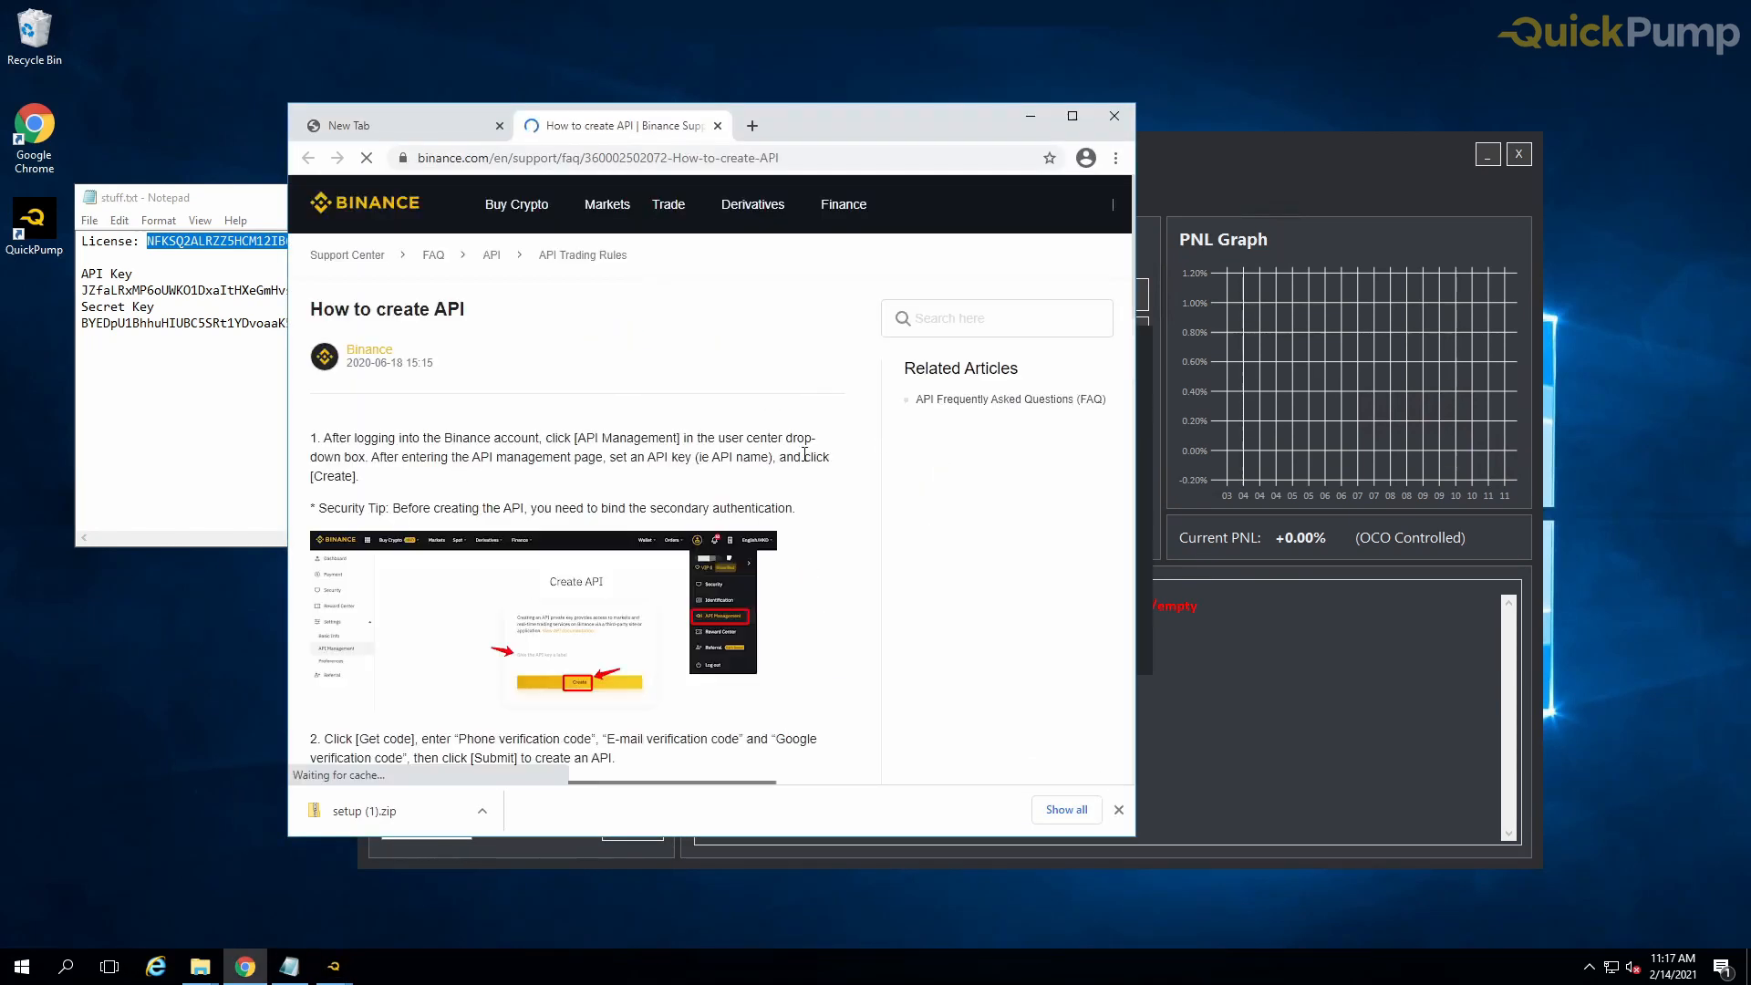
Scroll through Binance's 'How to create API' guide to its final key-storage step.
scroll("down", 3)
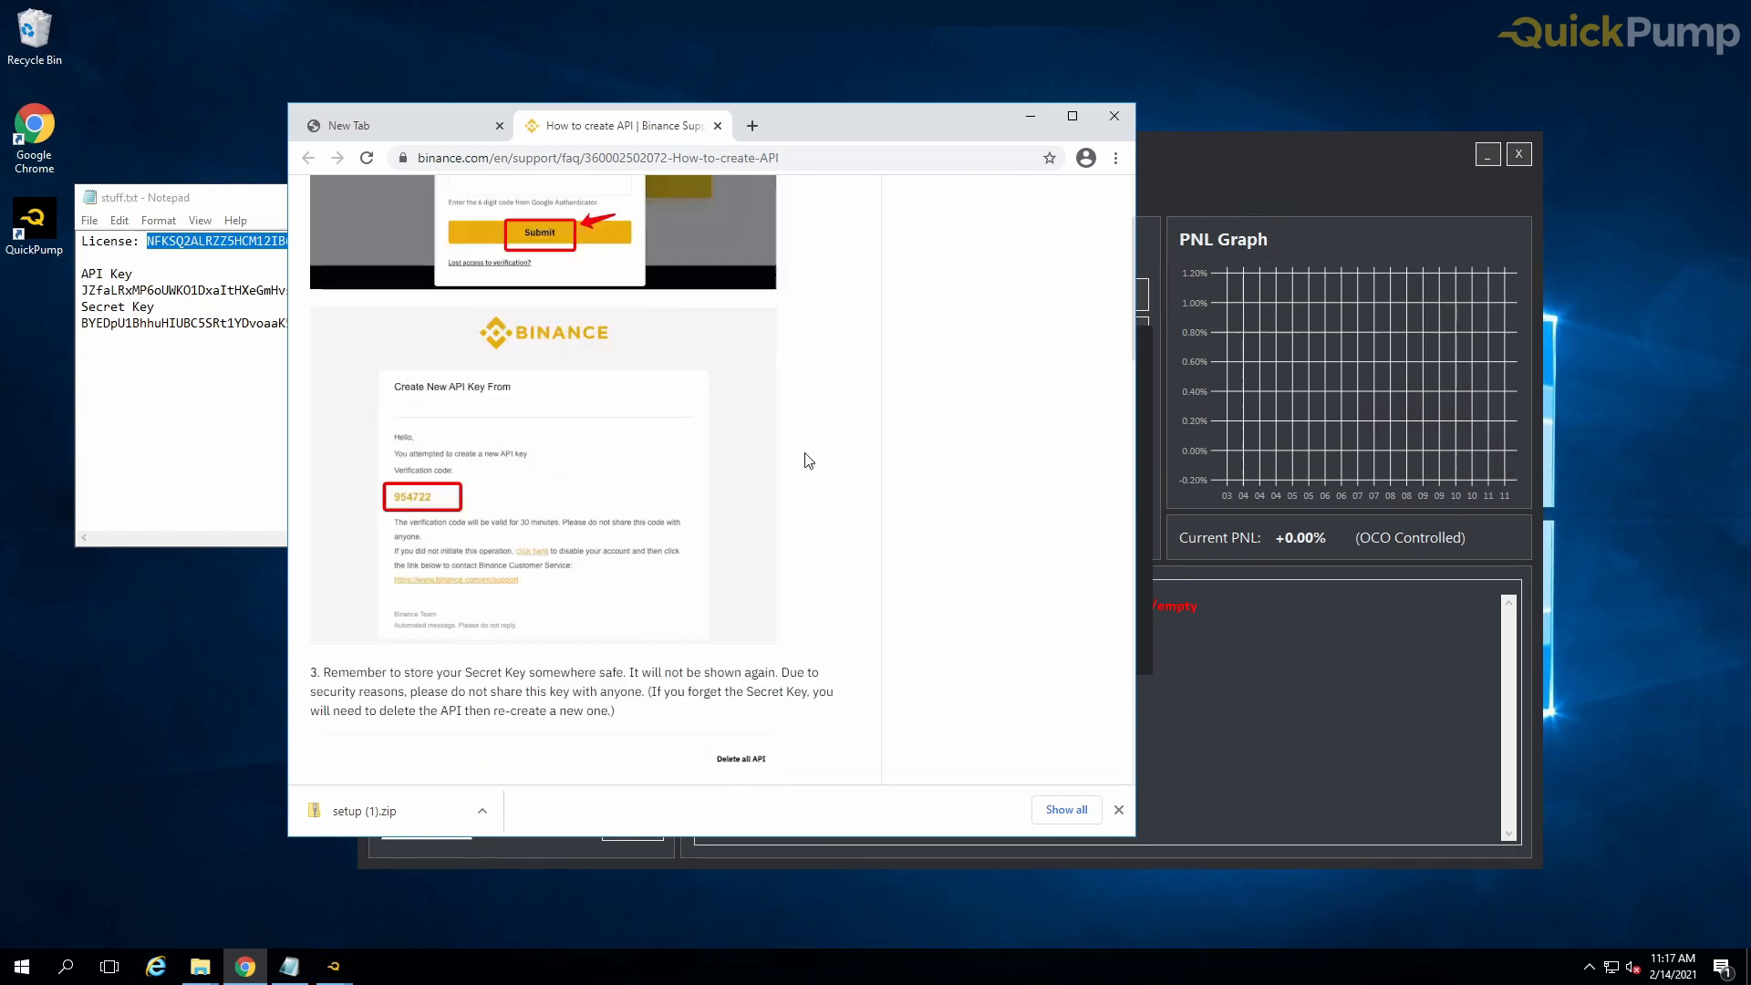
scroll("down", 3)
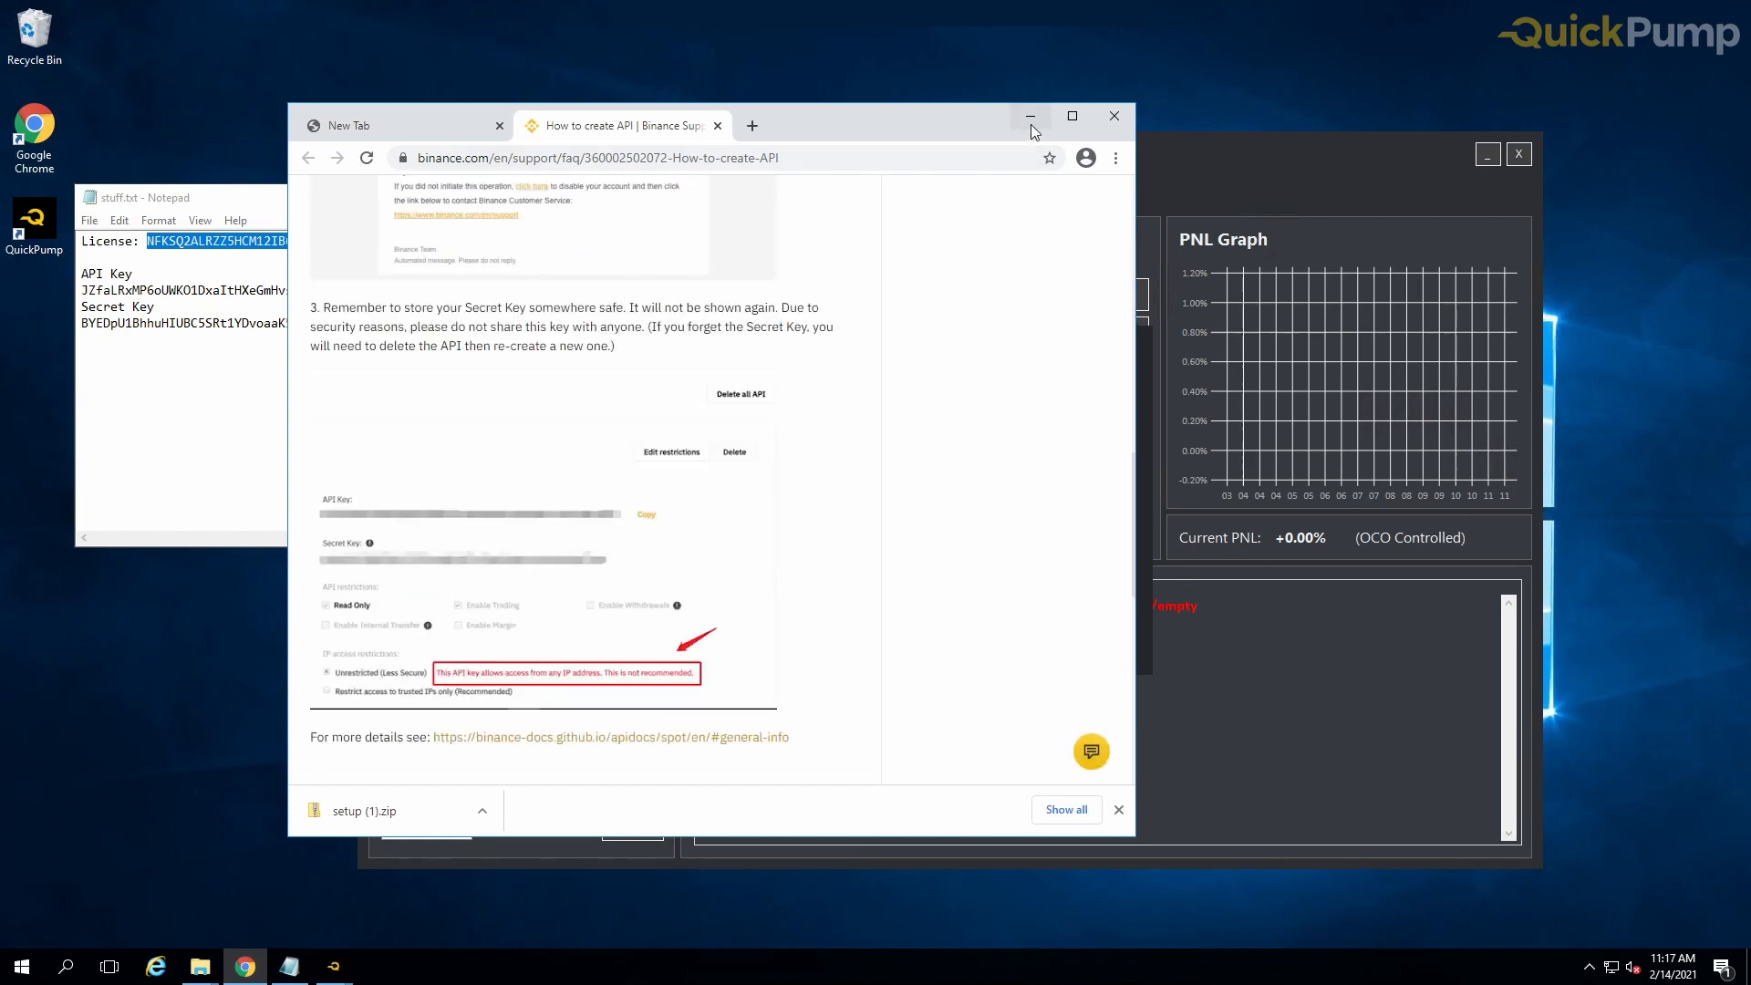
Enter the API key and paste the secret key from stuff.txt into QuickPump's settings.
left_click(1029, 115)
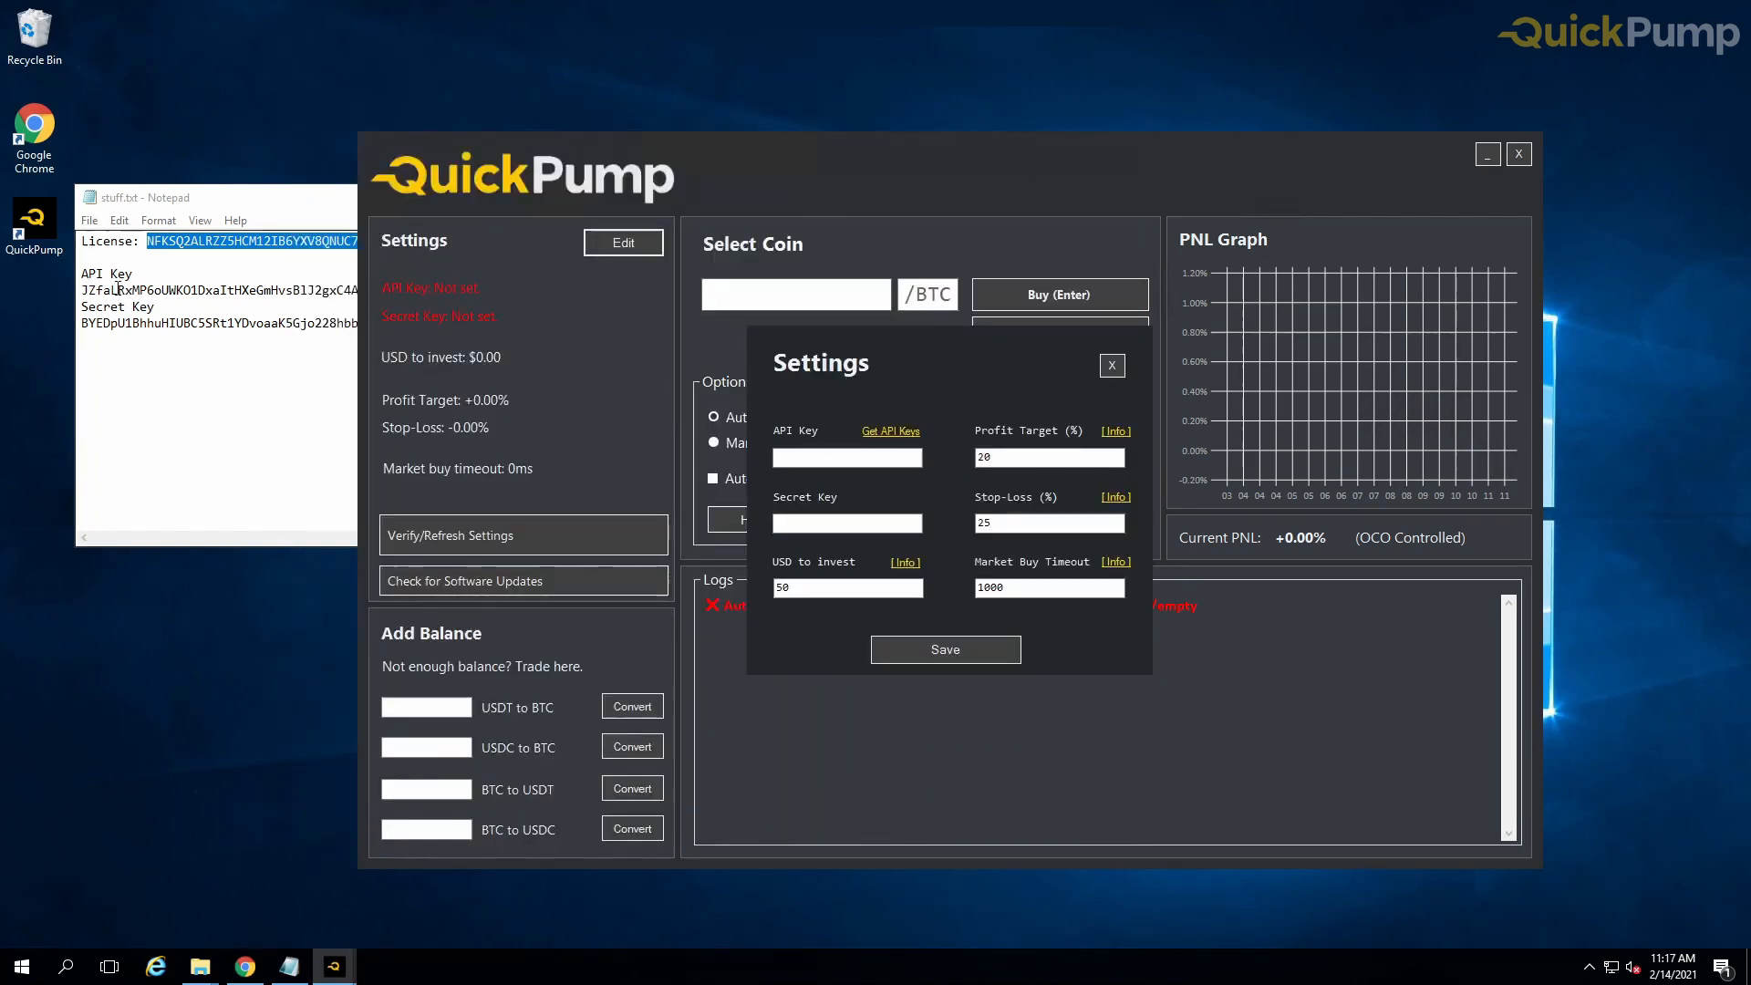
right_click(111, 290)
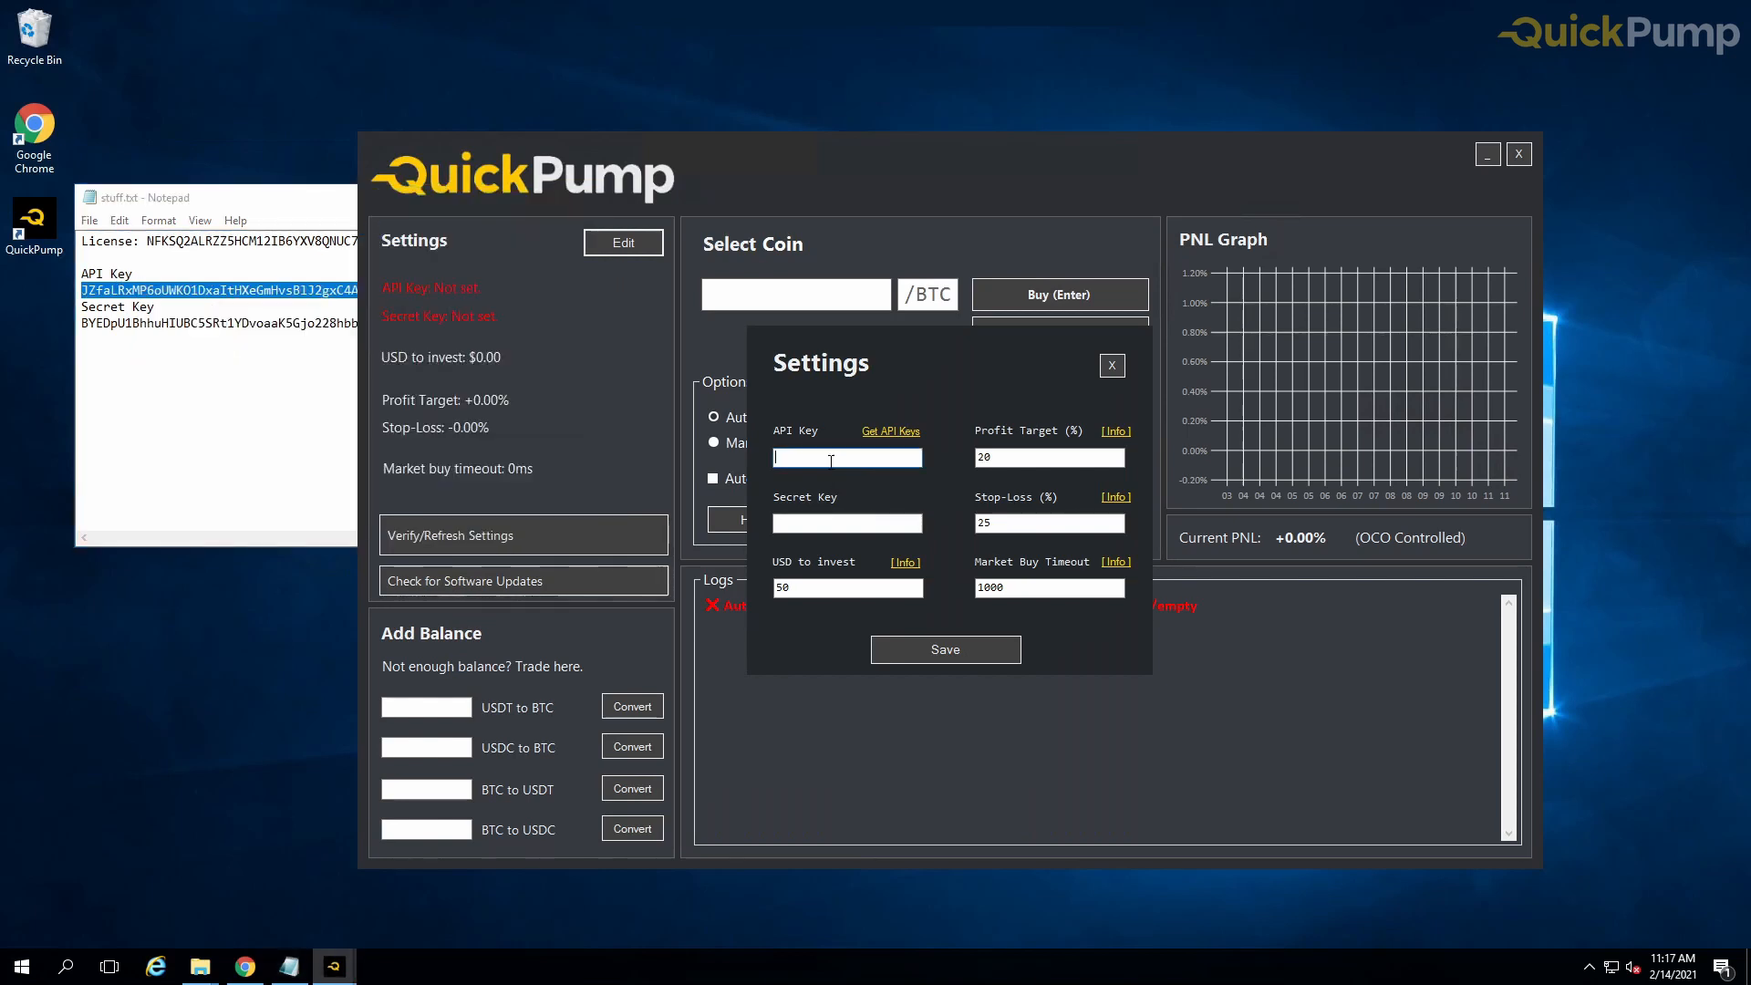
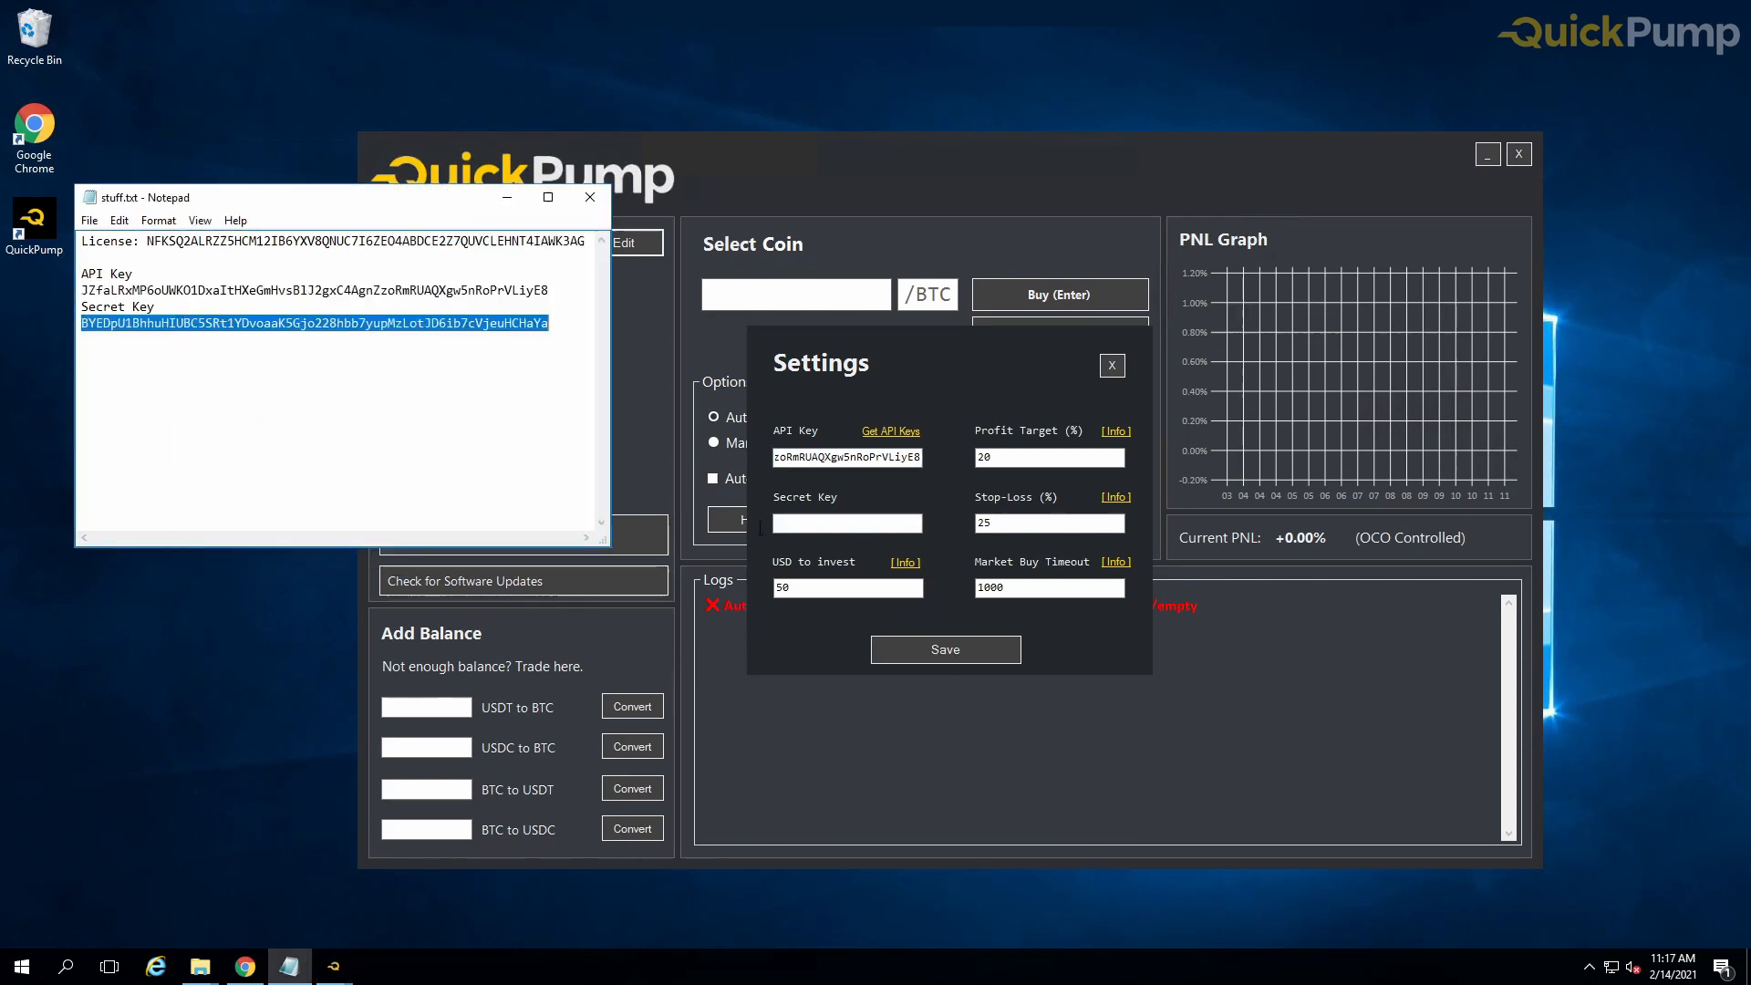
right_click(846, 524)
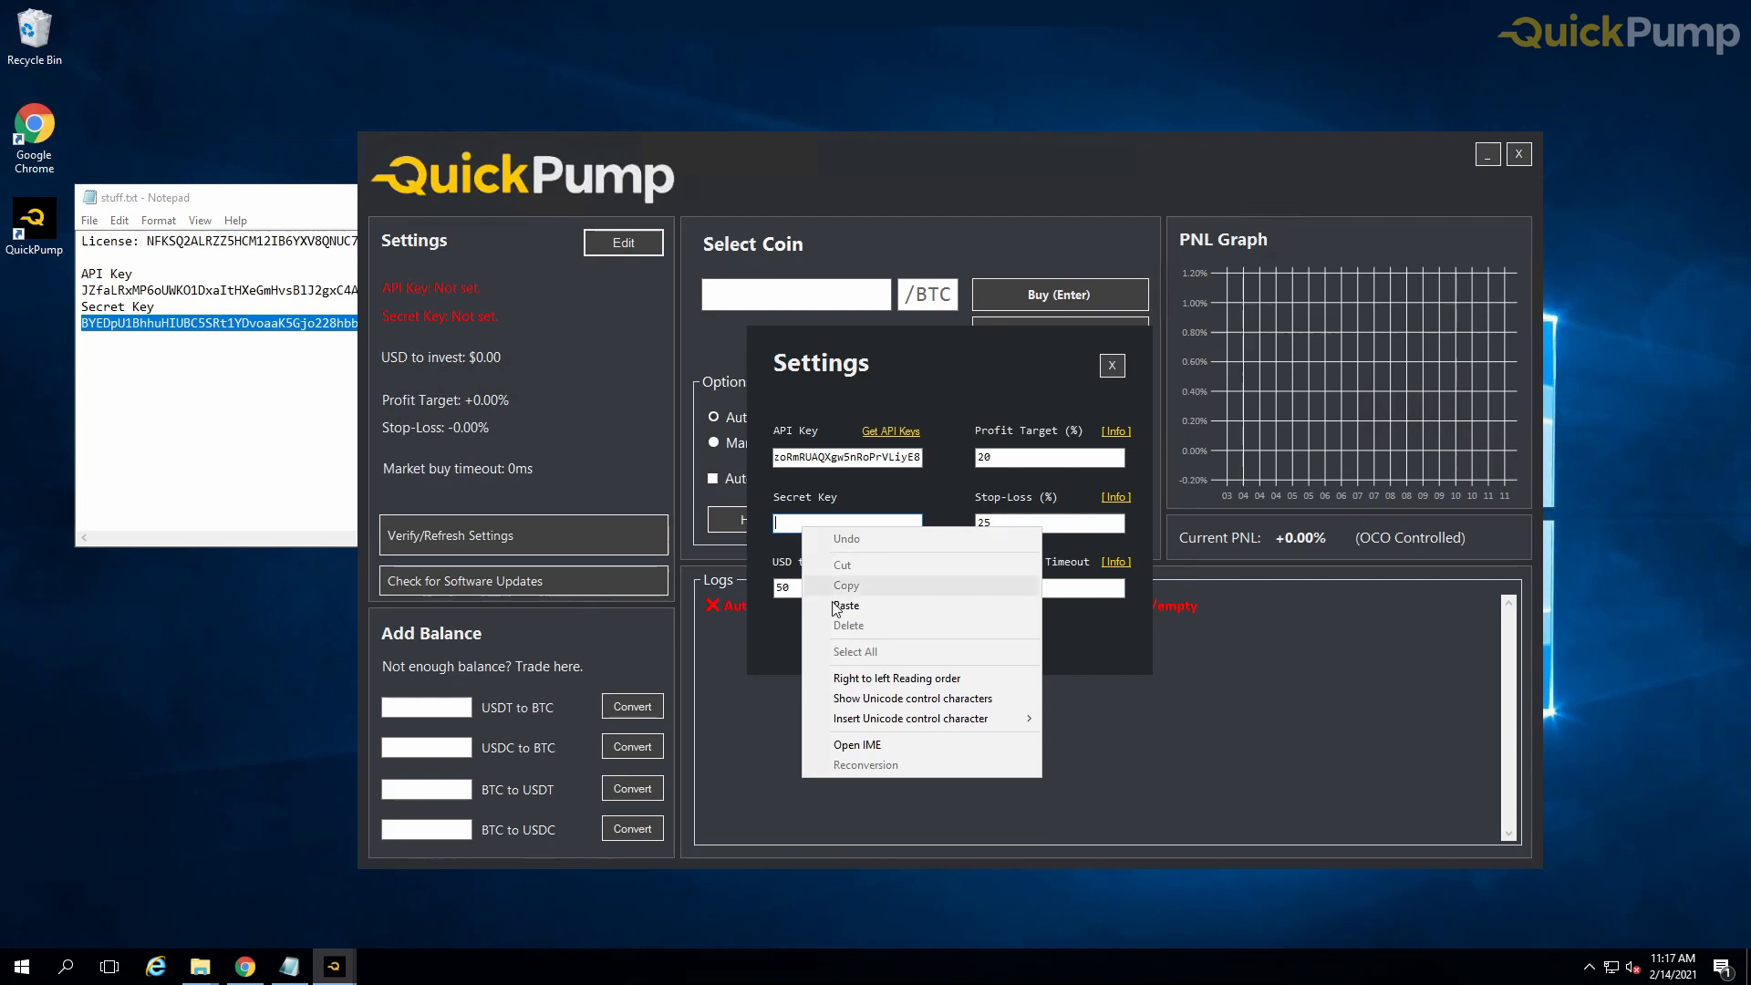
left_click(846, 604)
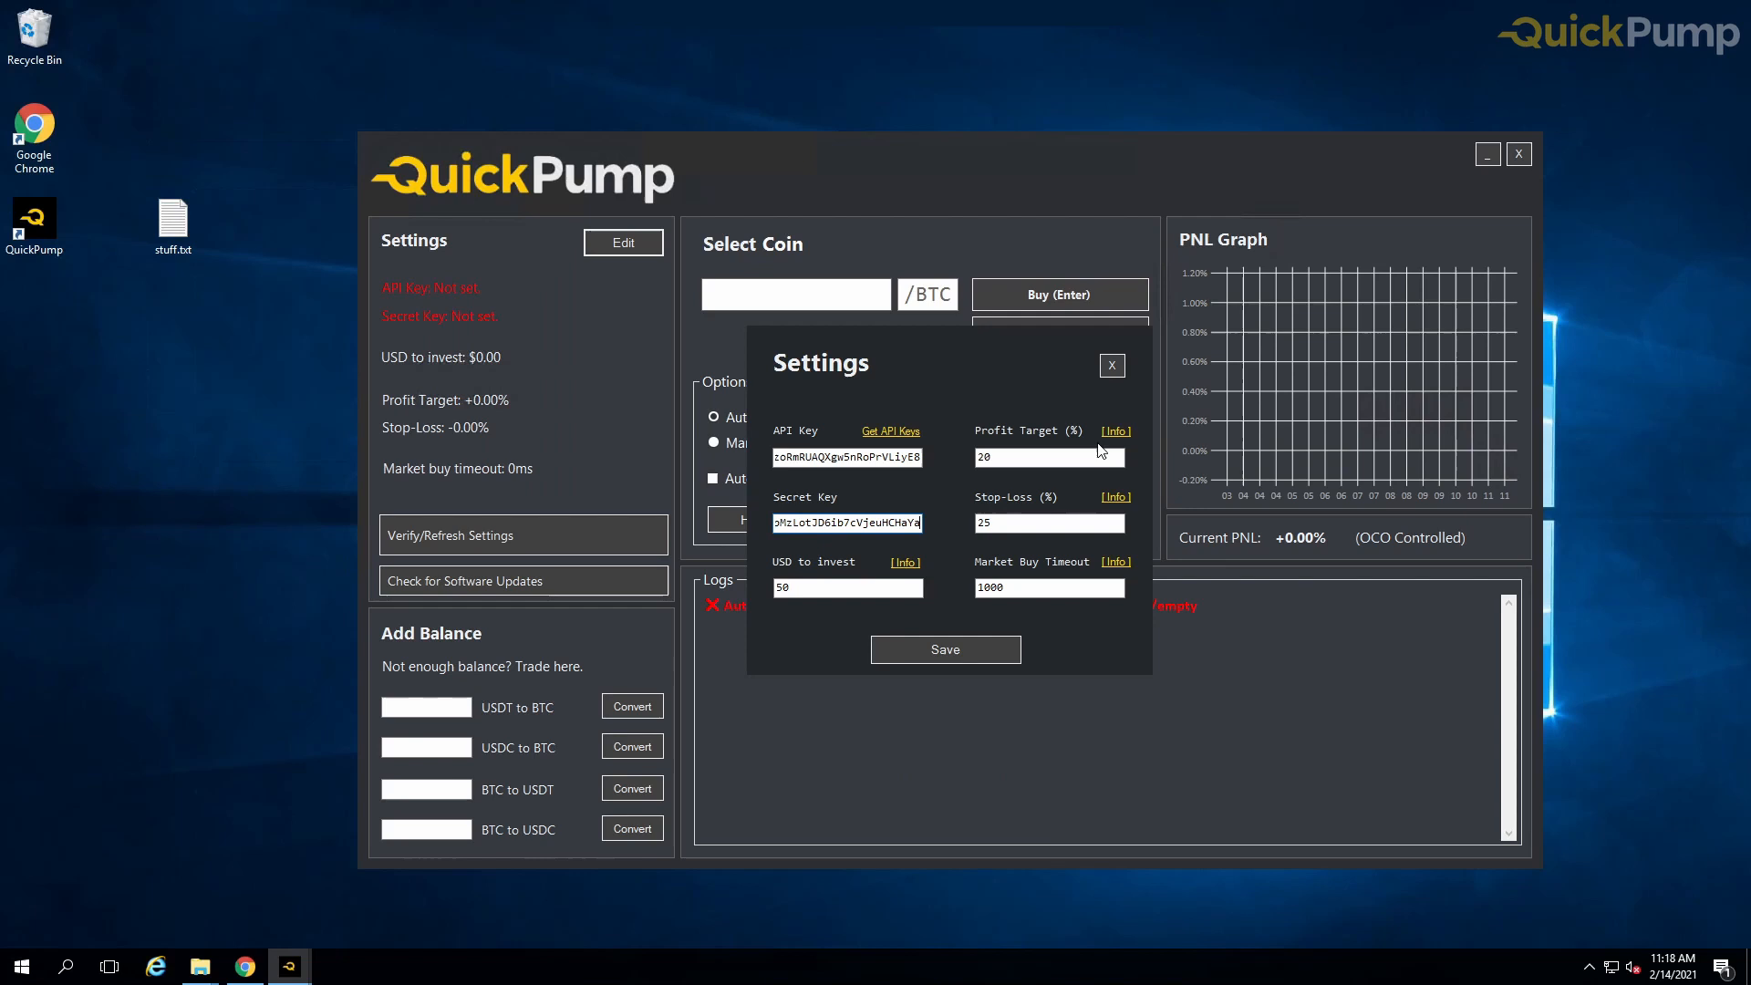
mouse_move(1062, 532)
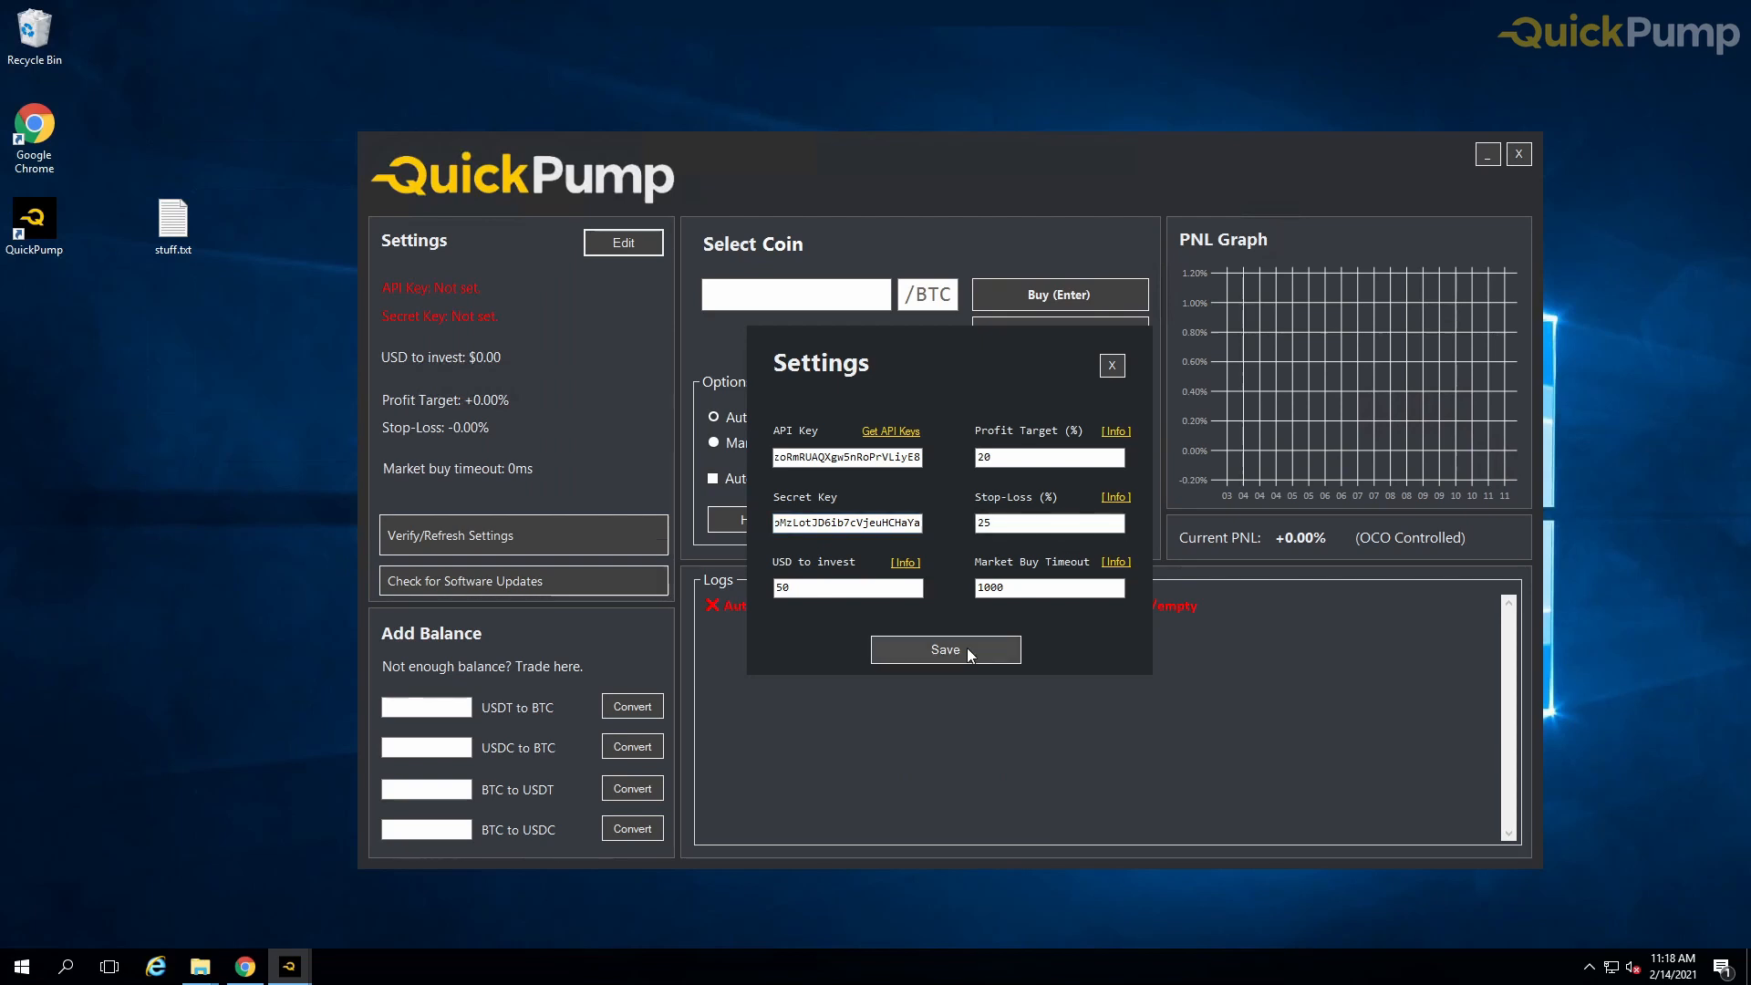
Save the settings and verify them with Binance, moving the window up and left.
left_click(943, 649)
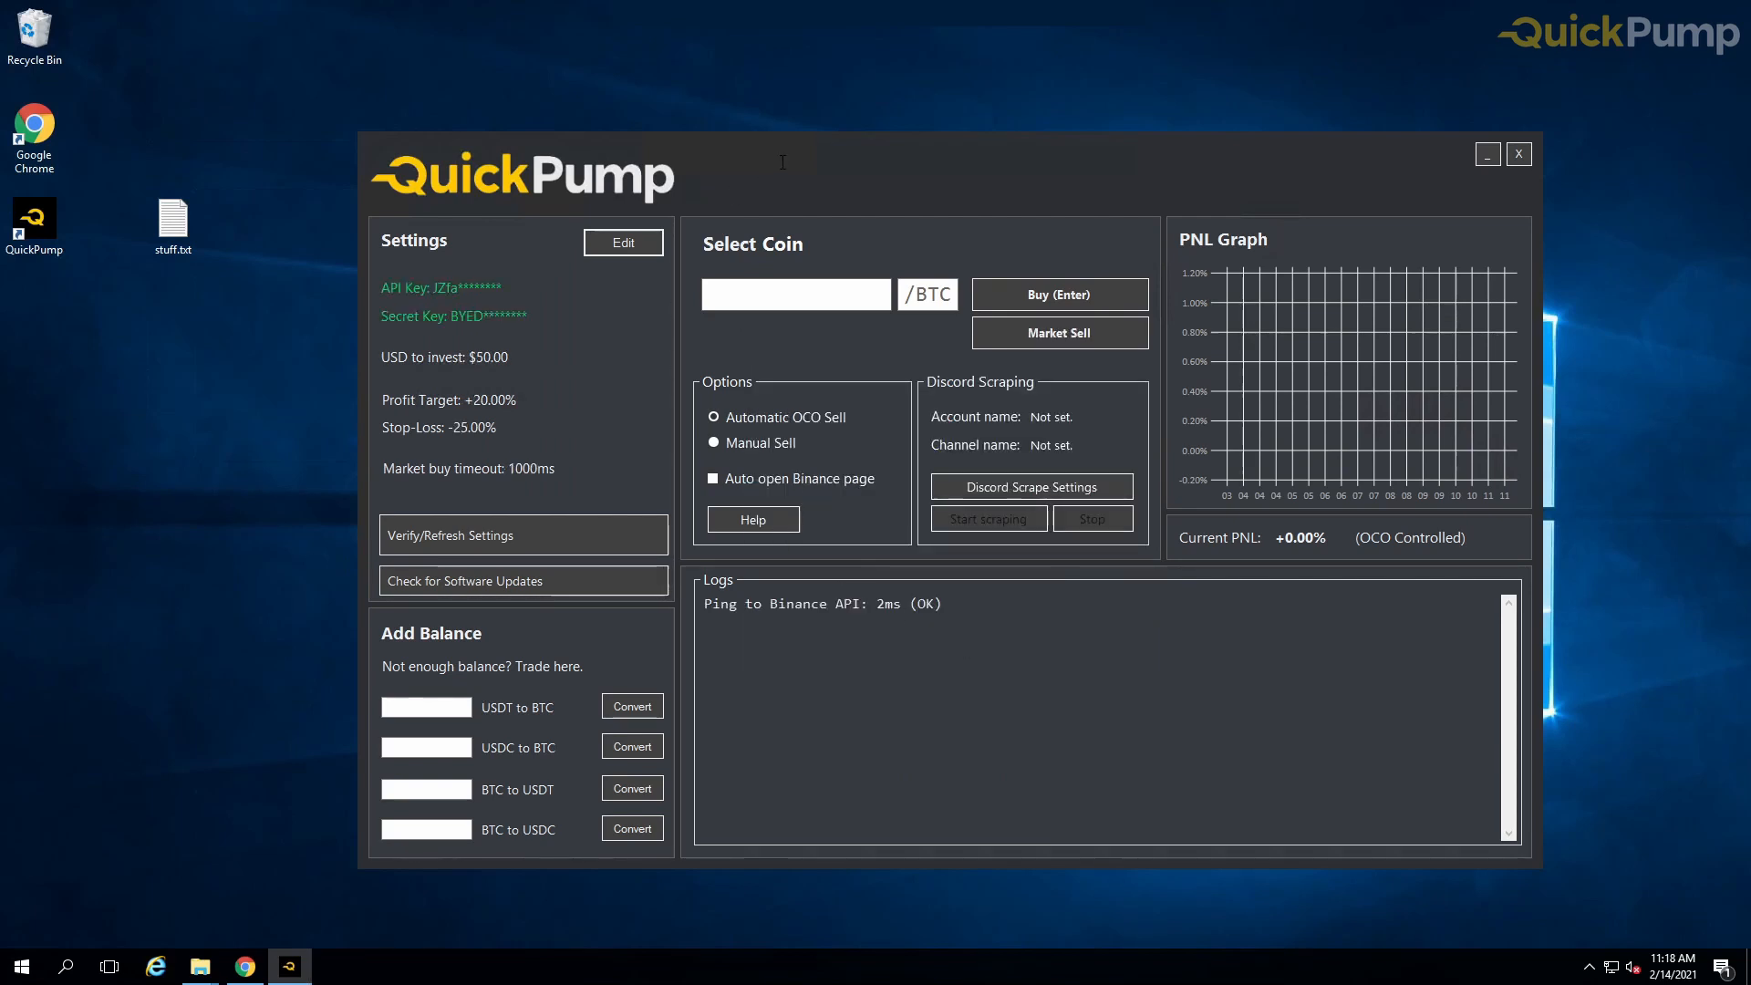
left_click(522, 534)
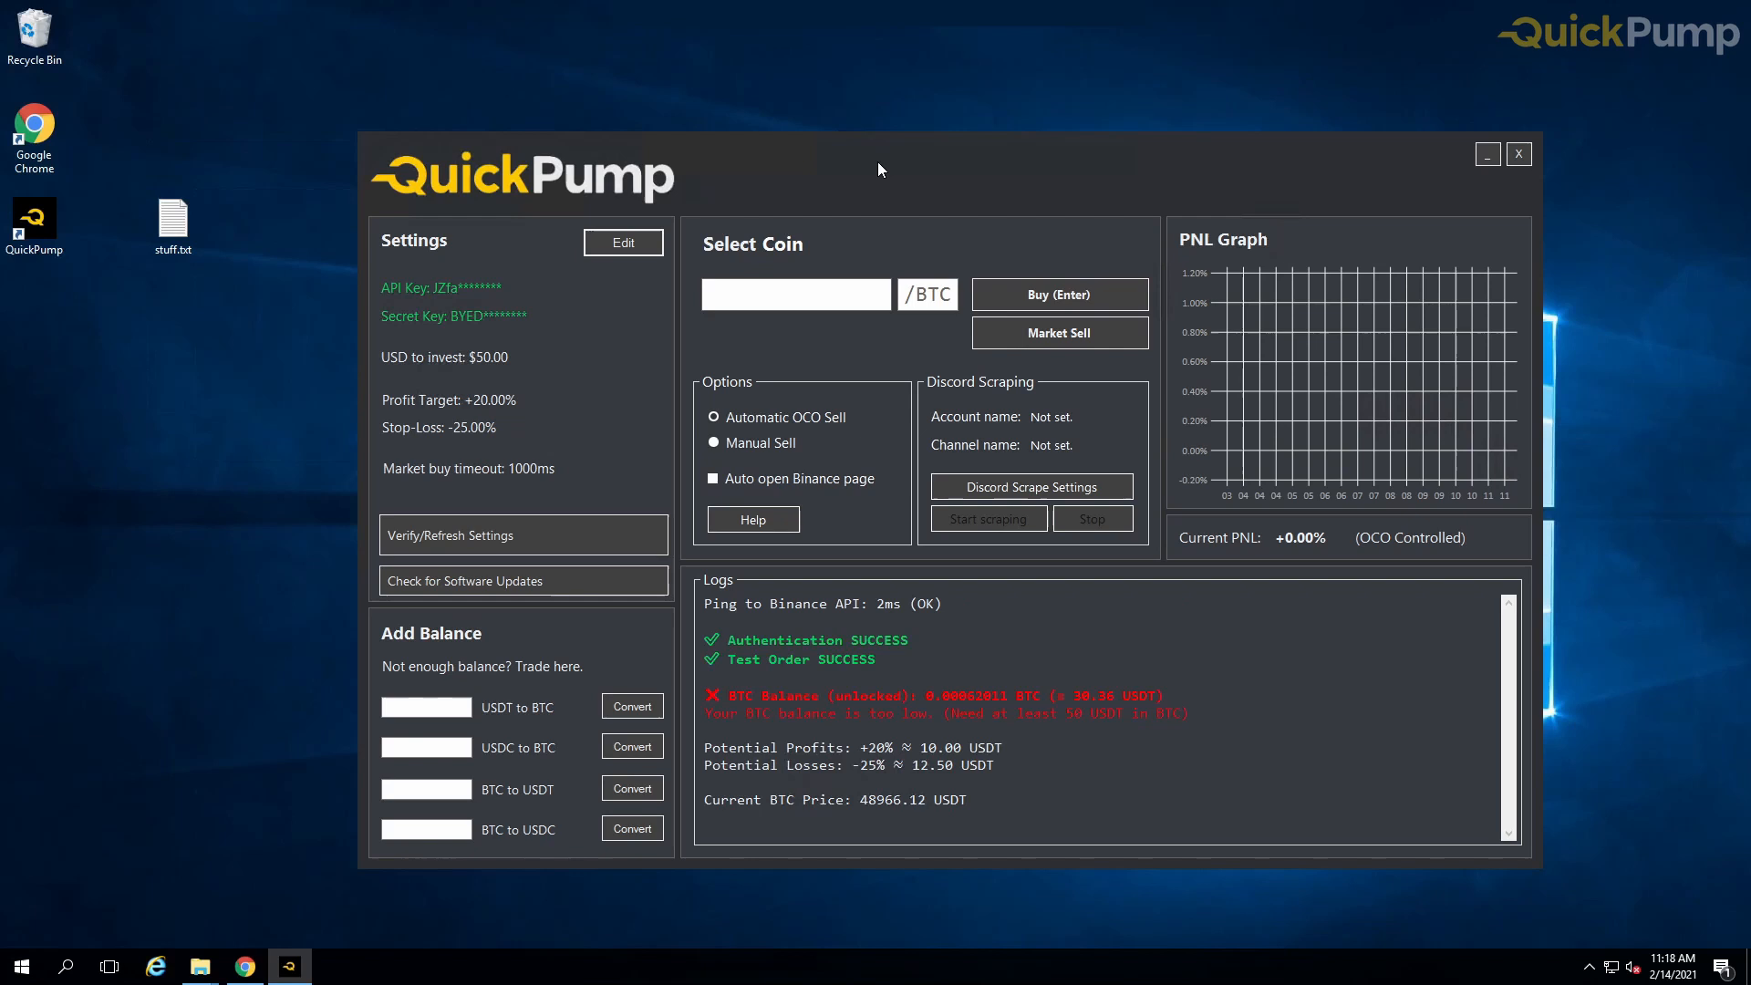
left_click_drag(879, 167, 788, 131)
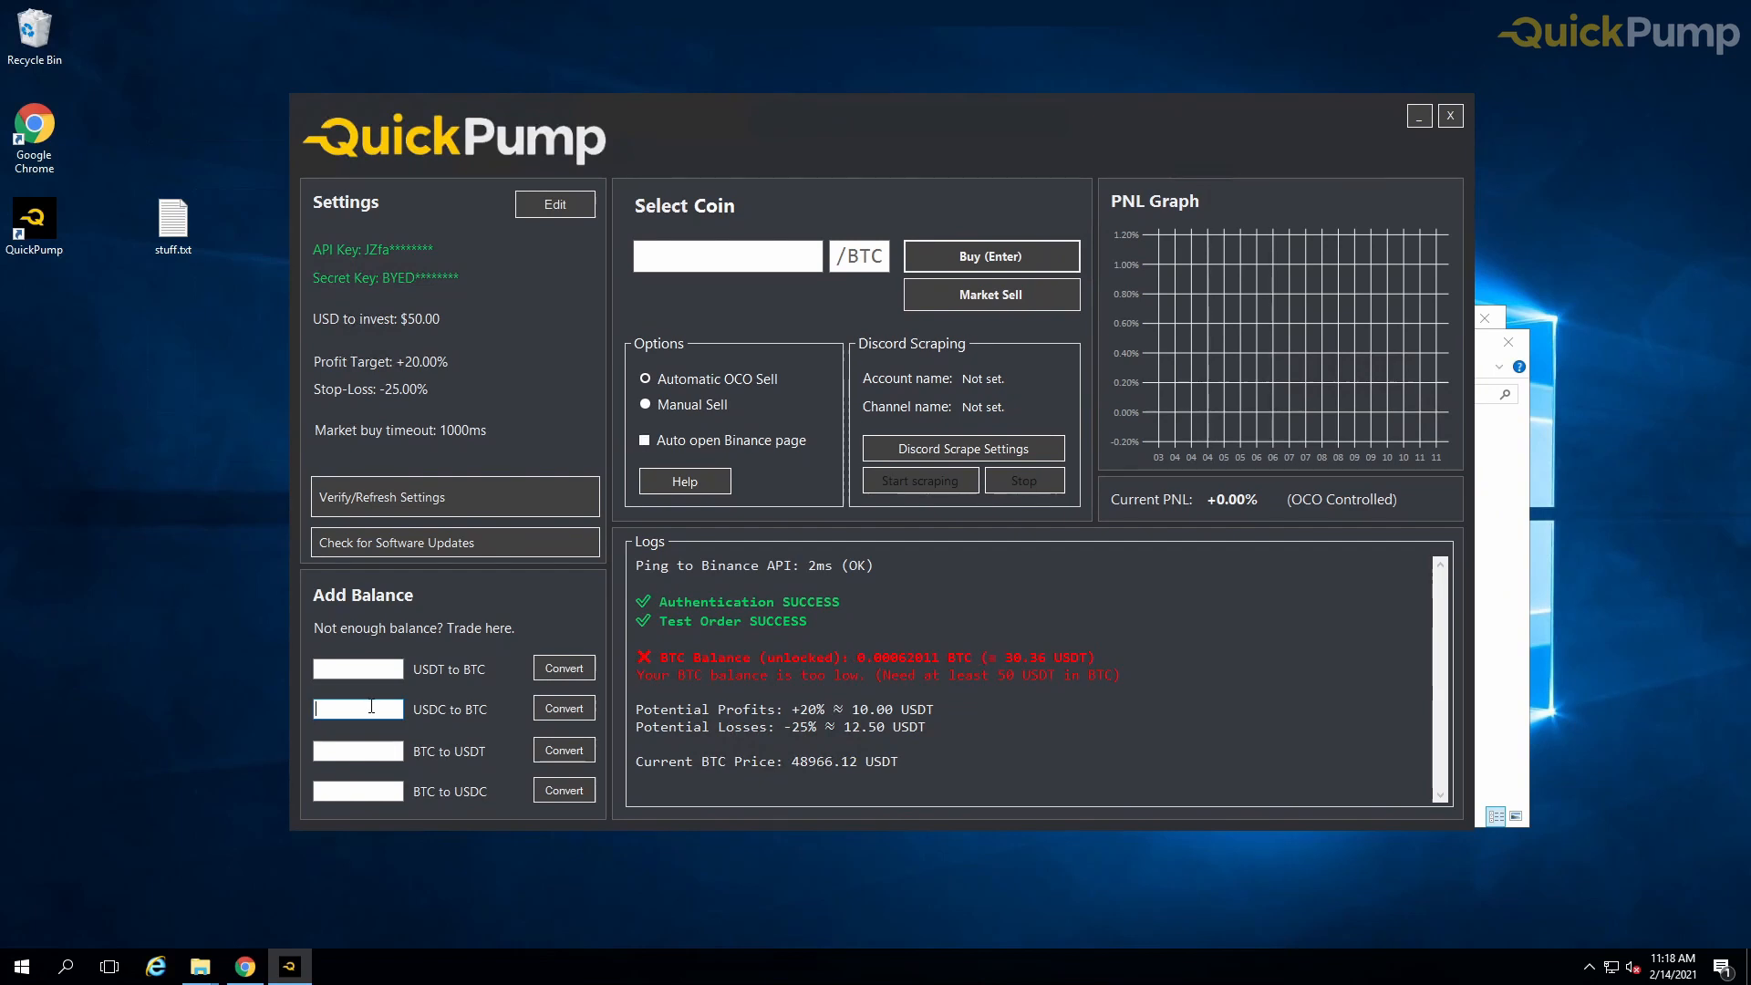
Convert 60 USDC to BTC and dismiss the success message.
type("60")
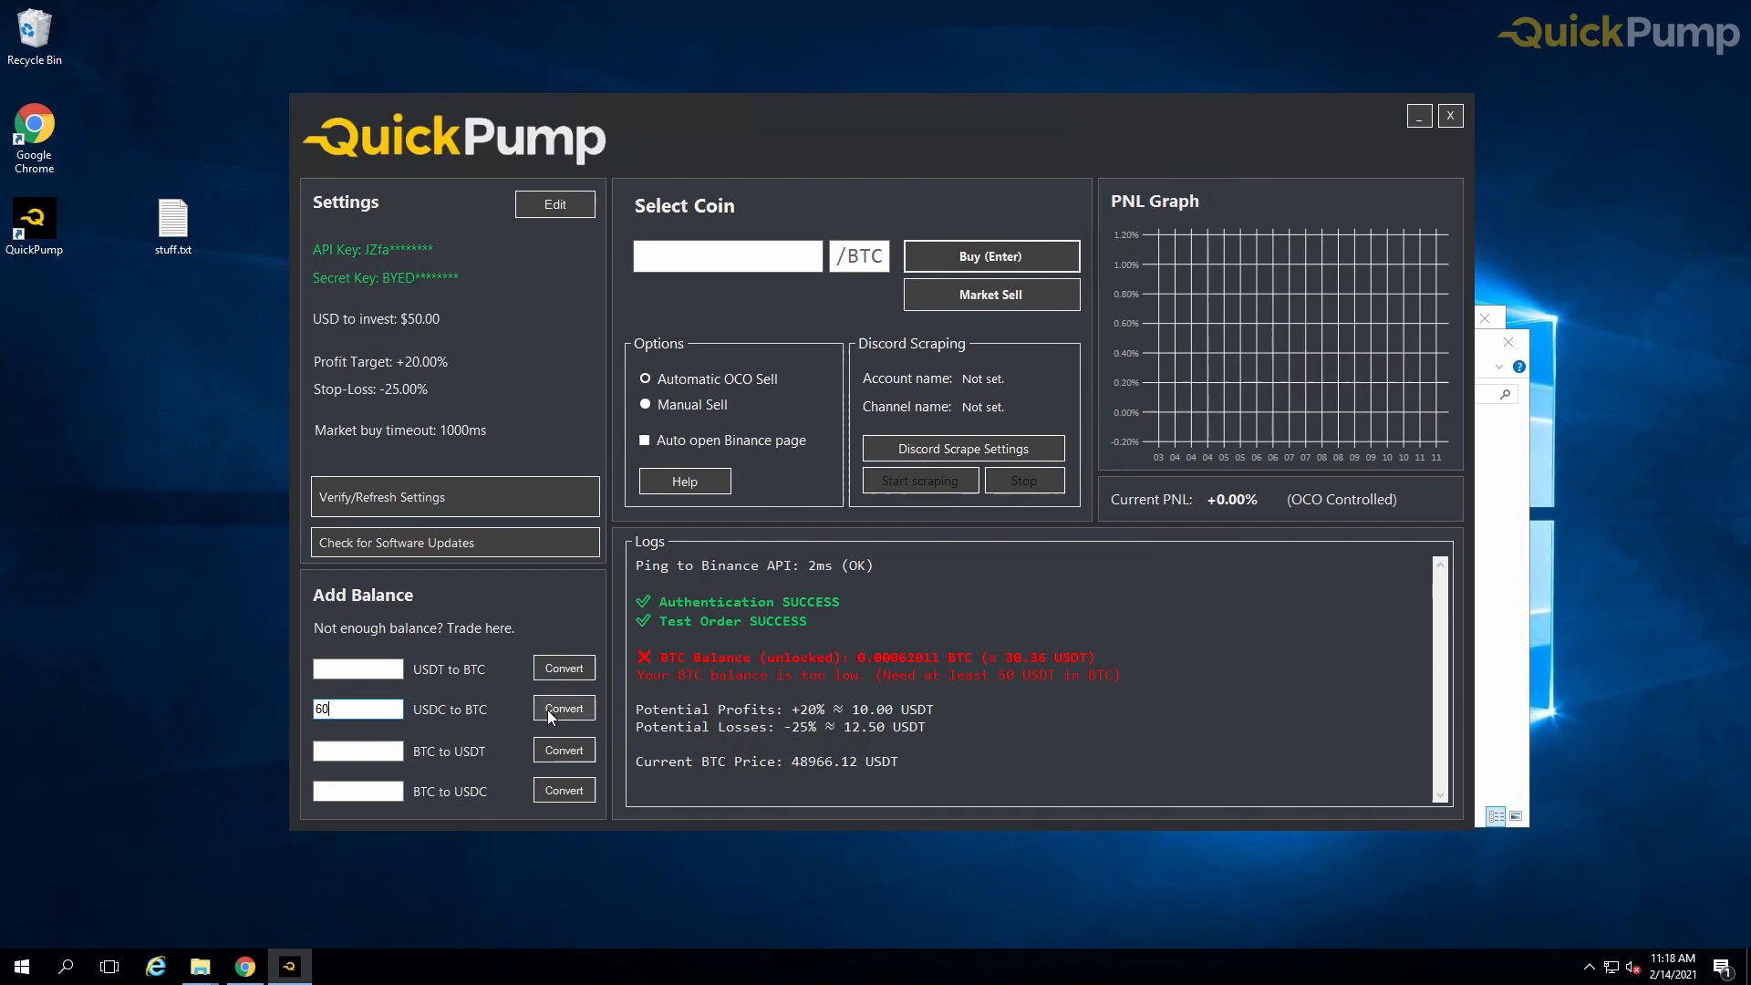
left_click(564, 708)
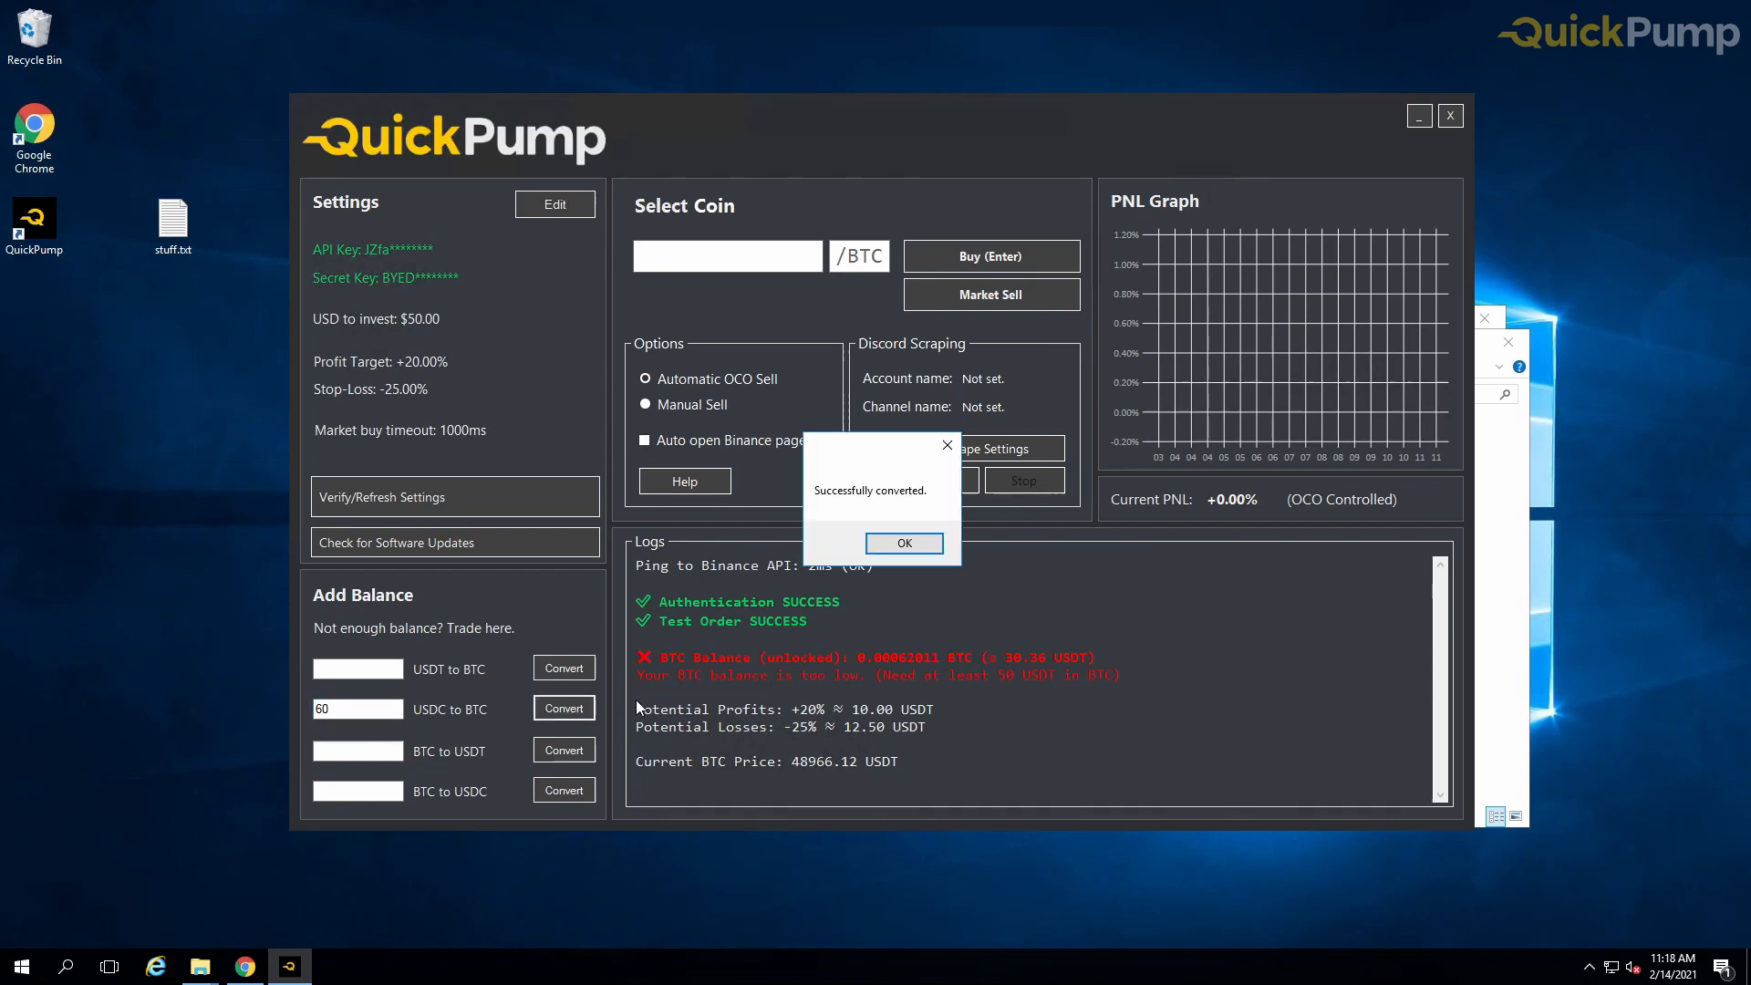
left_click(903, 544)
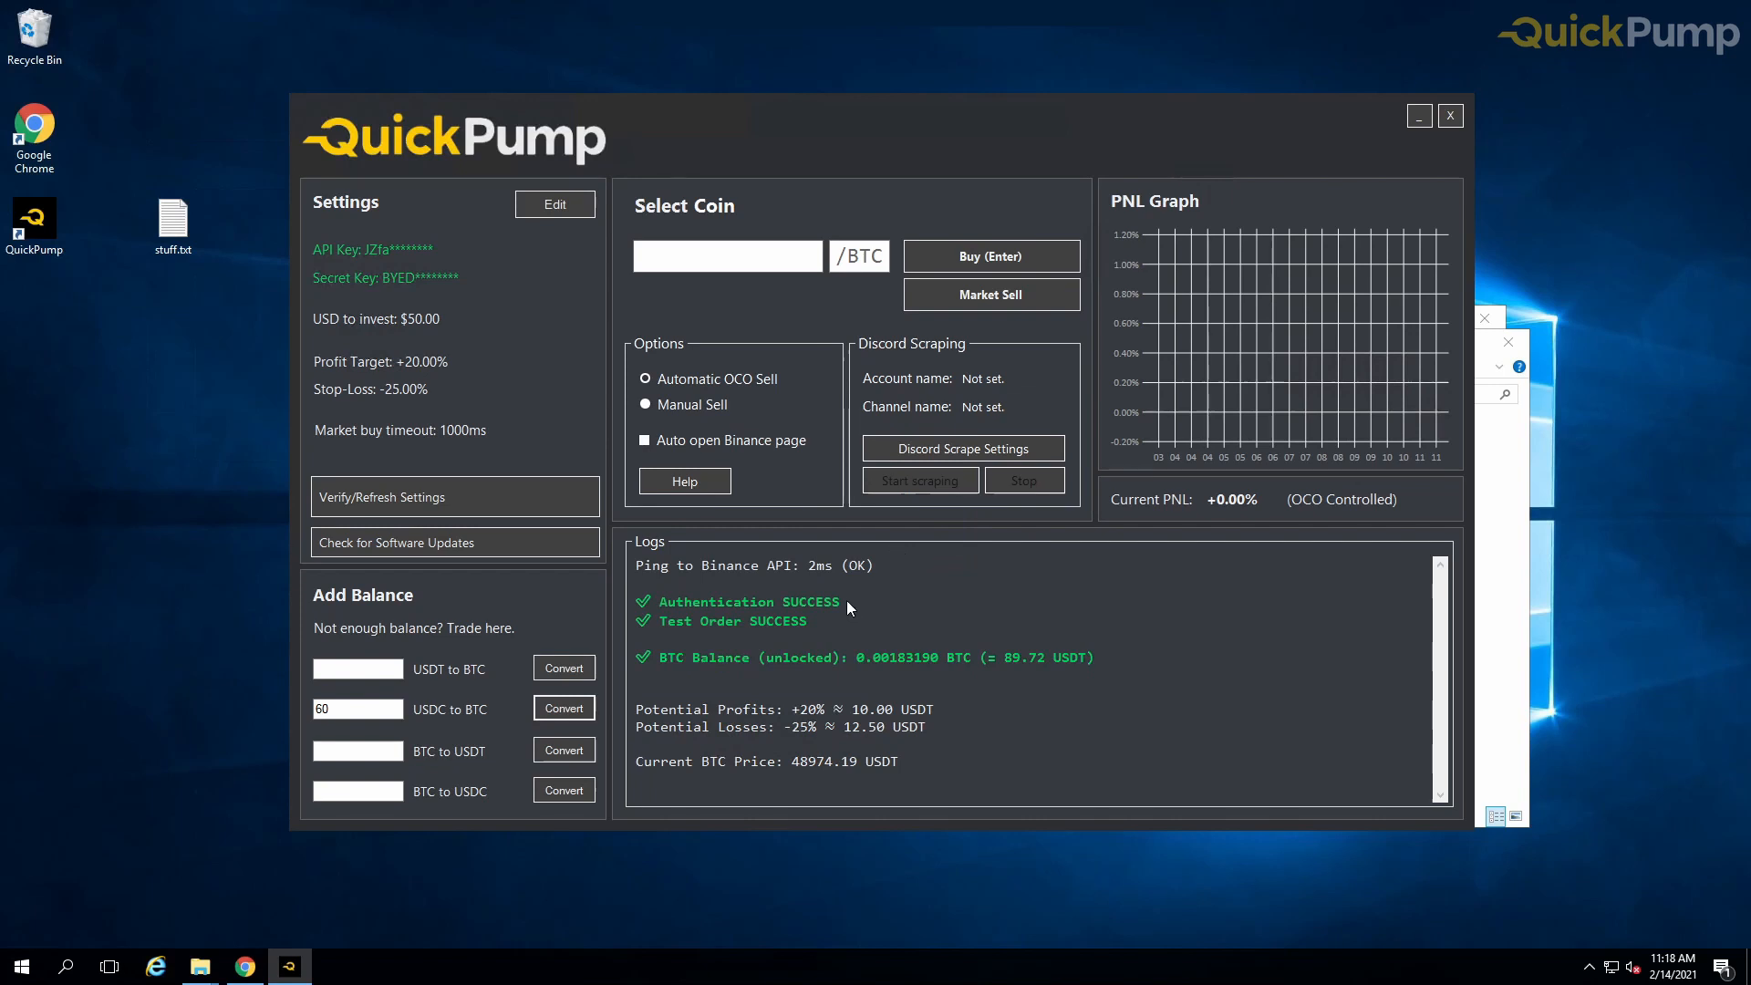
mouse_move(735, 436)
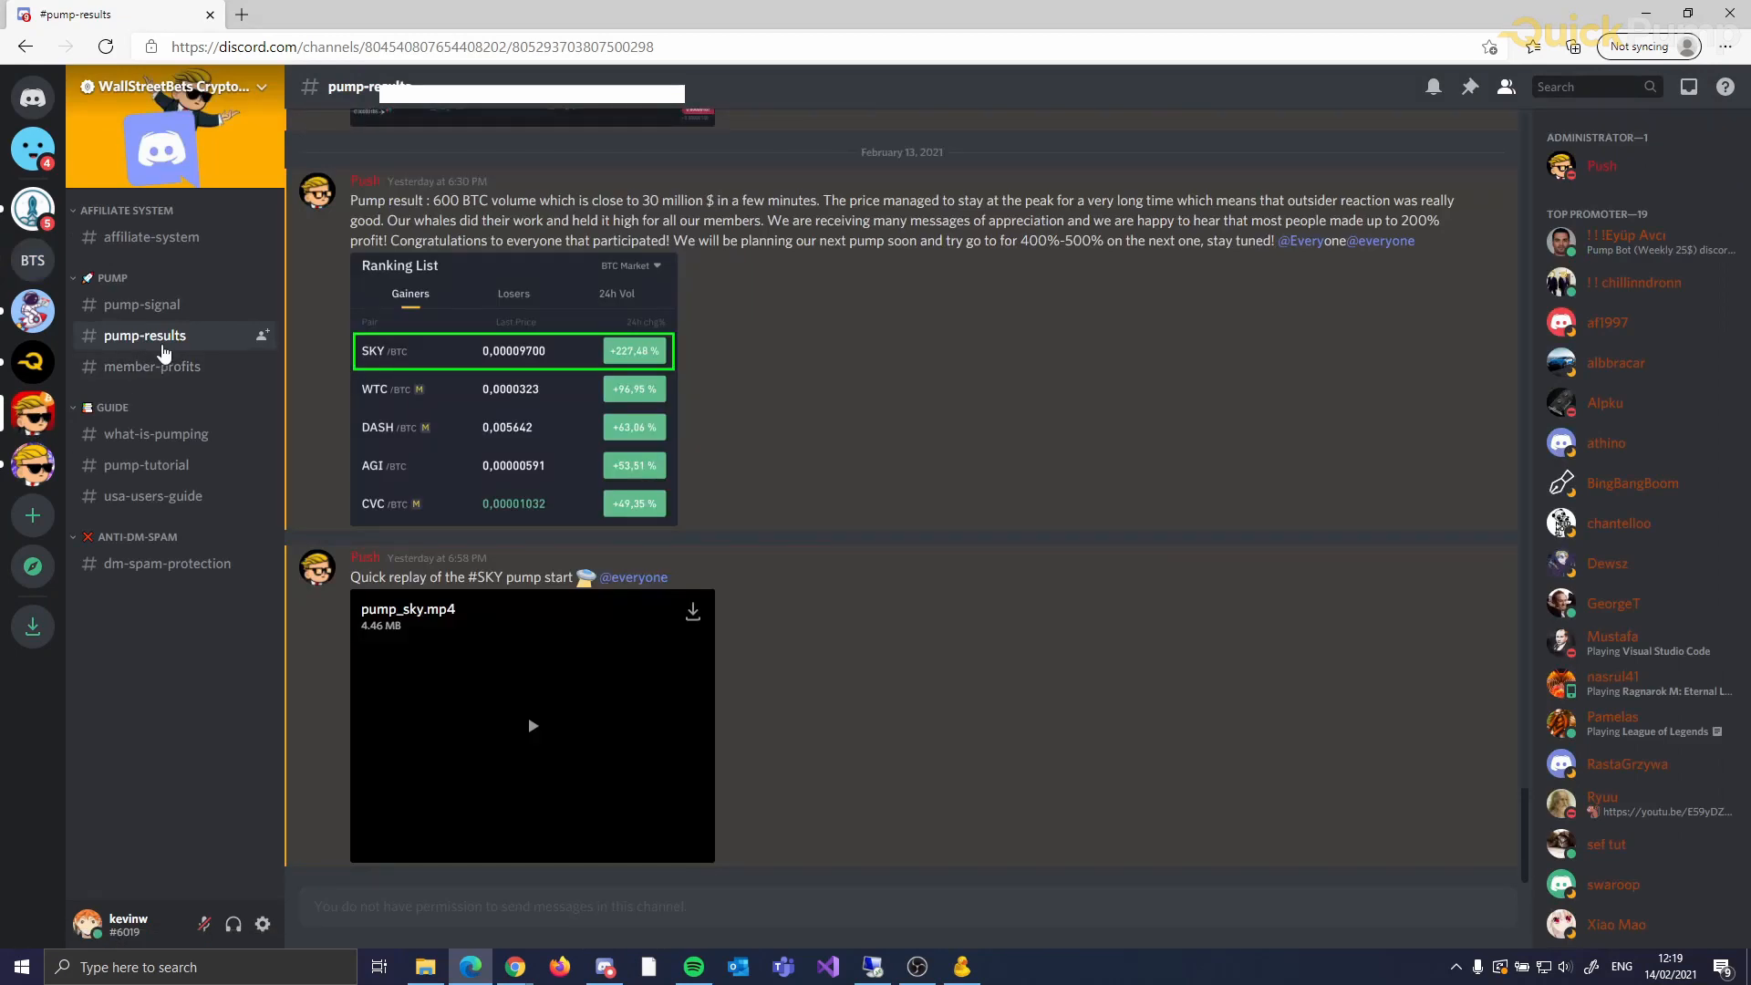
Show Discord's #pump-signal channel, then bring QuickPump back in front.
left_click(142, 305)
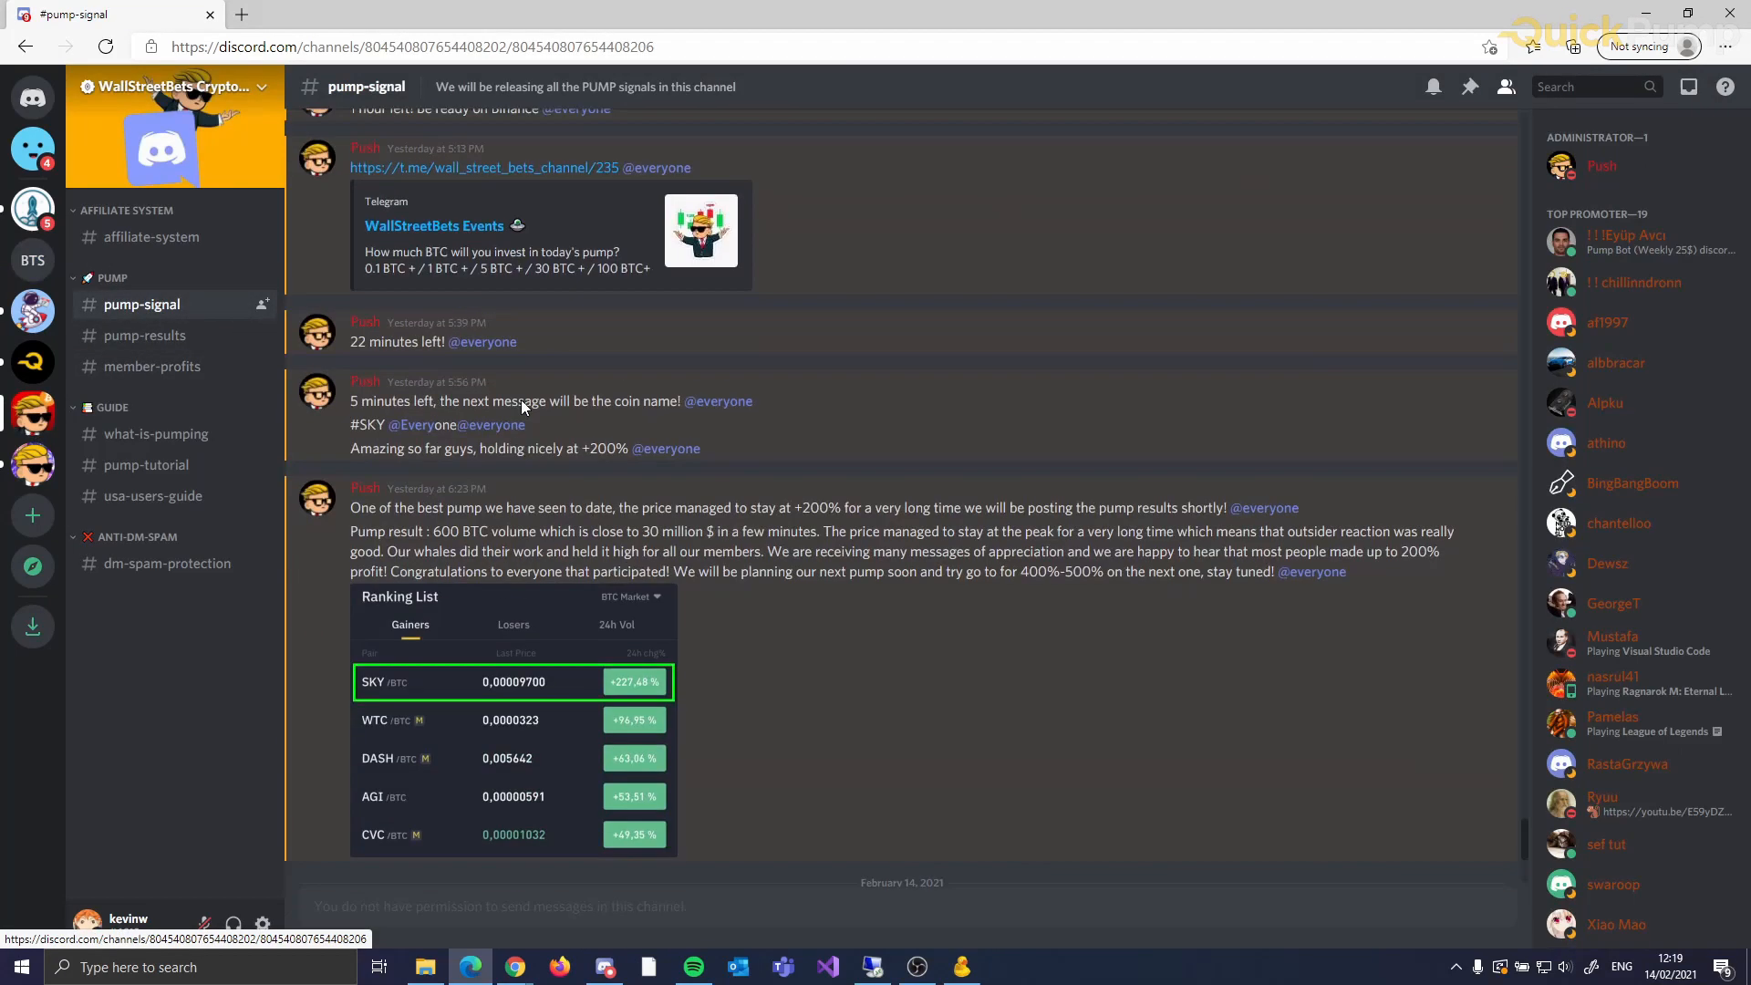
scroll("up", 3)
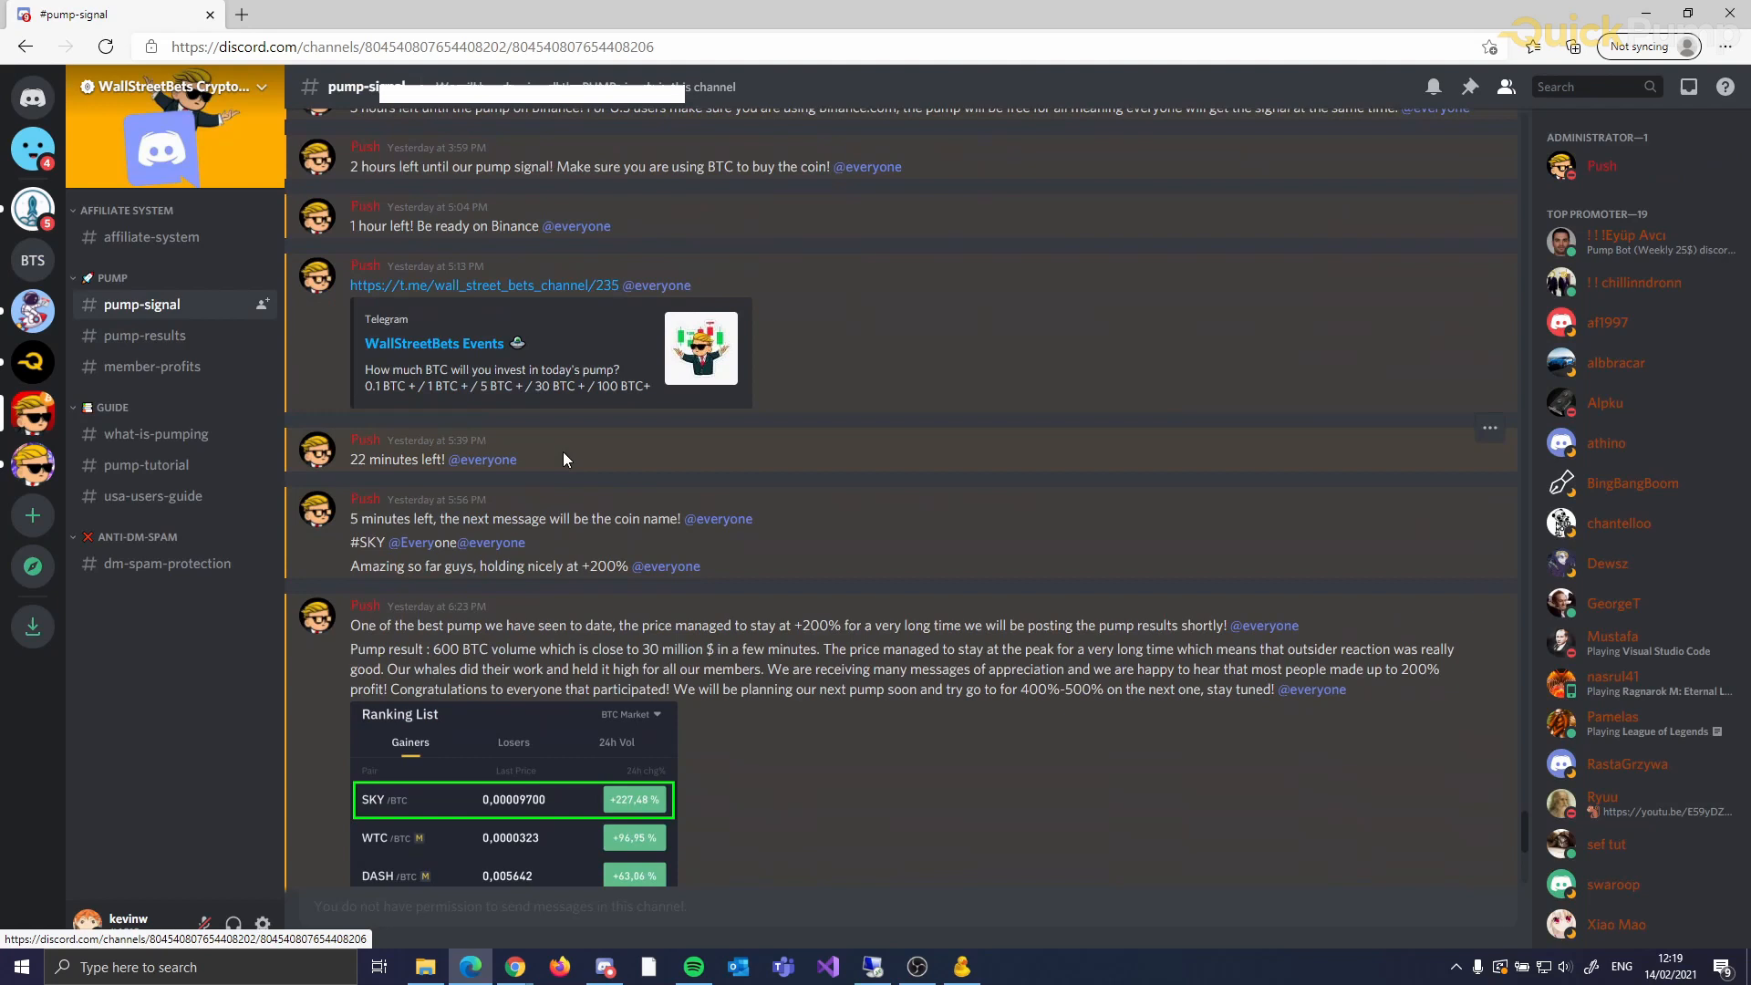
left_click(871, 967)
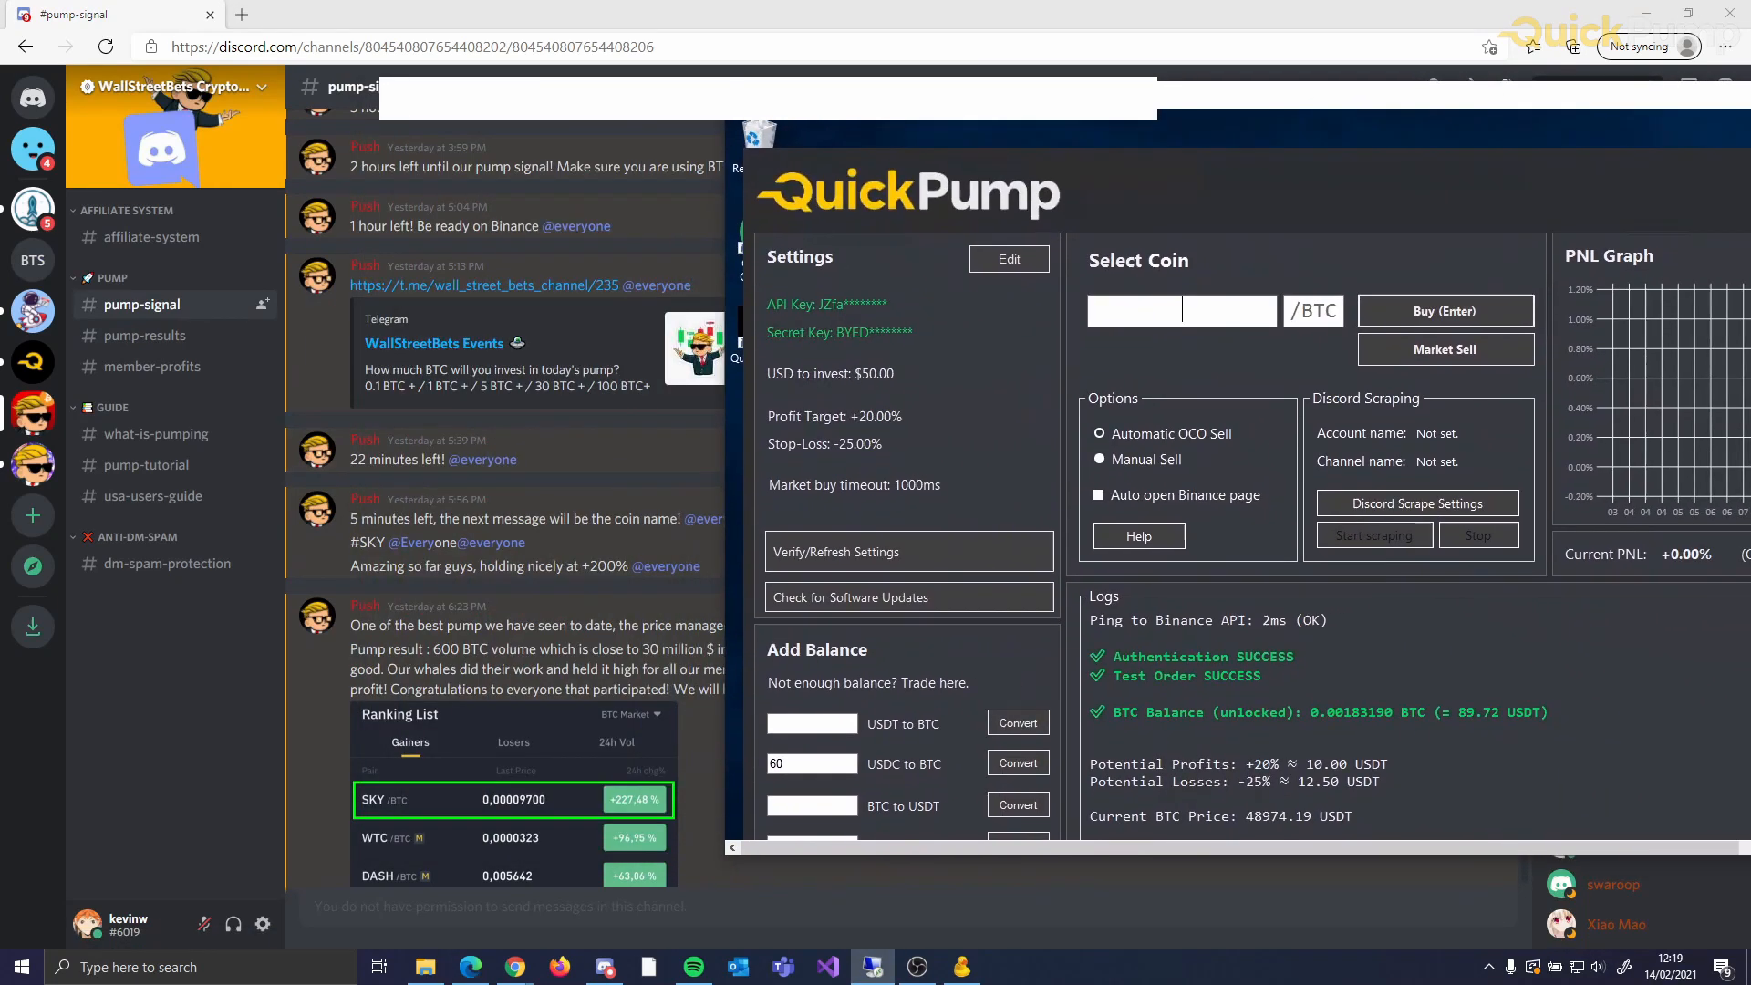
Enter SKY, market-buy it with automatic OCO selling, then cancel the OCO and market-sell.
type("SK")
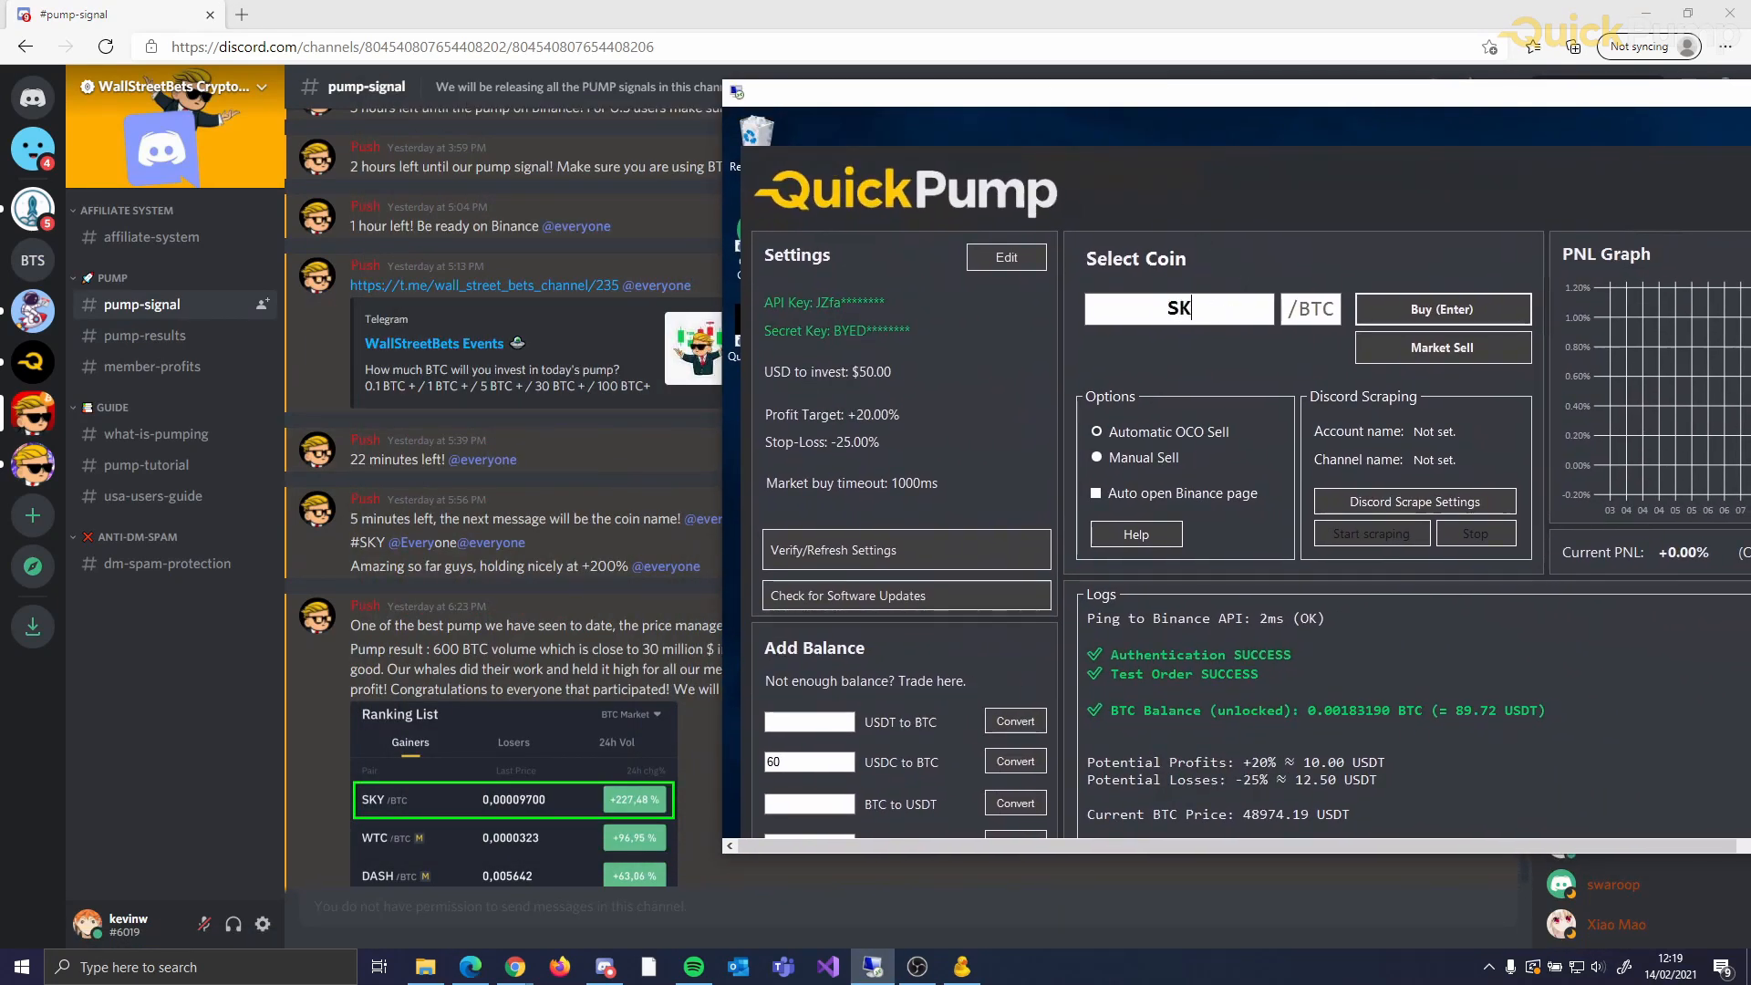
type("Y")
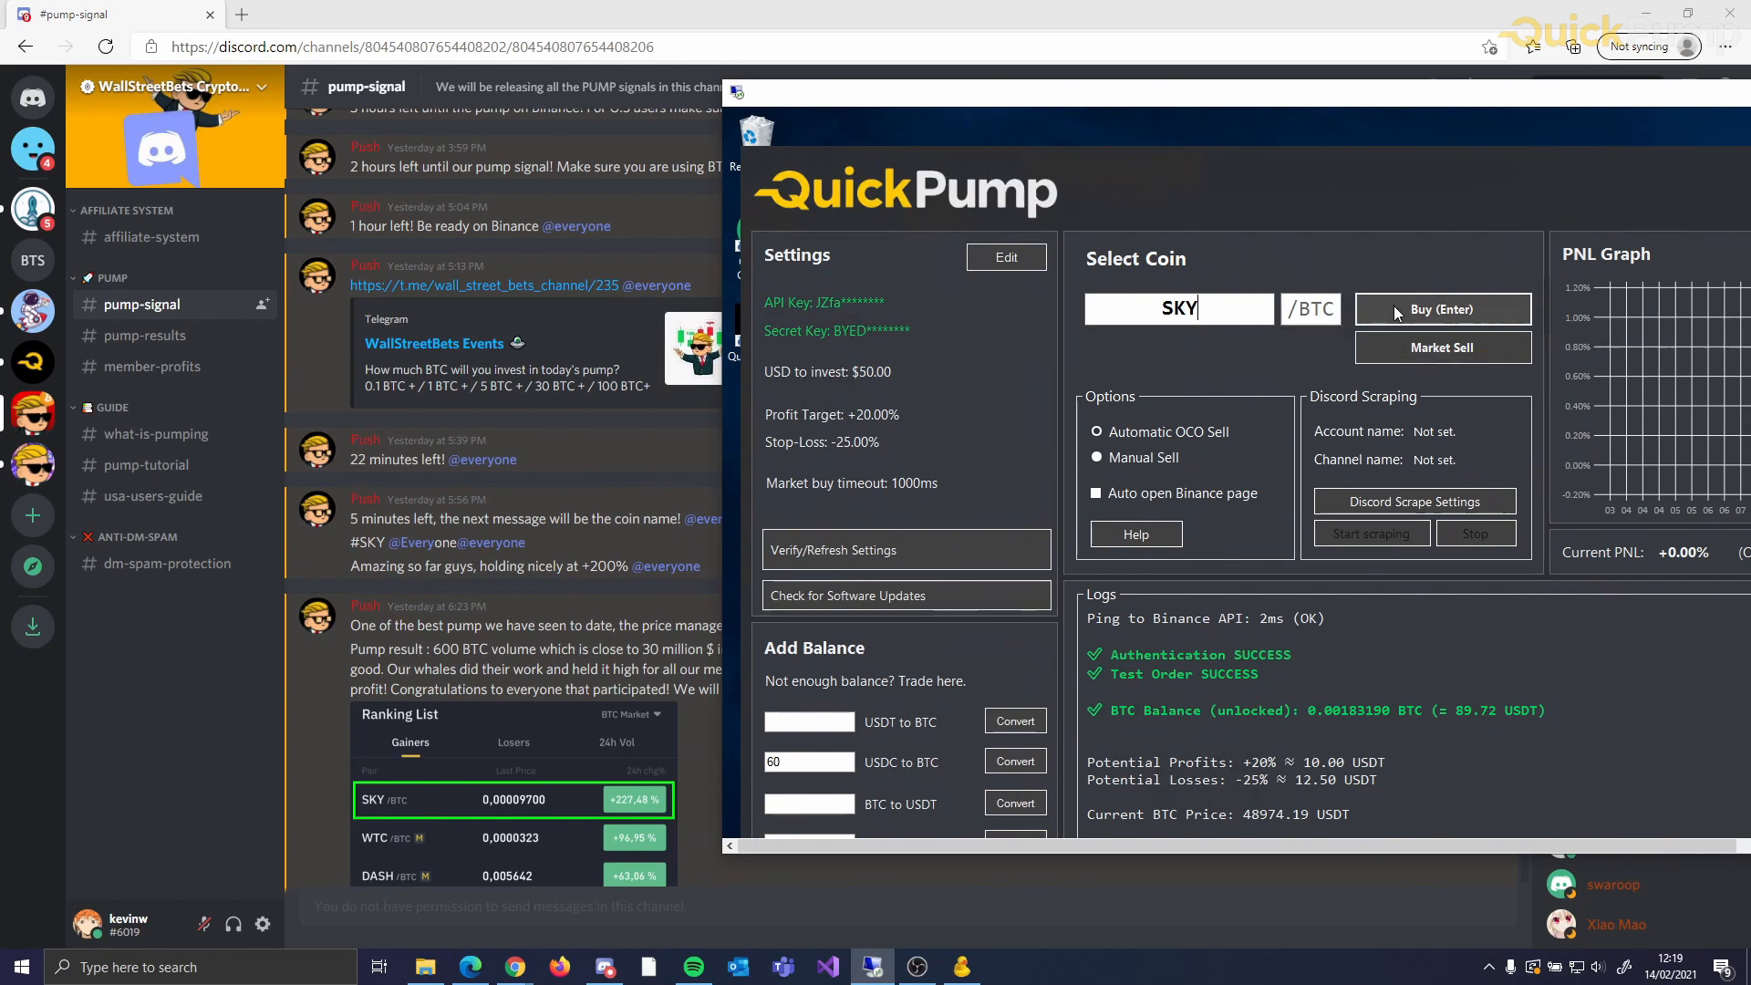
left_click(1441, 310)
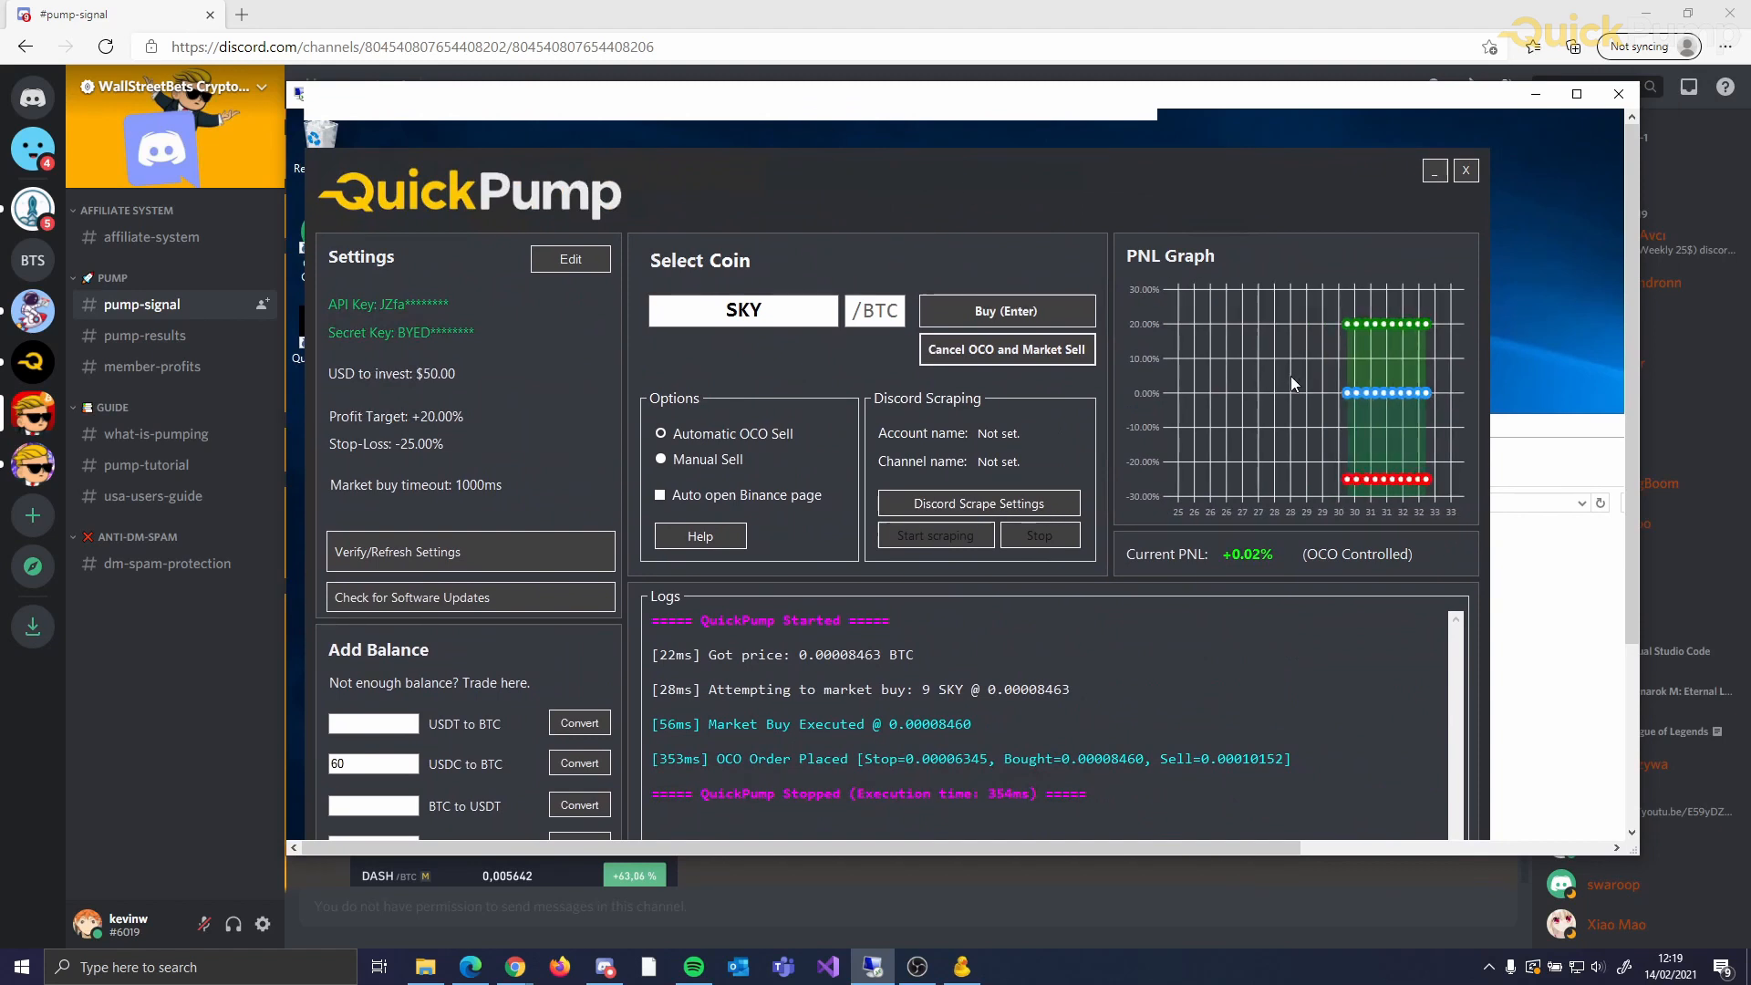
mouse_move(1420, 335)
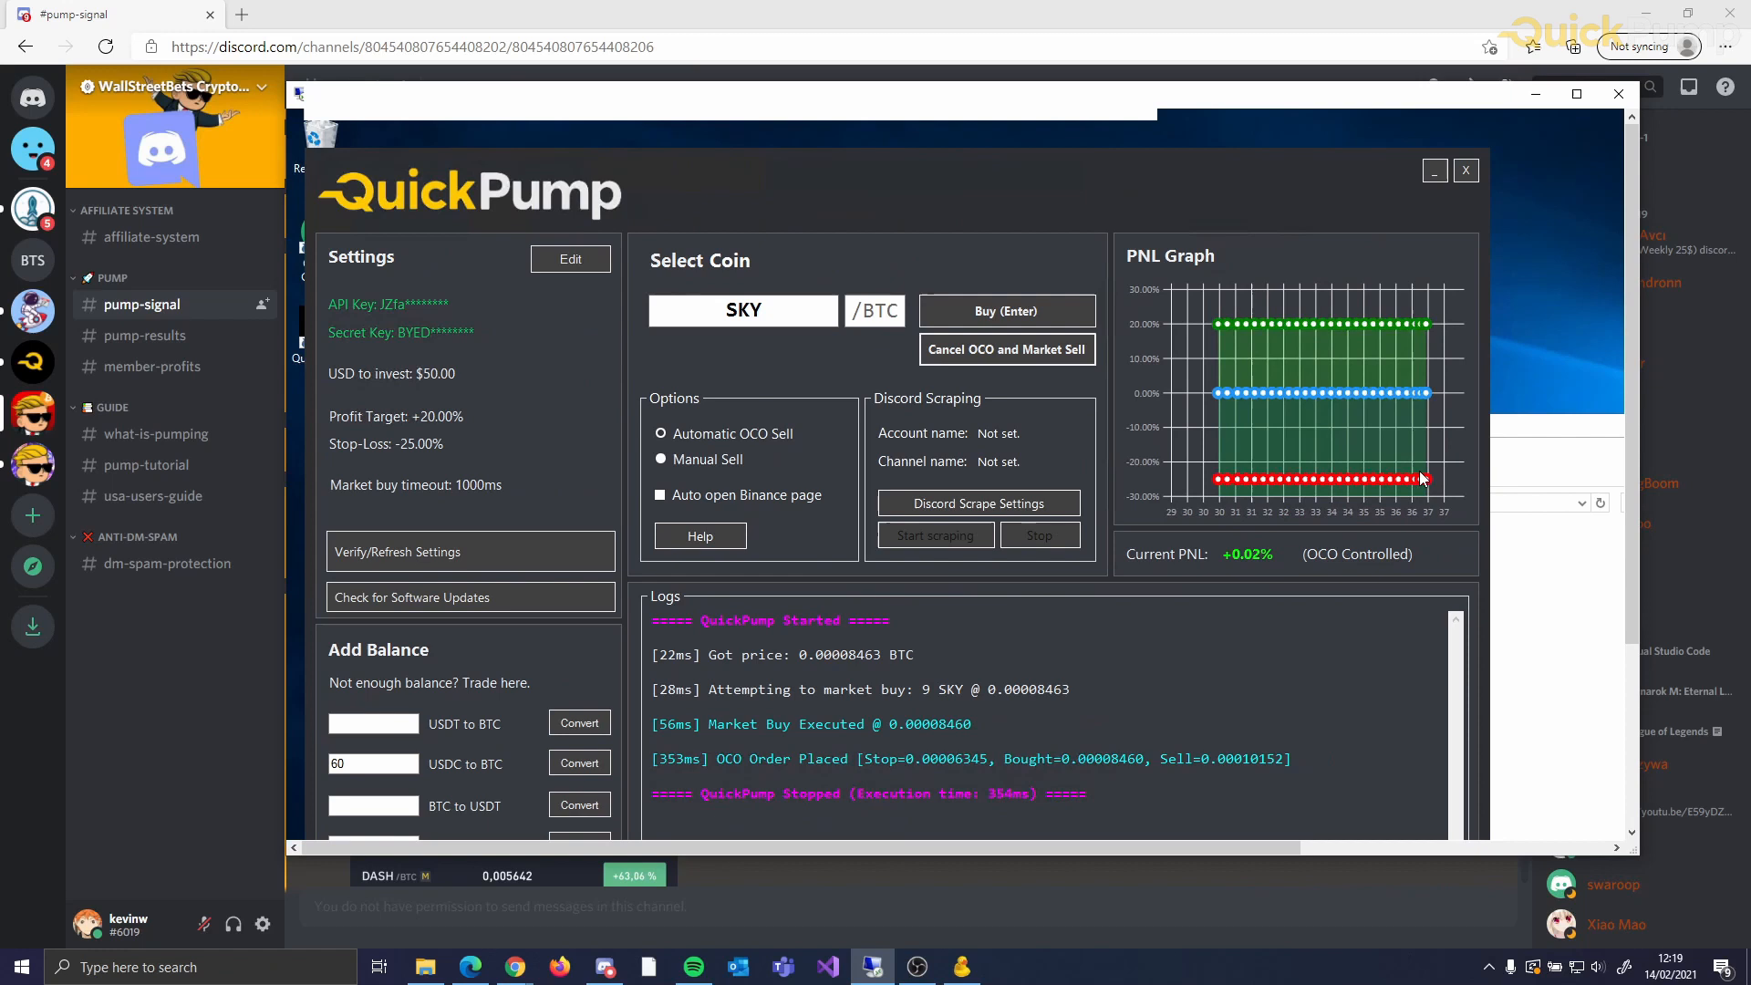
left_click(1004, 348)
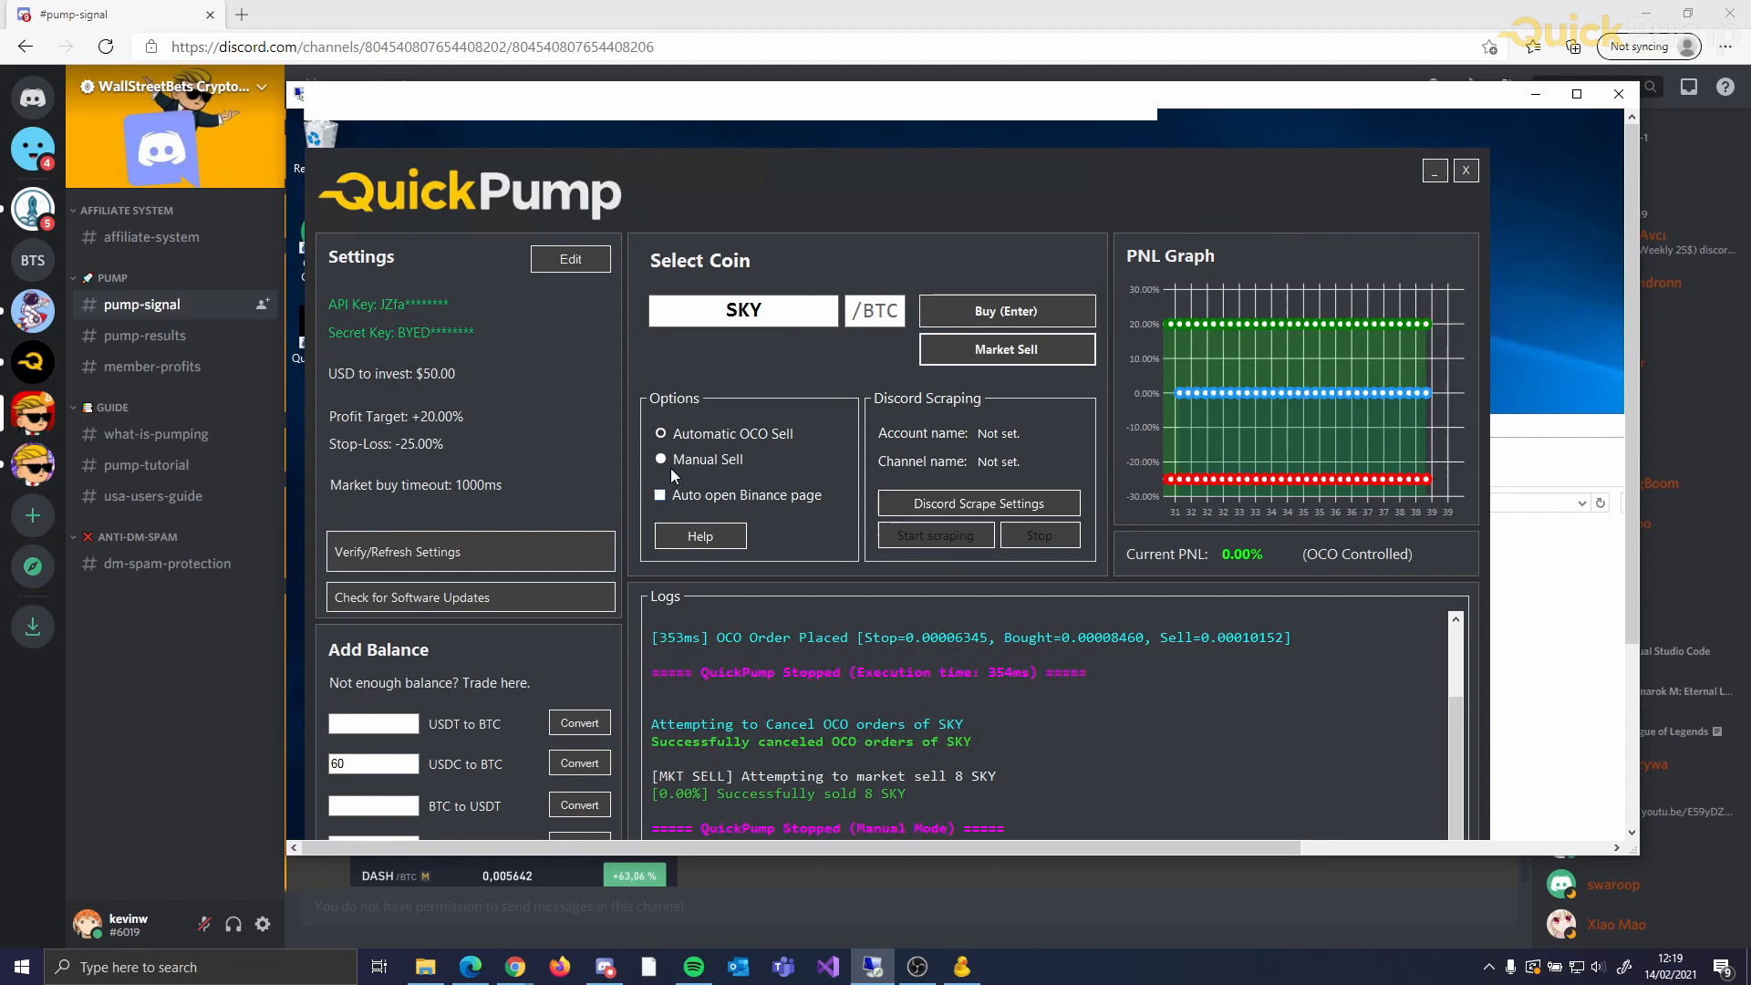
Switch to Manual Sell, market-buy SKY again, then market-sell it for -0.64% PNL.
left_click(660, 460)
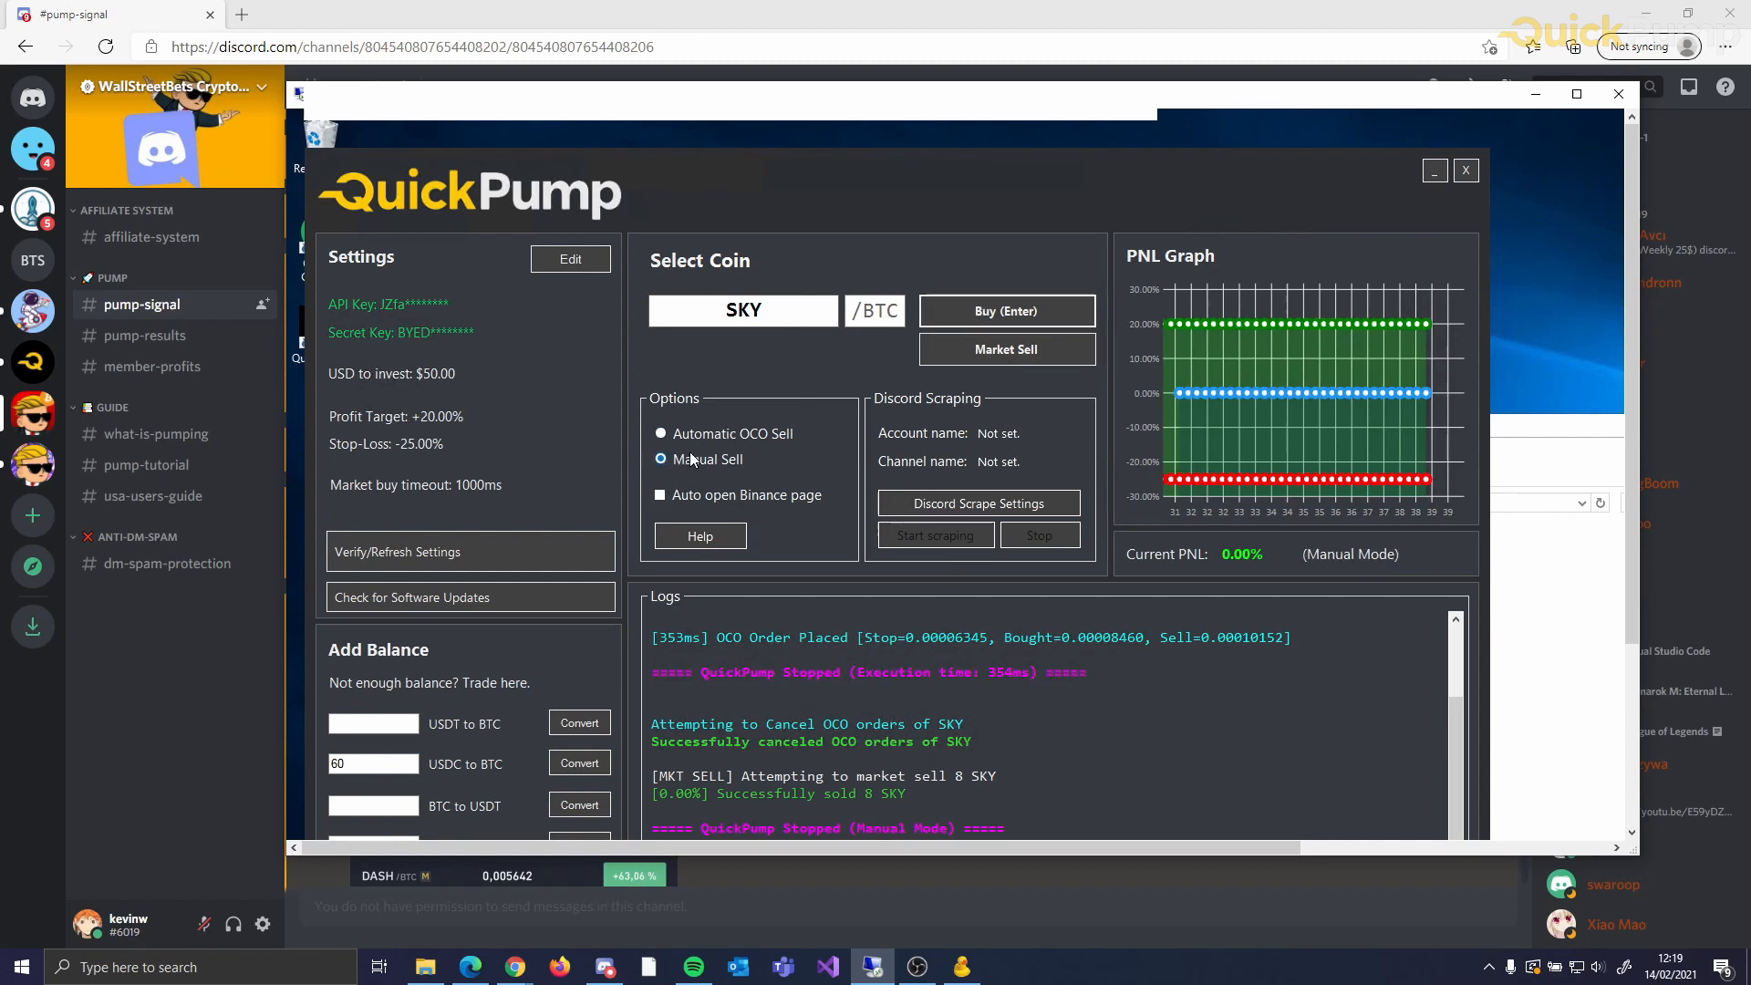
mouse_move(1018, 397)
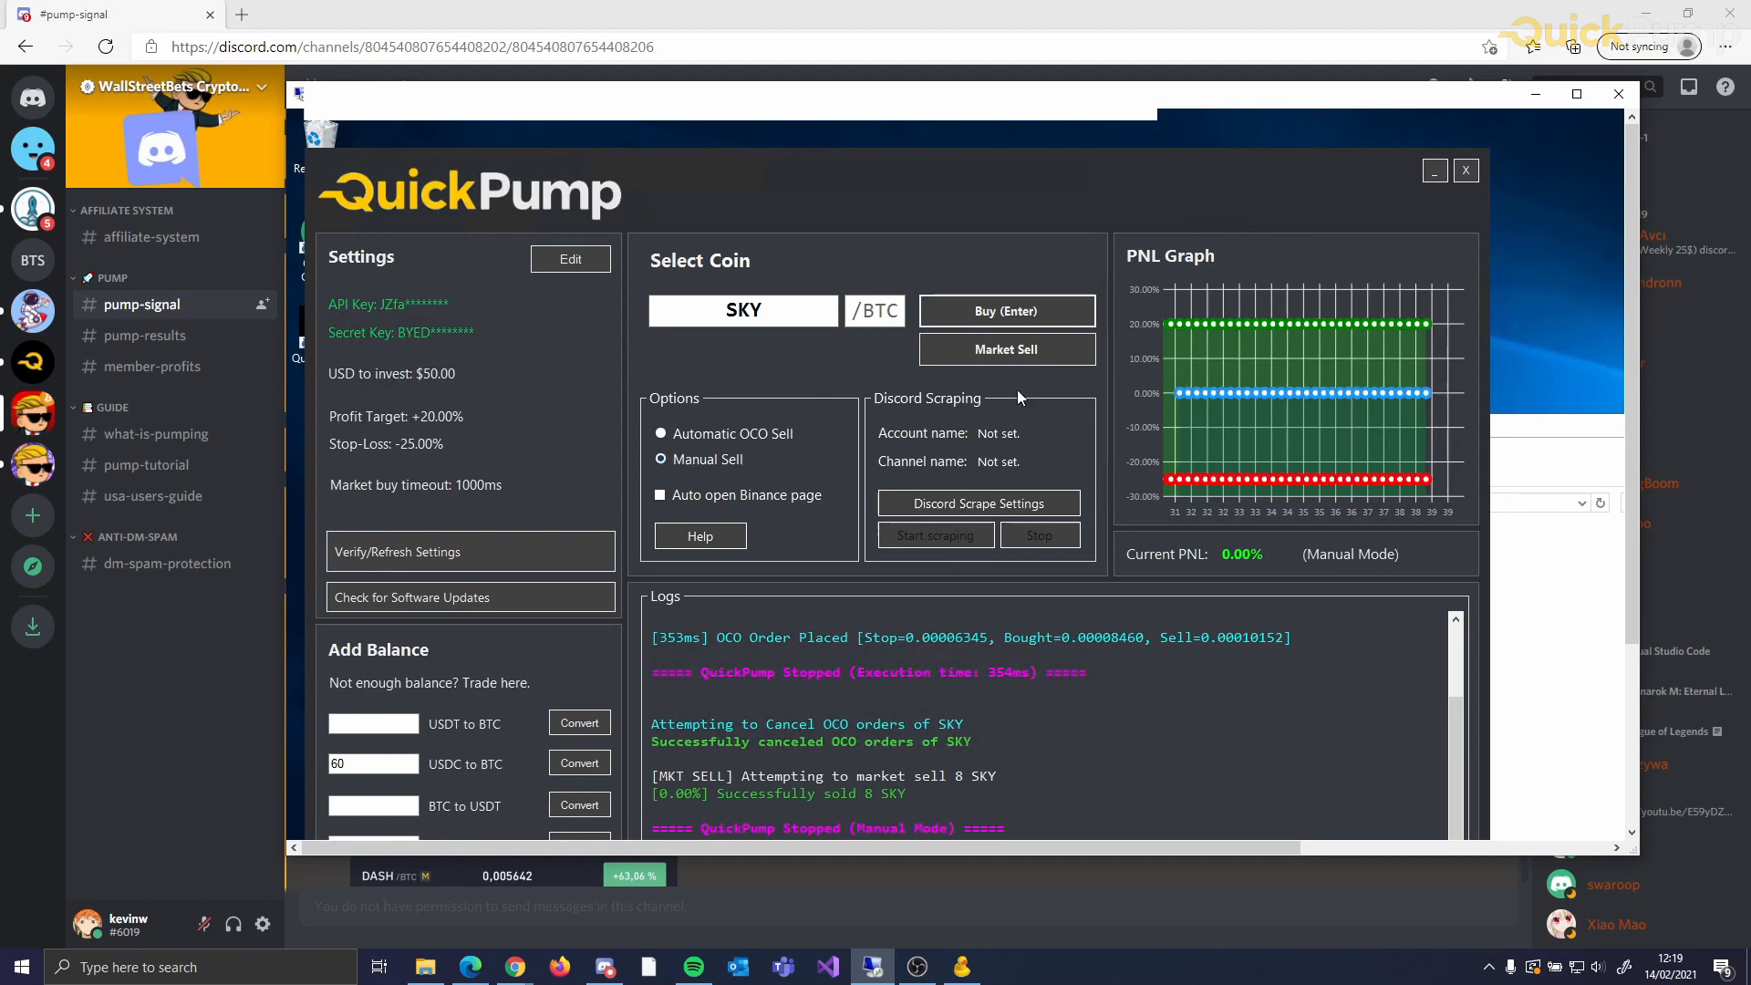
mouse_move(1005, 310)
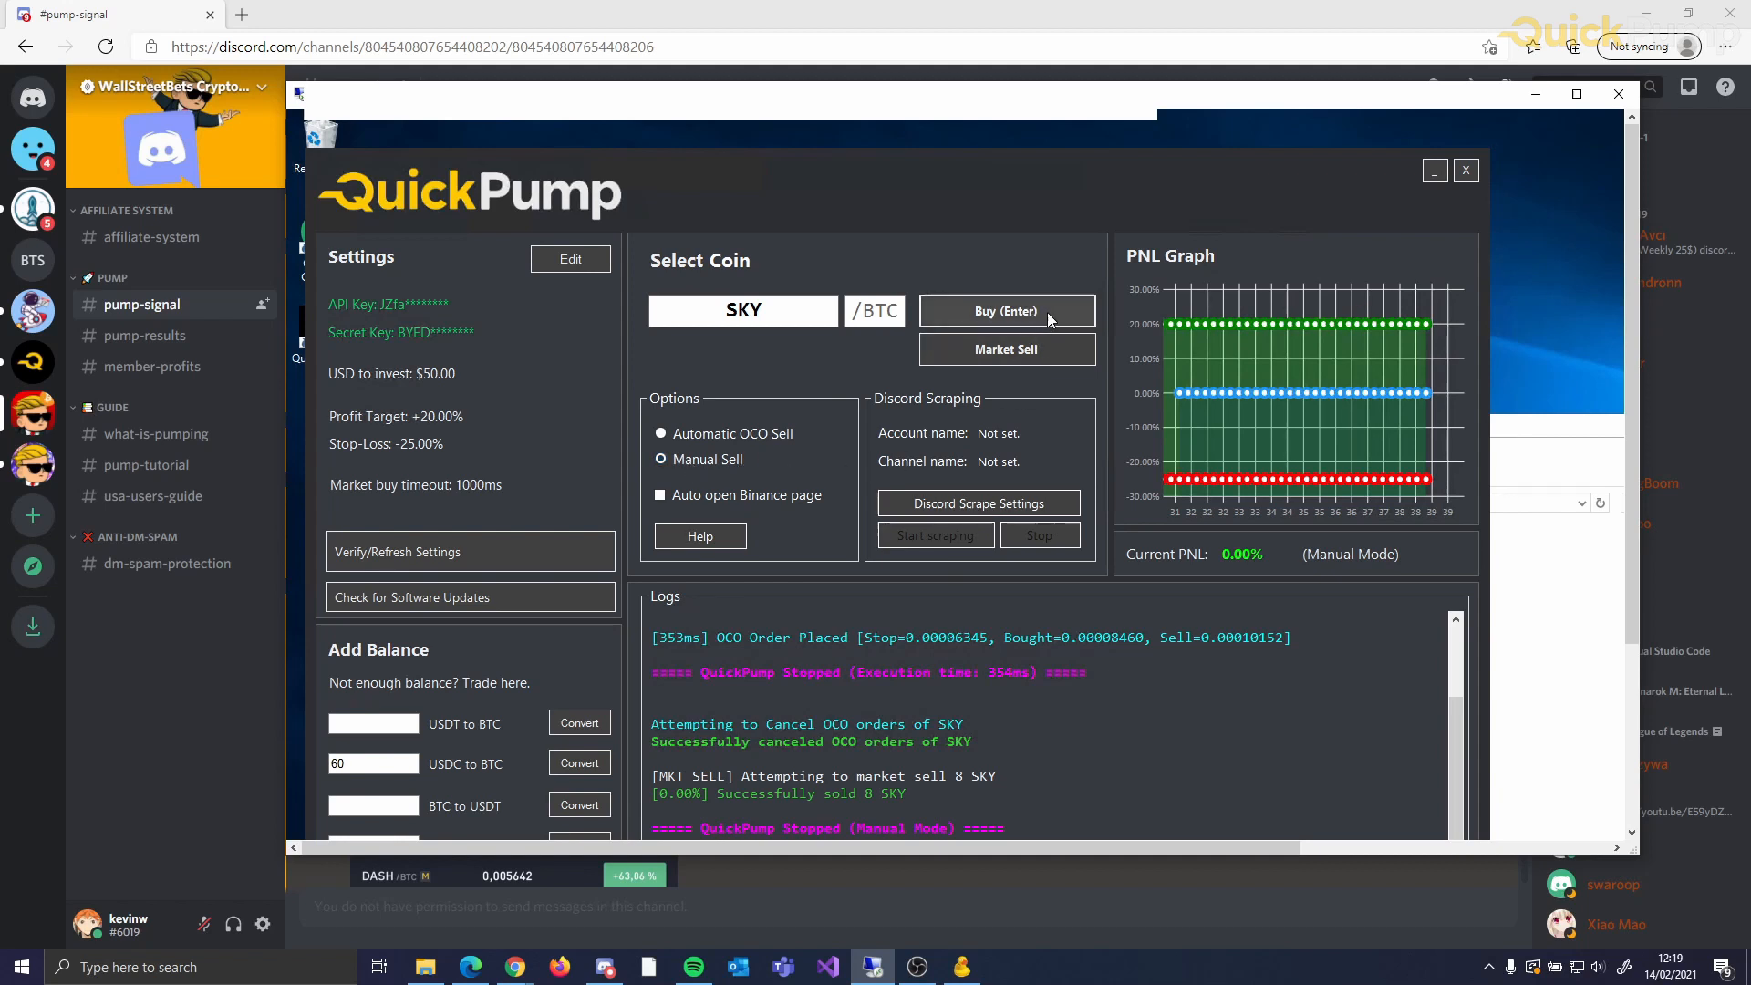
left_click(1003, 311)
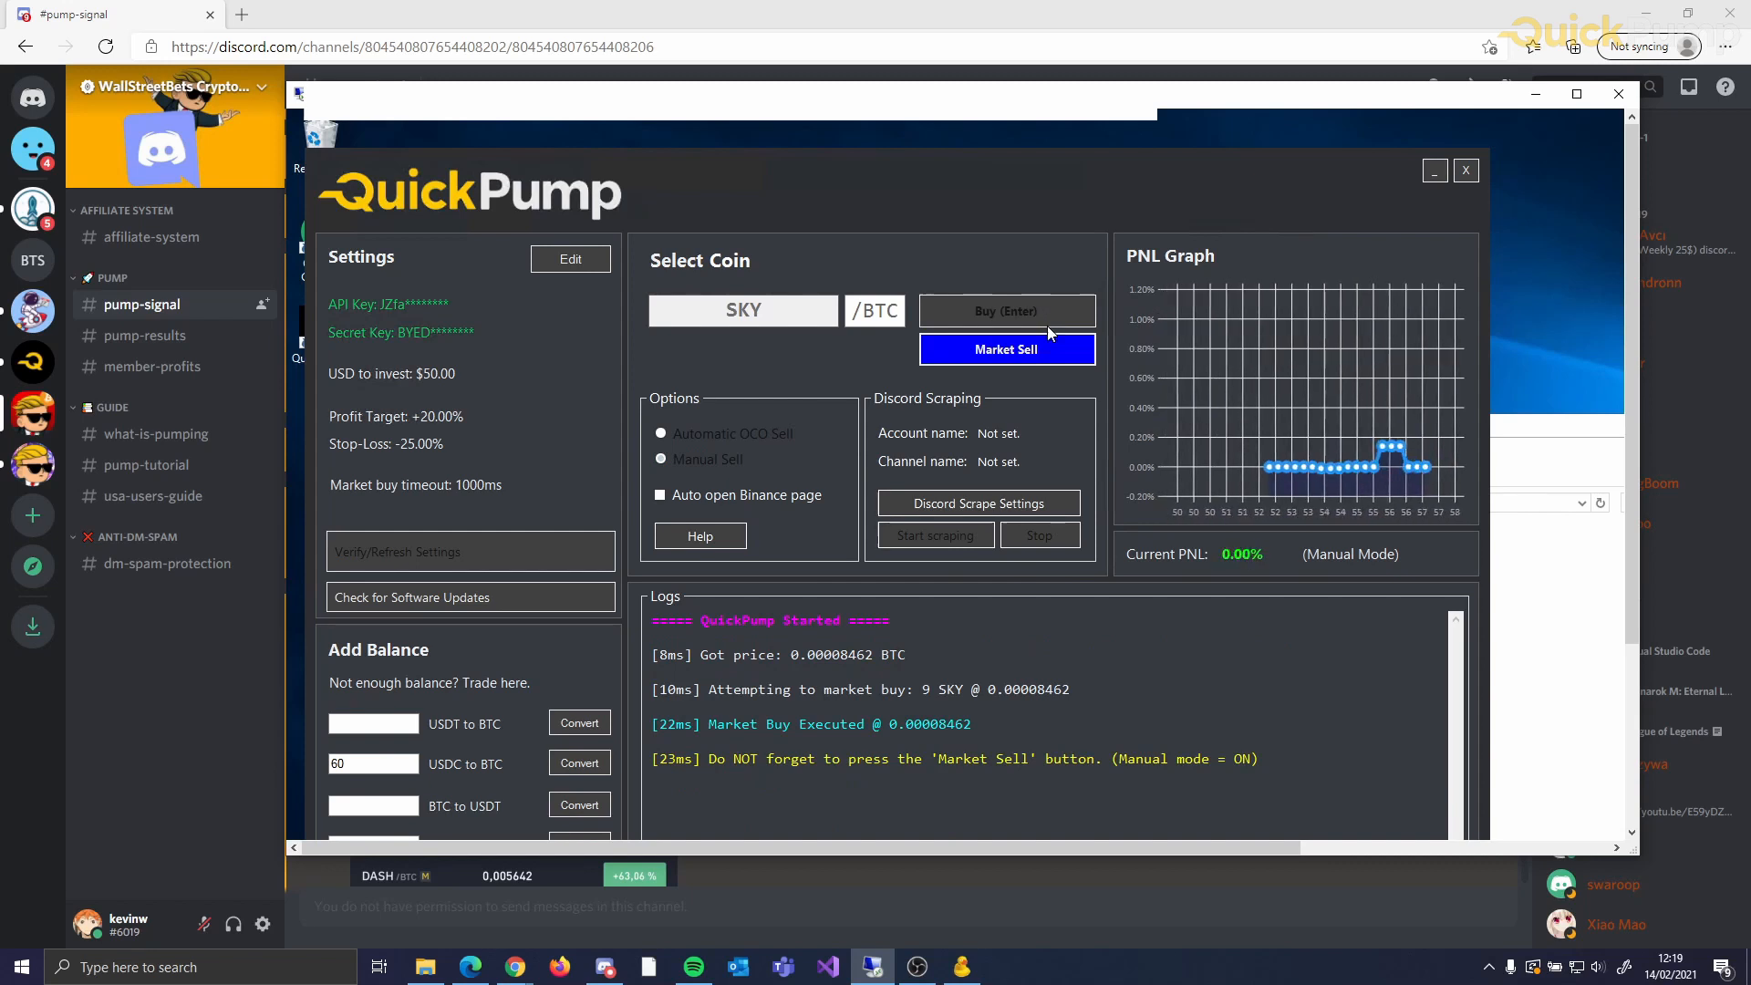
left_click(1005, 350)
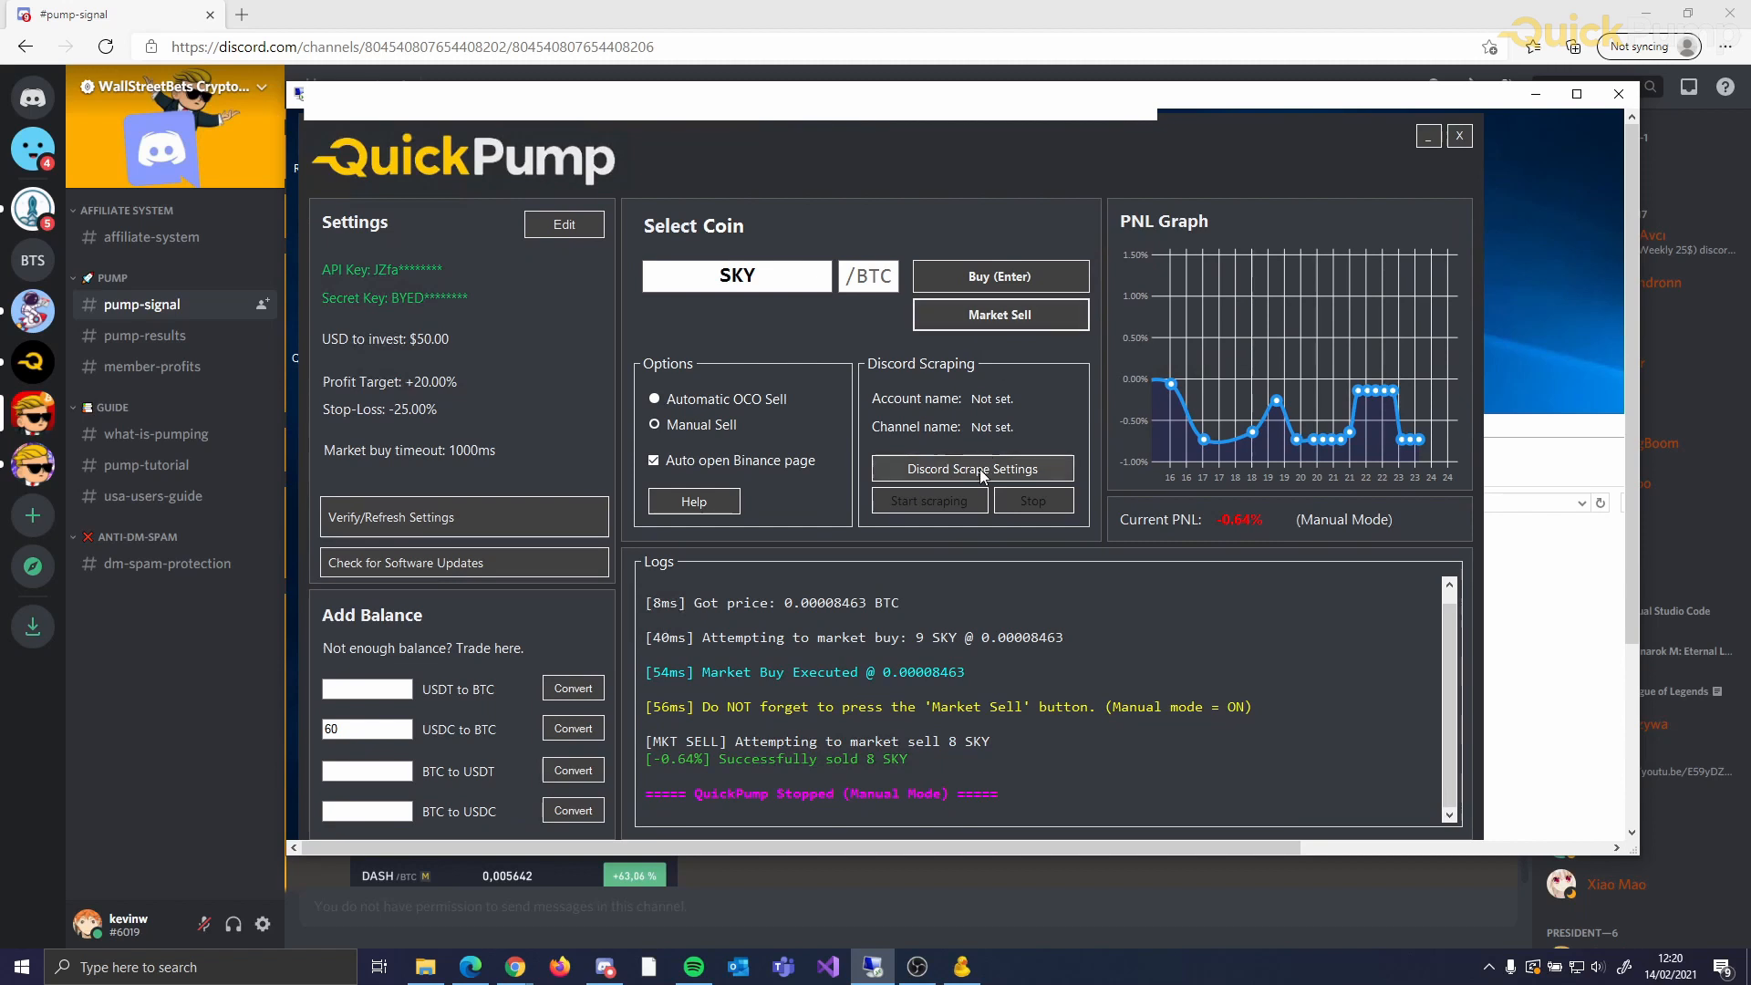
Bring up the Discord Scrape Settings dialog with empty token and channel ID fields.
left_click(972, 469)
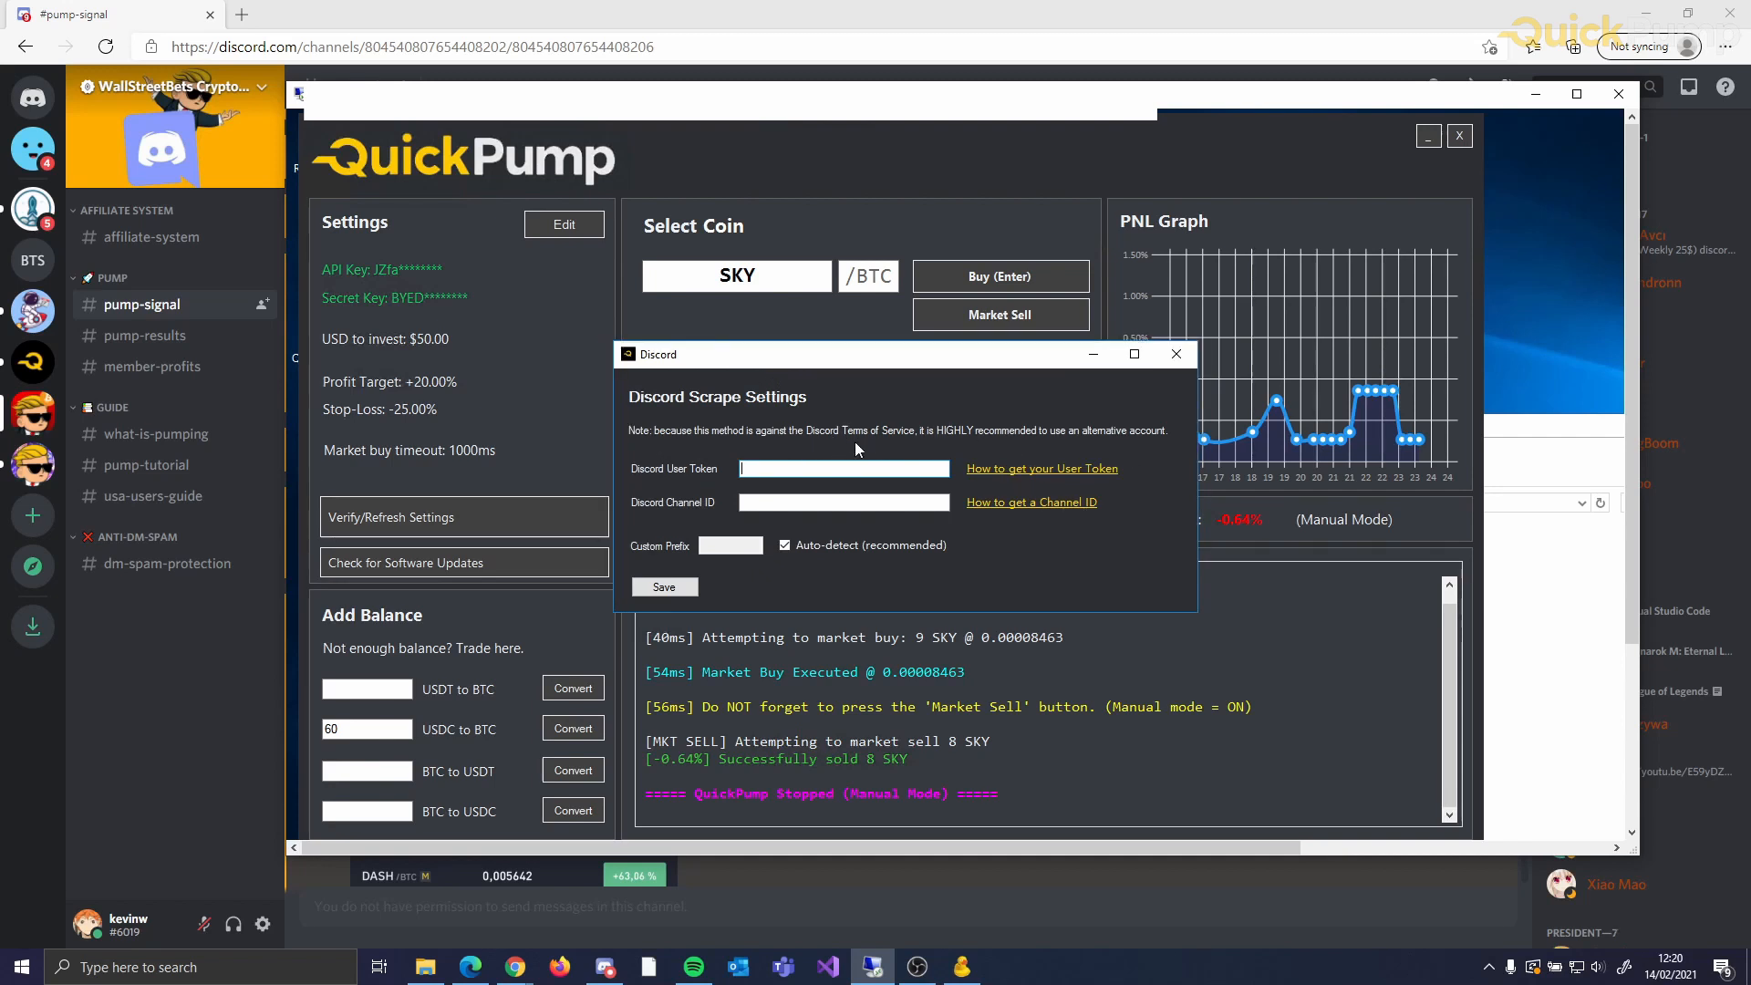
mouse_move(775, 440)
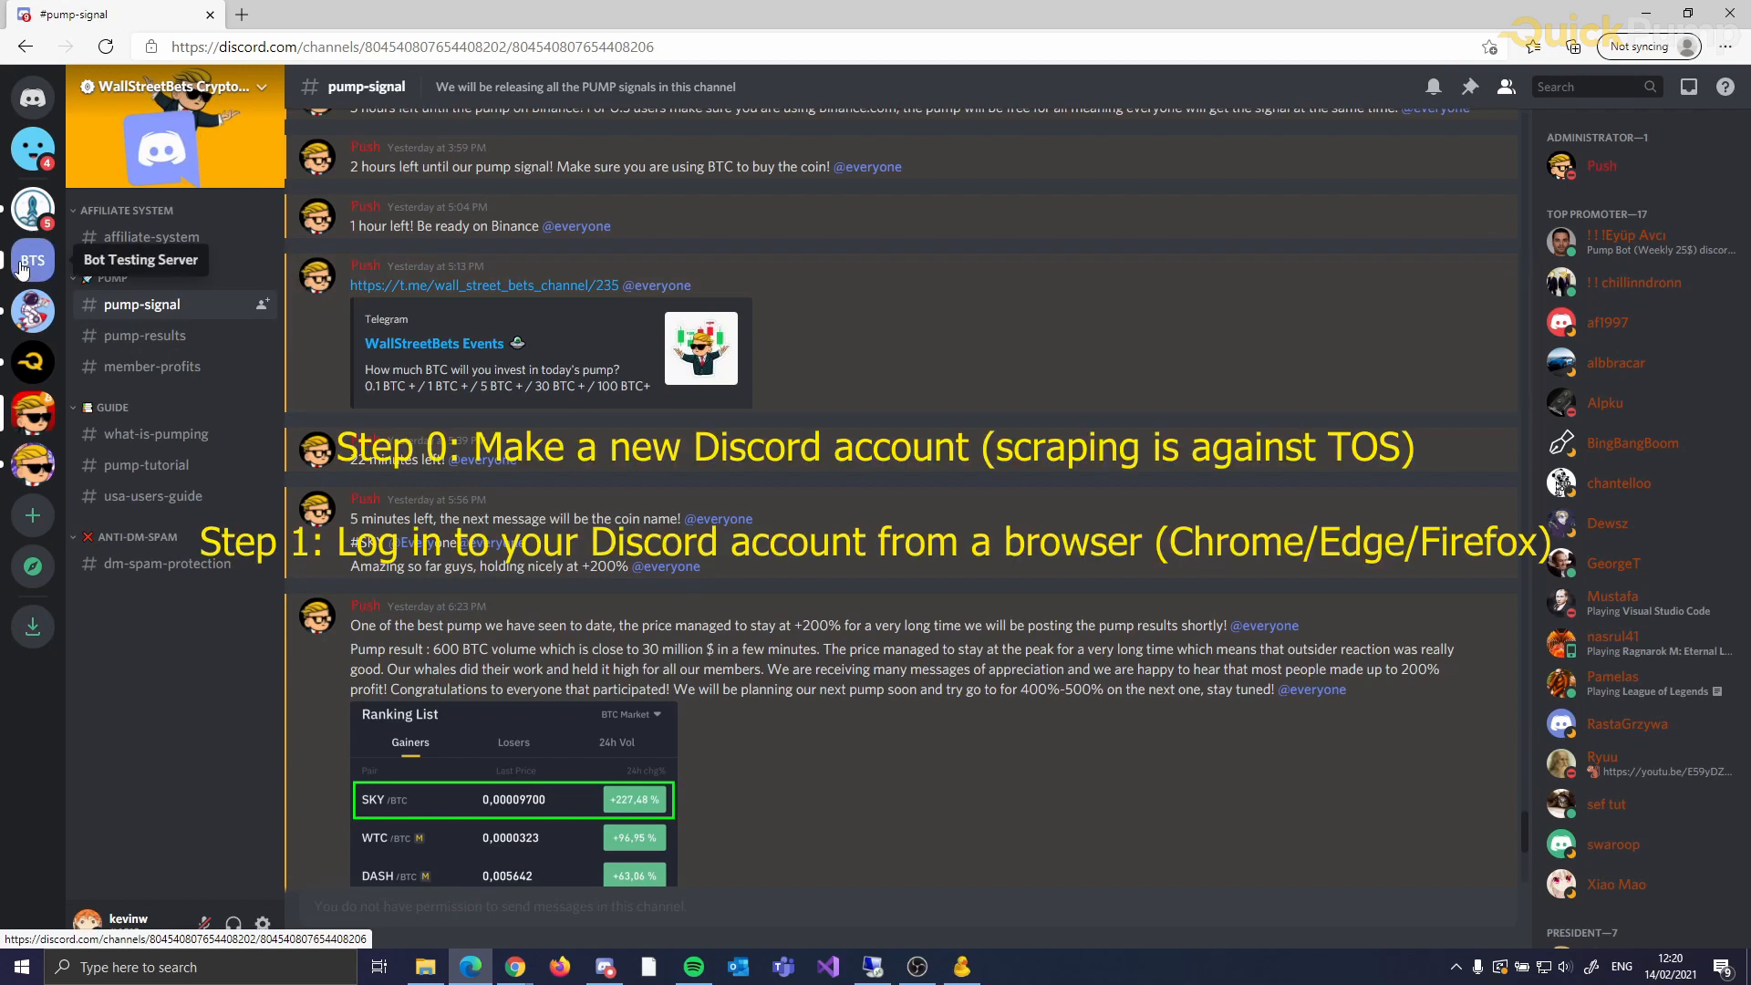
Switch Discord to the Bot Testing Server's #pump-signal channel.
left_click(32, 259)
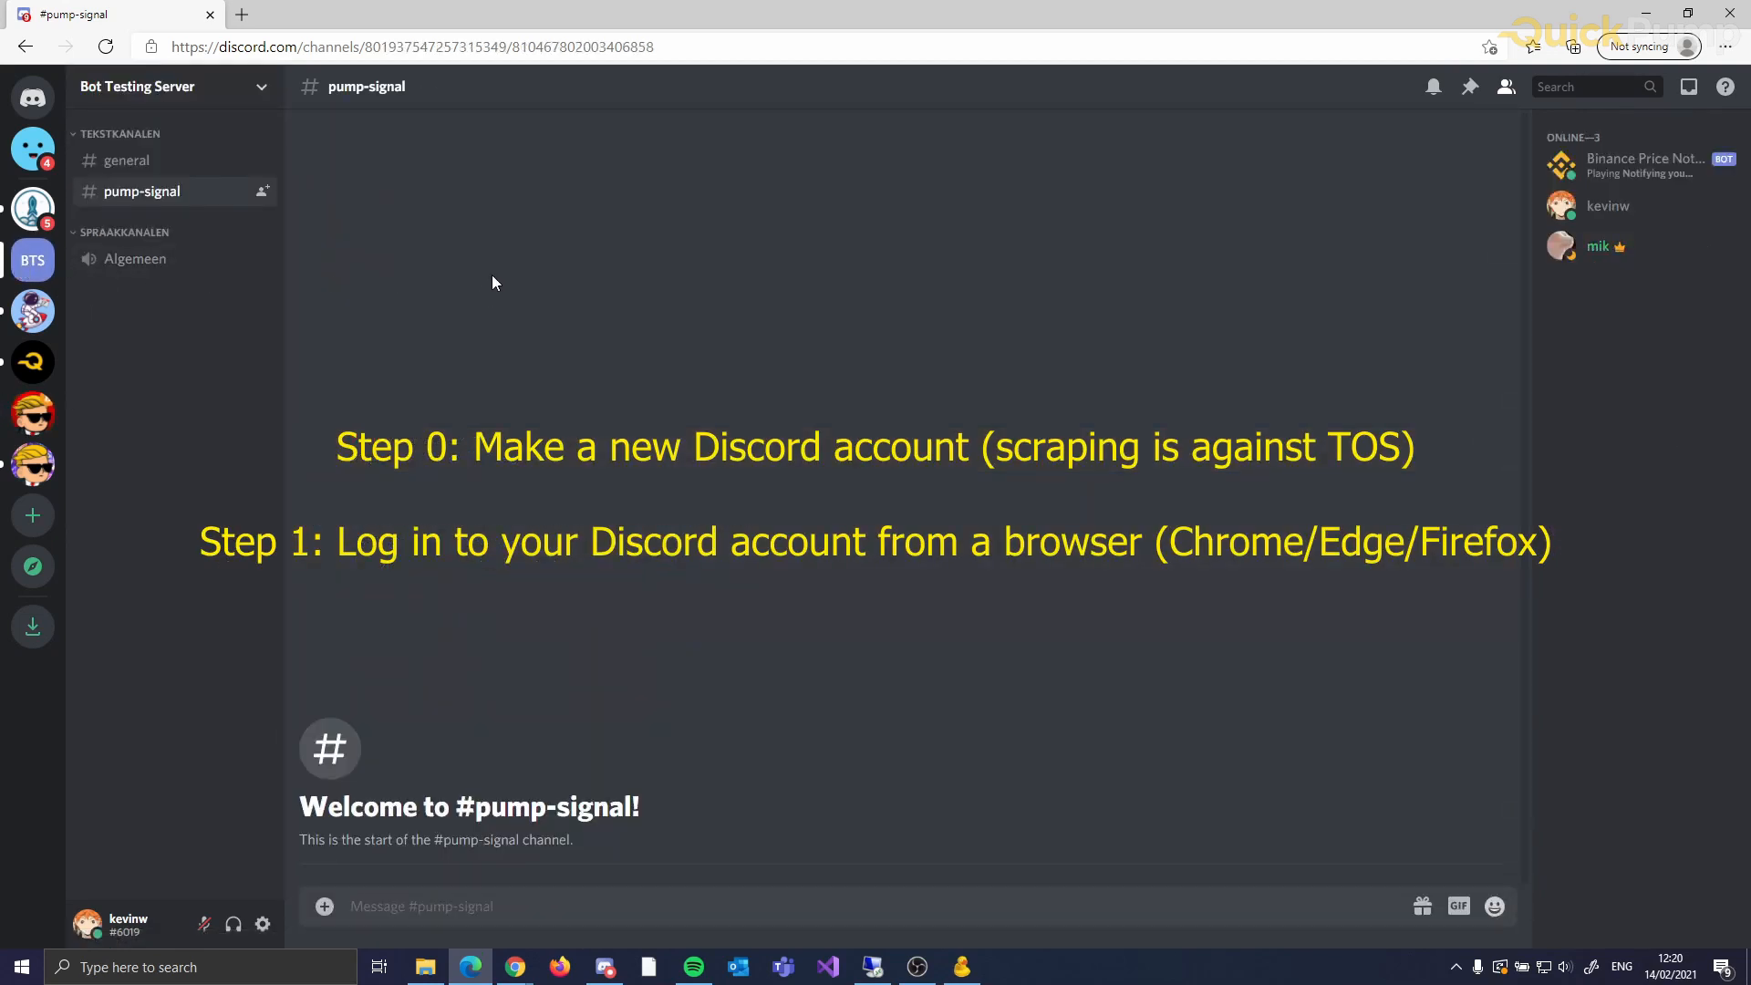
mouse_move(491, 496)
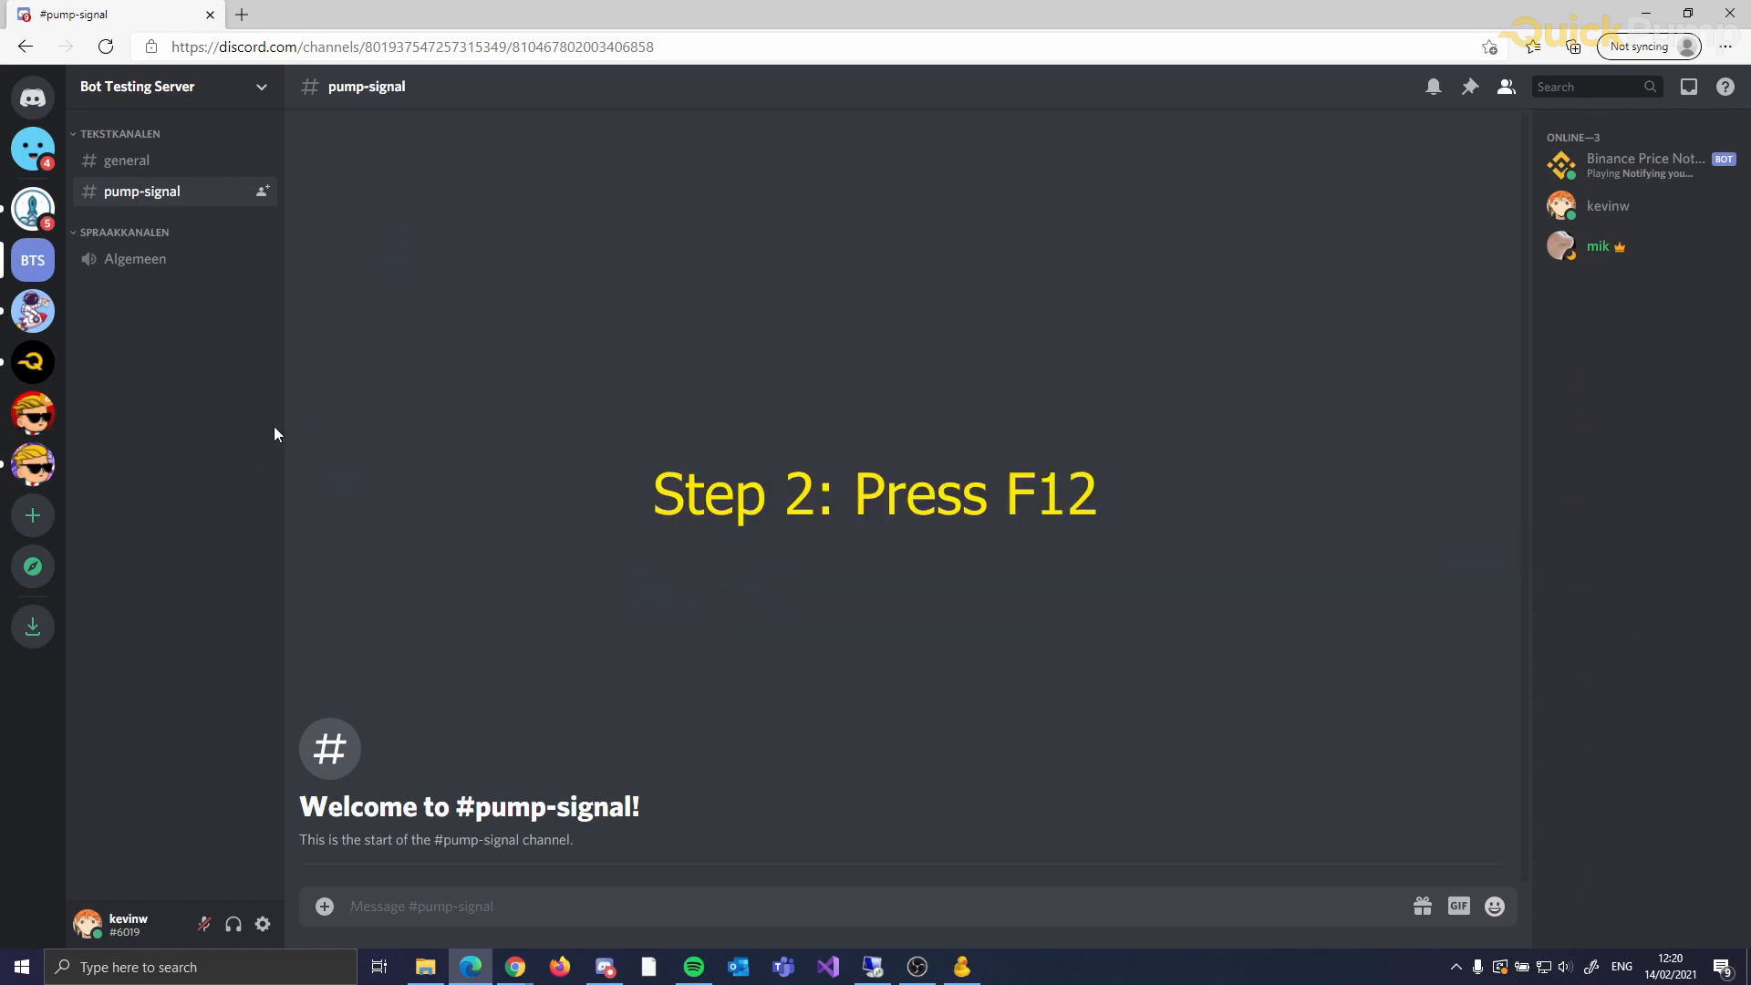
mouse_move(992, 263)
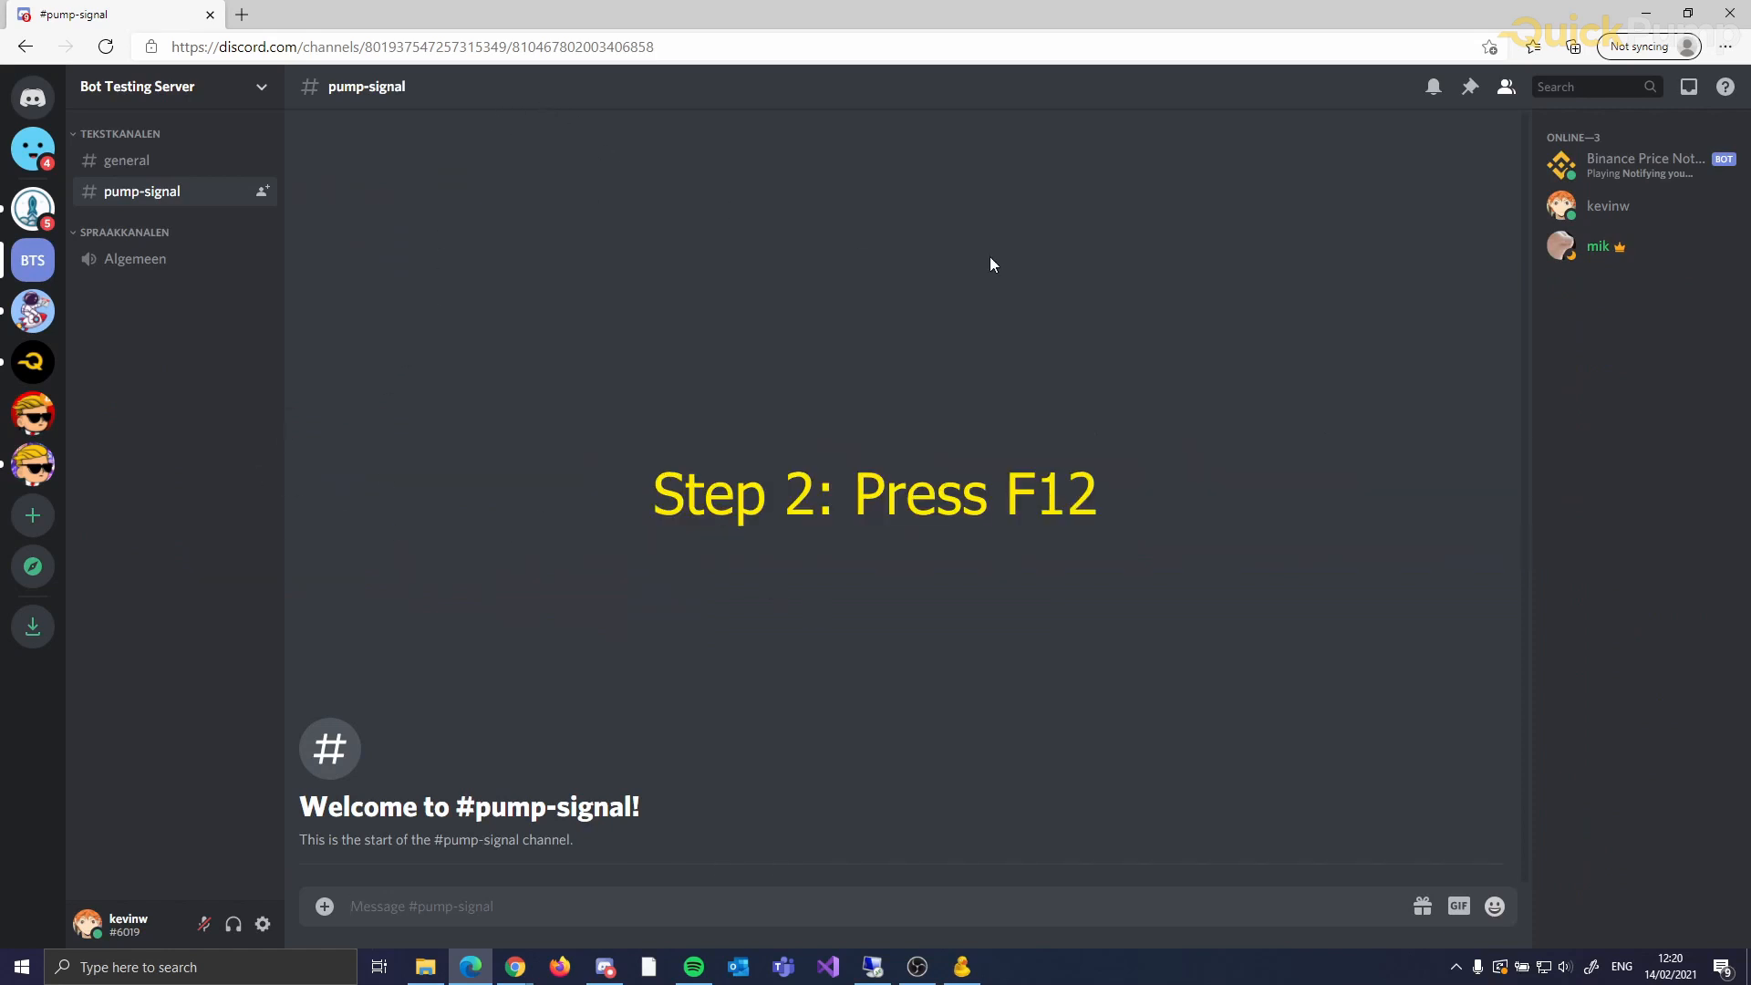
Show discord.com local storage in Edge developer tools filtered by 'token'.
key("F12")
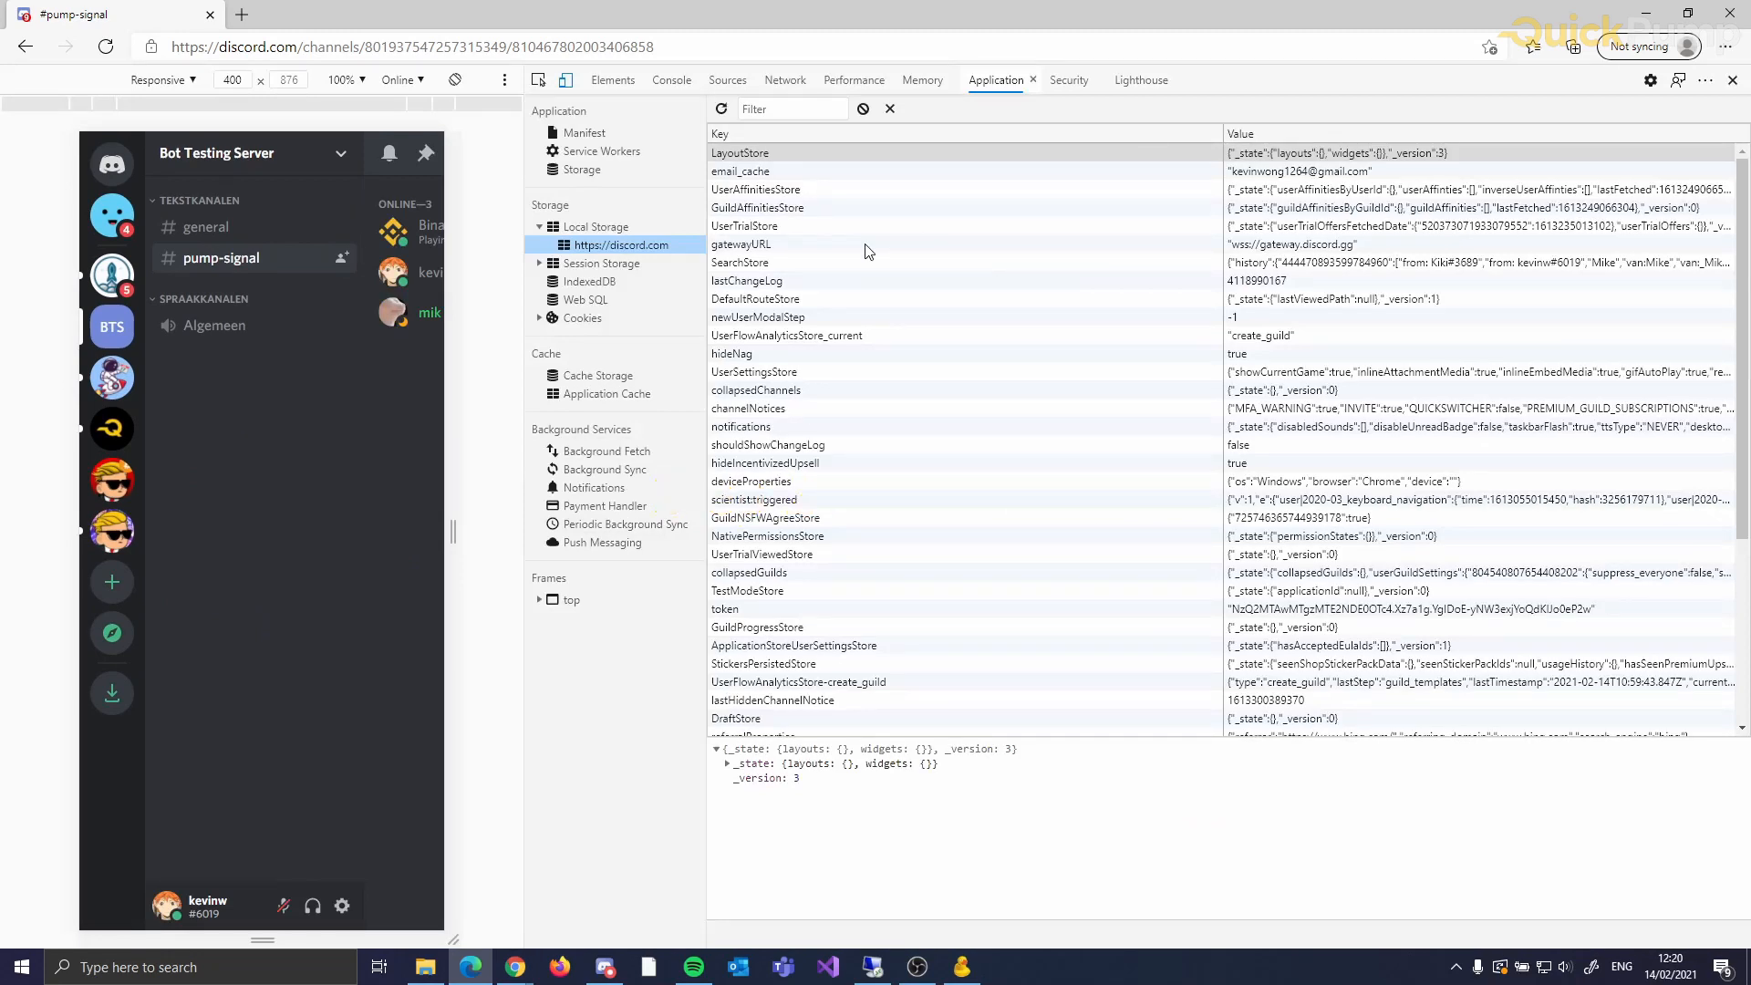
left_click(611, 78)
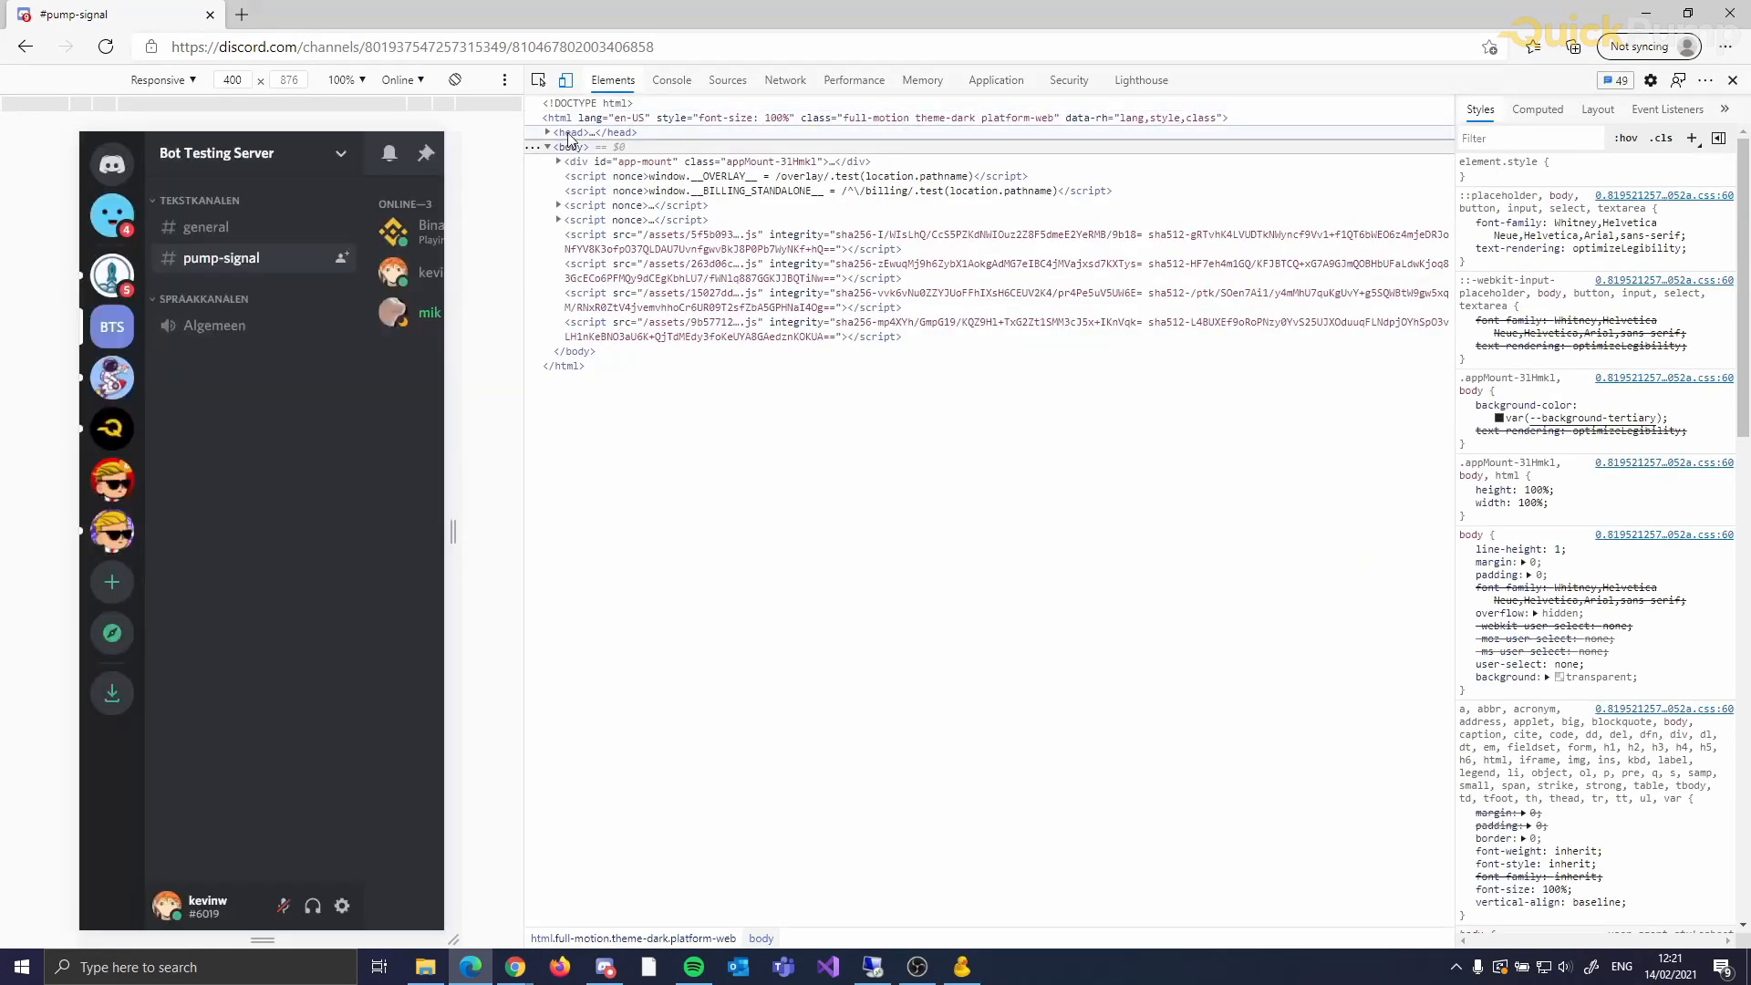
left_click(992, 78)
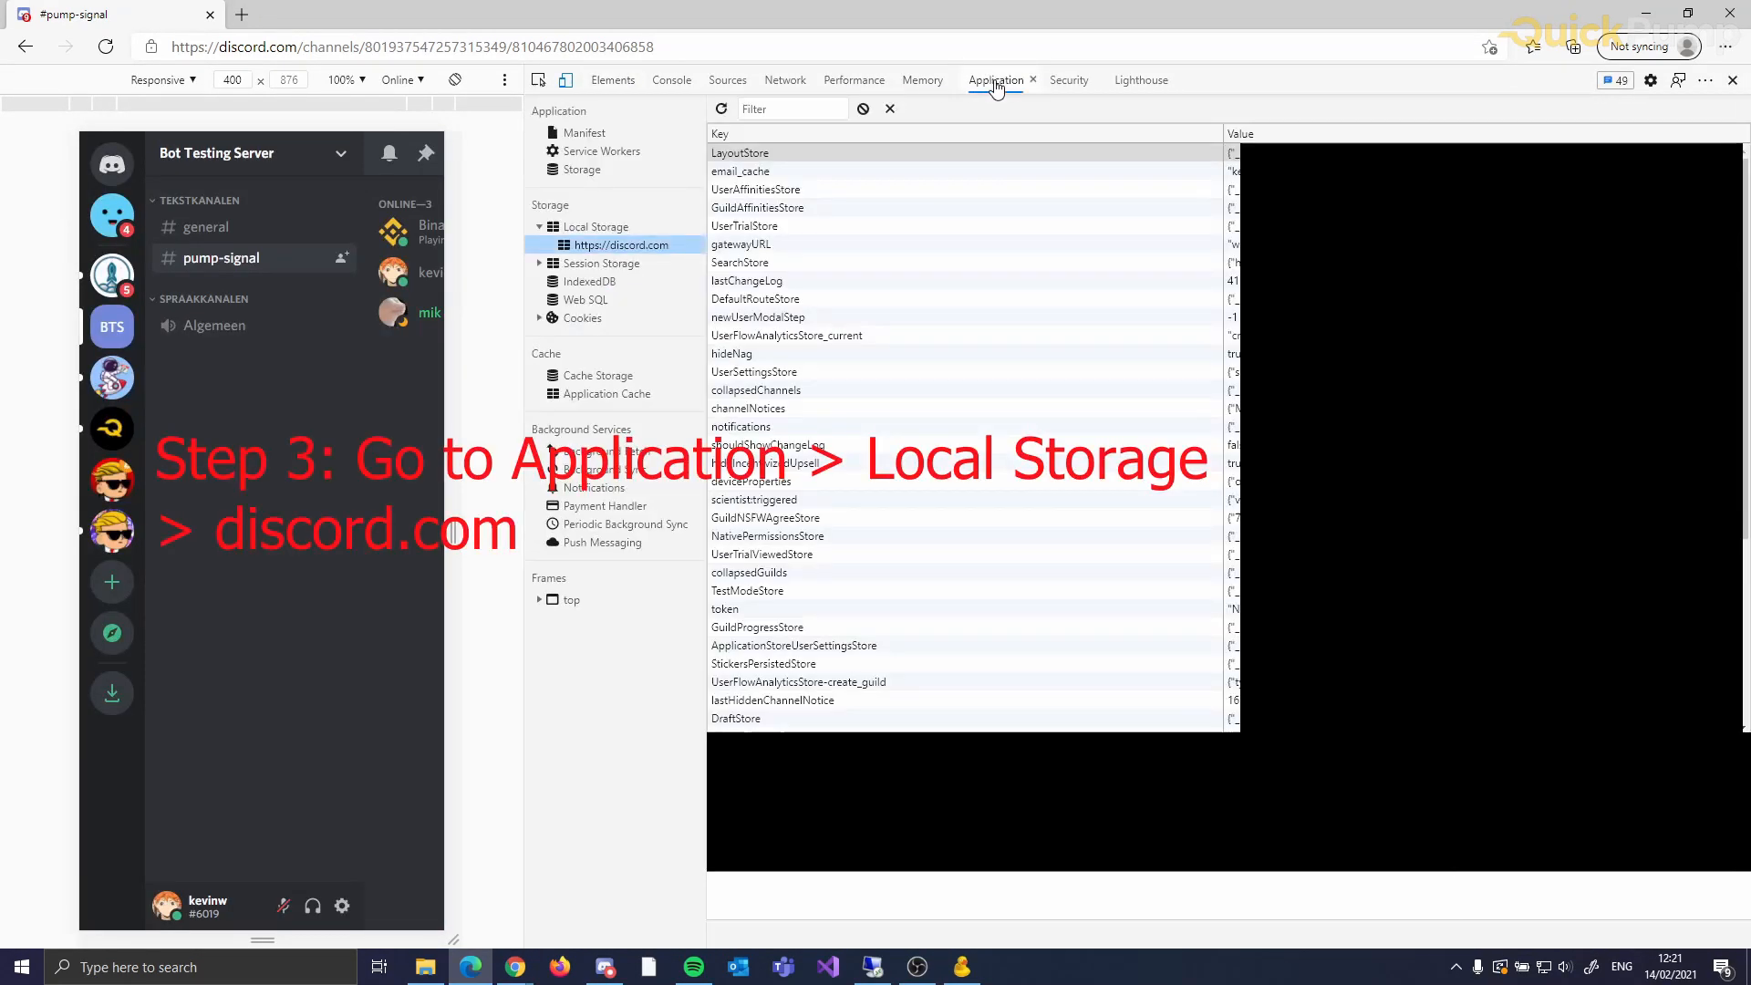
left_click(595, 226)
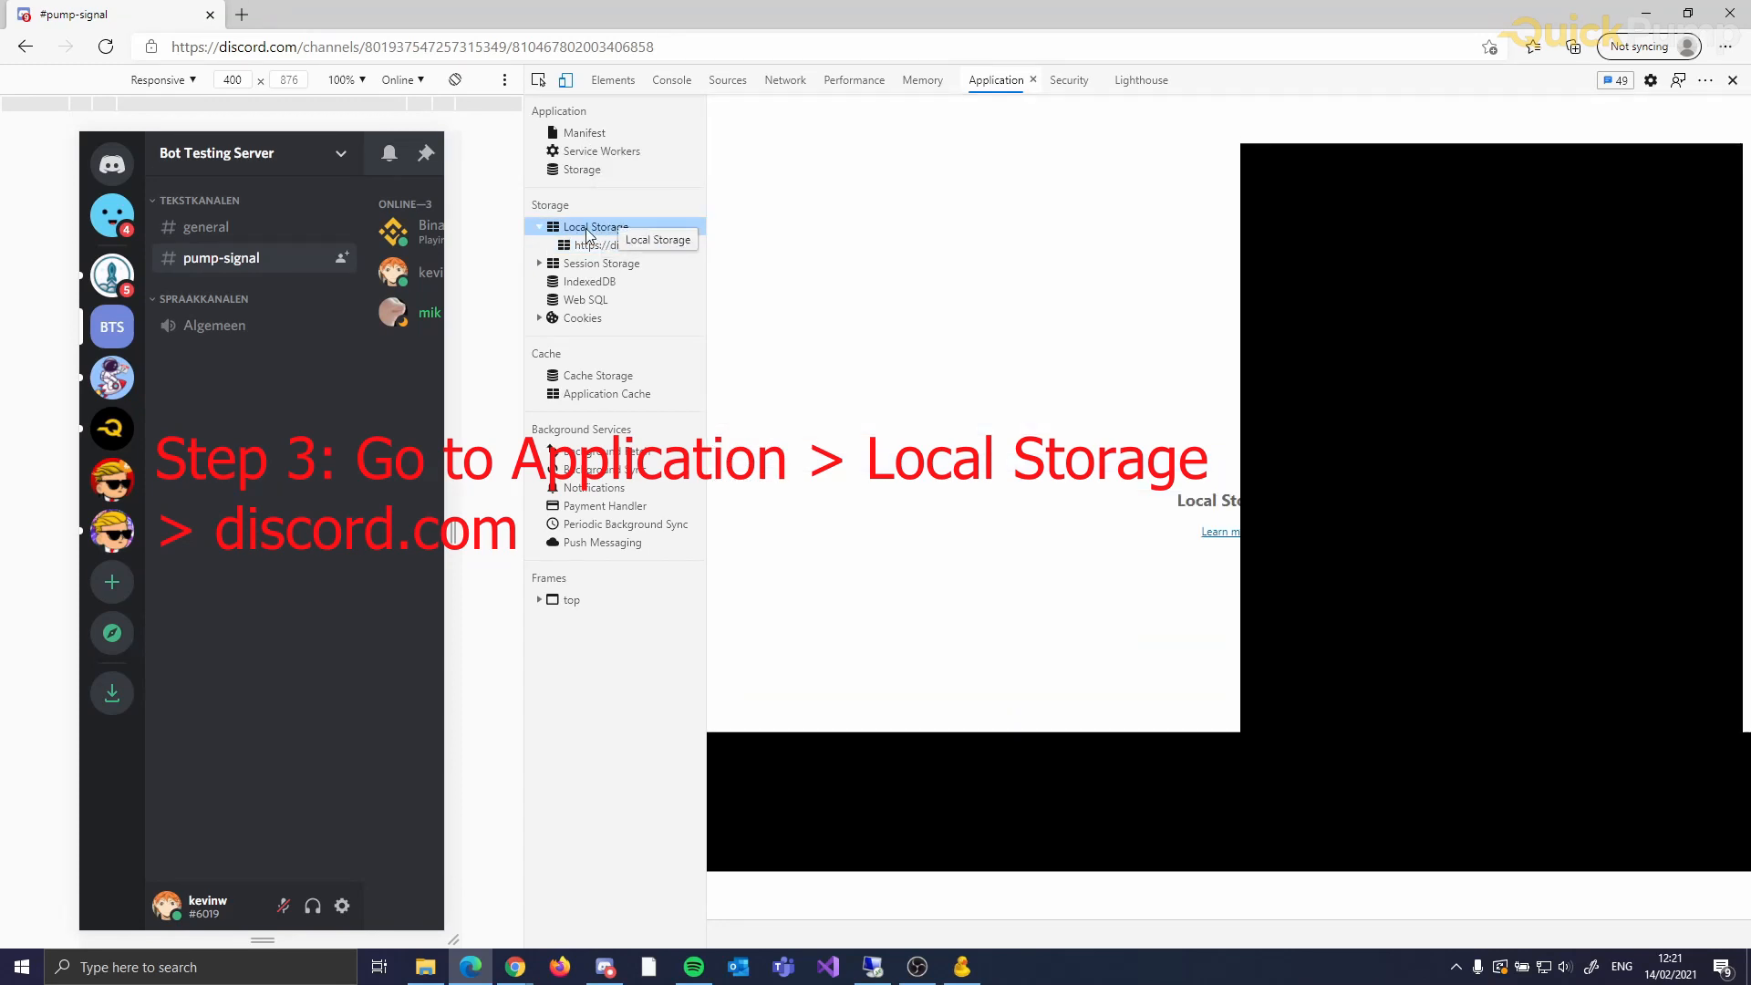
left_click(620, 244)
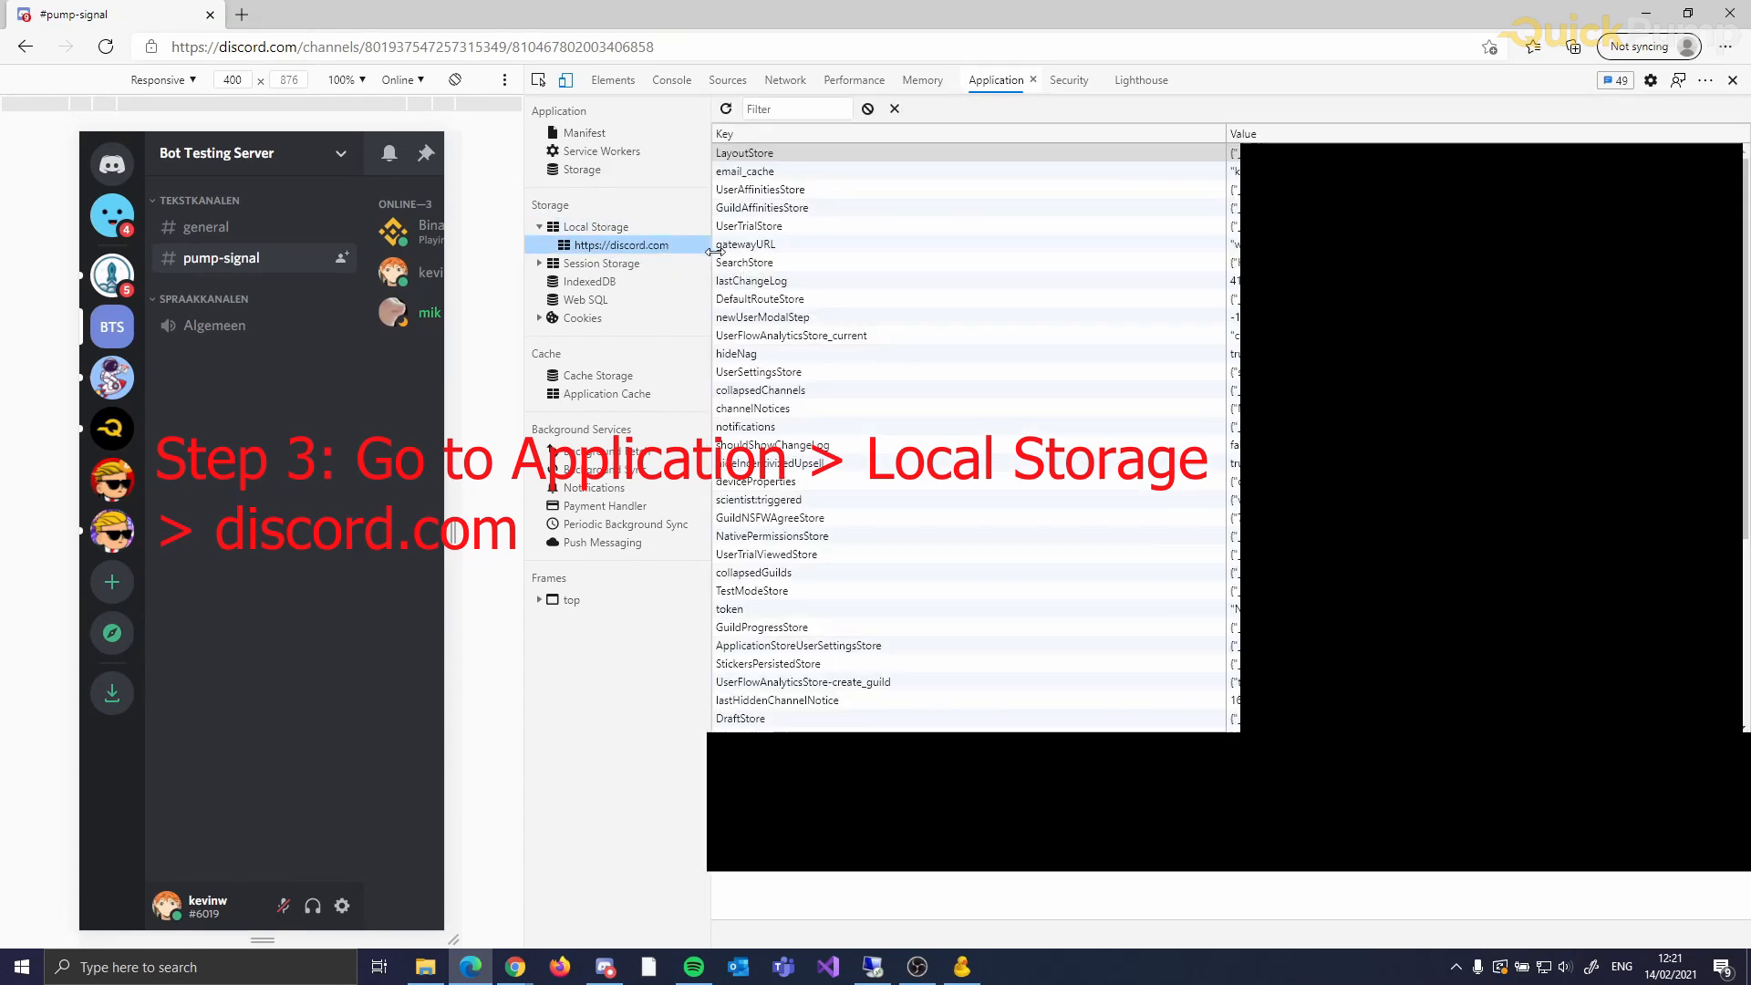
left_click(821, 107)
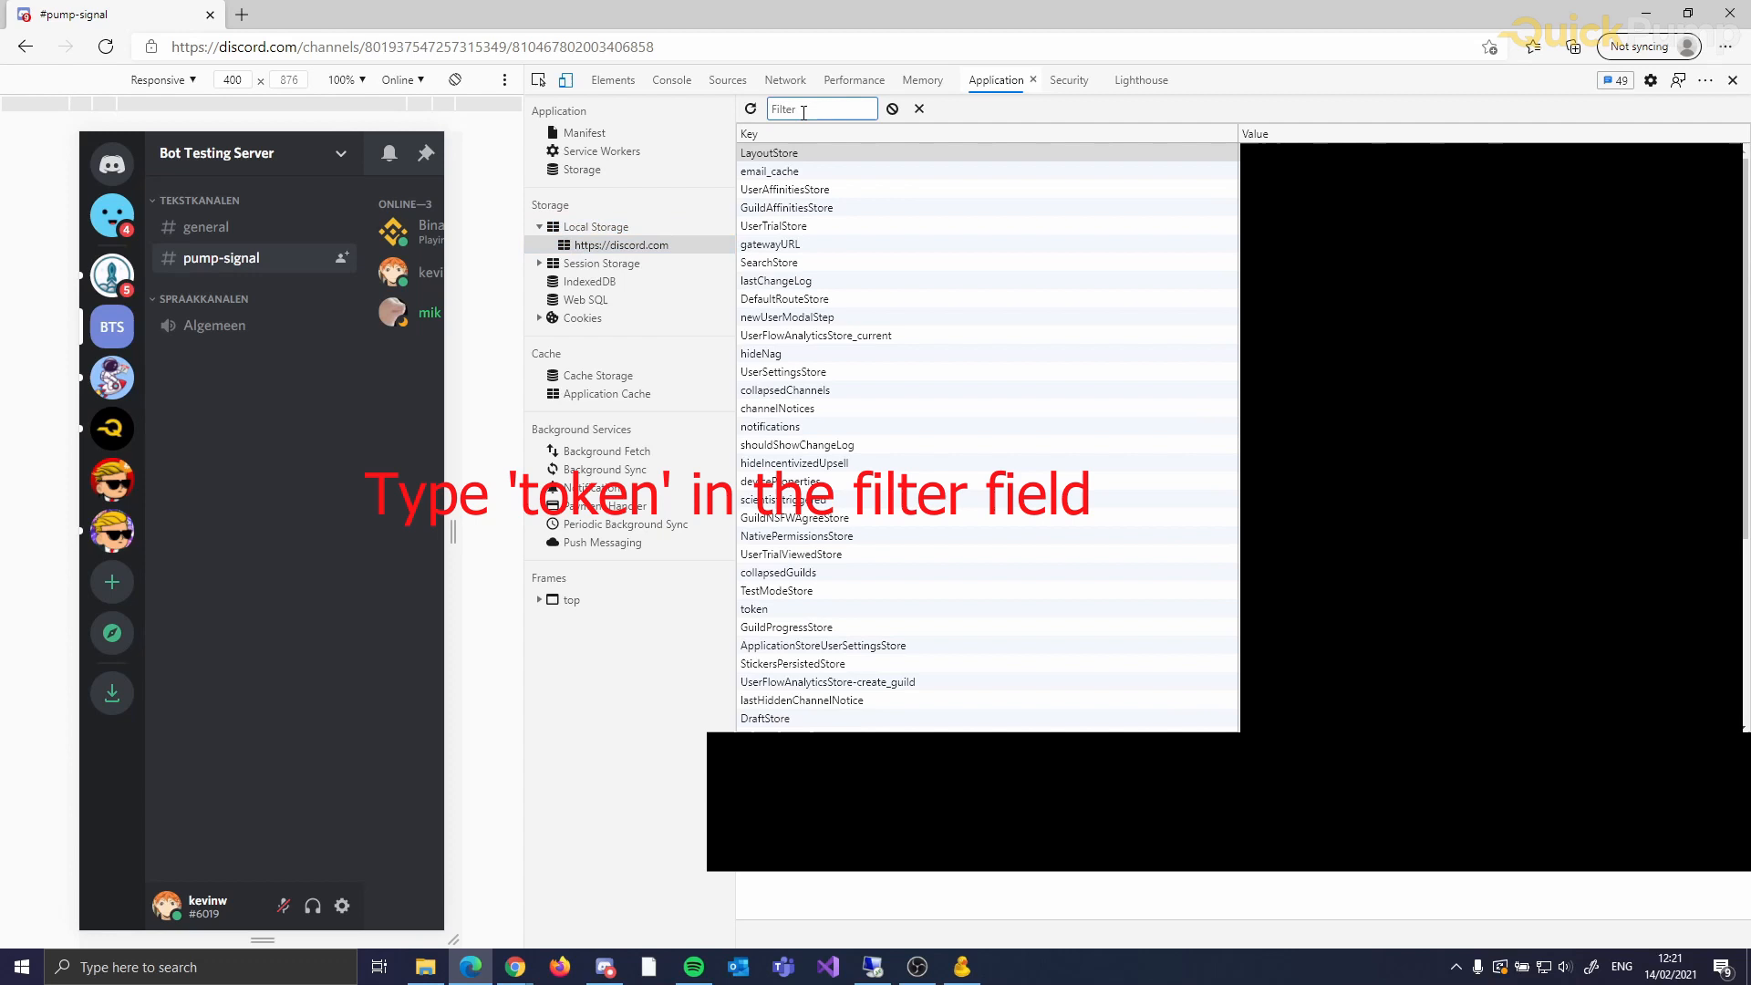
type("token")
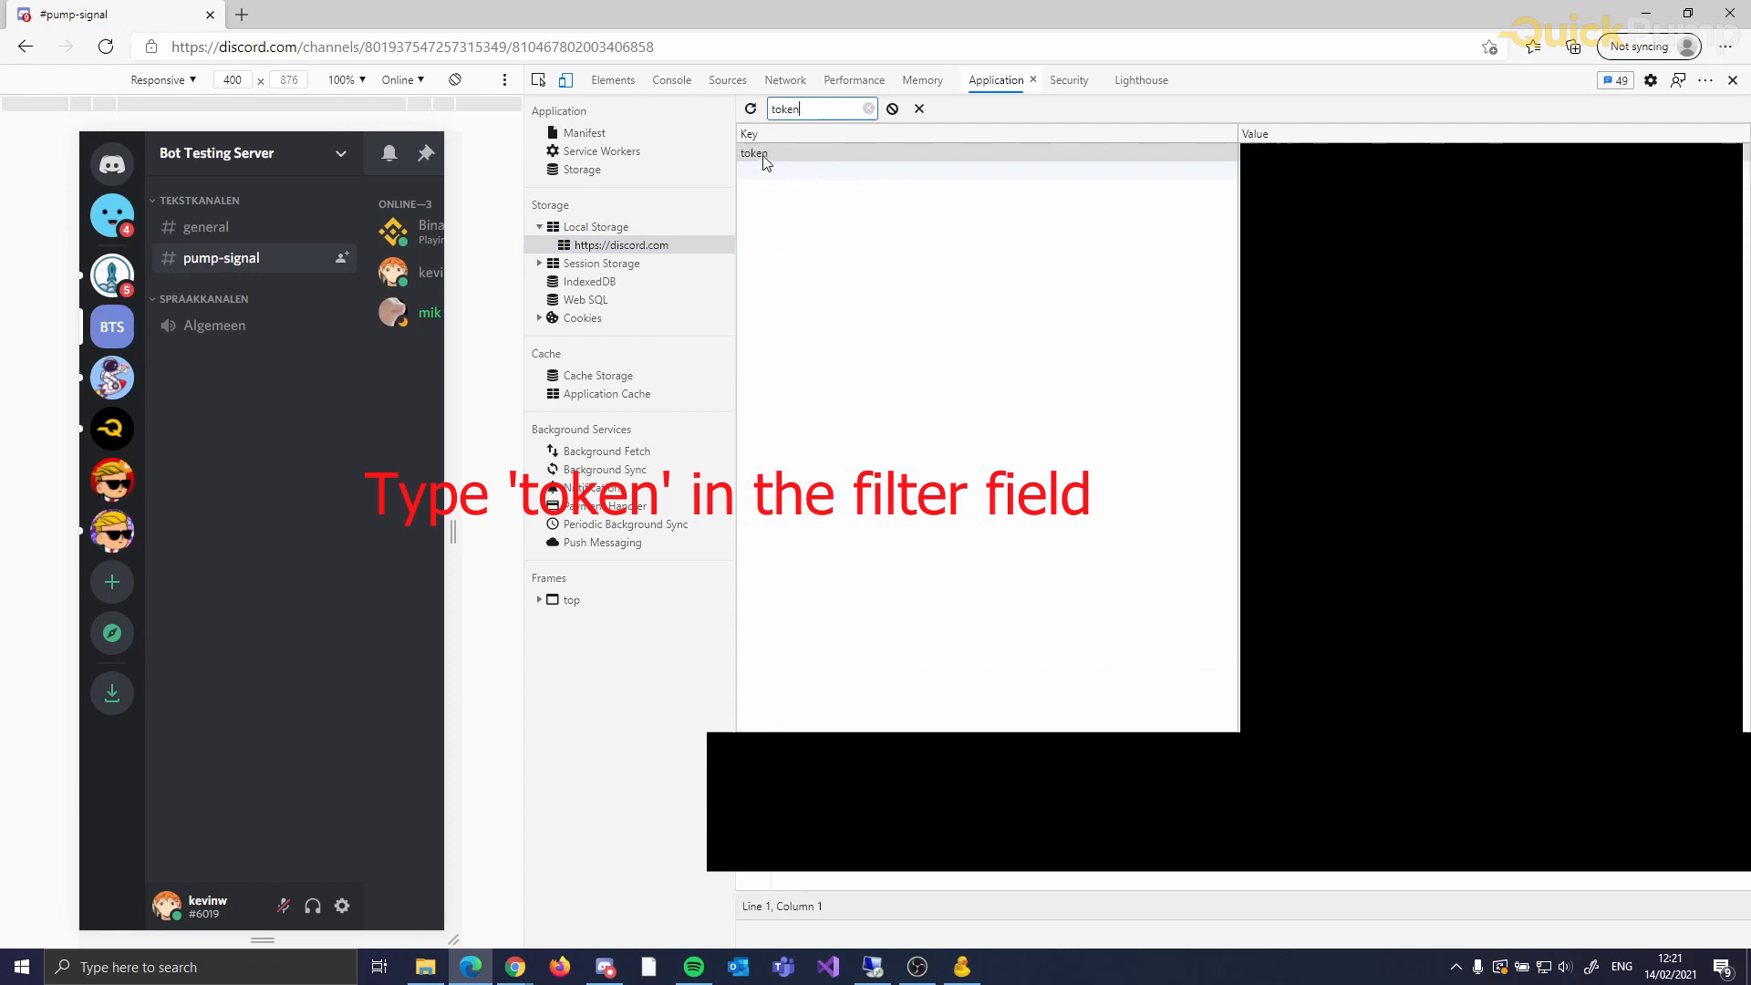
Toggle mobile device emulation so the token entry appears, then select its value for copying.
left_click(566, 78)
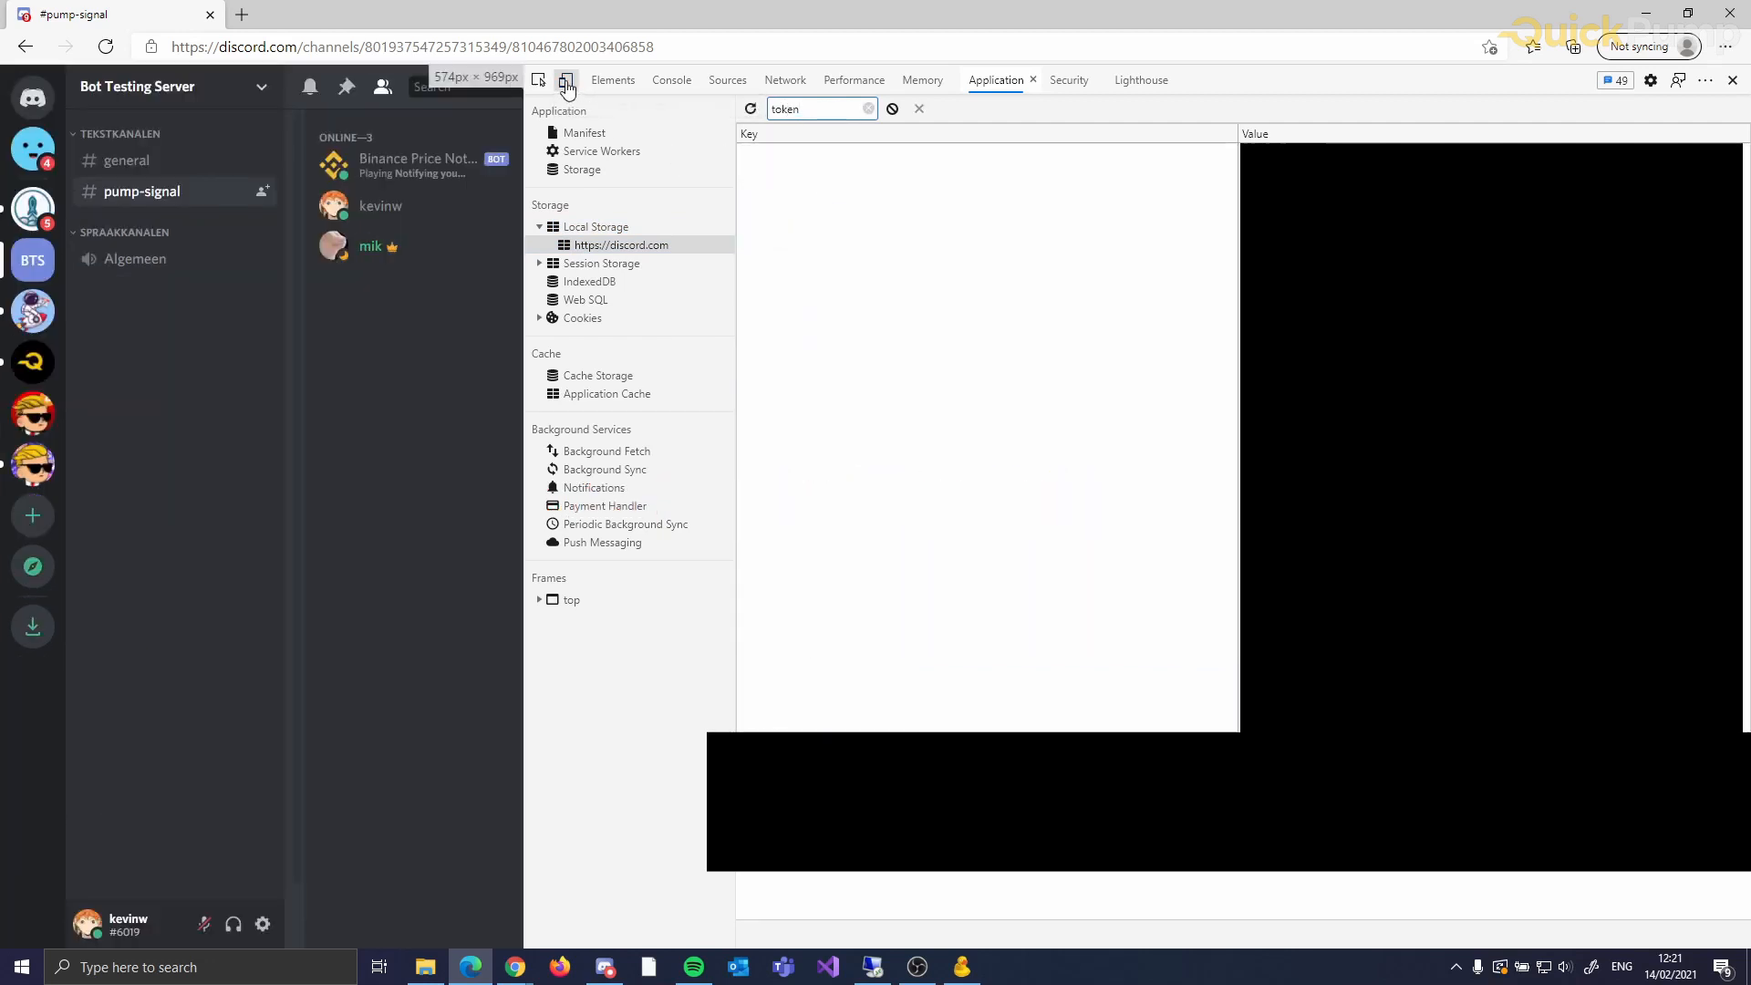
left_click(565, 78)
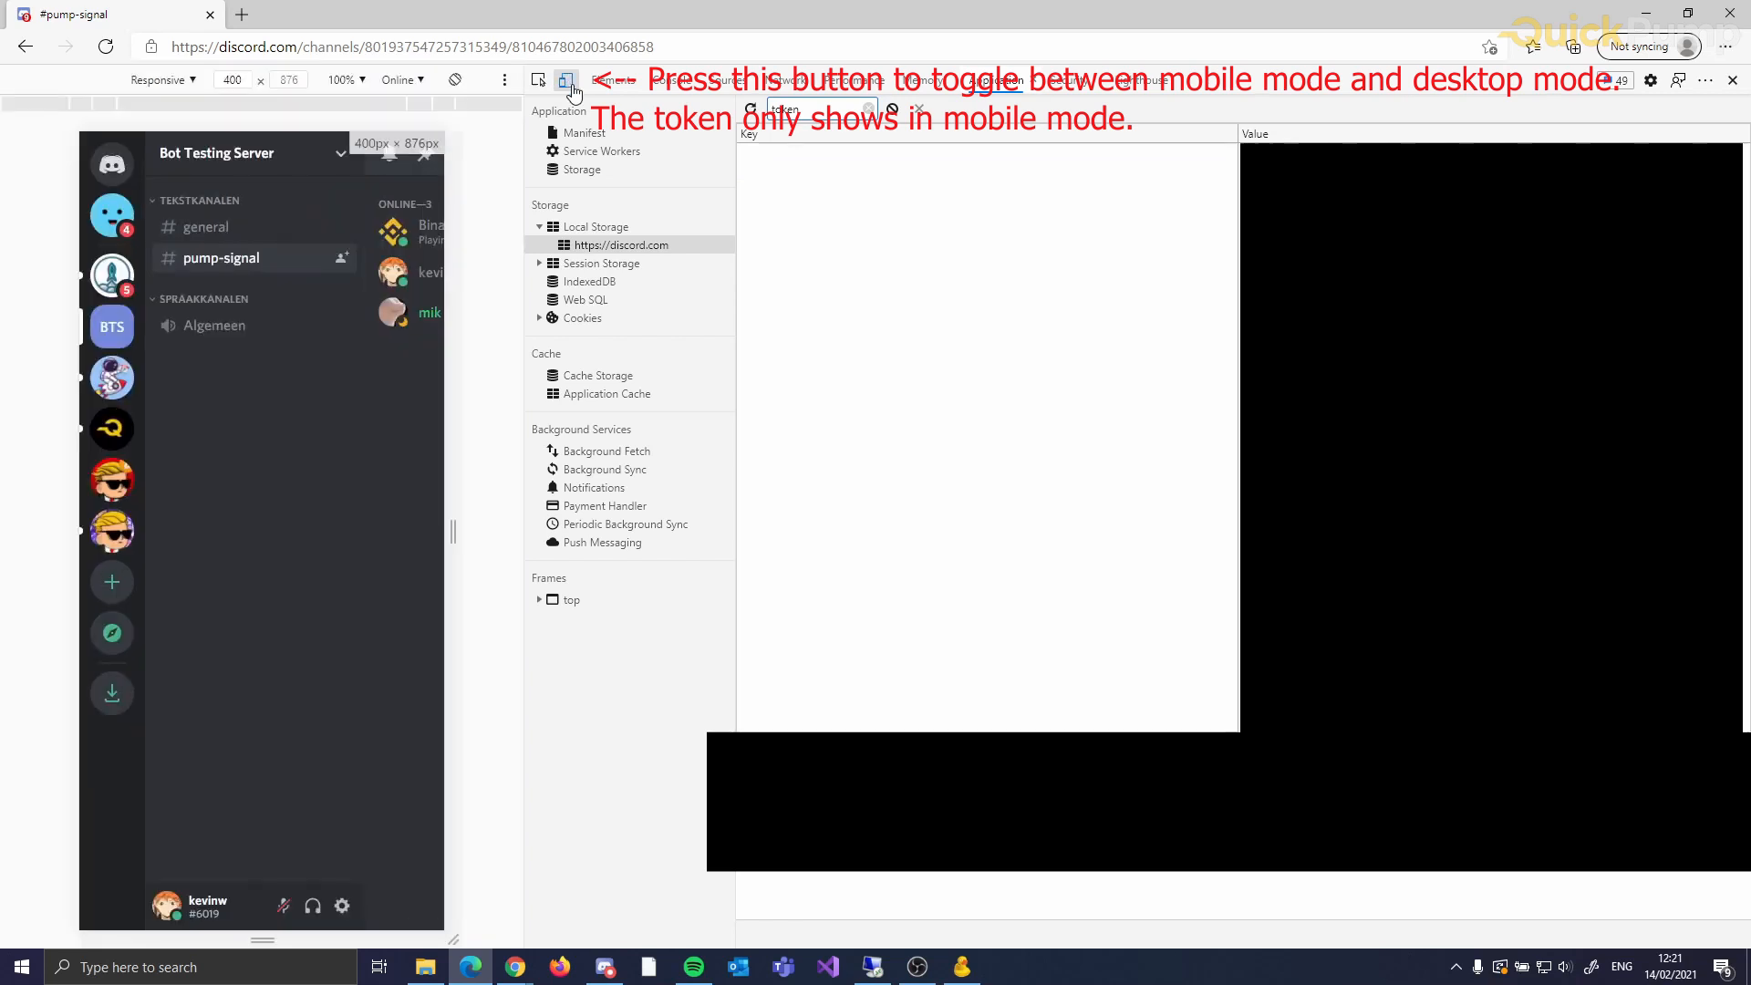
left_click(564, 79)
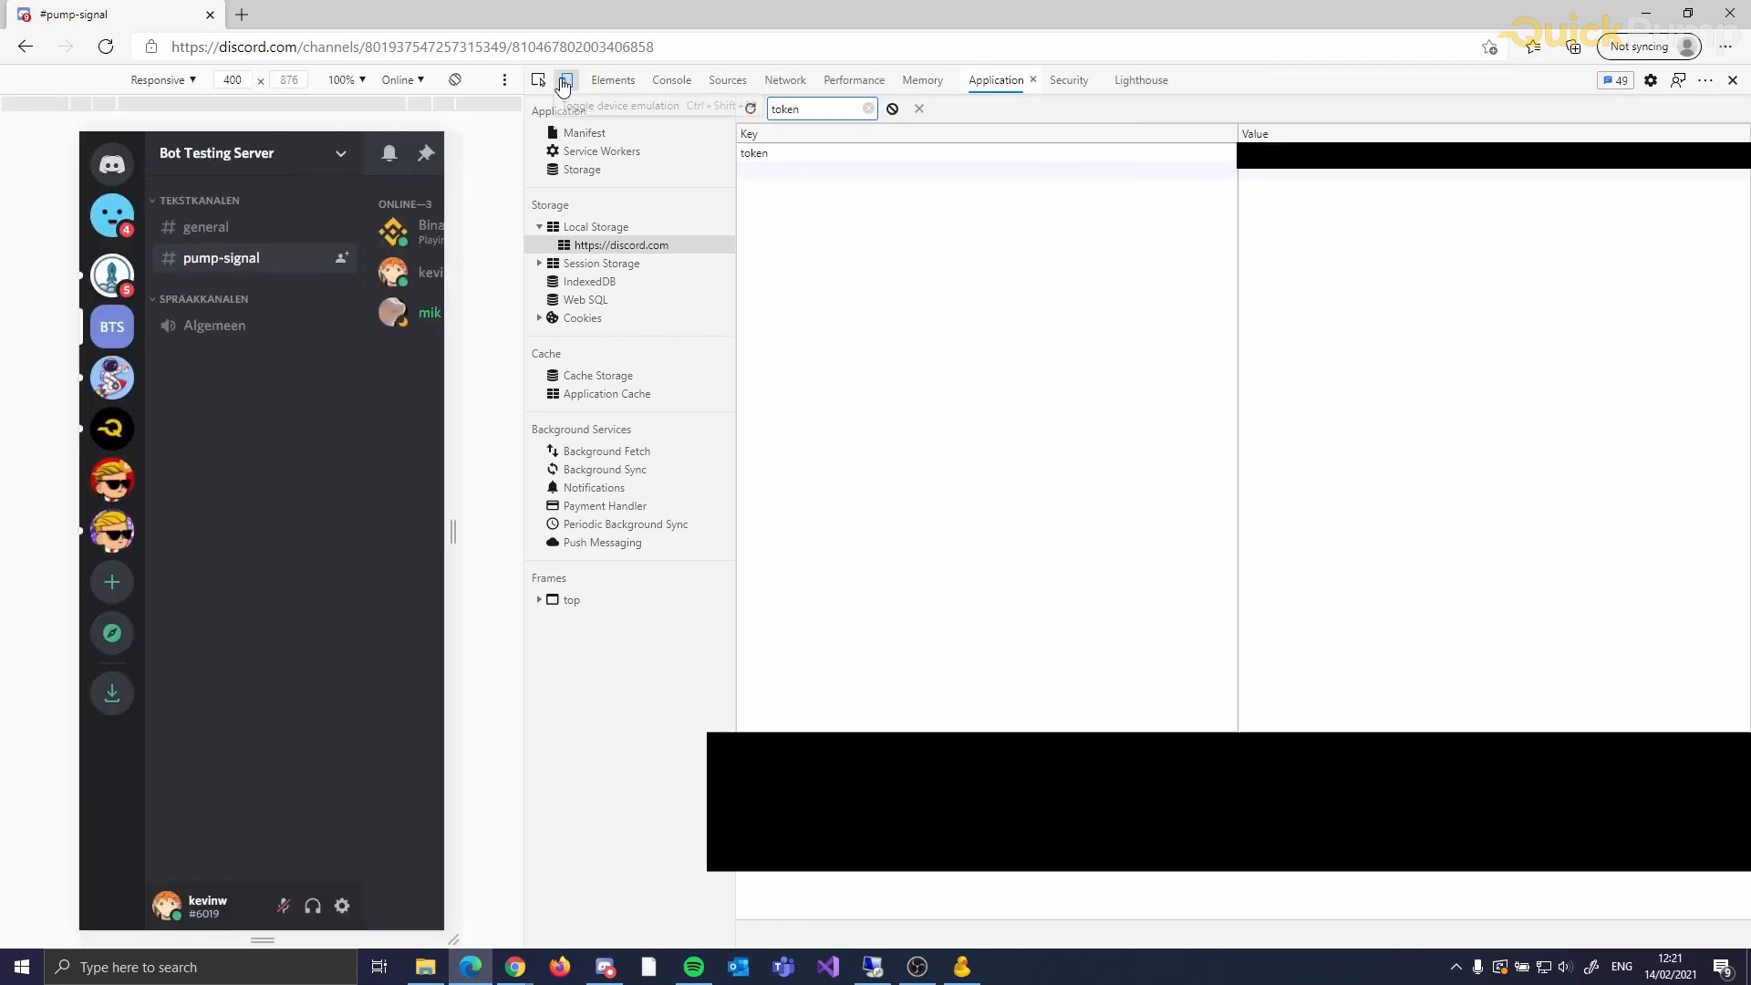
mouse_move(1268, 179)
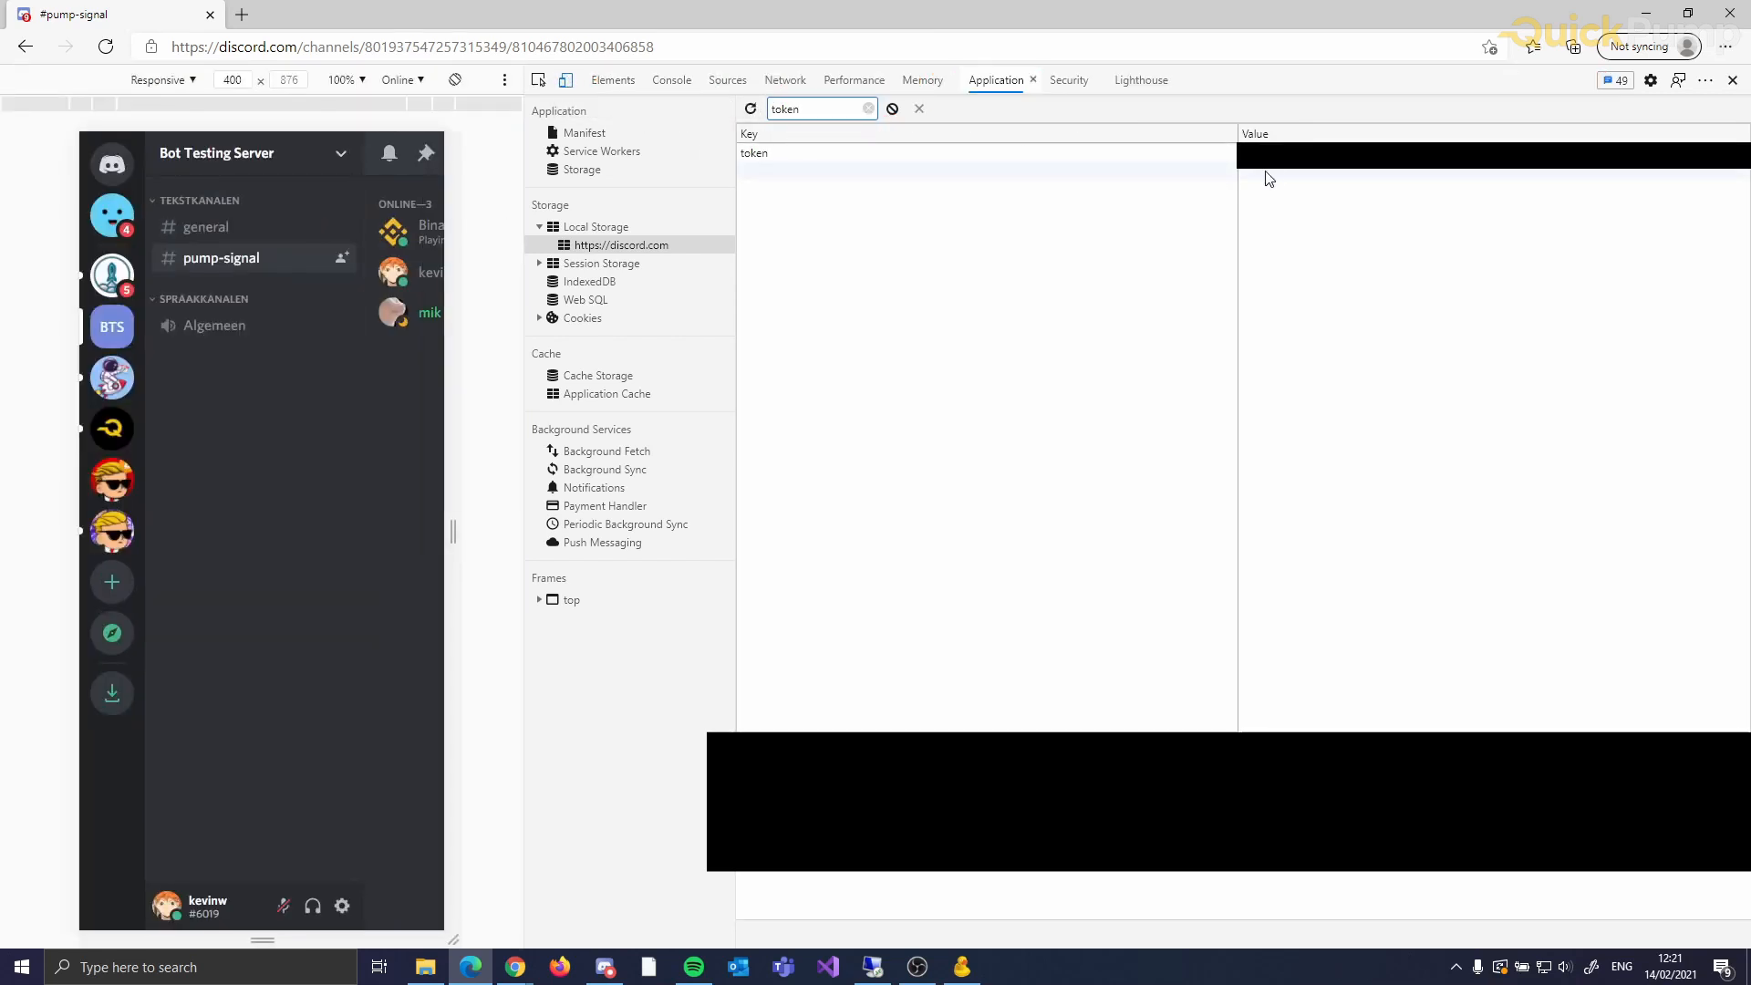
left_click(984, 153)
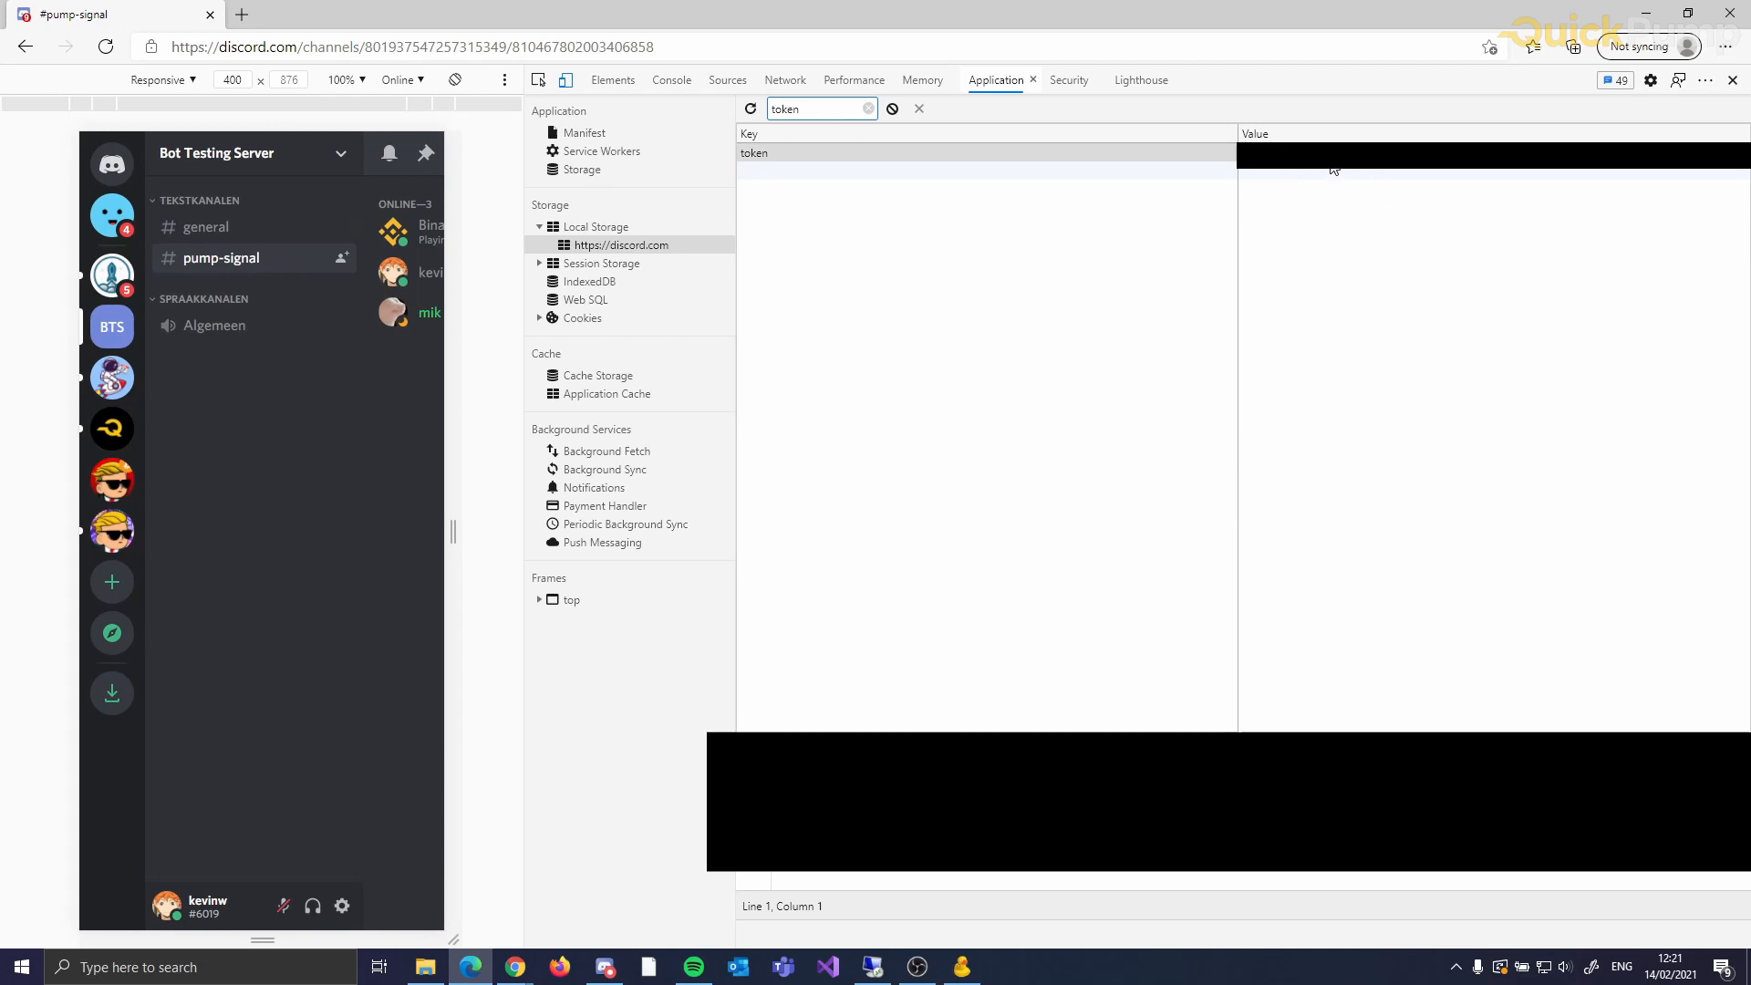
right_click(1341, 168)
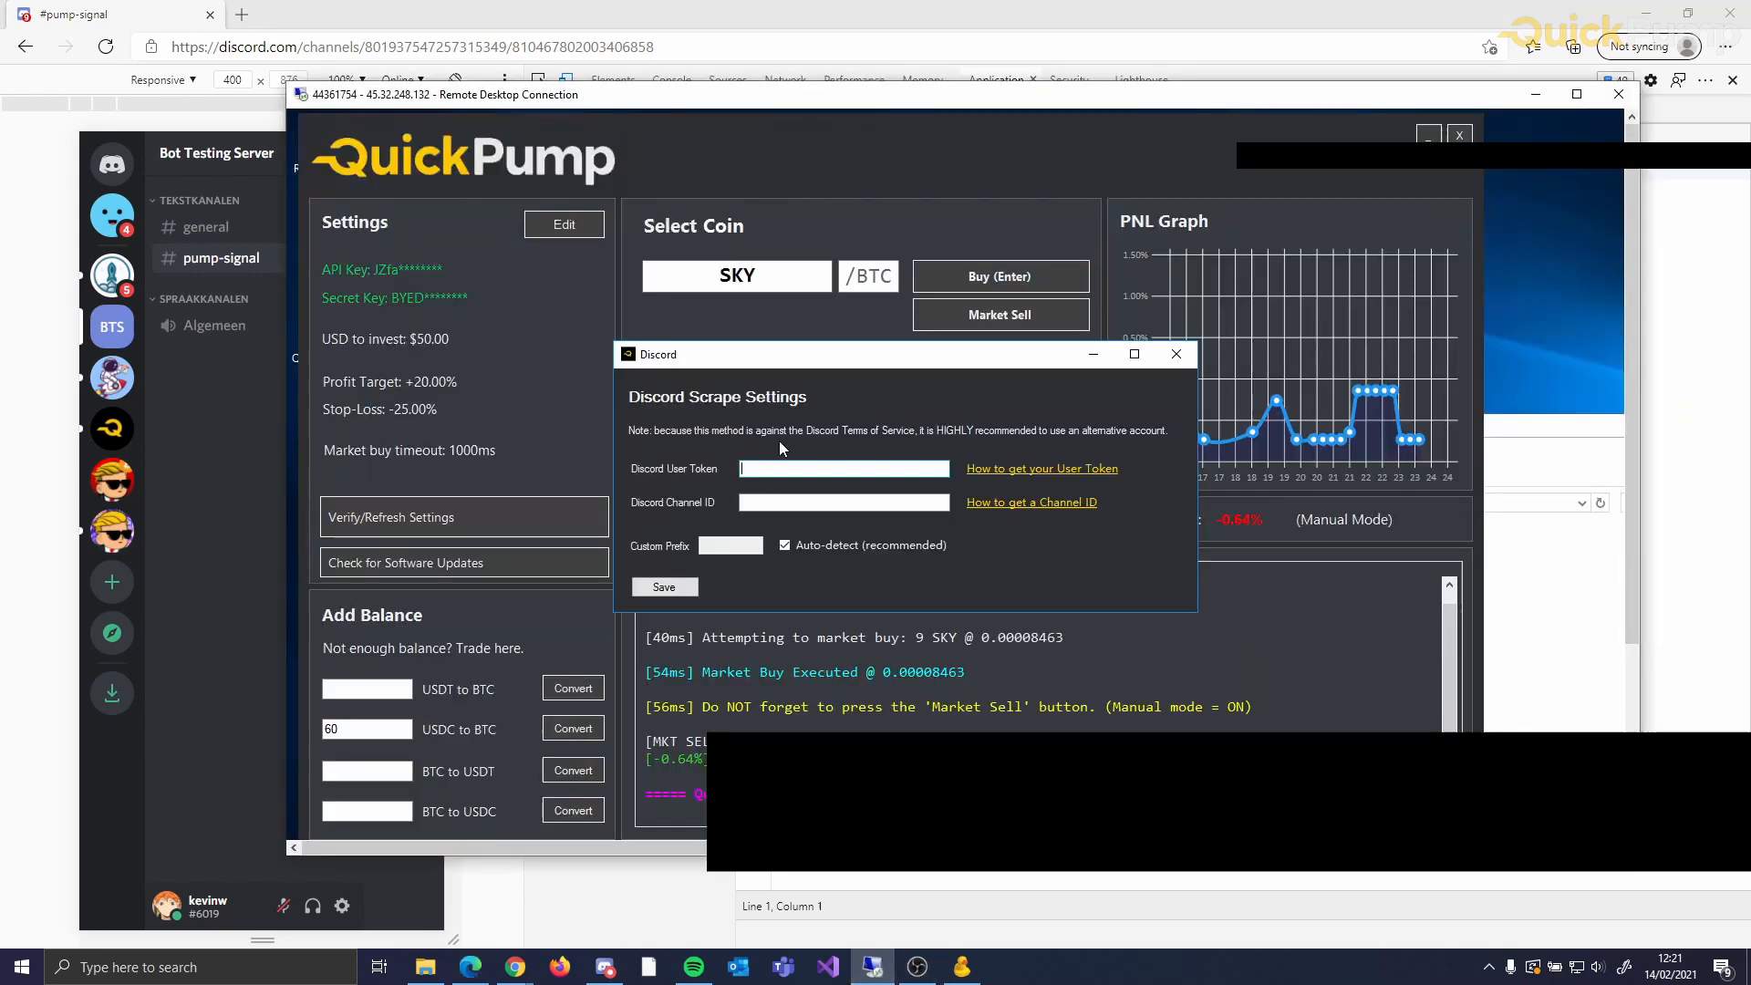
Paste the copied Discord user token into QuickPump's User Token field.
right_click(843, 469)
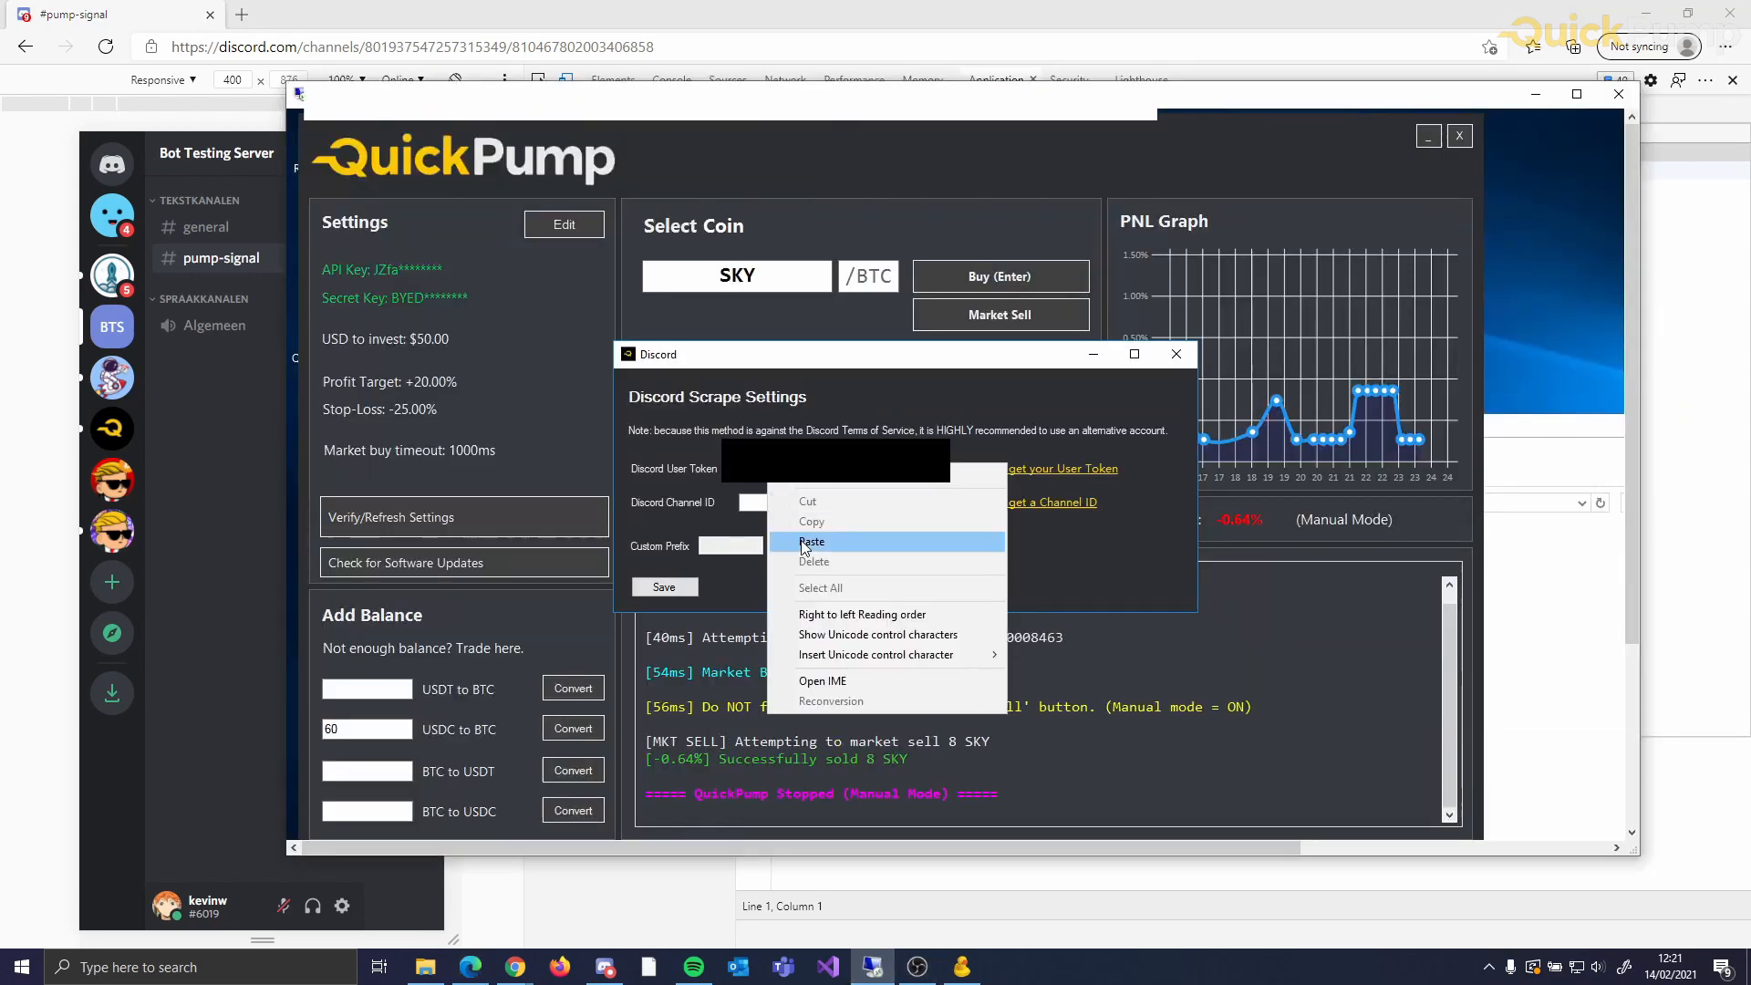
left_click(812, 542)
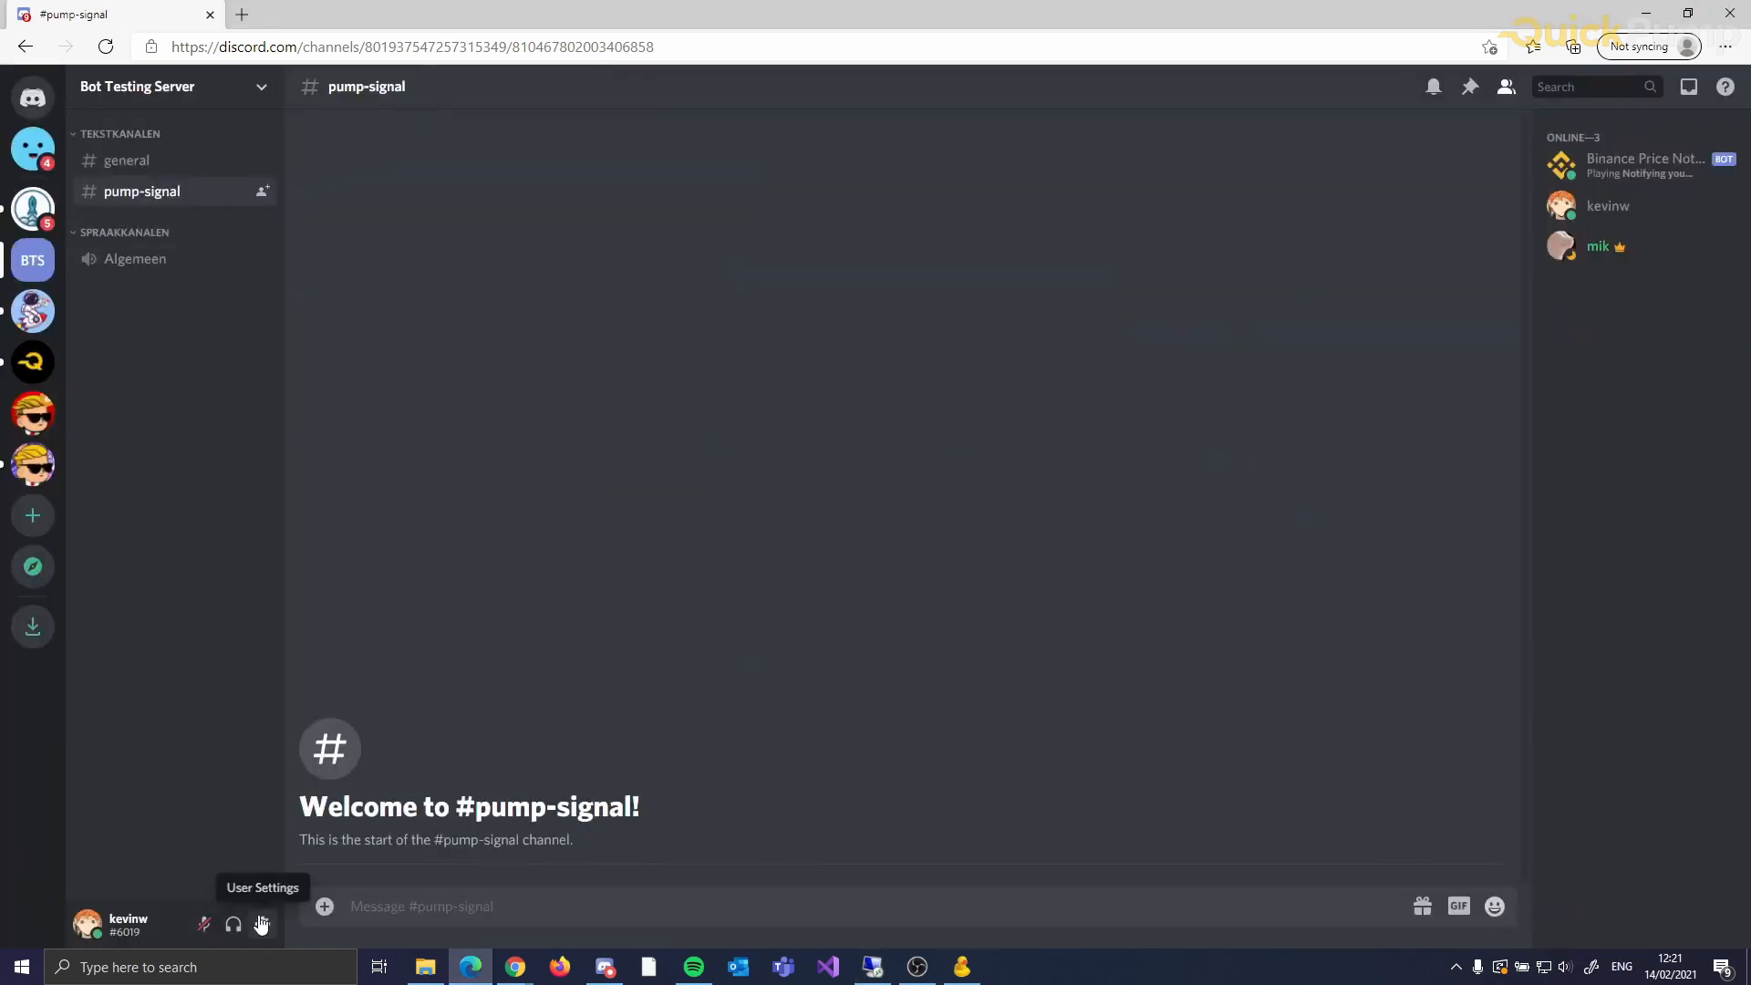
Enable Developer Mode under Appearance in Discord settings and return to the channel.
left_click(263, 923)
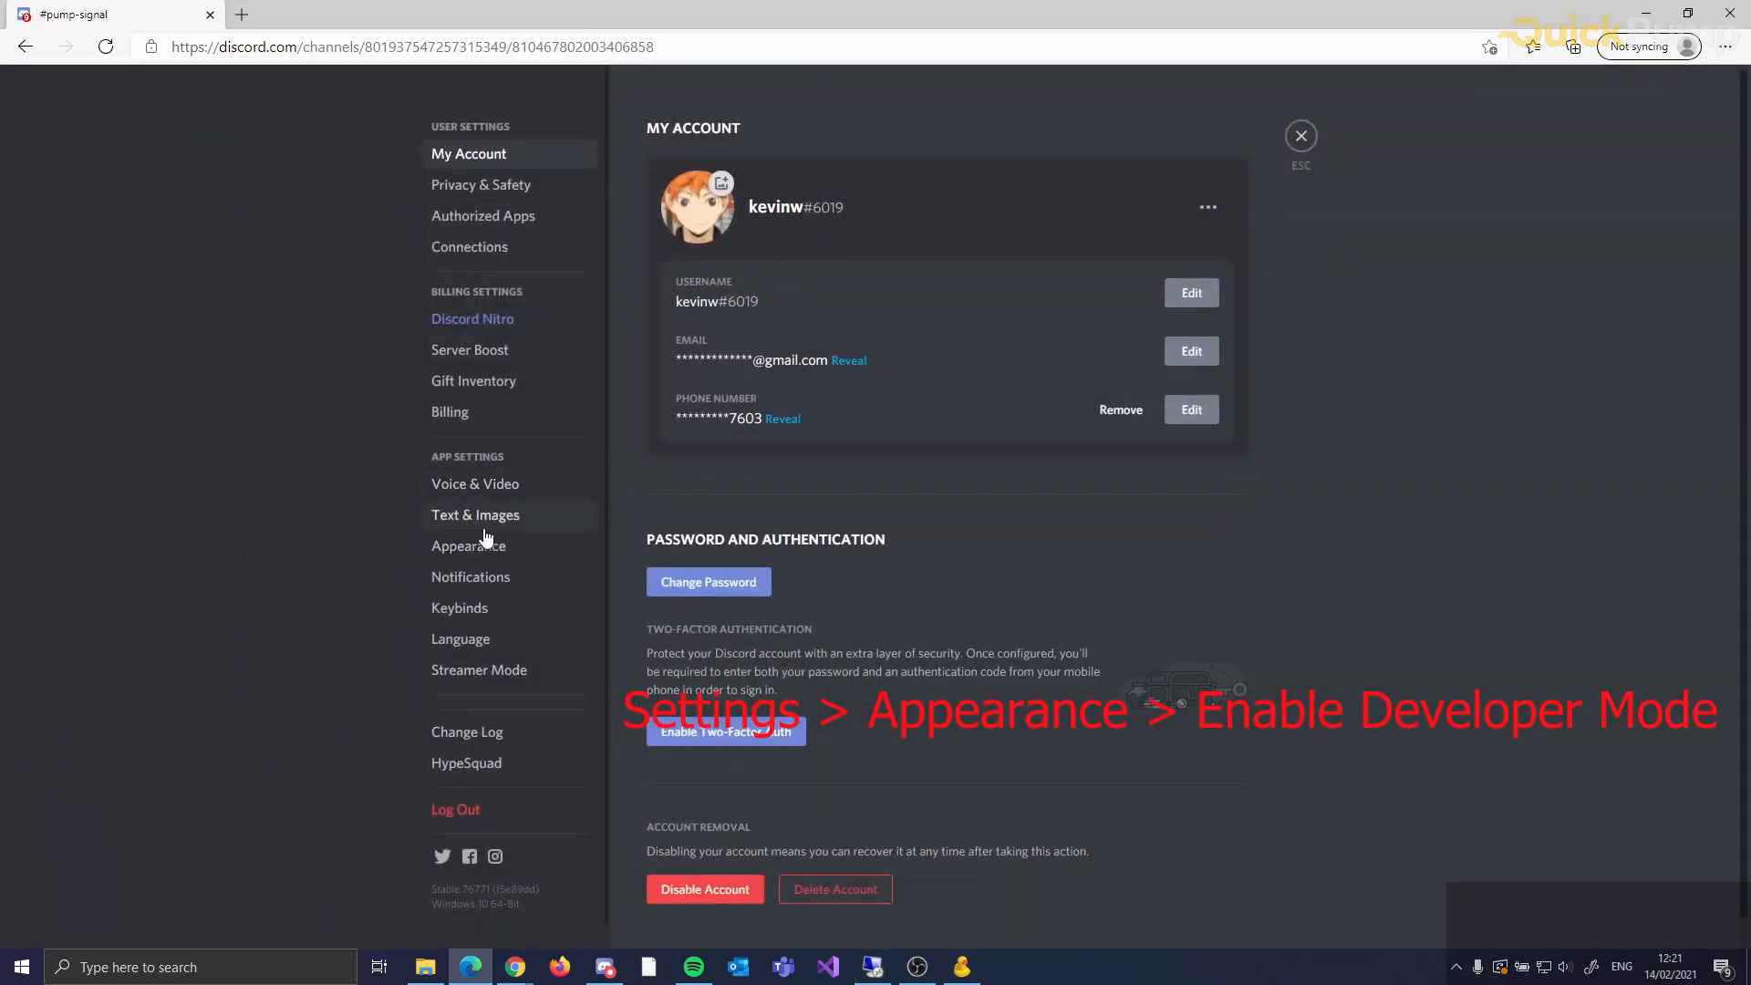
left_click(468, 546)
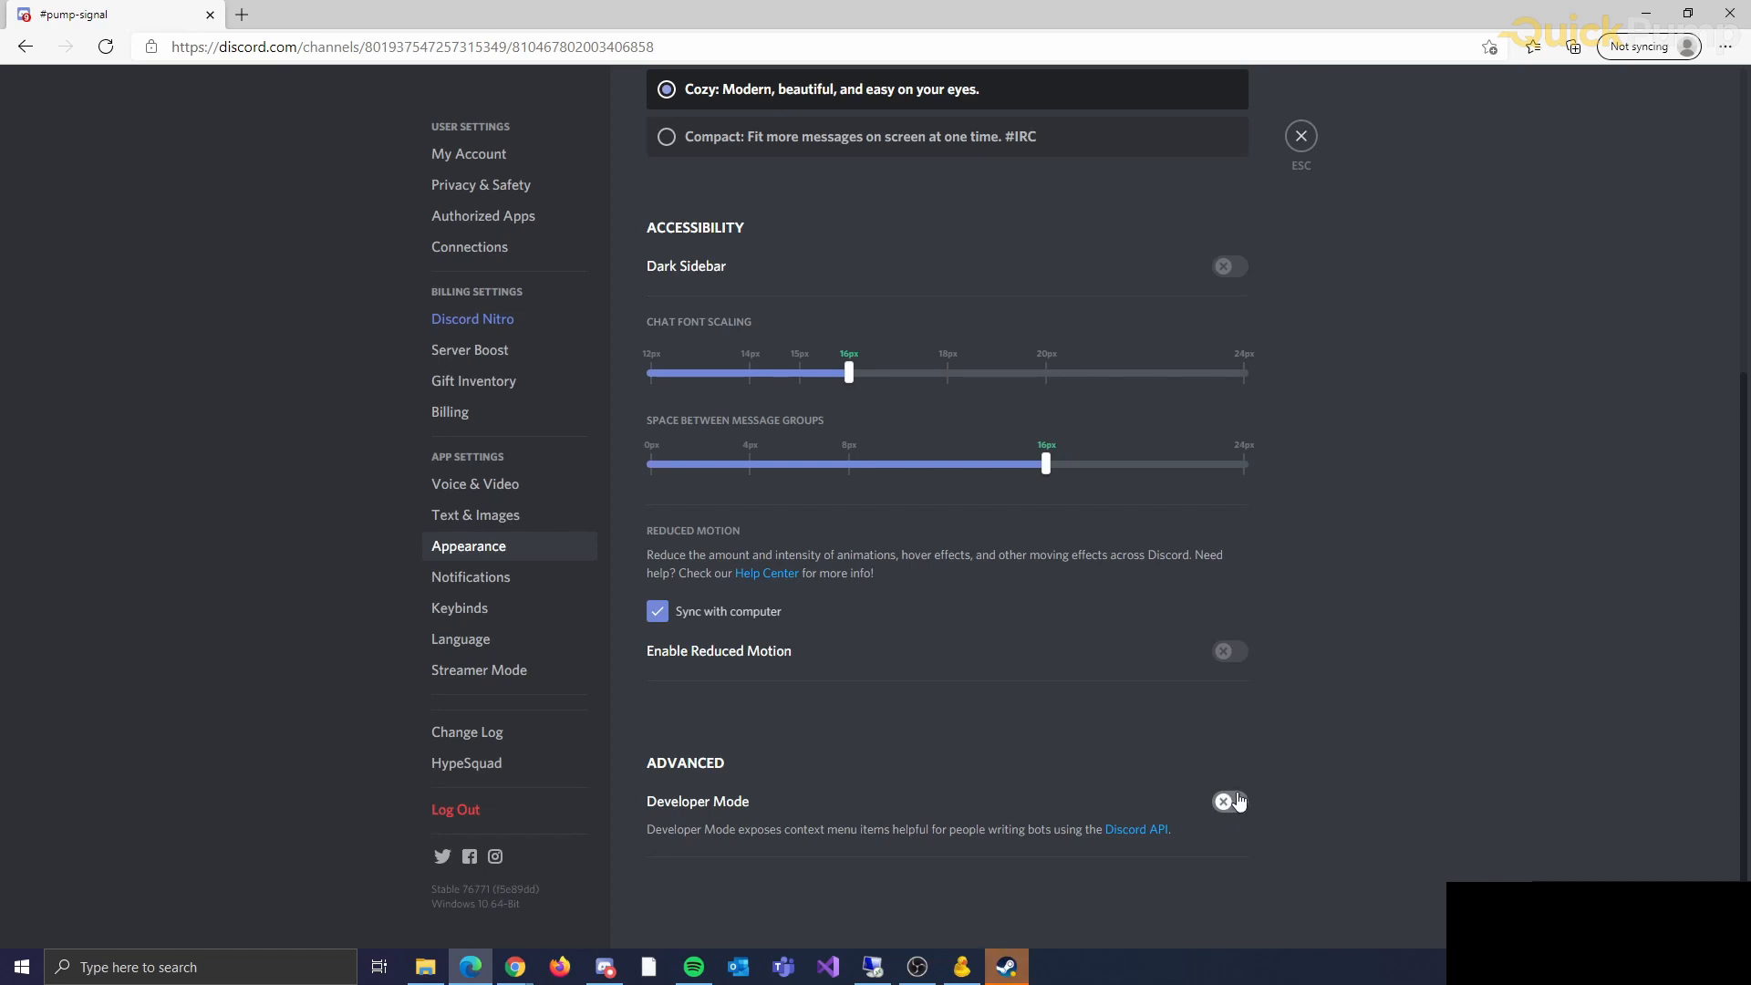
left_click(1227, 800)
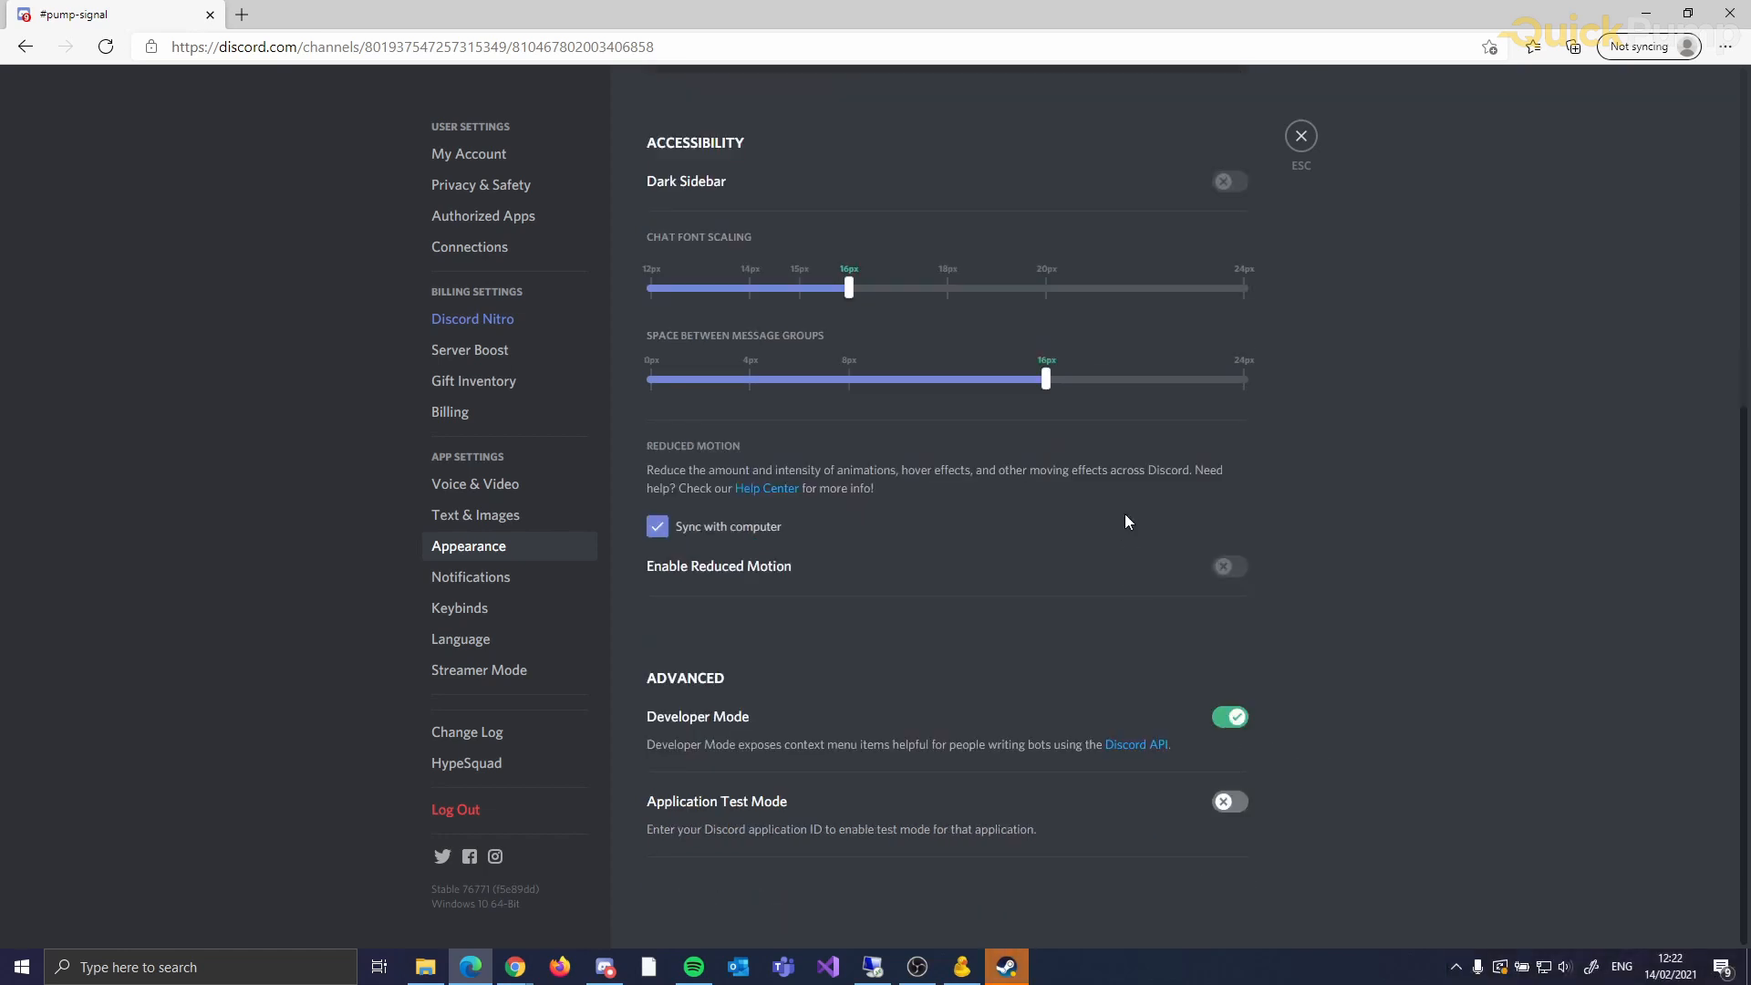
left_click(1301, 135)
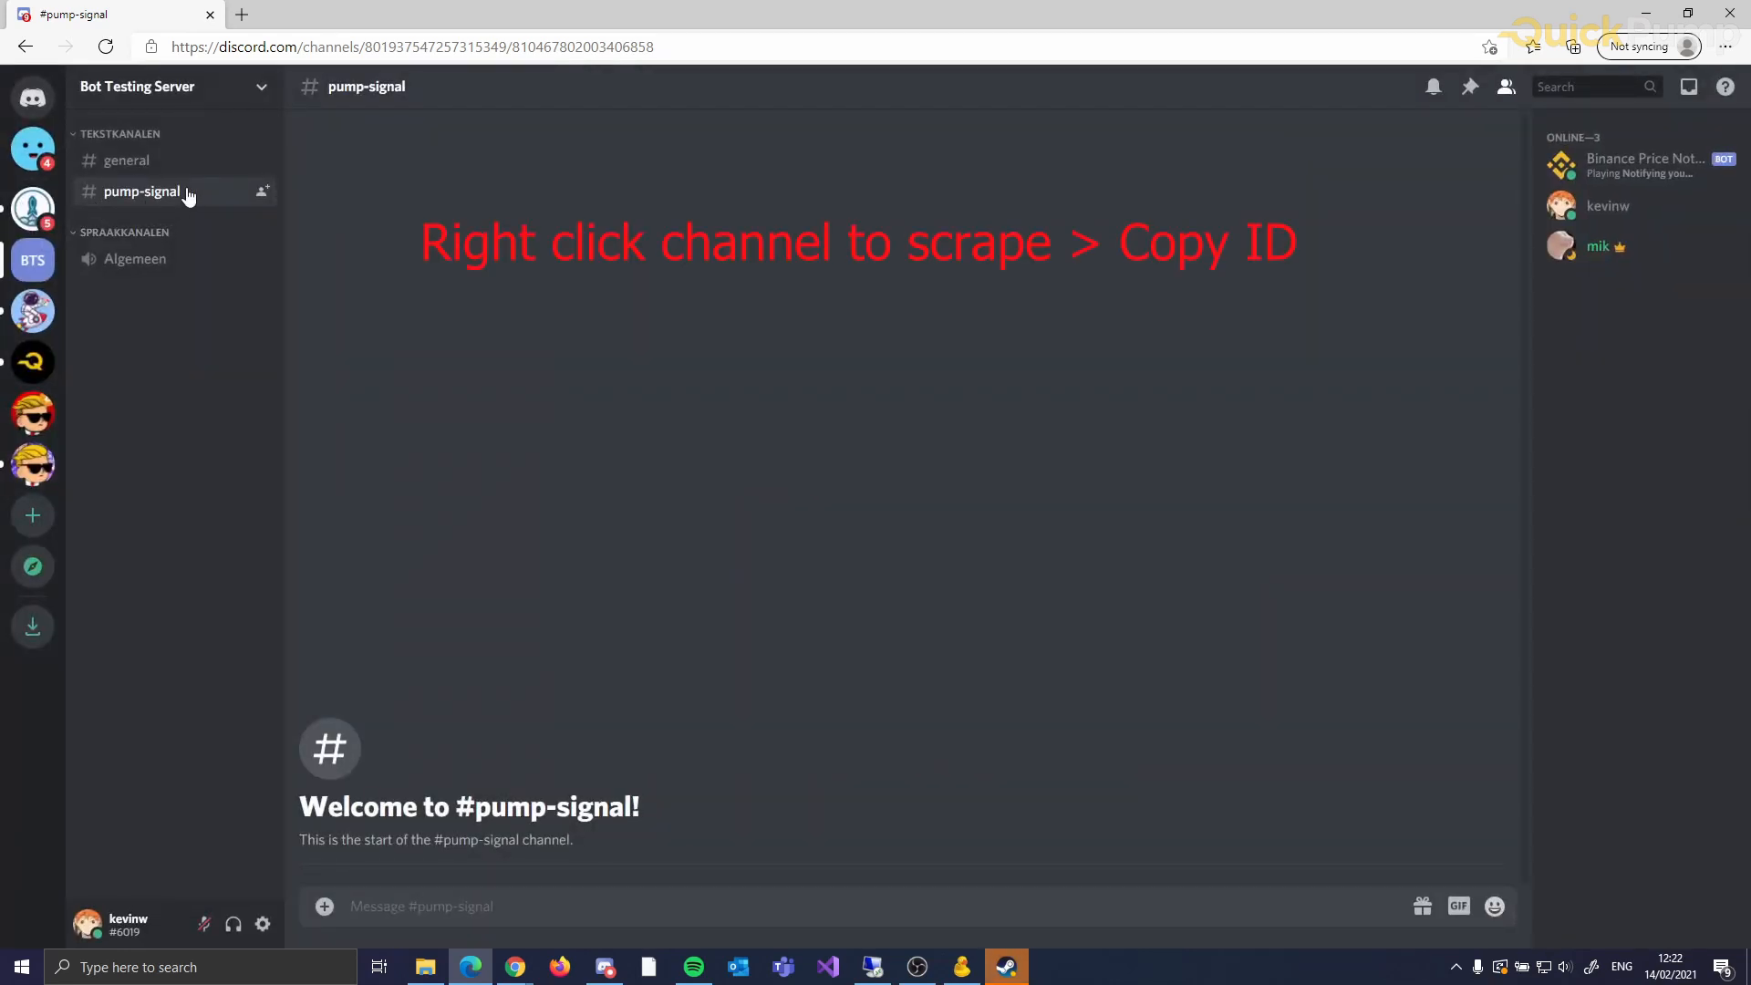
Copy the #pump-signal channel's ID from its context menu.
right_click(140, 191)
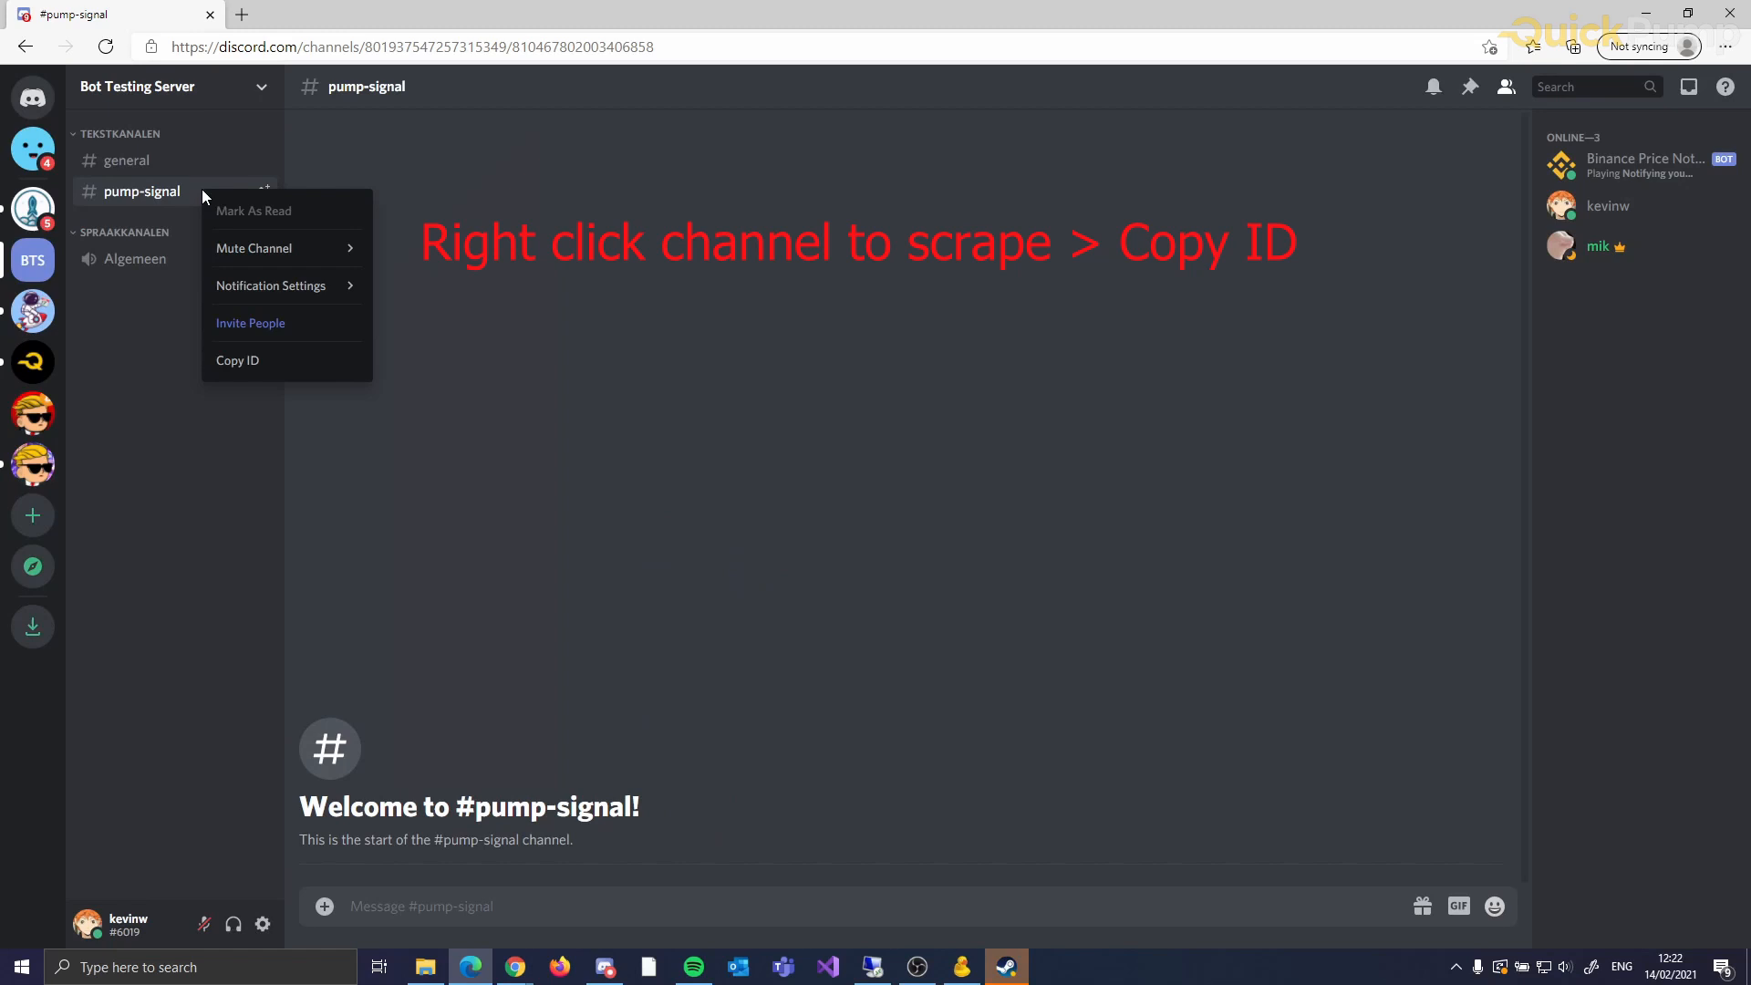
mouse_move(283, 360)
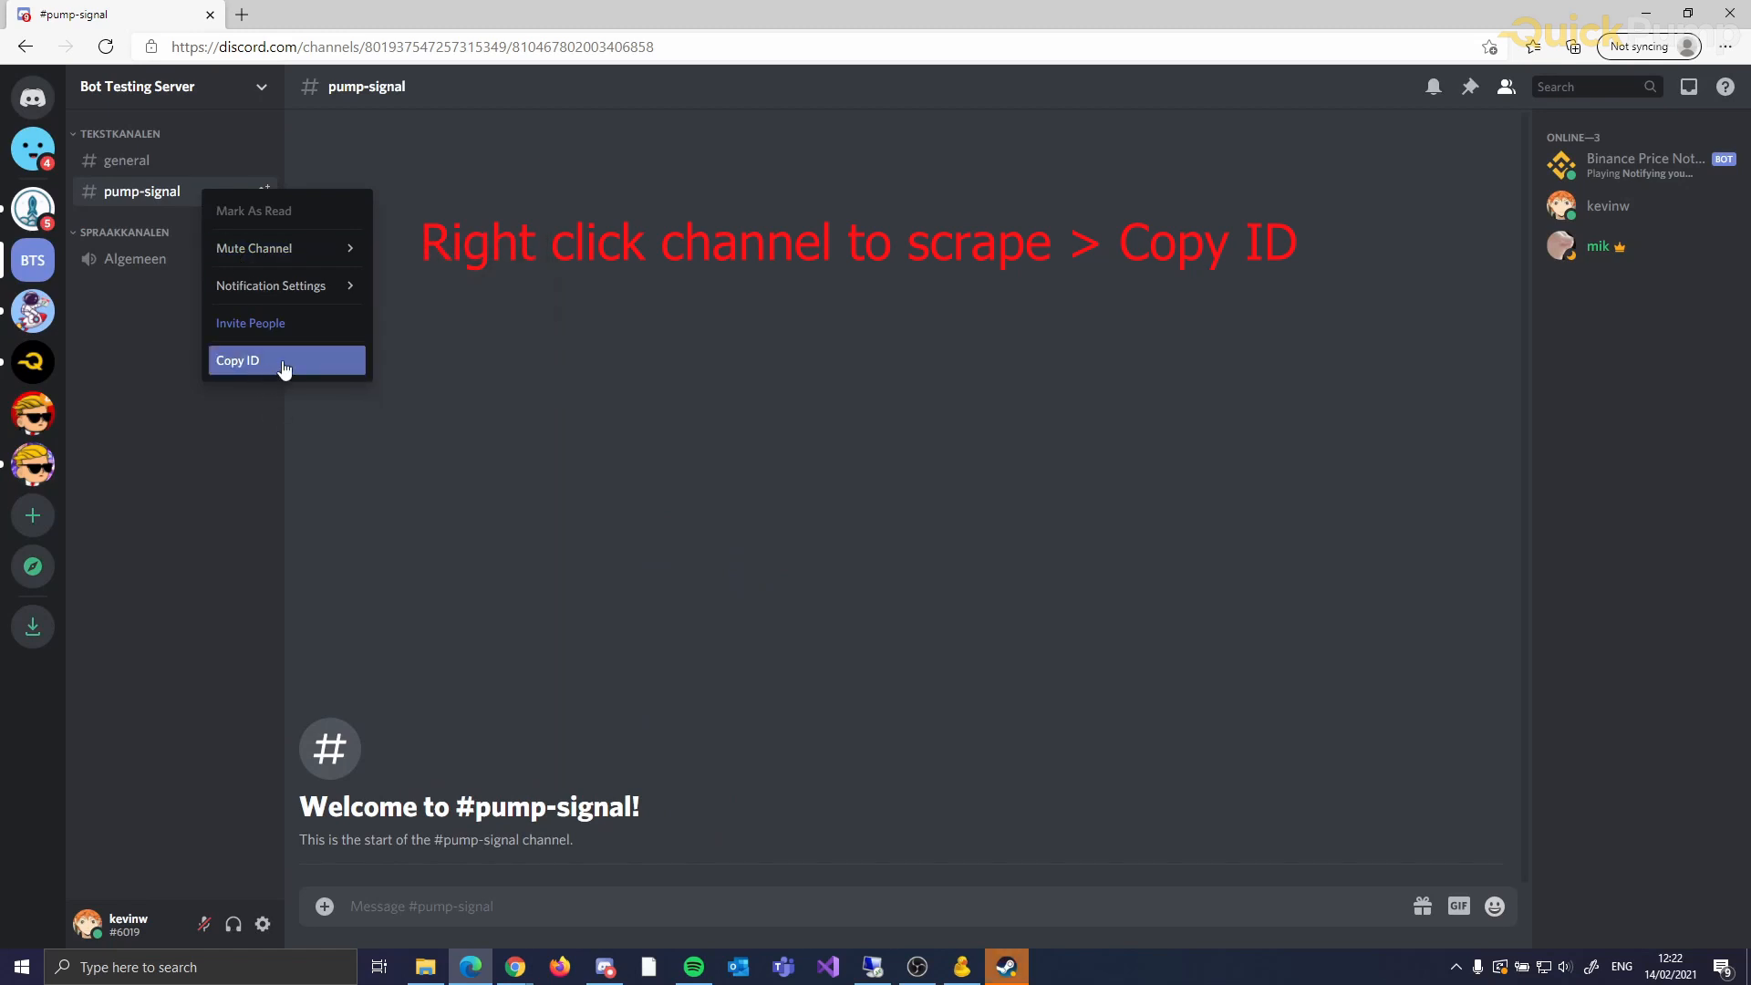
left_click(237, 359)
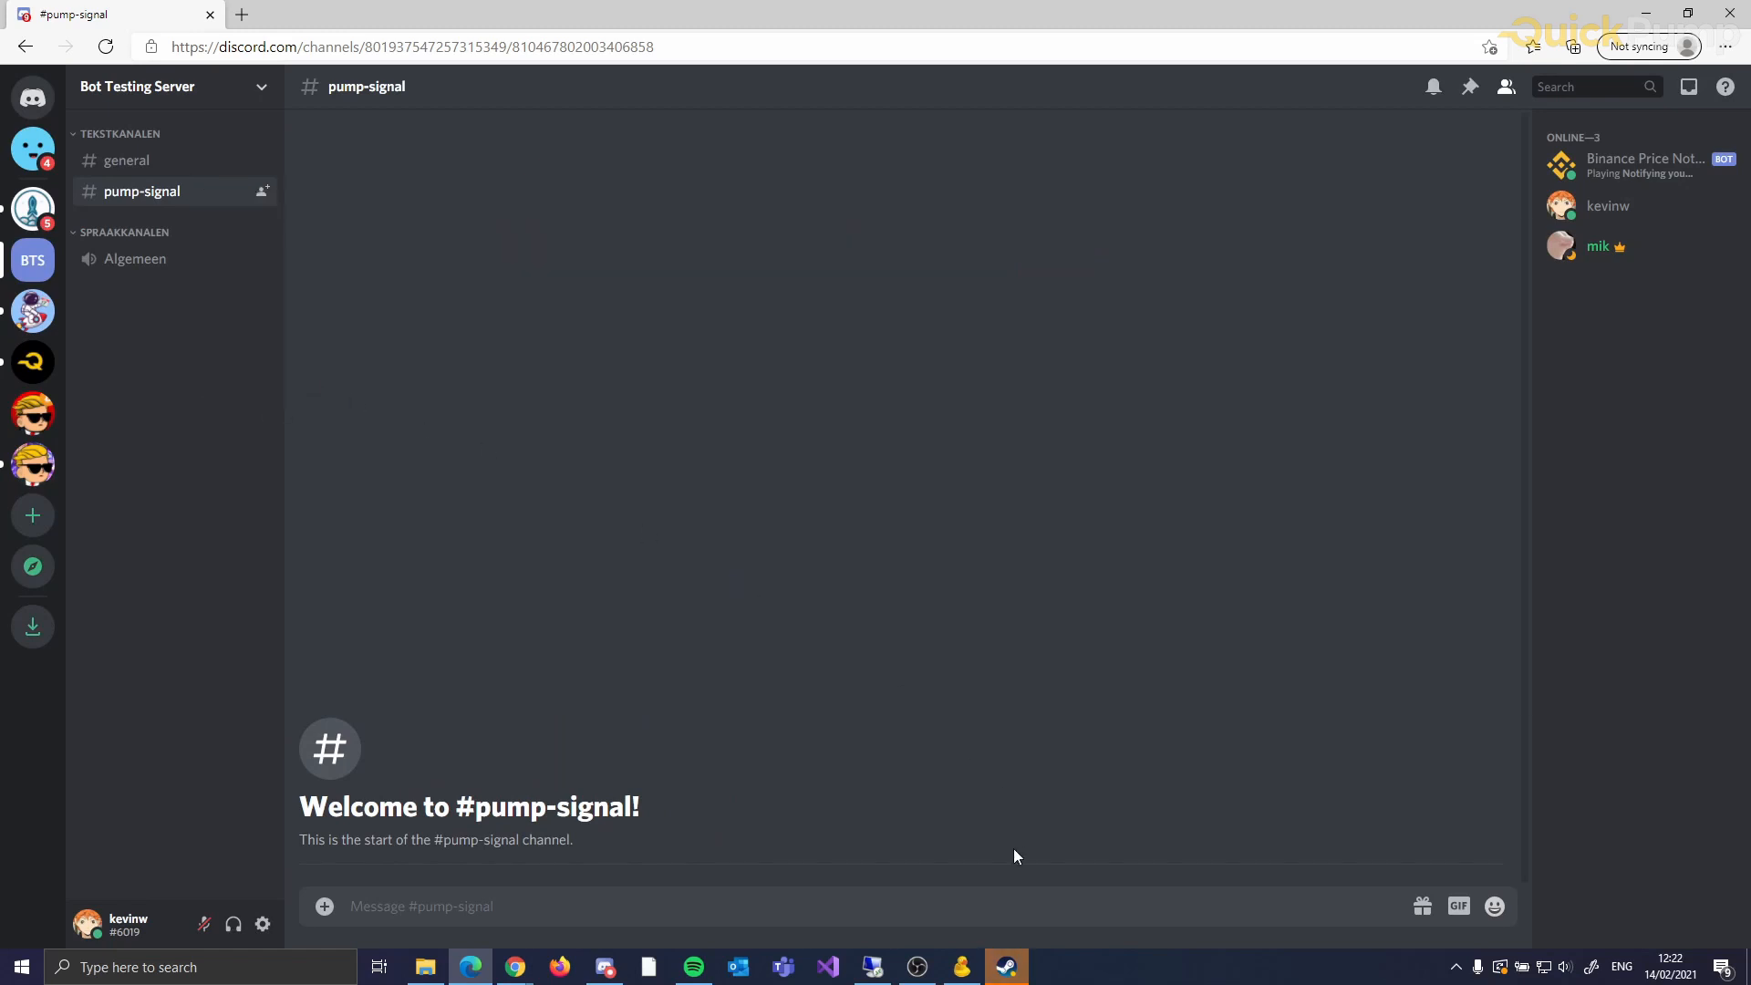
Paste the channel ID into QuickPump's scrape settings, keep Auto-detect enabled, and save.
left_click(874, 967)
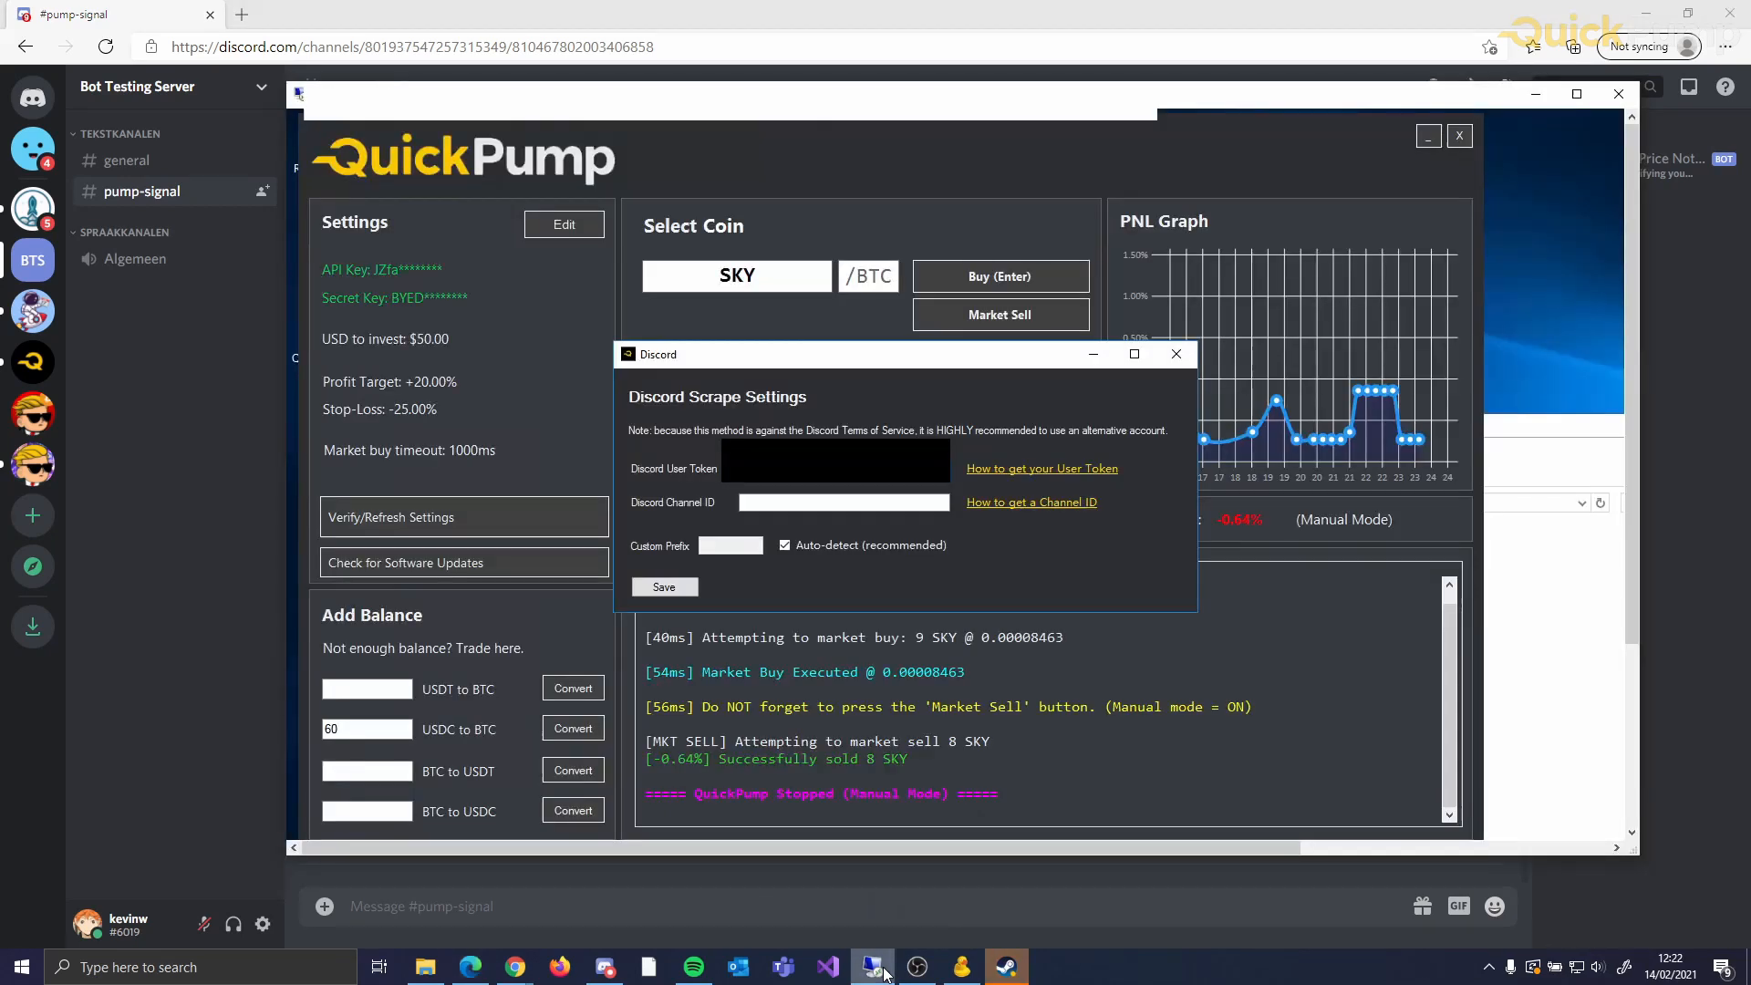
right_click(842, 501)
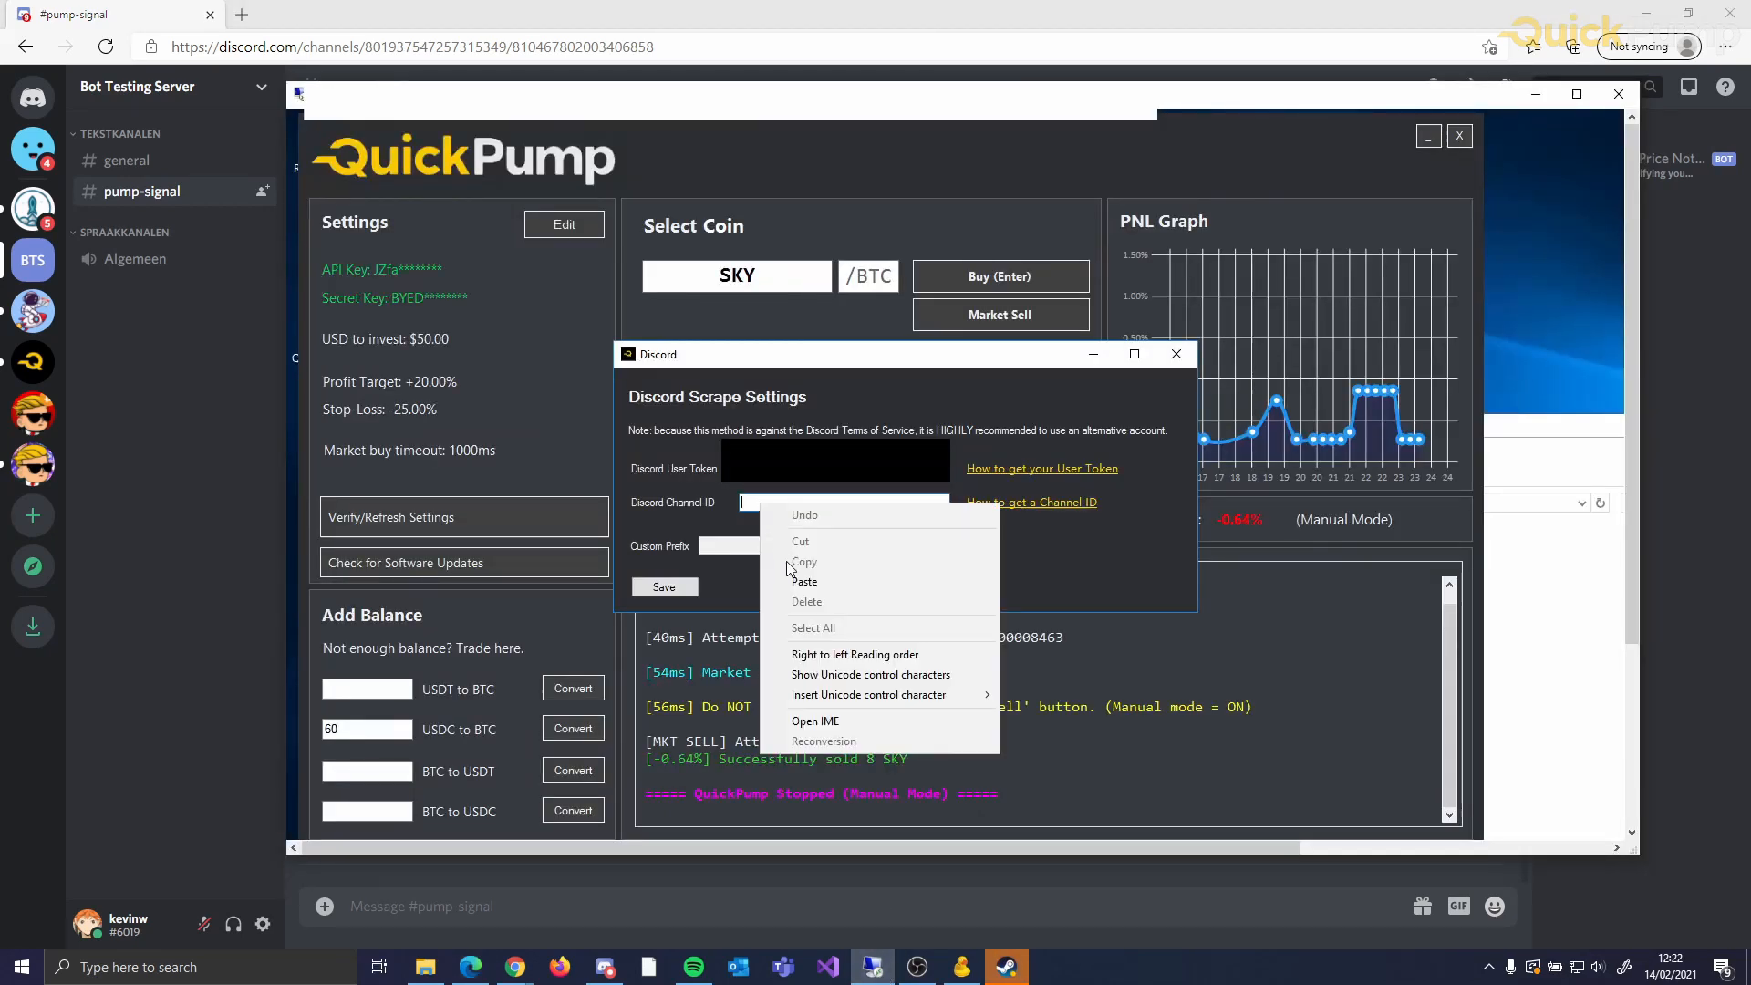
left_click(804, 562)
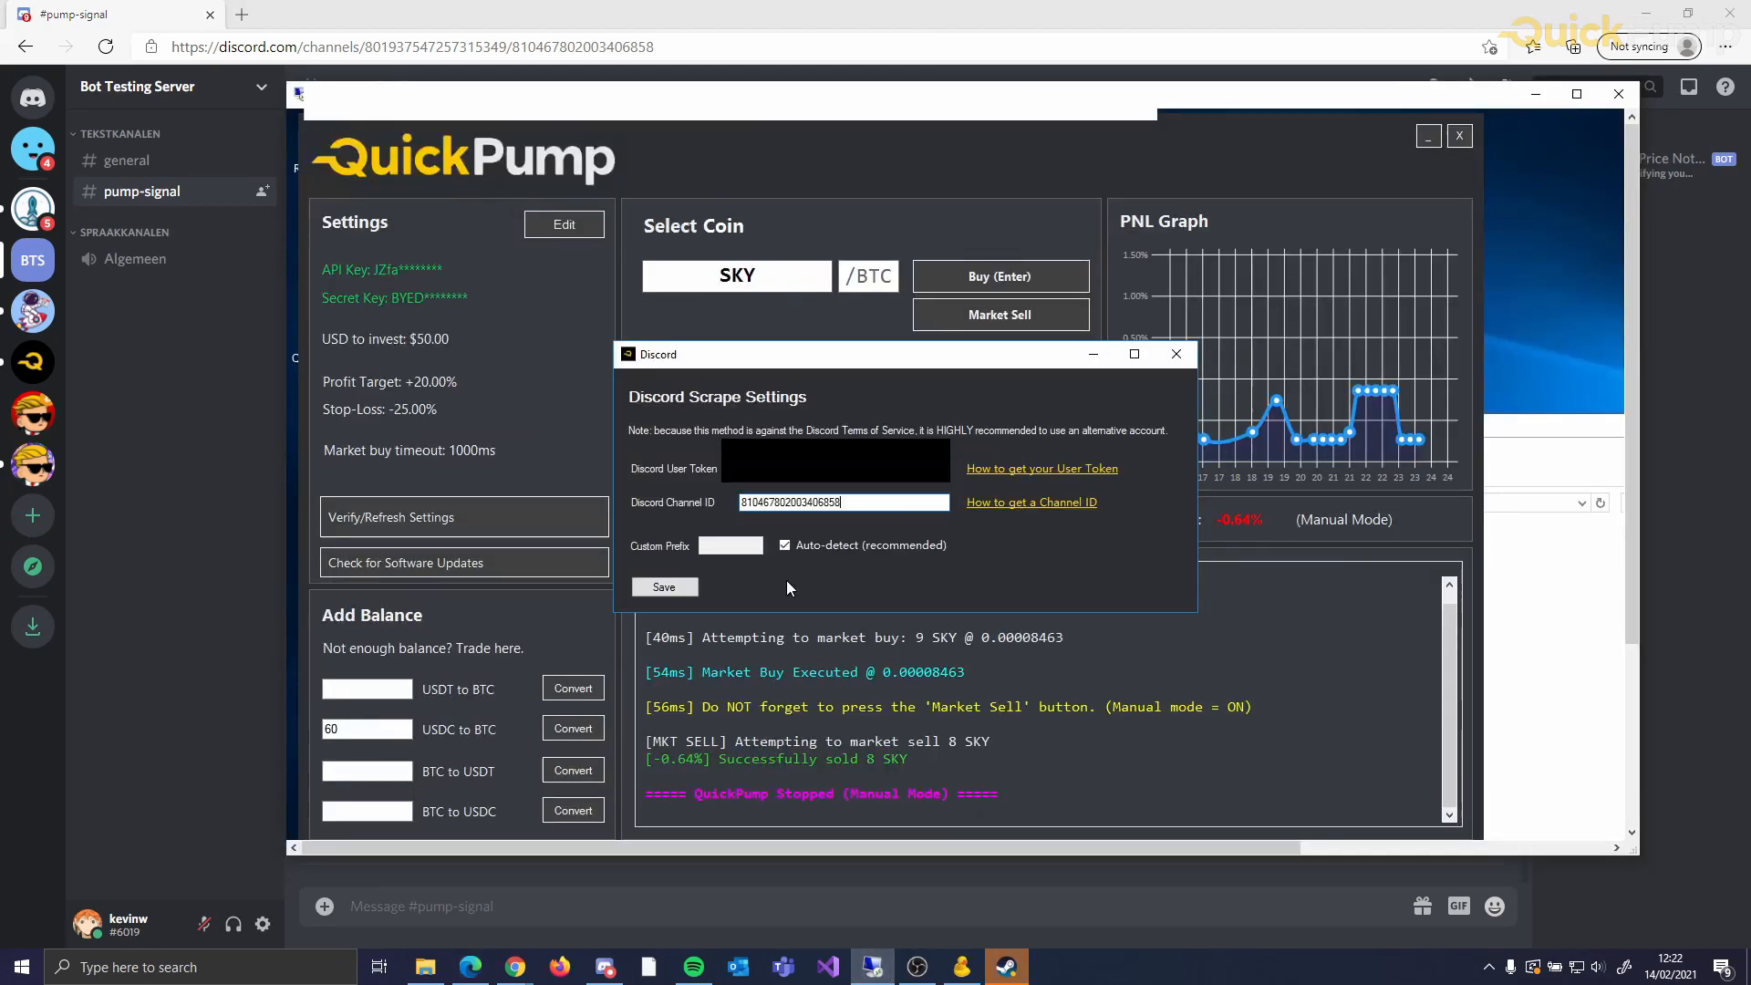
left_click(785, 545)
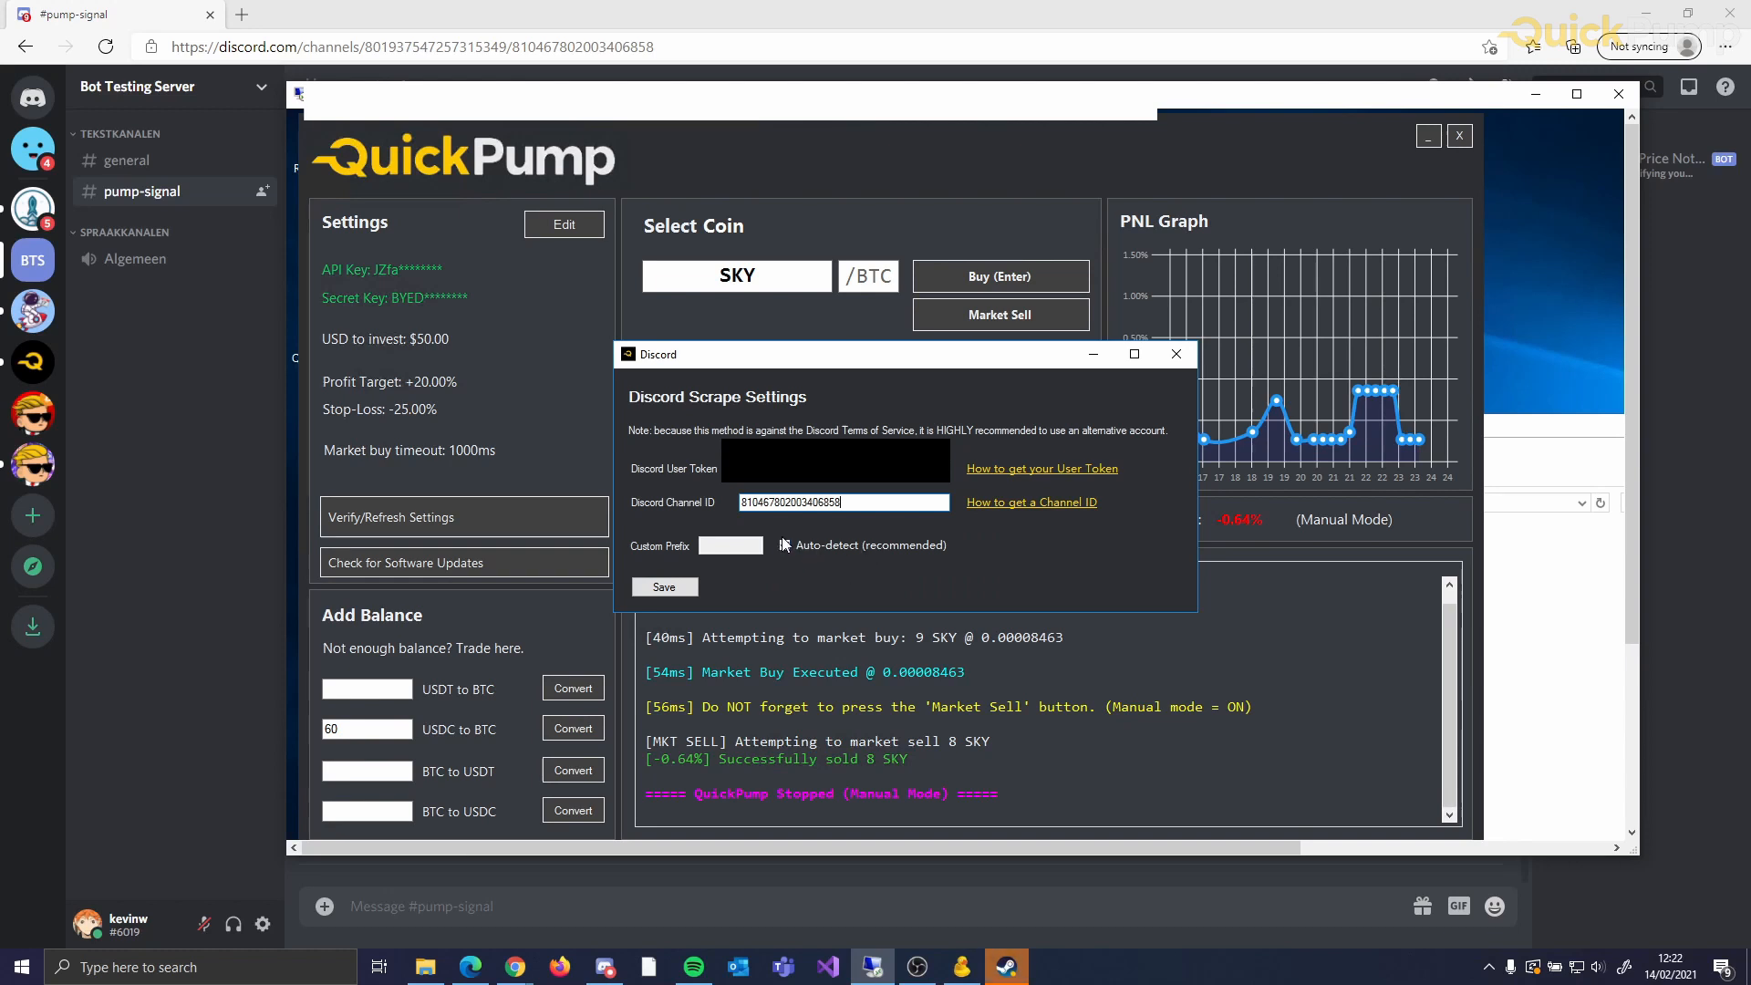
left_click(784, 545)
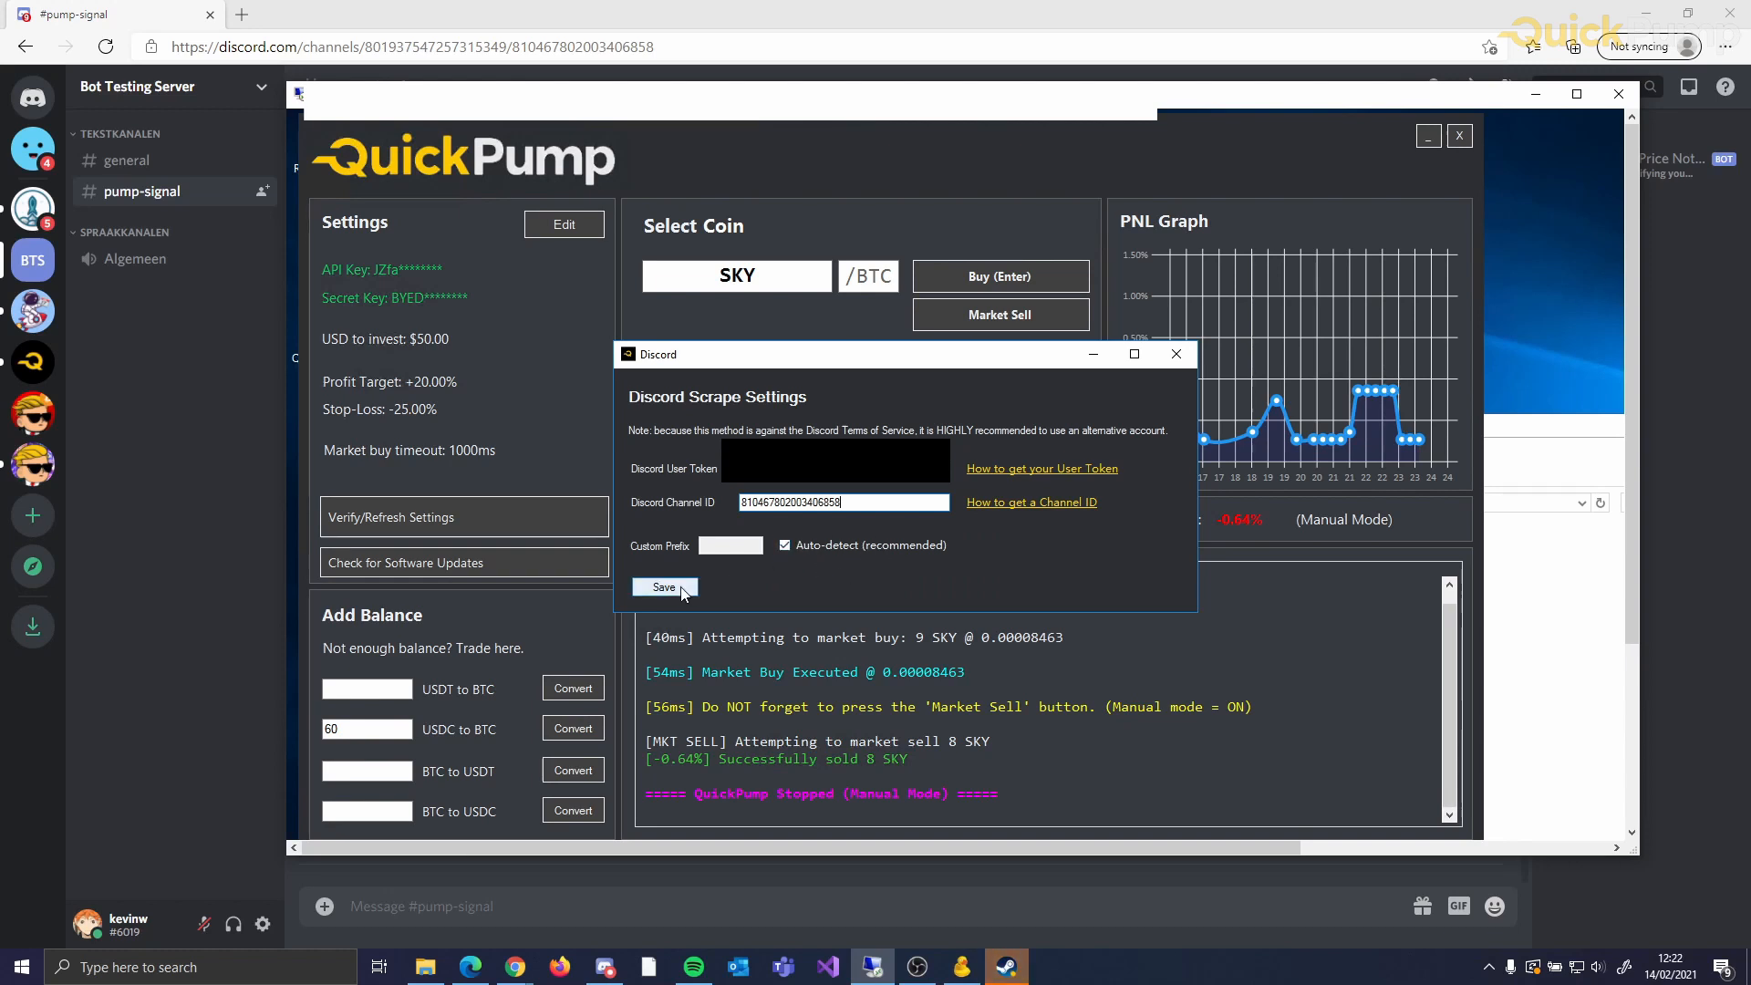
left_click(660, 587)
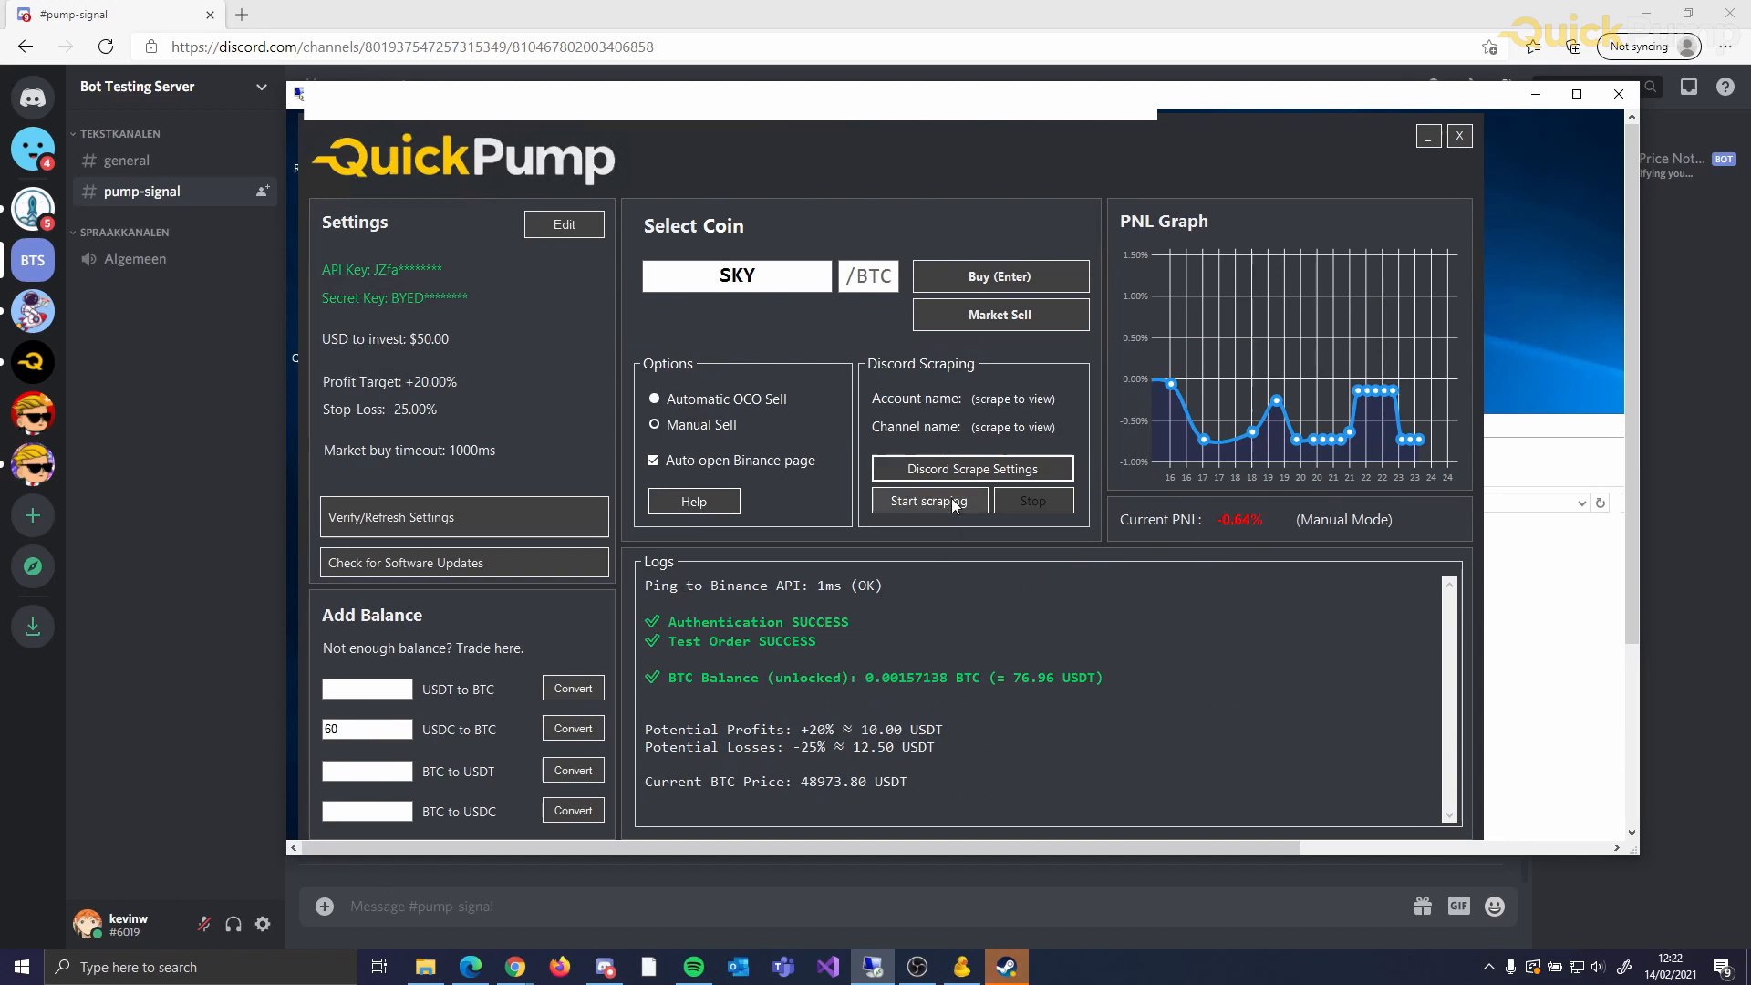
Start scraping the #pump-signal channel as kevinw, scanning all messages.
left_click(929, 500)
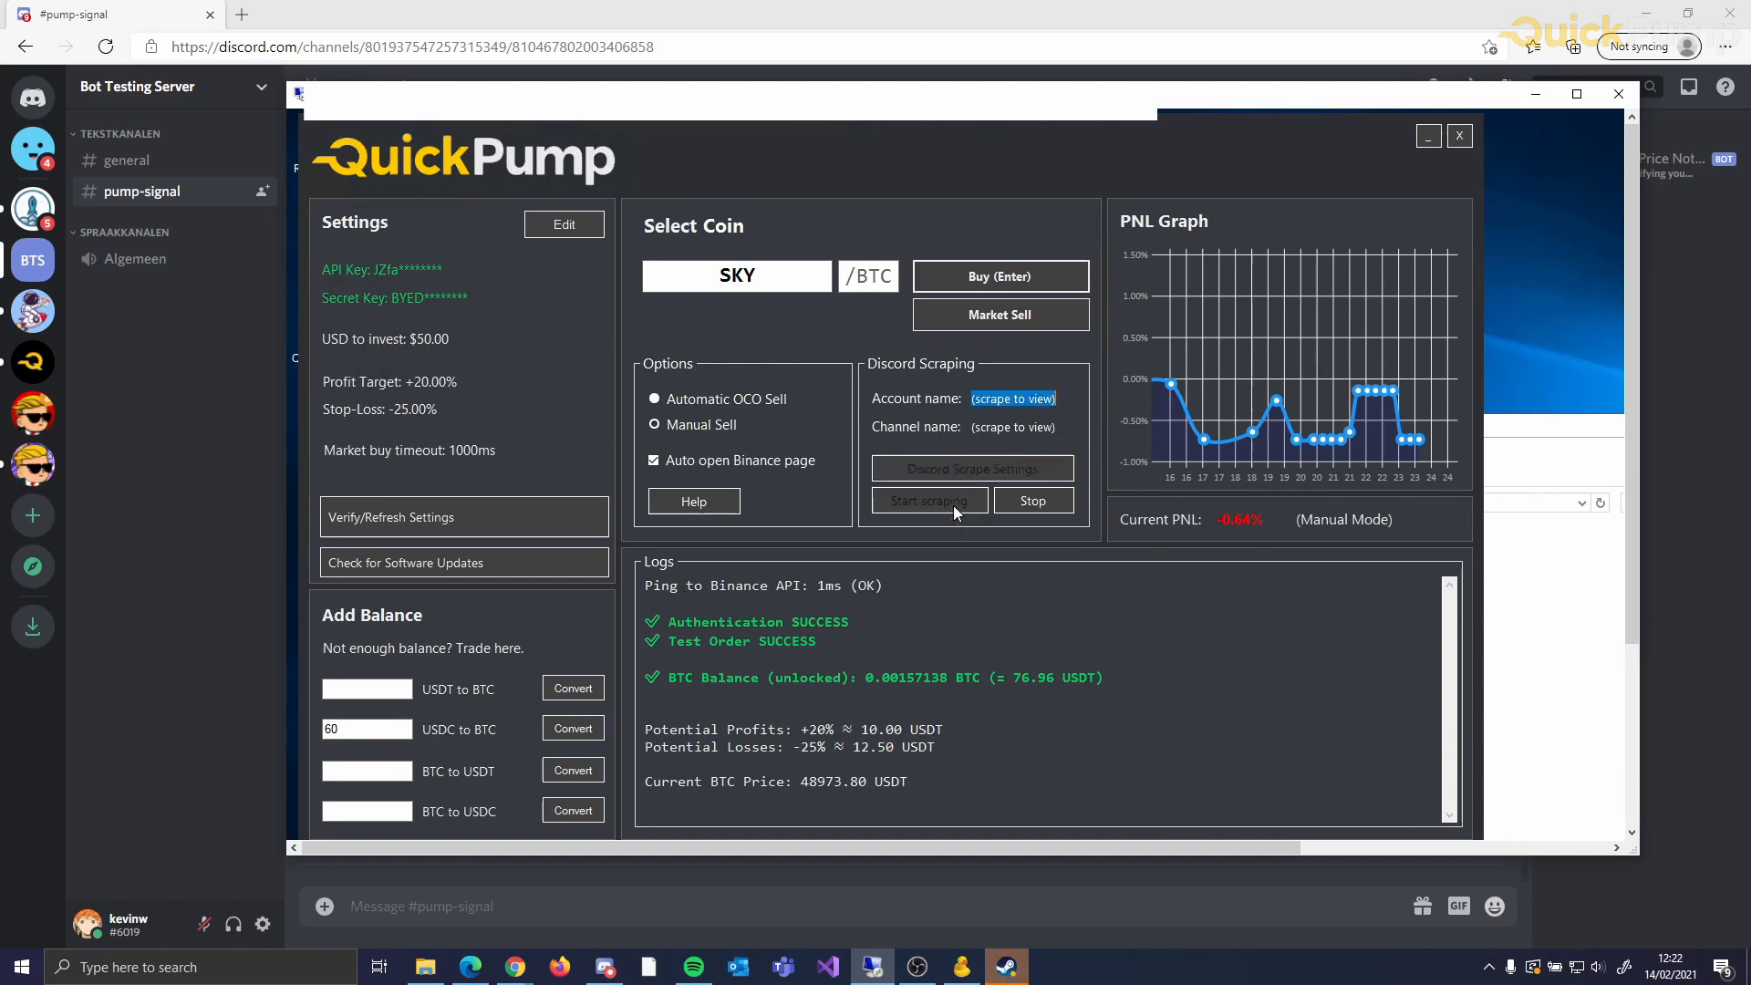
left_click(928, 500)
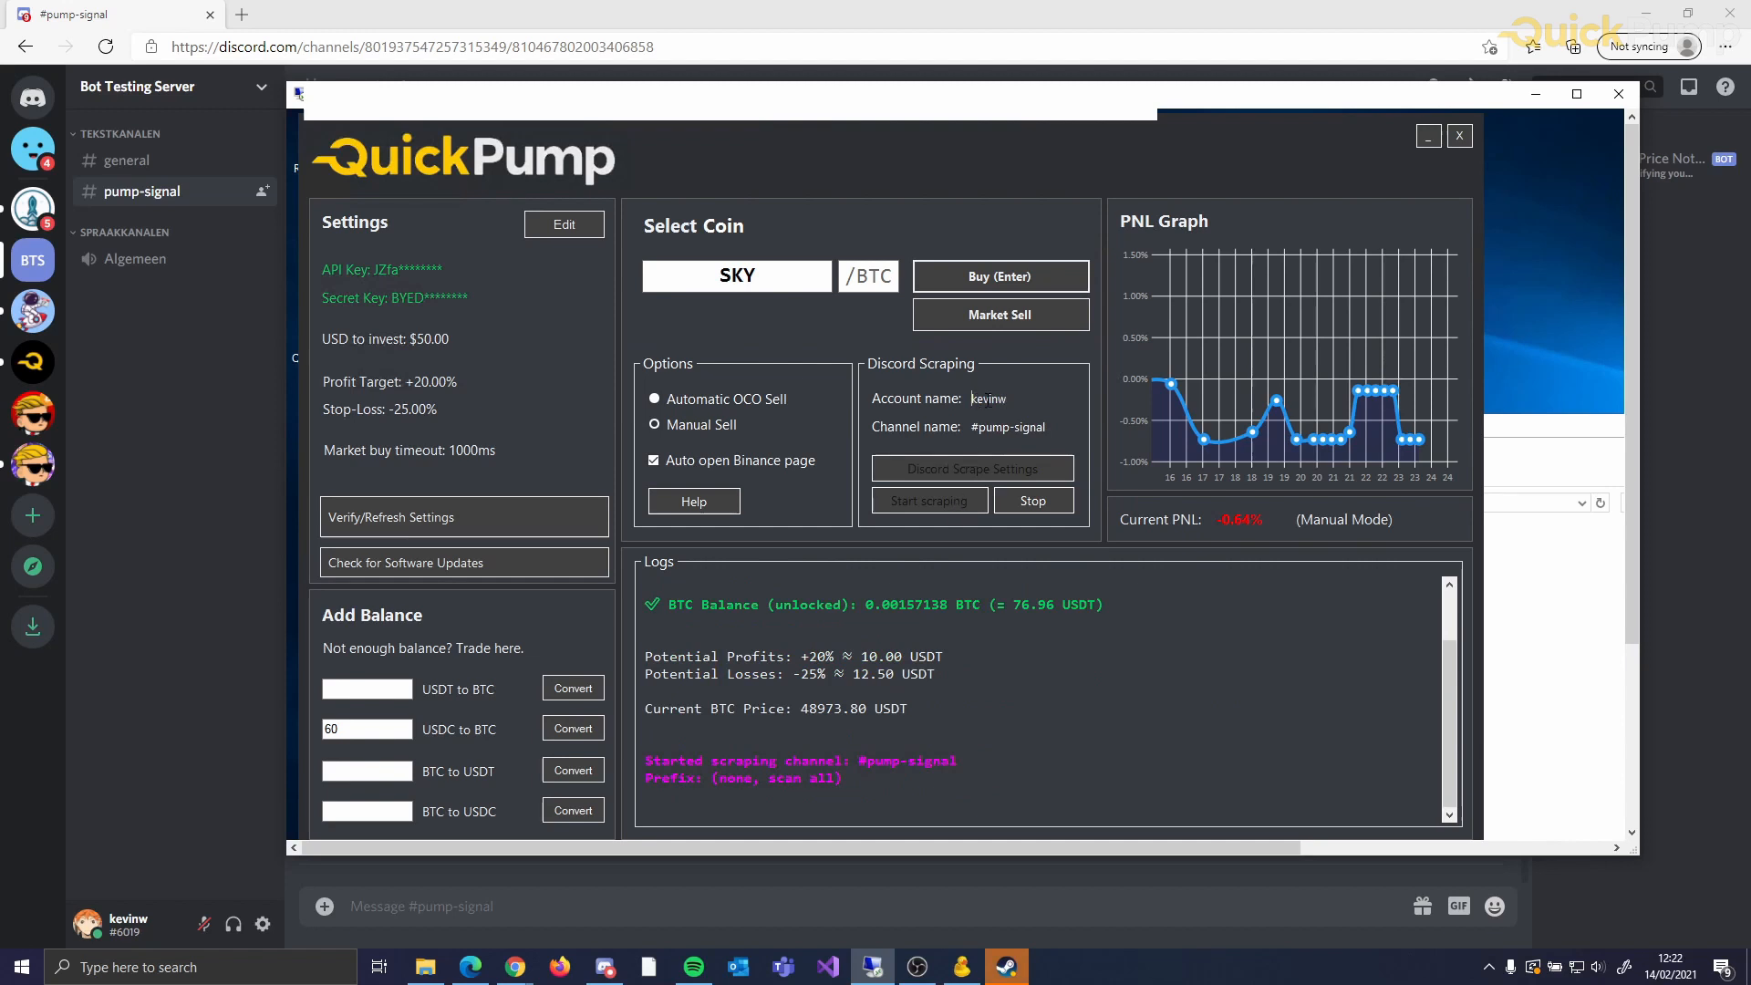
mouse_move(954, 436)
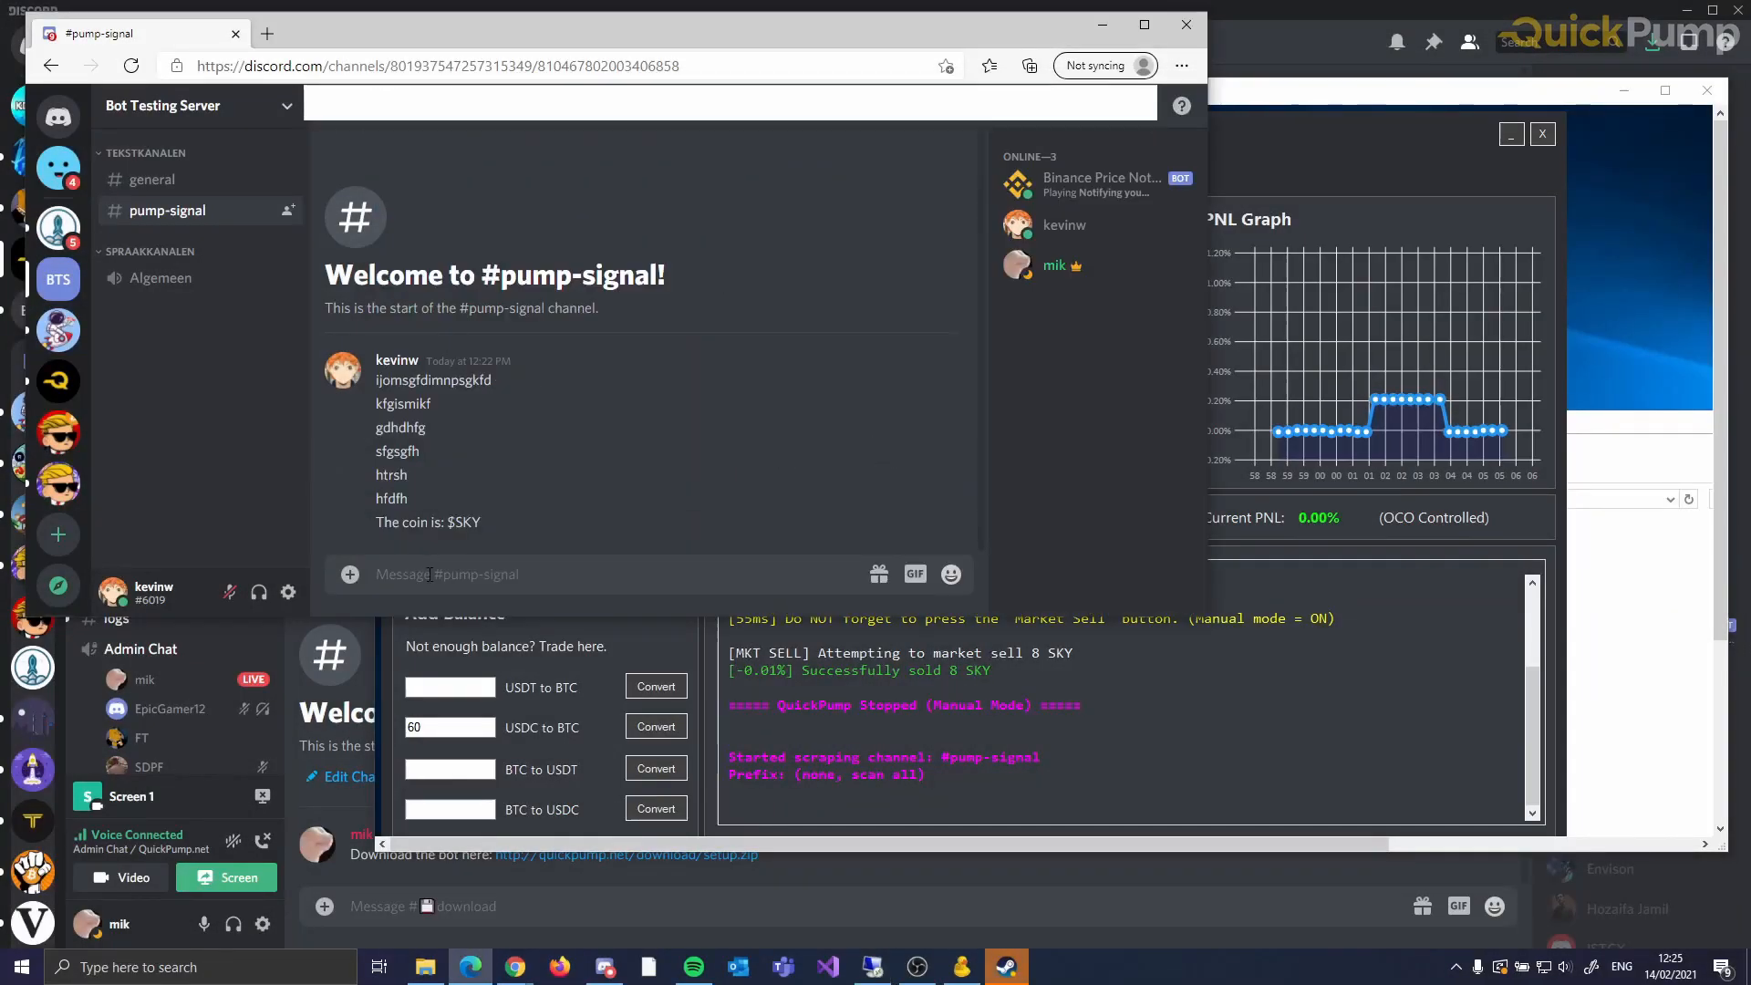
Post the message 'The coin is: #SKY/BTC!!' in the #pump-signal channel.
type("The coi")
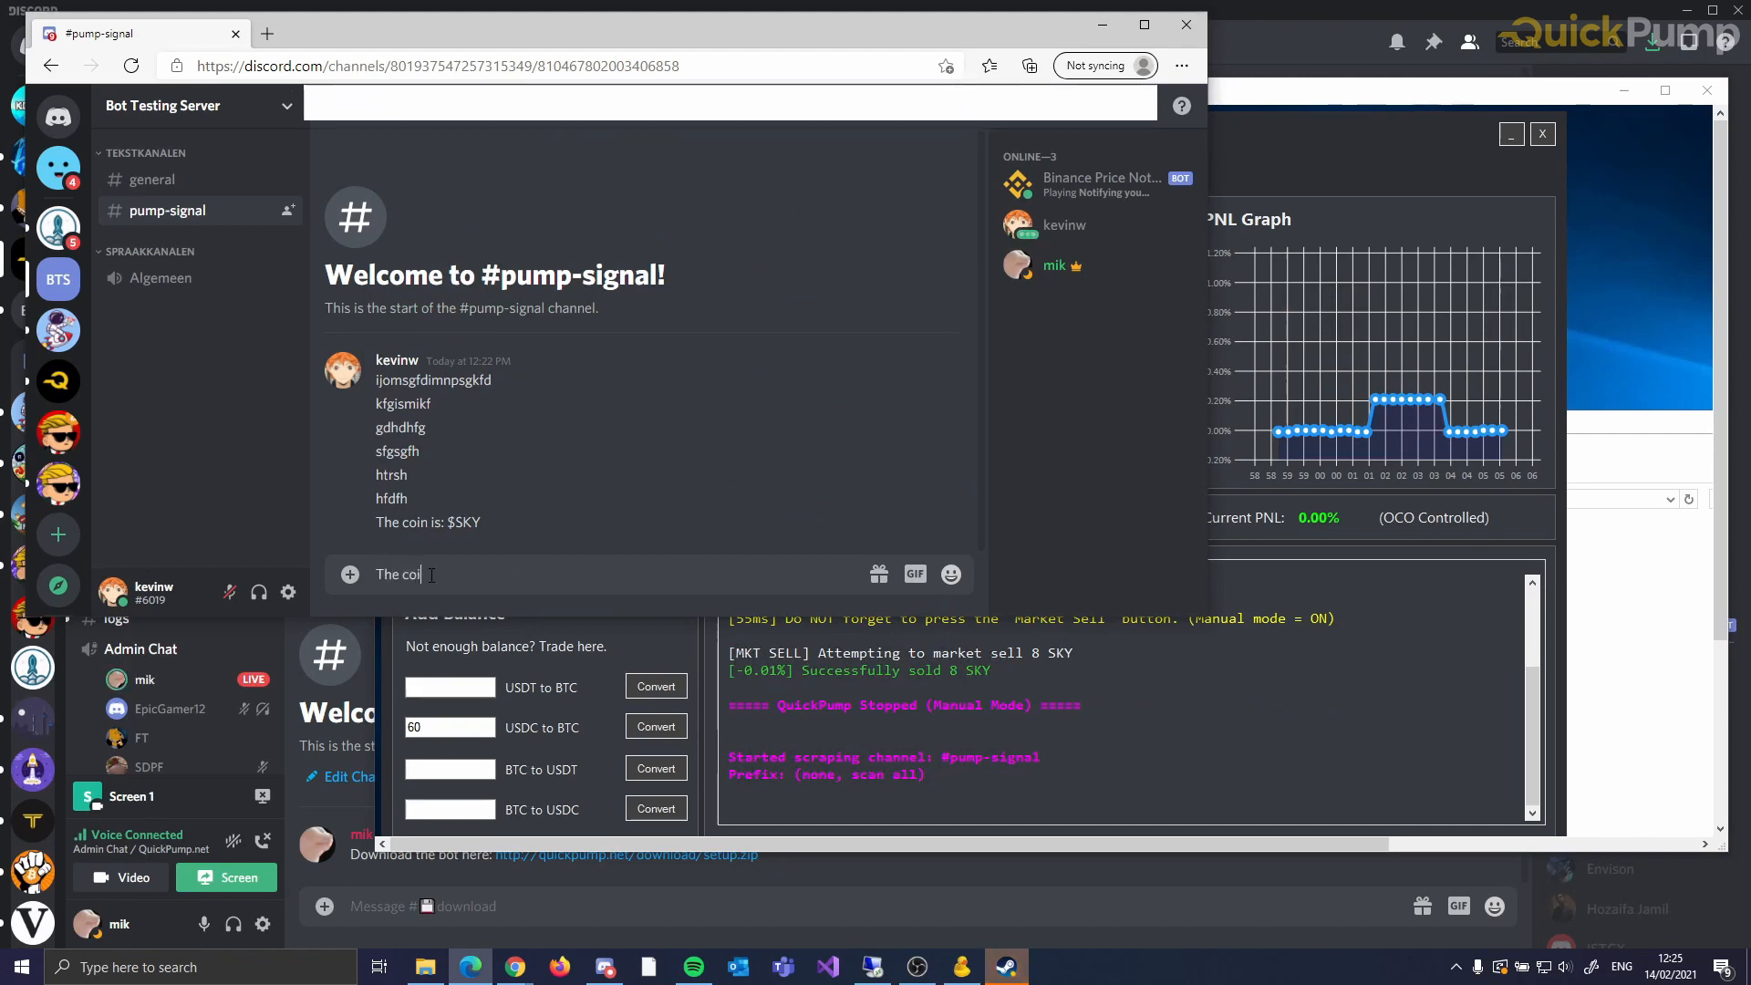
type("n is:")
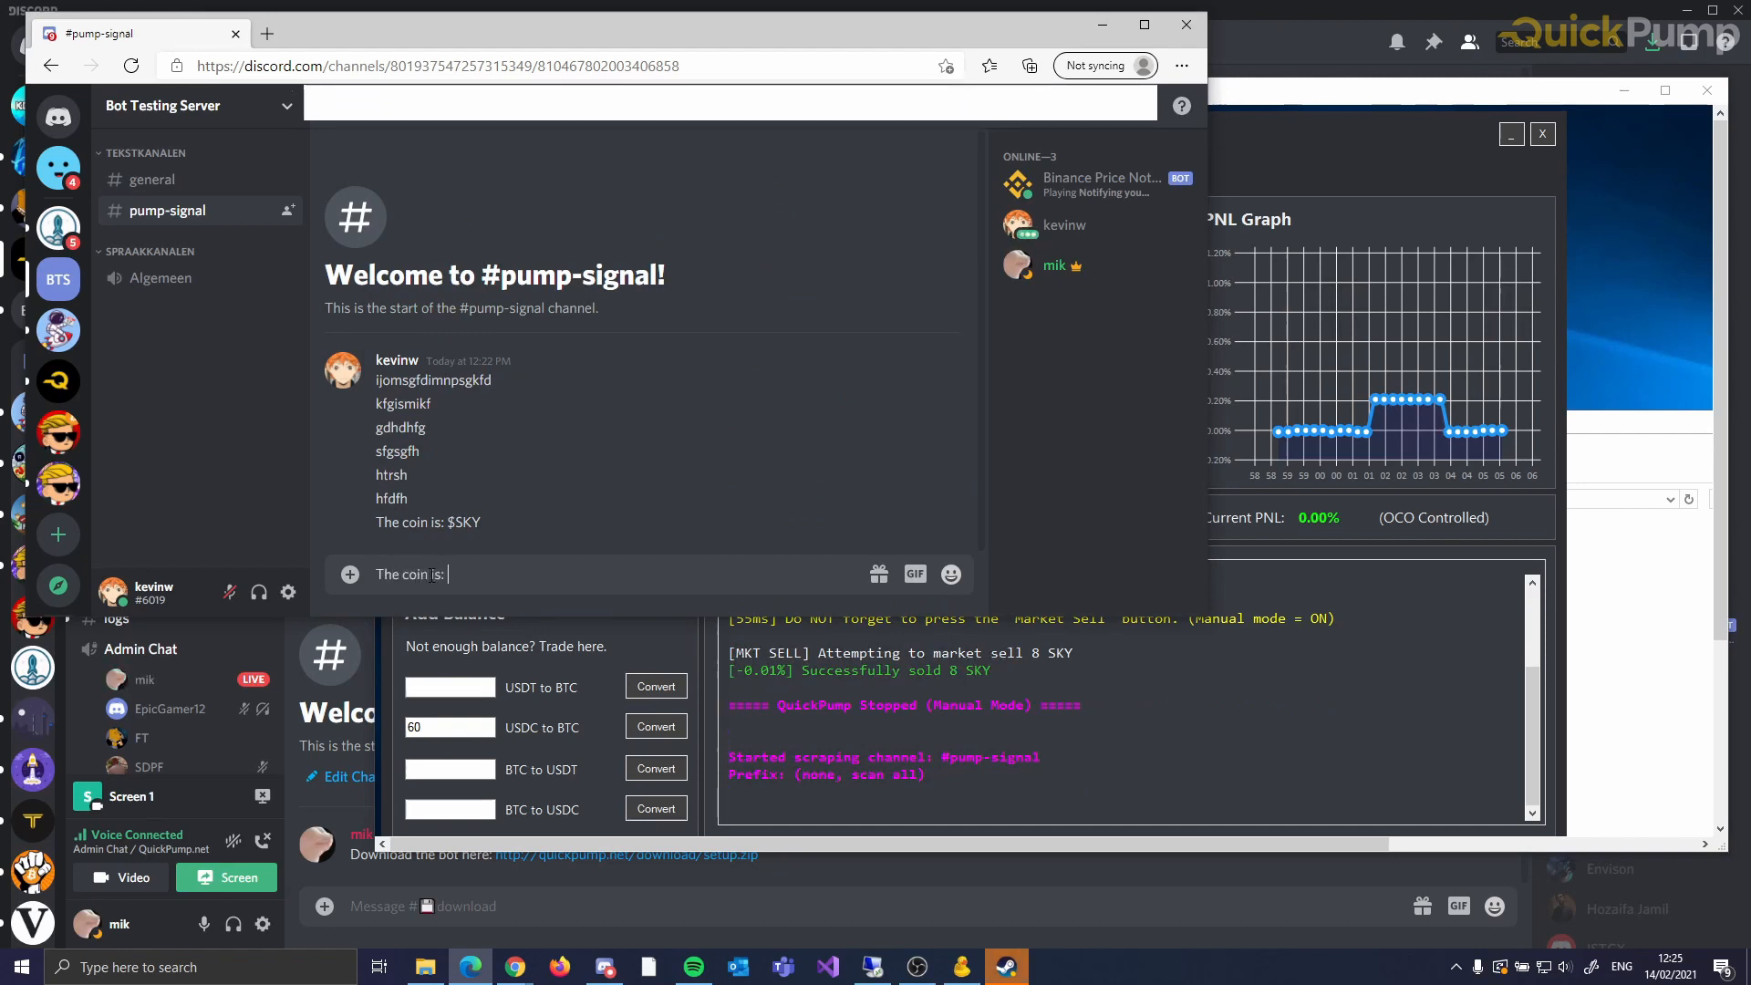
type("#SKY/BTC")
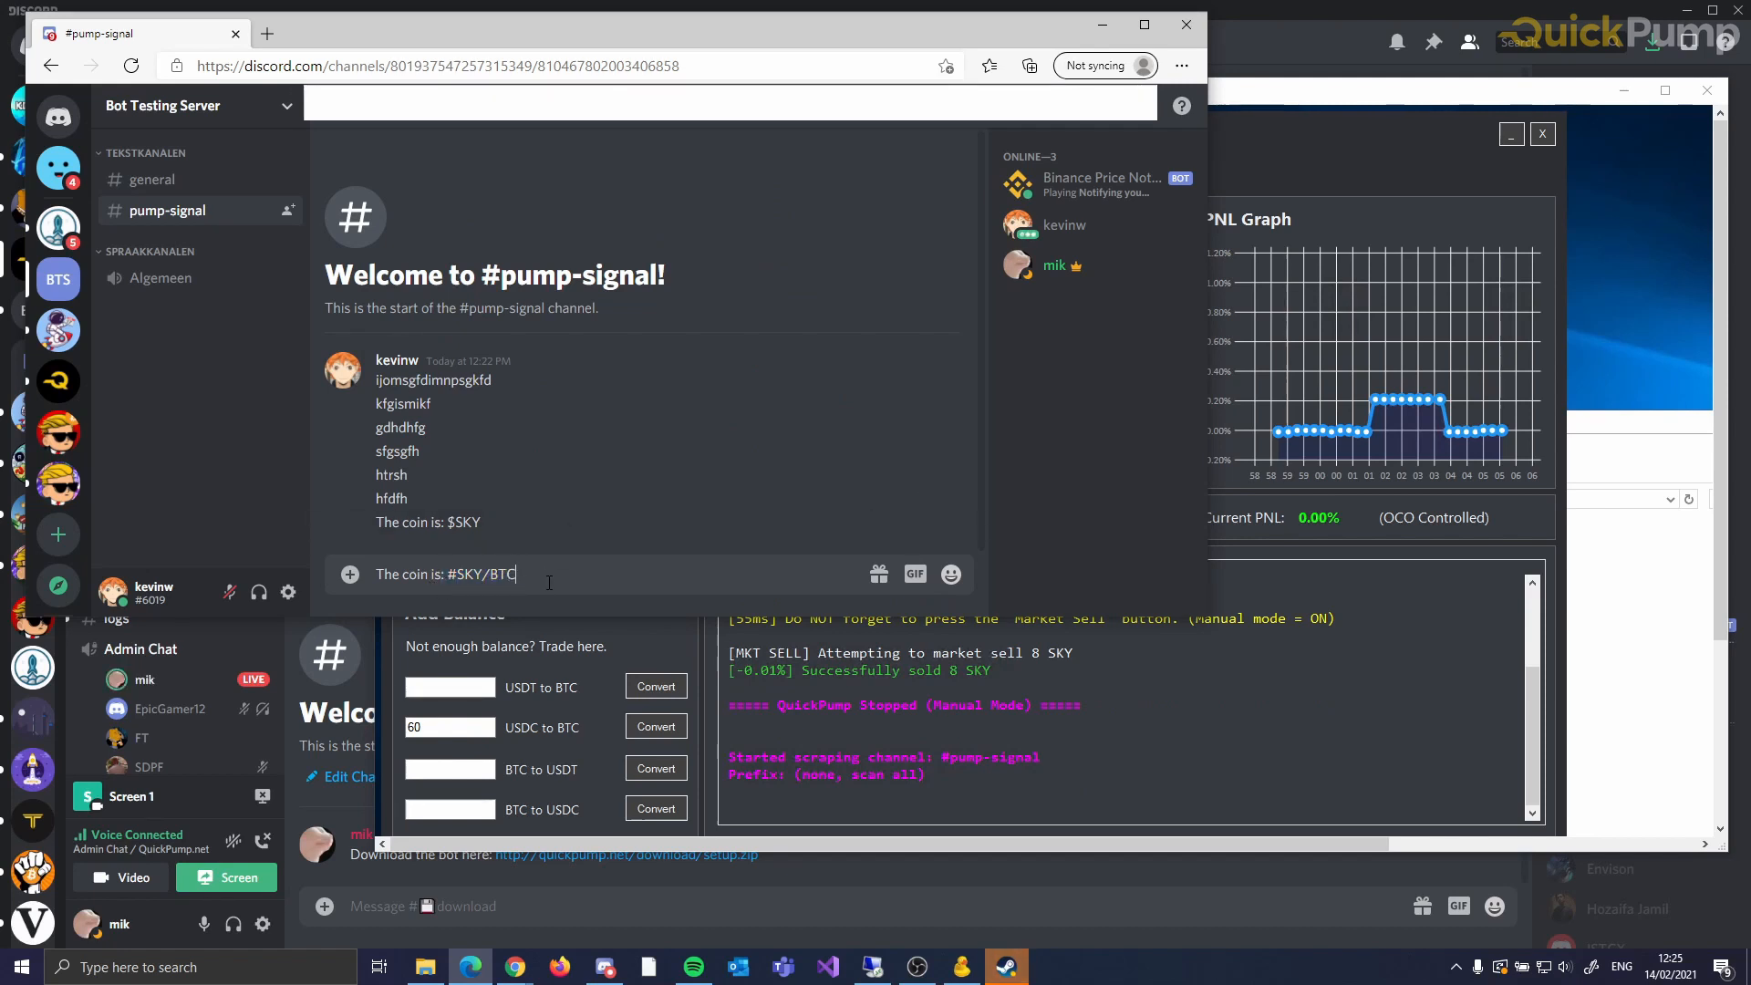
type("!!")
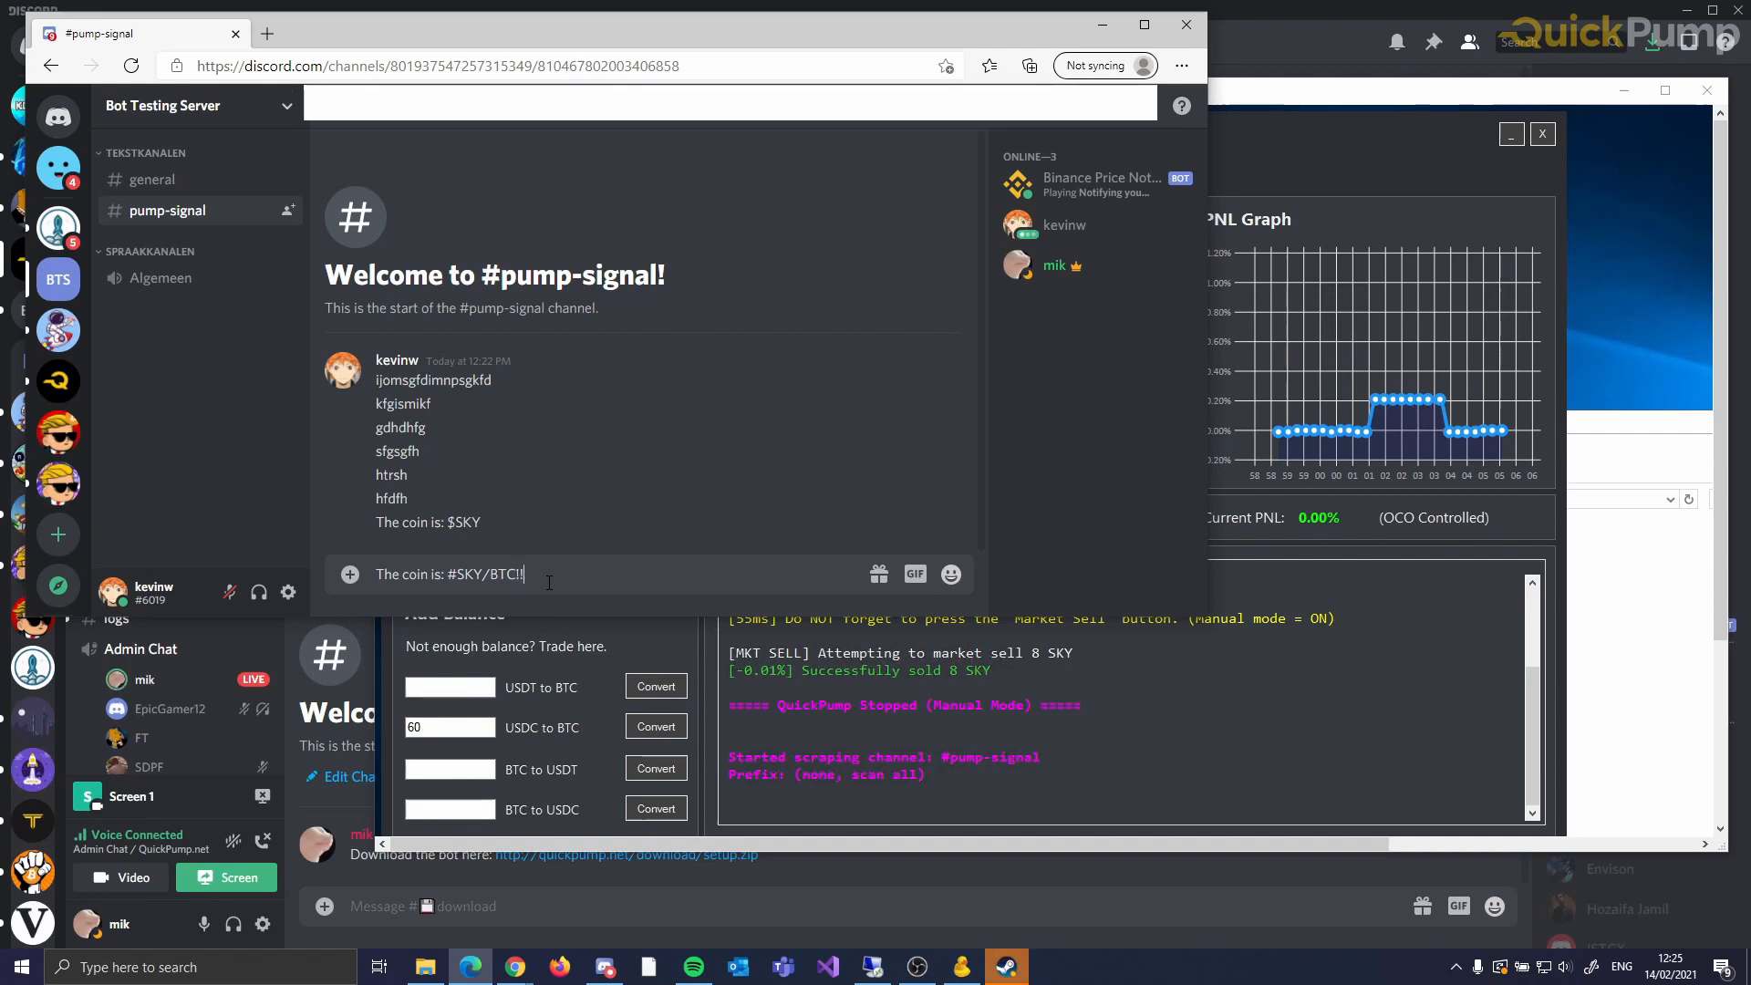
key("Return")
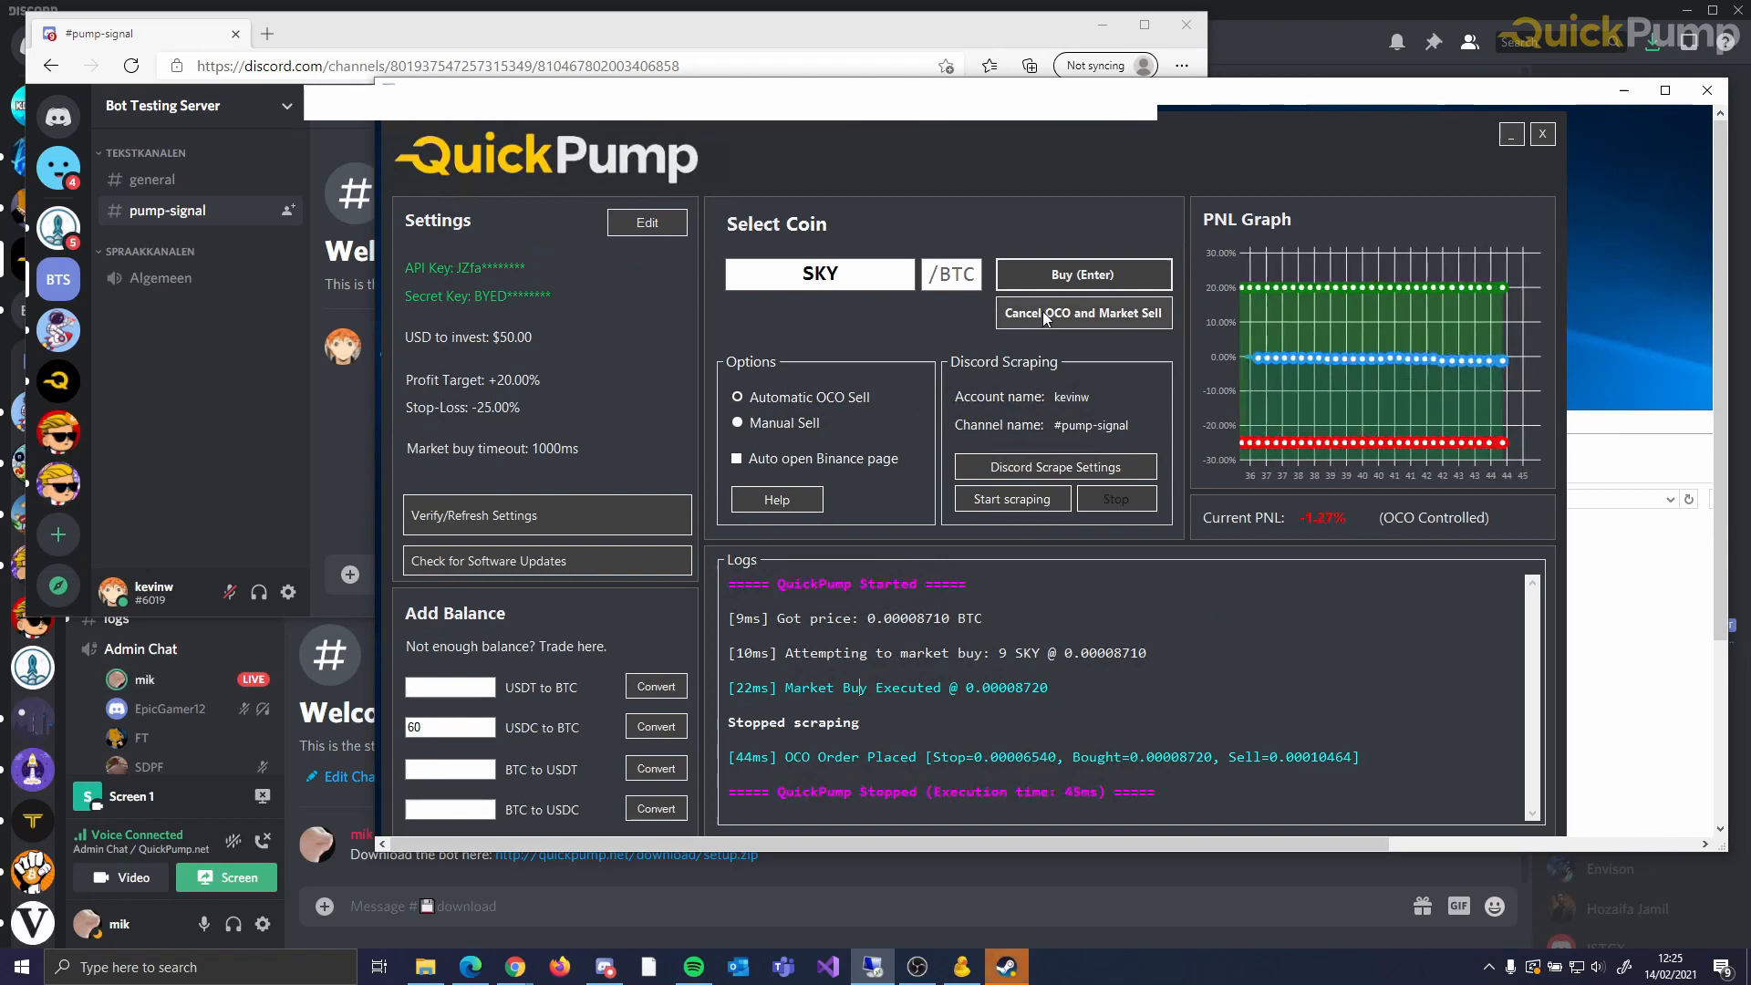
Cancel the SKY OCO order and market-sell 8 SKY at a -1.27% result.
left_click(1080, 312)
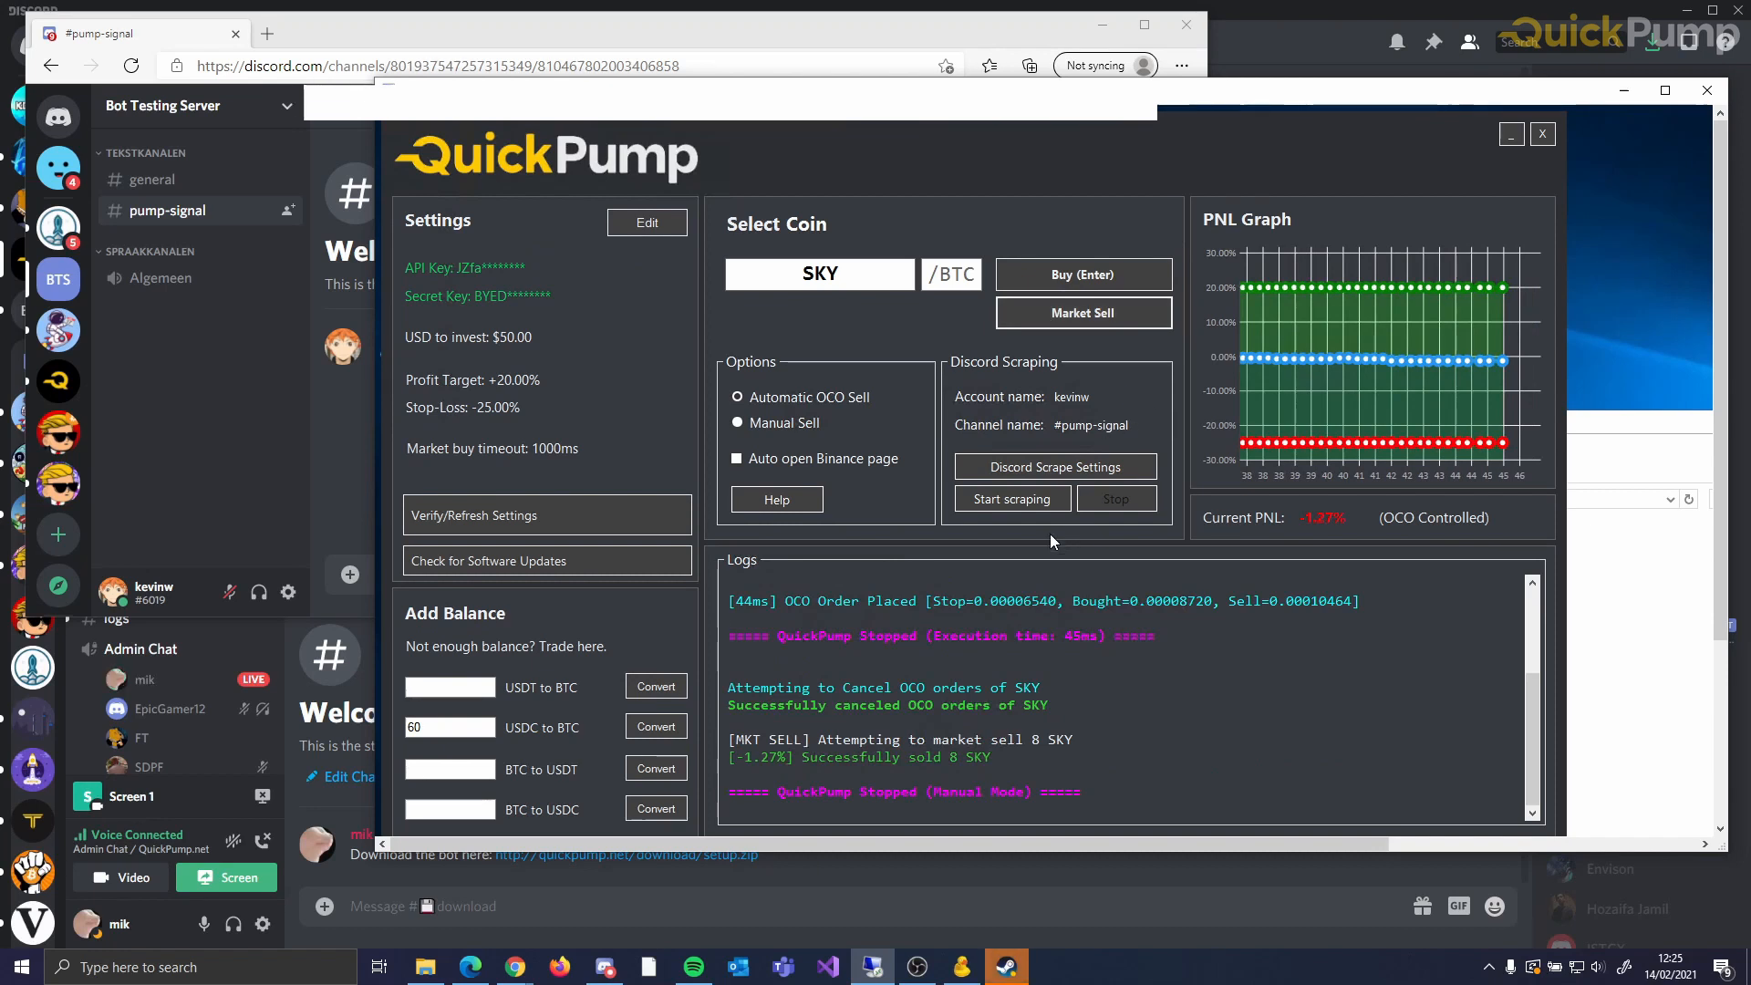
mouse_move(510, 346)
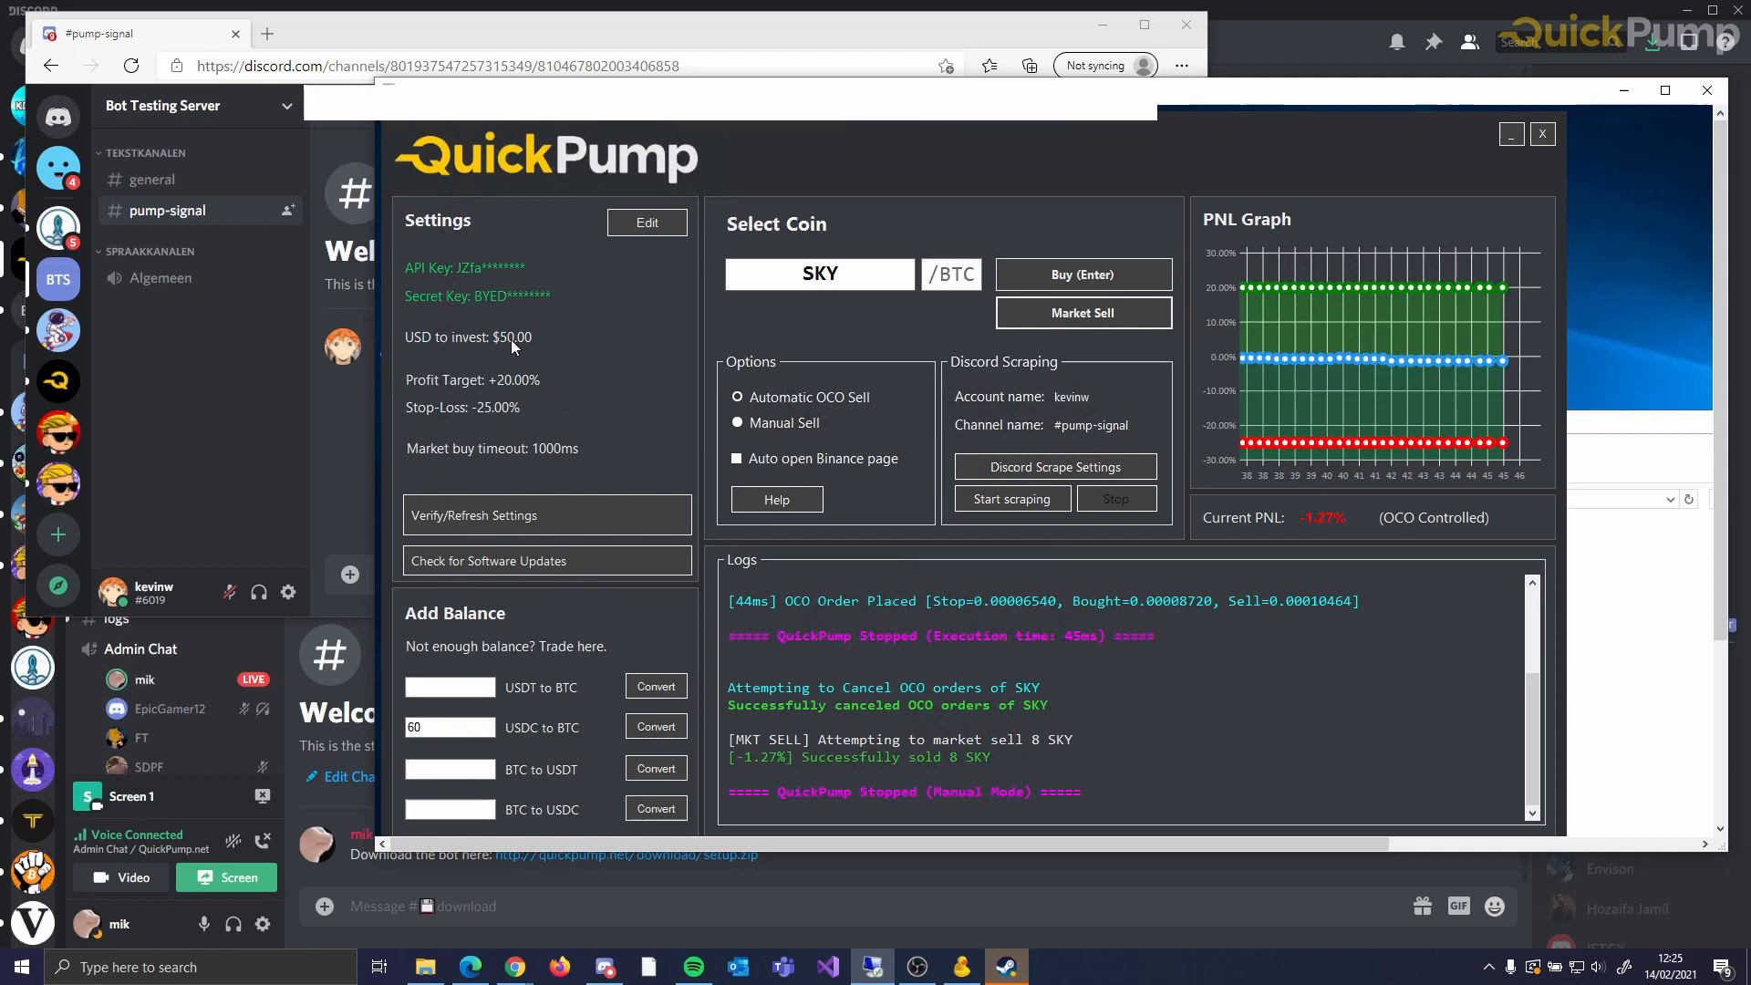
mouse_move(882, 162)
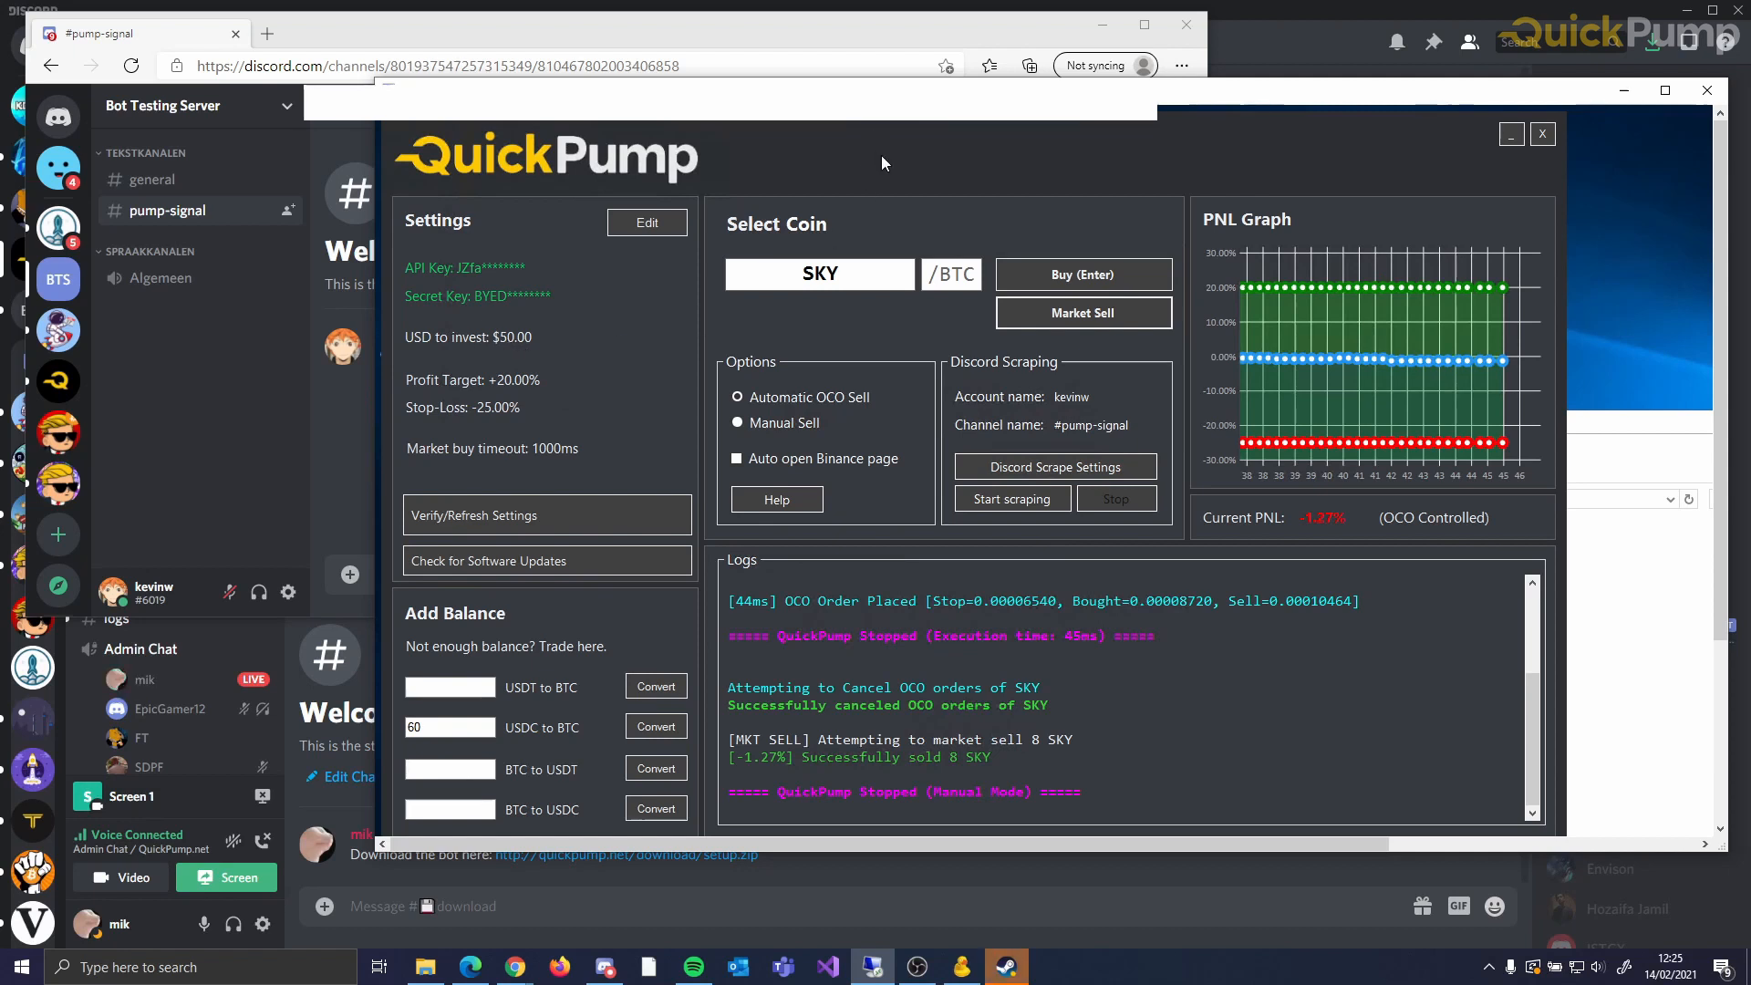